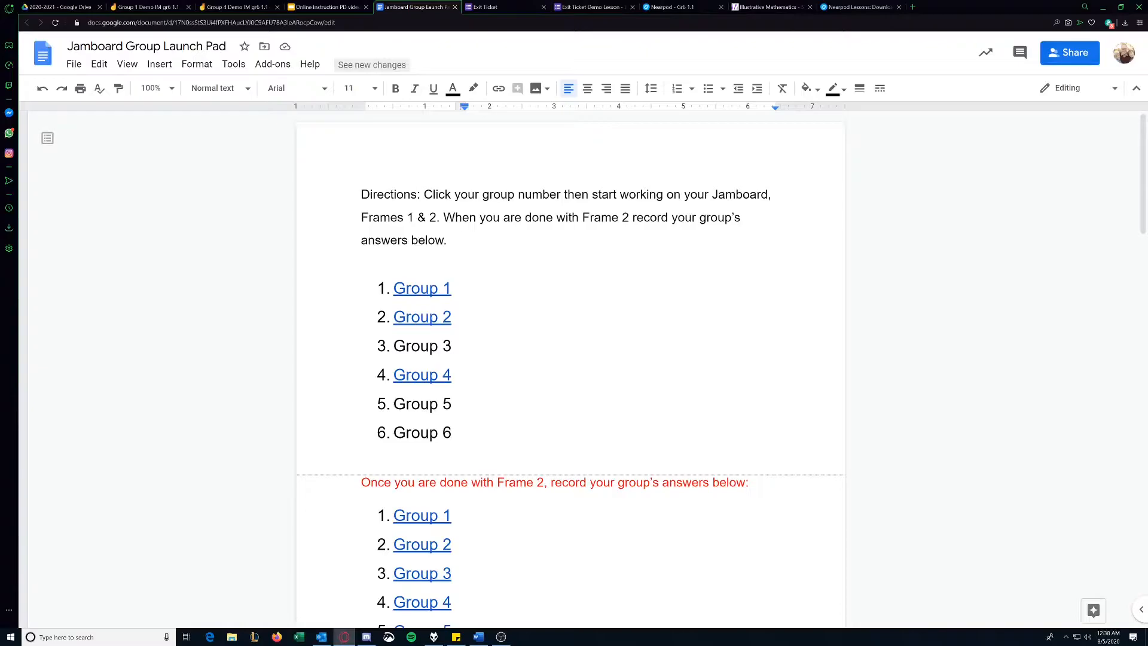
pyautogui.moveTo(422, 374)
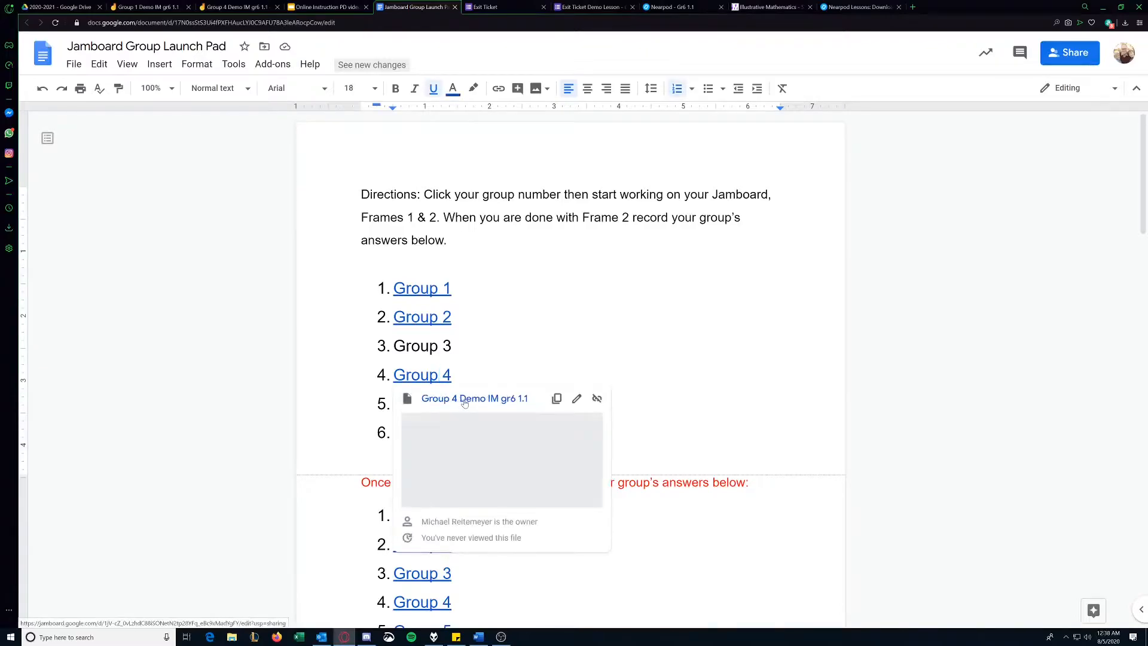
# - Open the Group 4 Jamboard from the launch pad, landing on its 'Which One Doesn't Belong: Tilings' frame
pyautogui.click(475, 398)
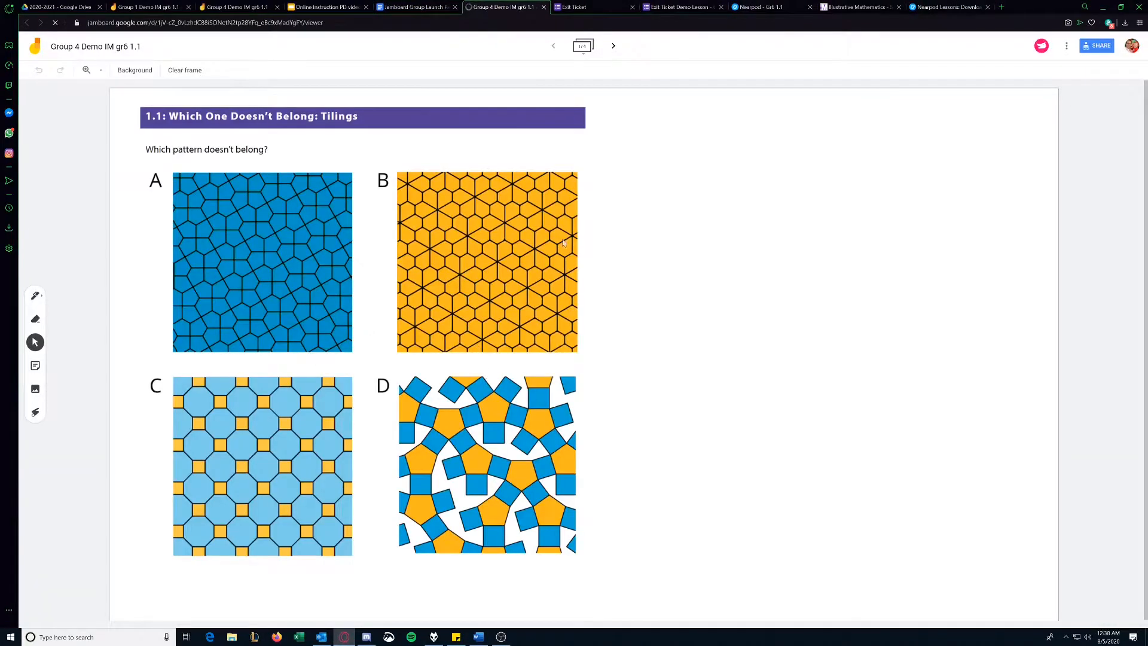
pyautogui.moveTo(416, 7)
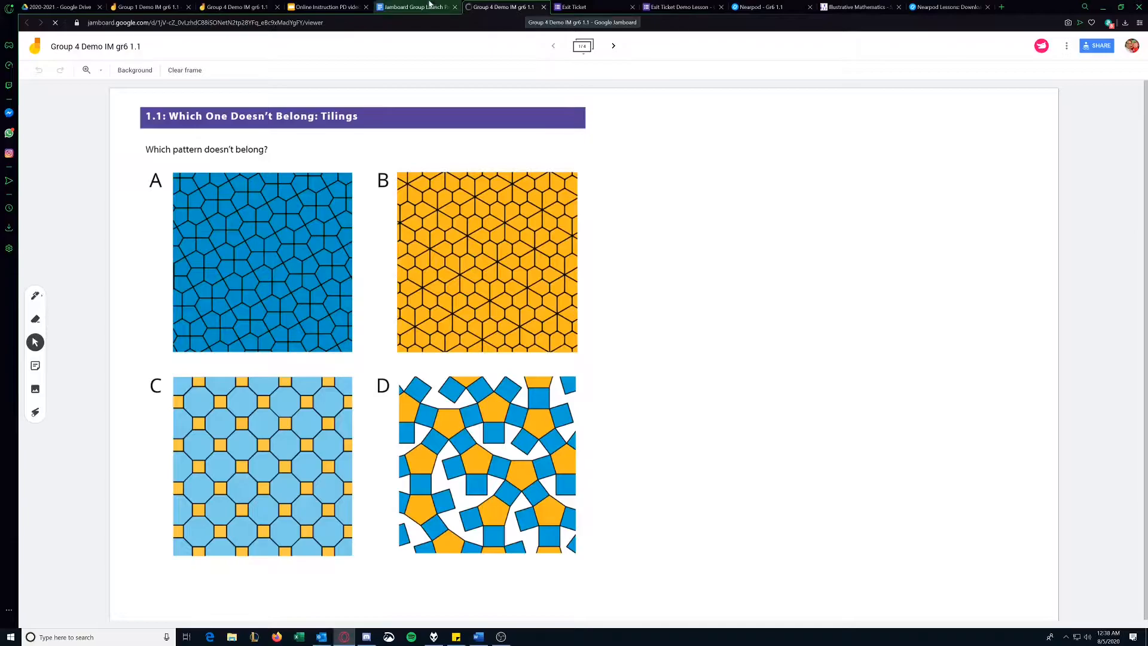
pyautogui.click(416, 7)
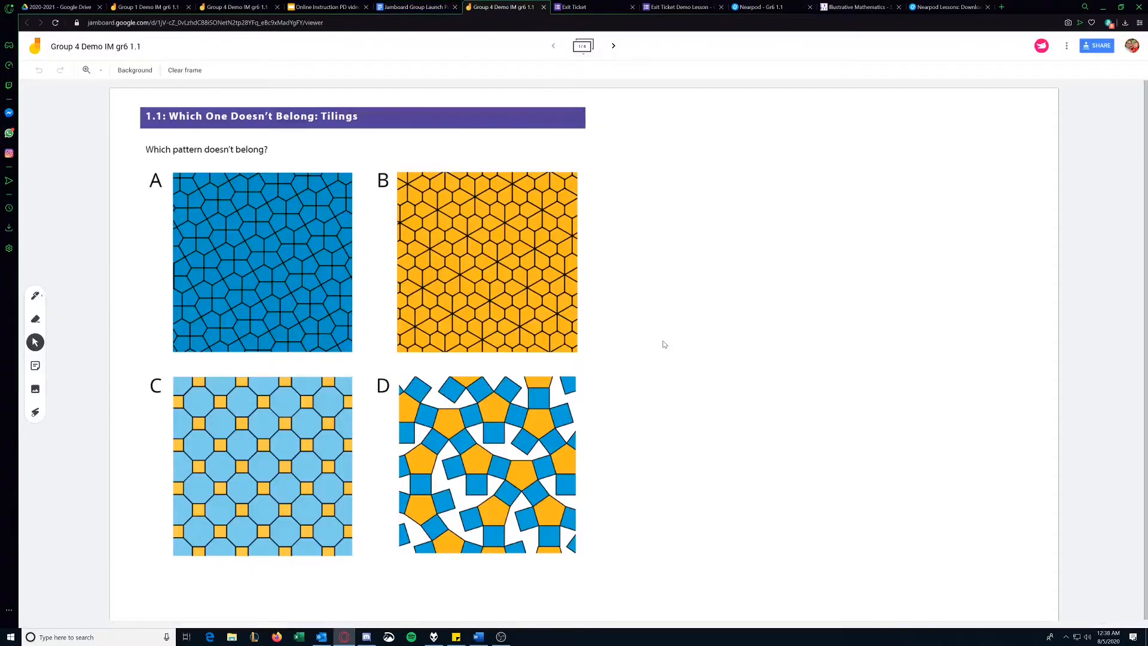
pyautogui.moveTo(495, 371)
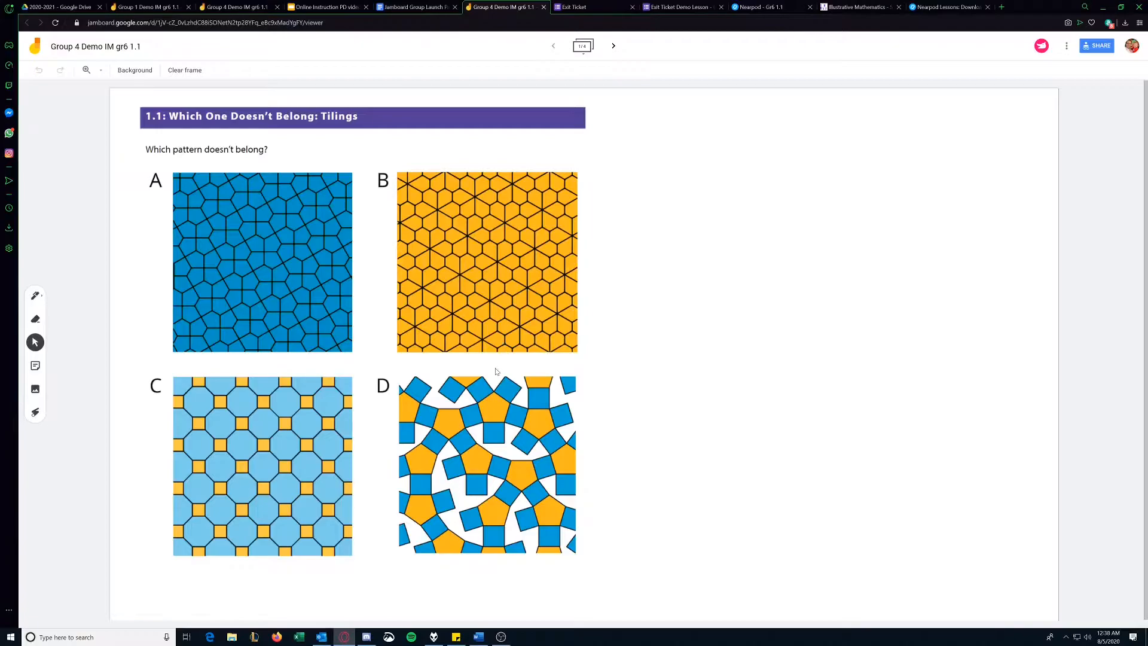
# - Save a sticky note reading 'A - b/c it has no yellow in it. -Mike' onto the Tilings frame
pyautogui.click(35, 366)
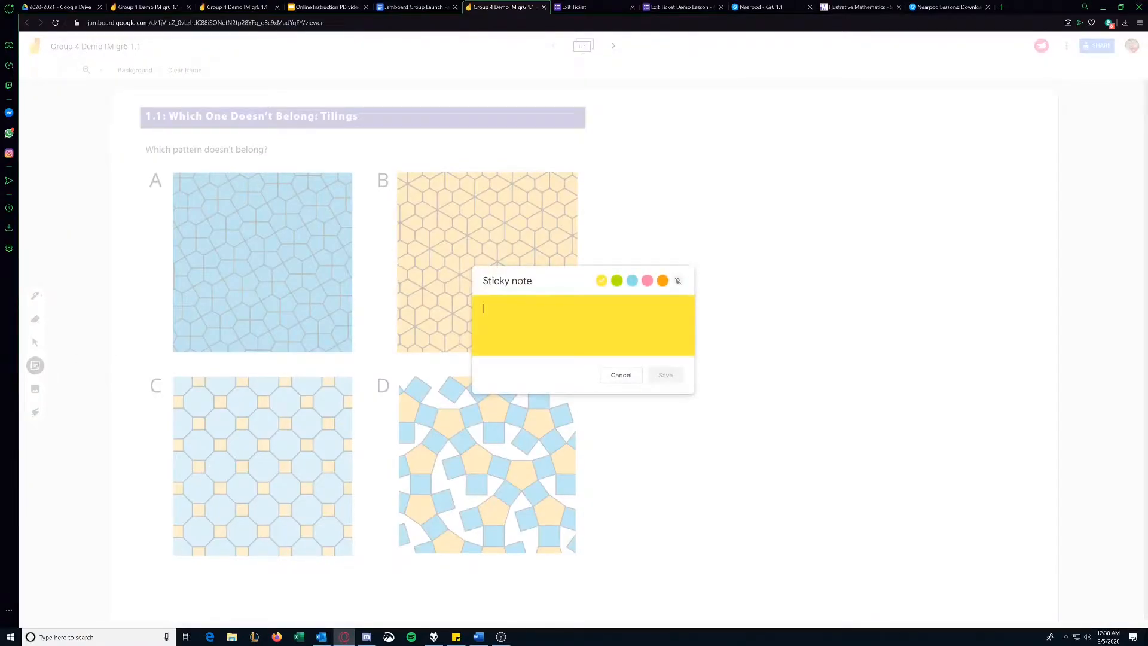
pyautogui.write('A')
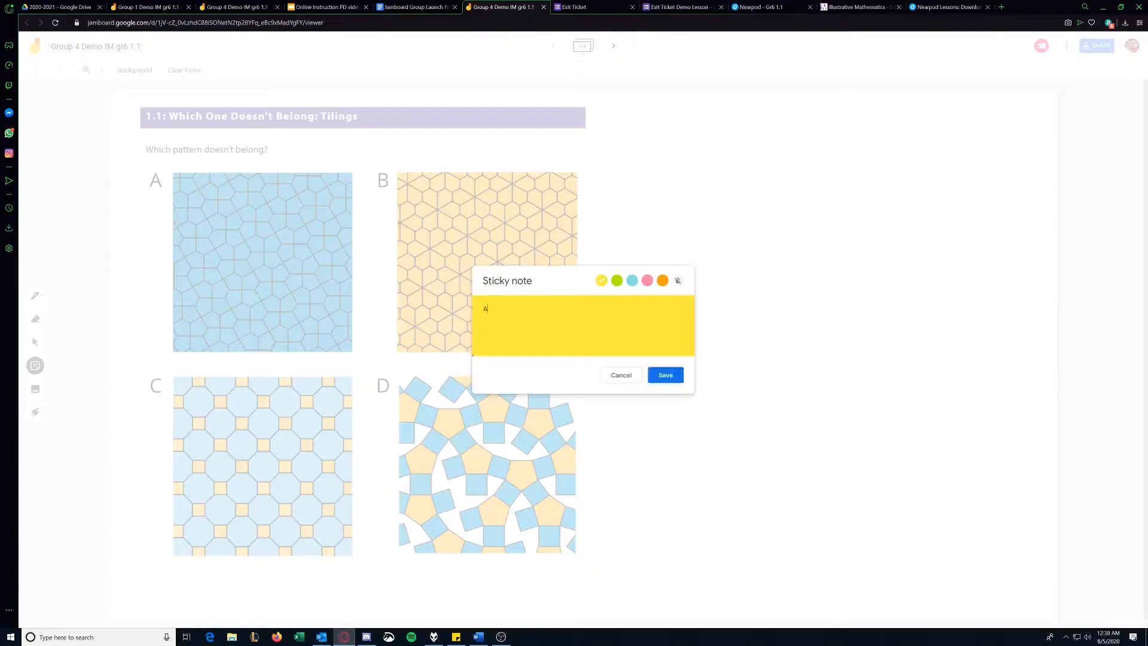
pyautogui.write('-b/c')
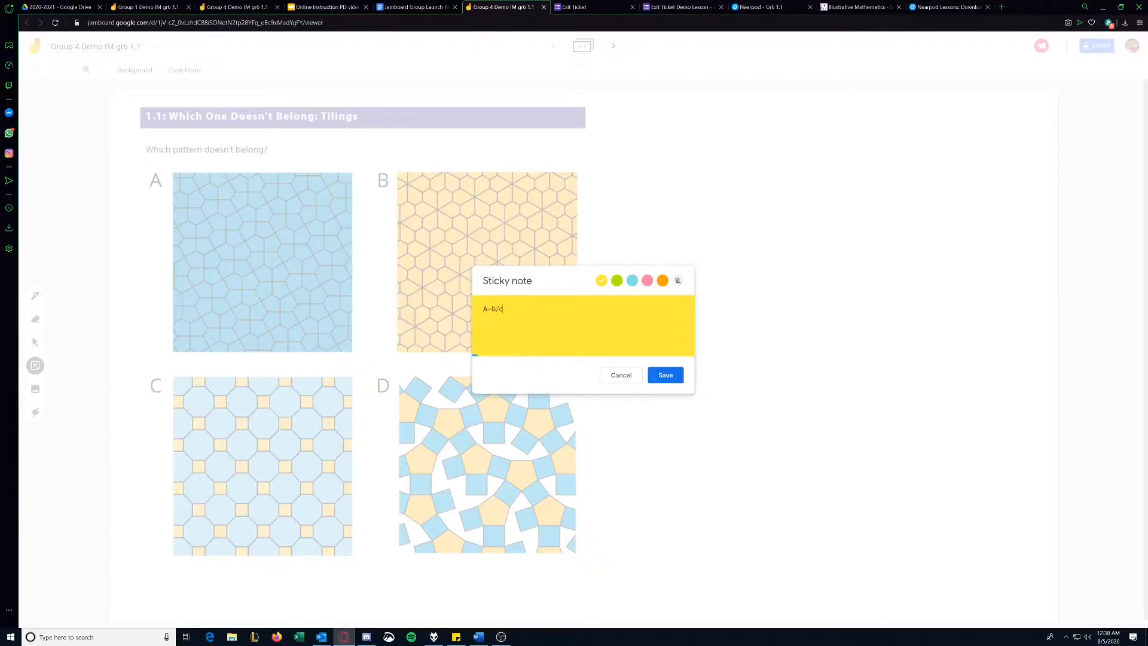
pyautogui.write('it has no yell')
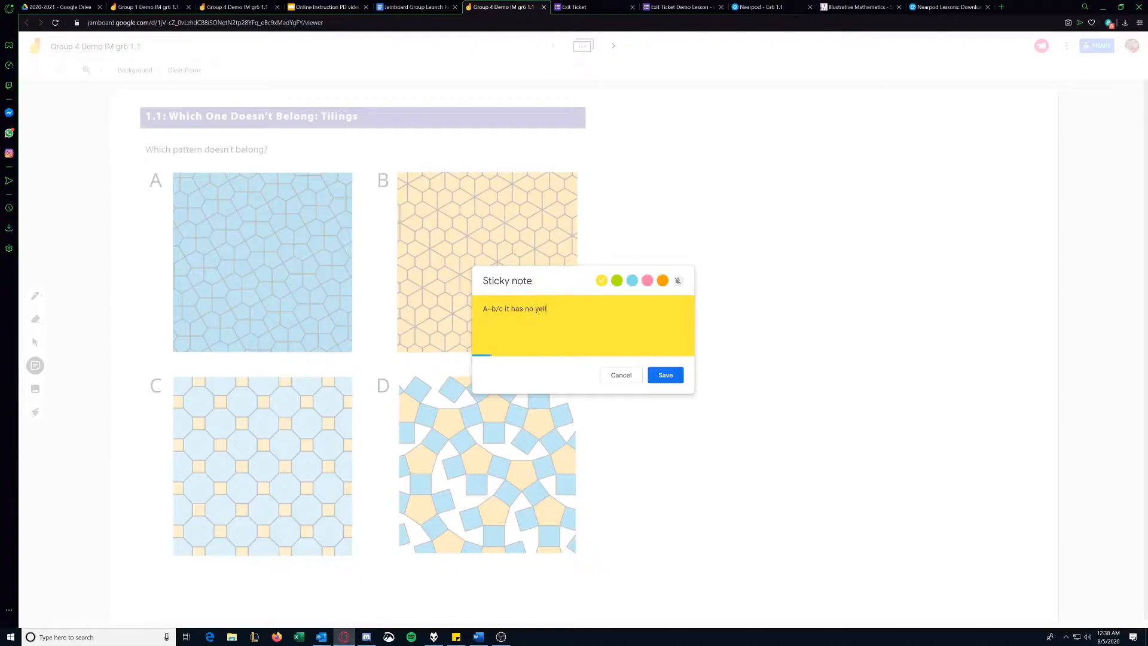
pyautogui.write('ow in it.')
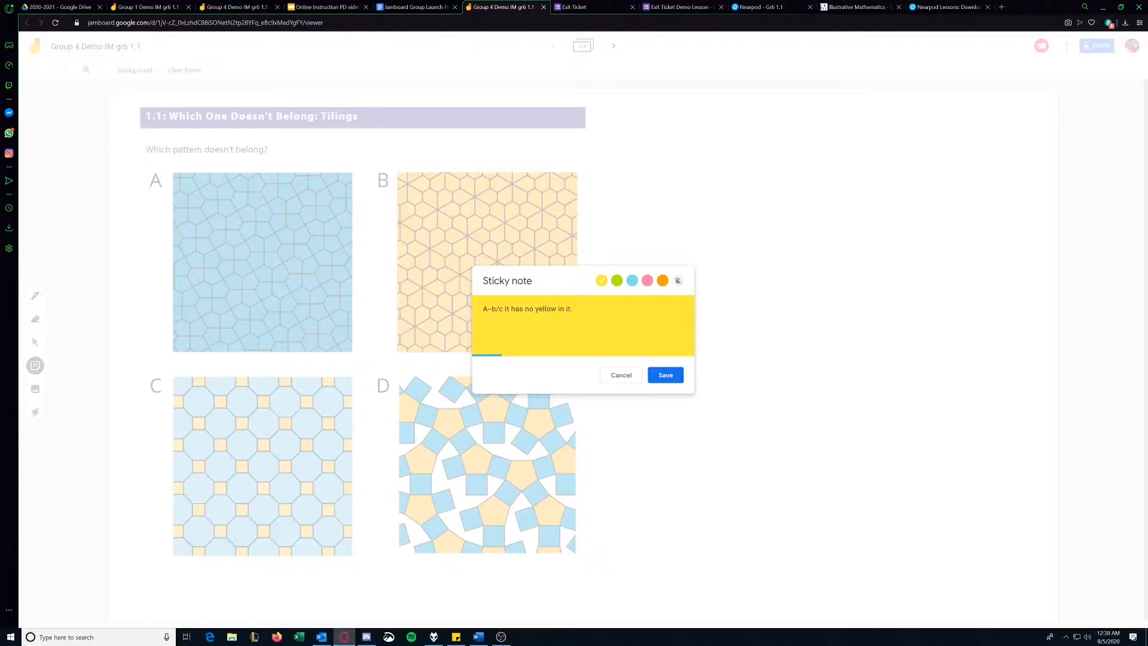
pyautogui.write('-Mike')
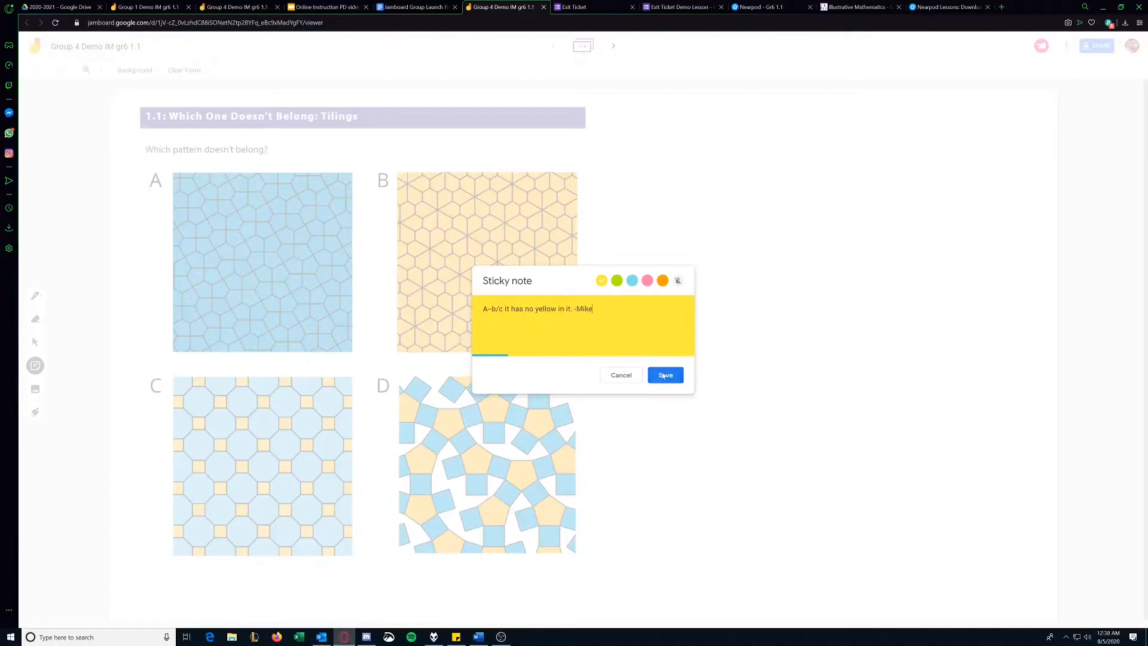
pyautogui.click(663, 374)
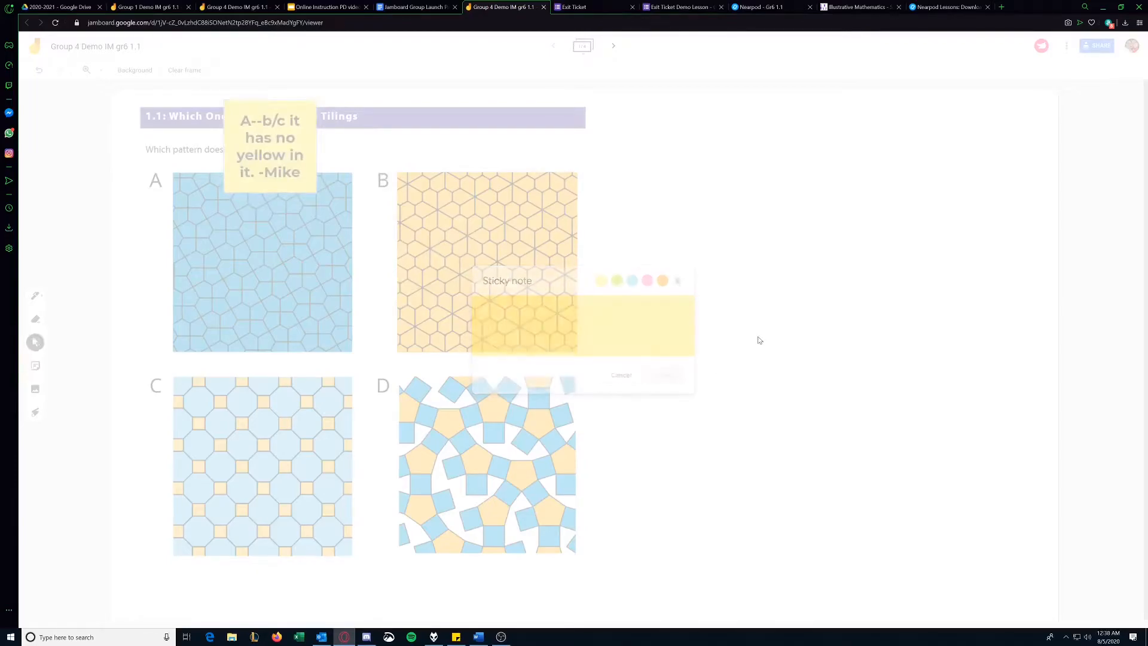
pyautogui.click(621, 374)
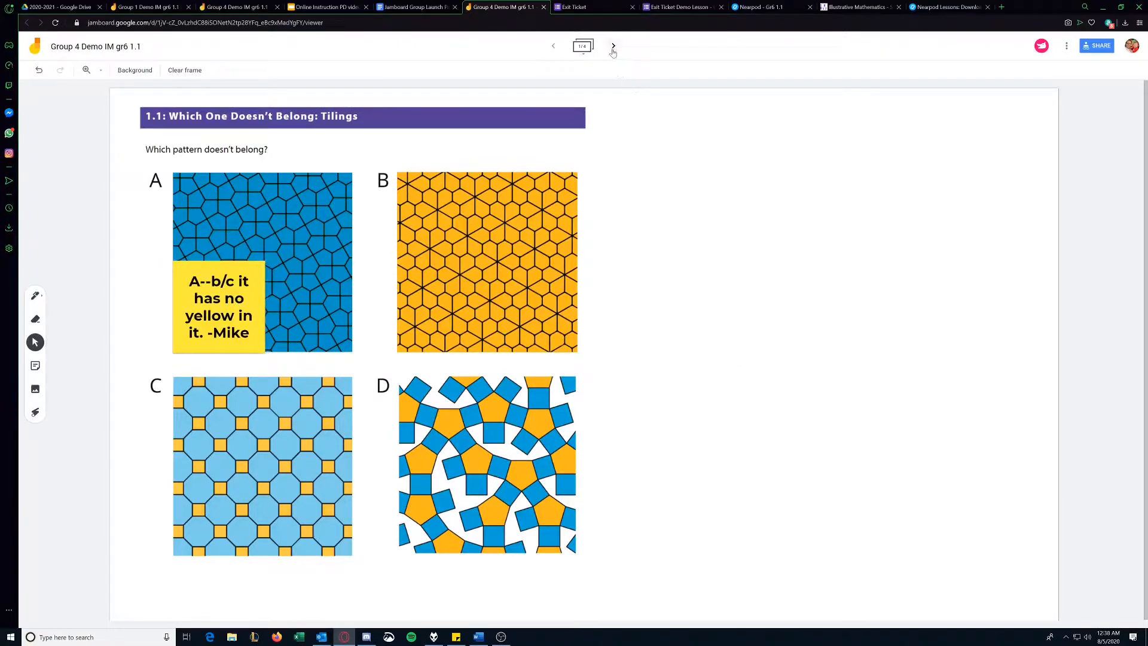
# - Advance Group 4's Jamboard to frame 2, then return to the launch pad document
pyautogui.click(613, 46)
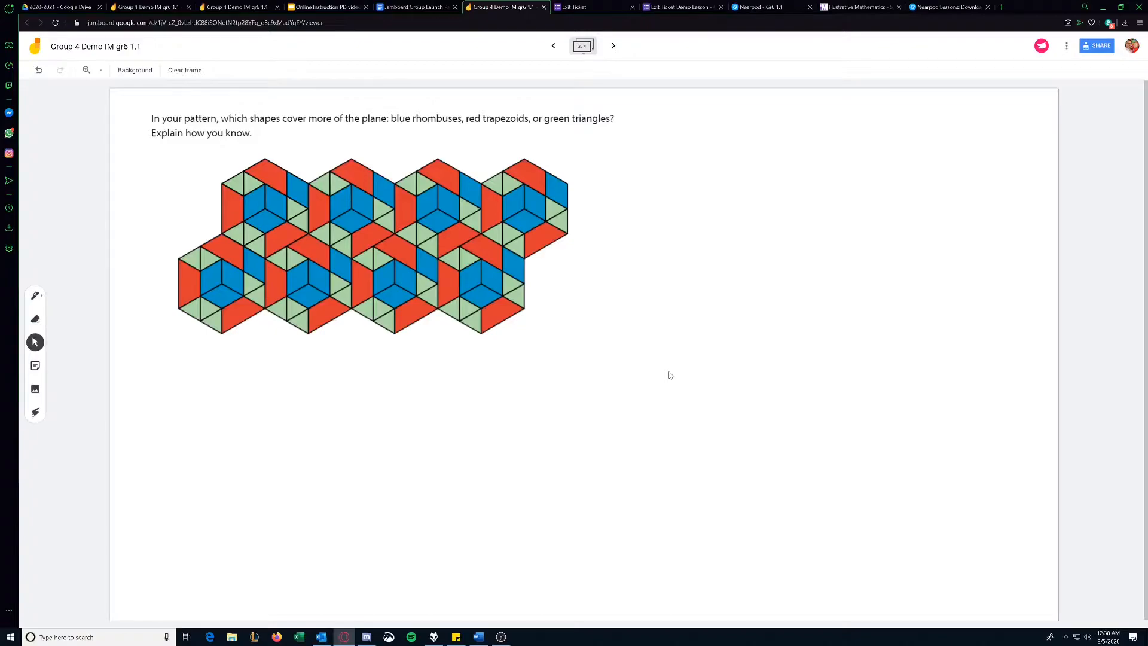
pyautogui.moveTo(809, 330)
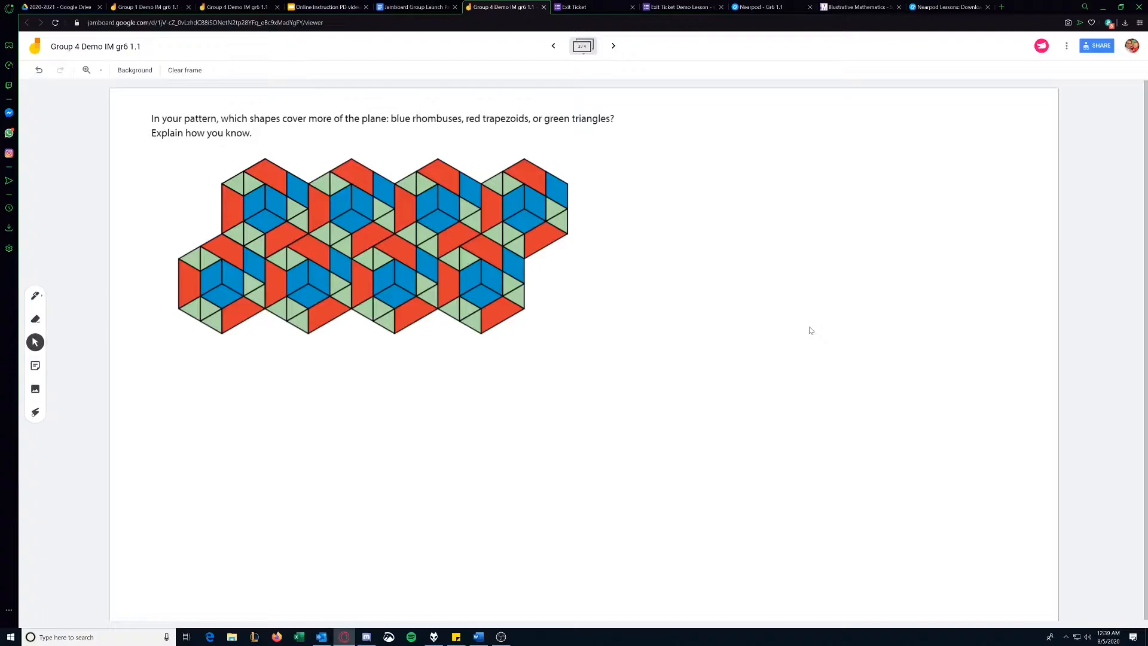
pyautogui.moveTo(715, 244)
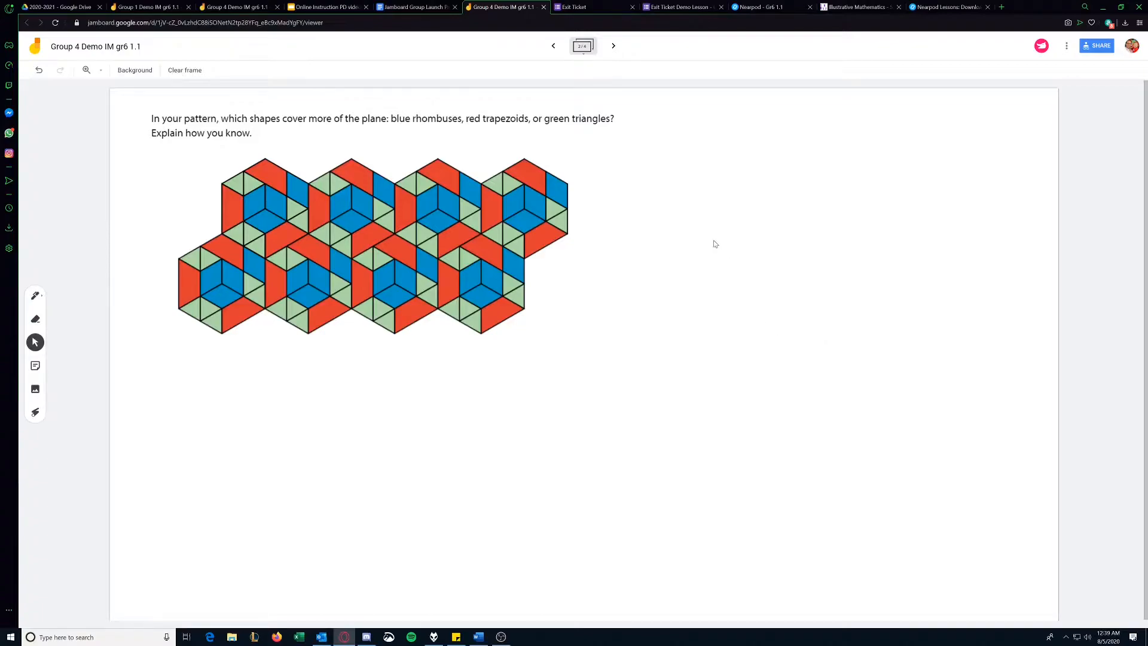
pyautogui.moveTo(534, 420)
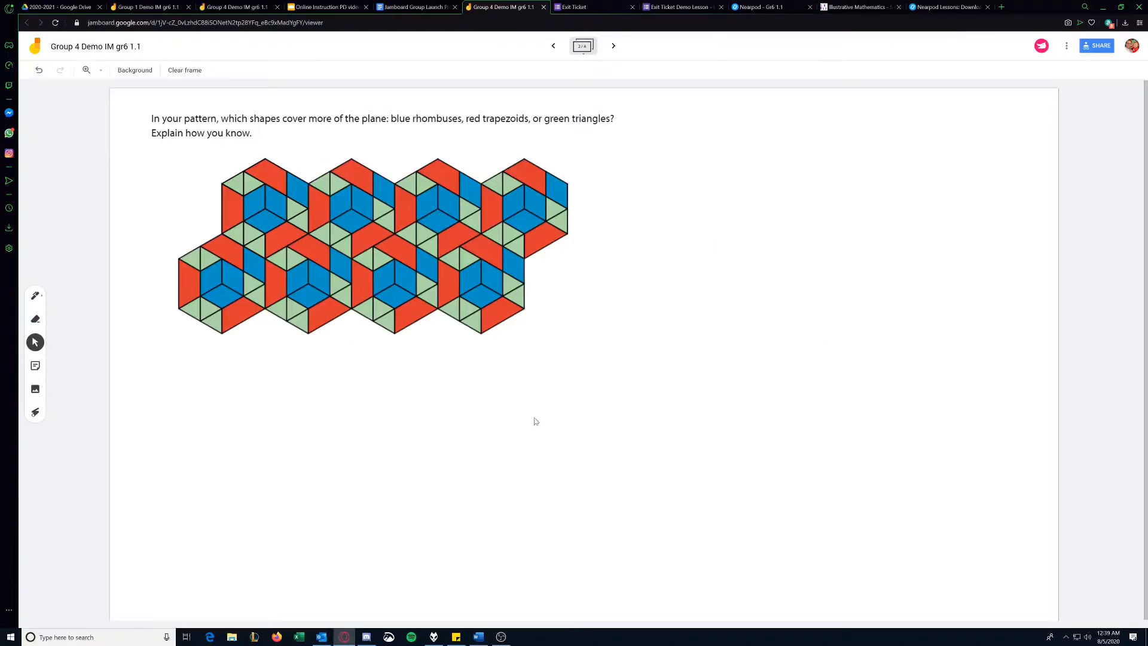
pyautogui.moveTo(487, 98)
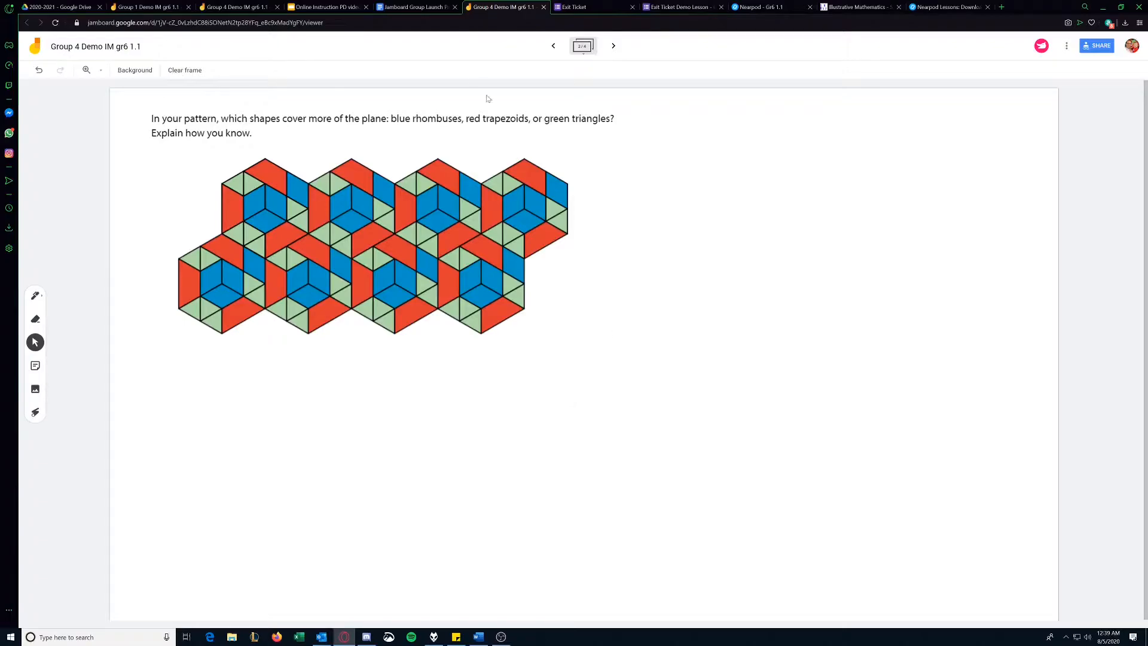
pyautogui.click(413, 7)
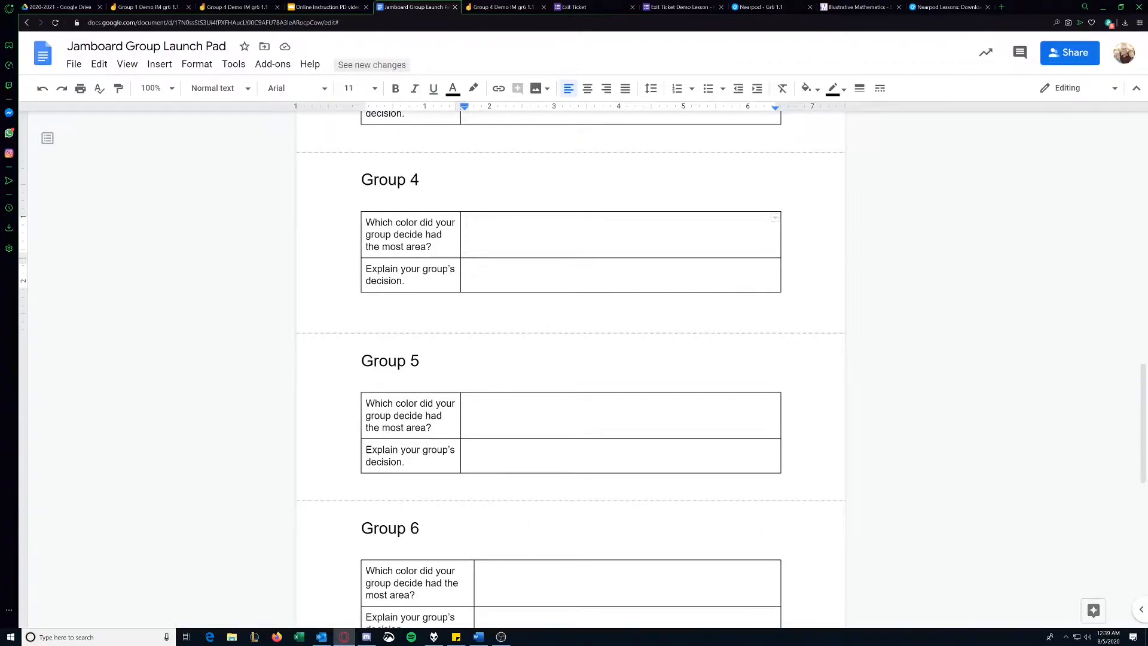
# - Answer 'Red' in Group 4's table with the explanation '2 greens equalled 1 blue and 3 greens = 1 red'
pyautogui.write('Red')
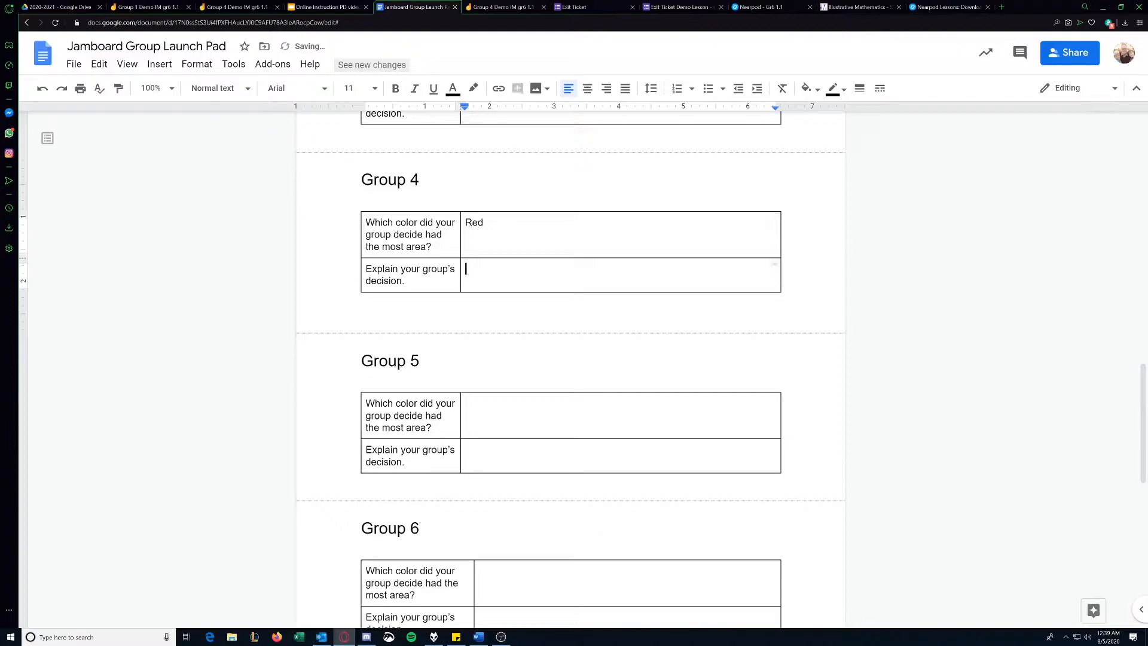
pyautogui.write('First we realized that')
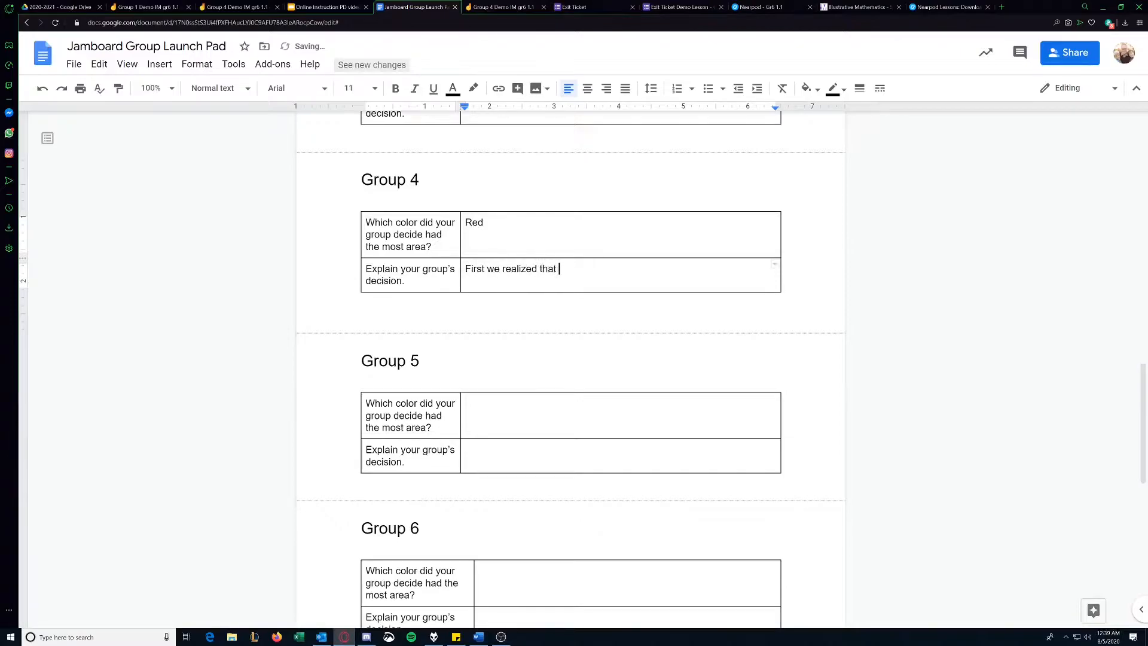
pyautogui.write('3')
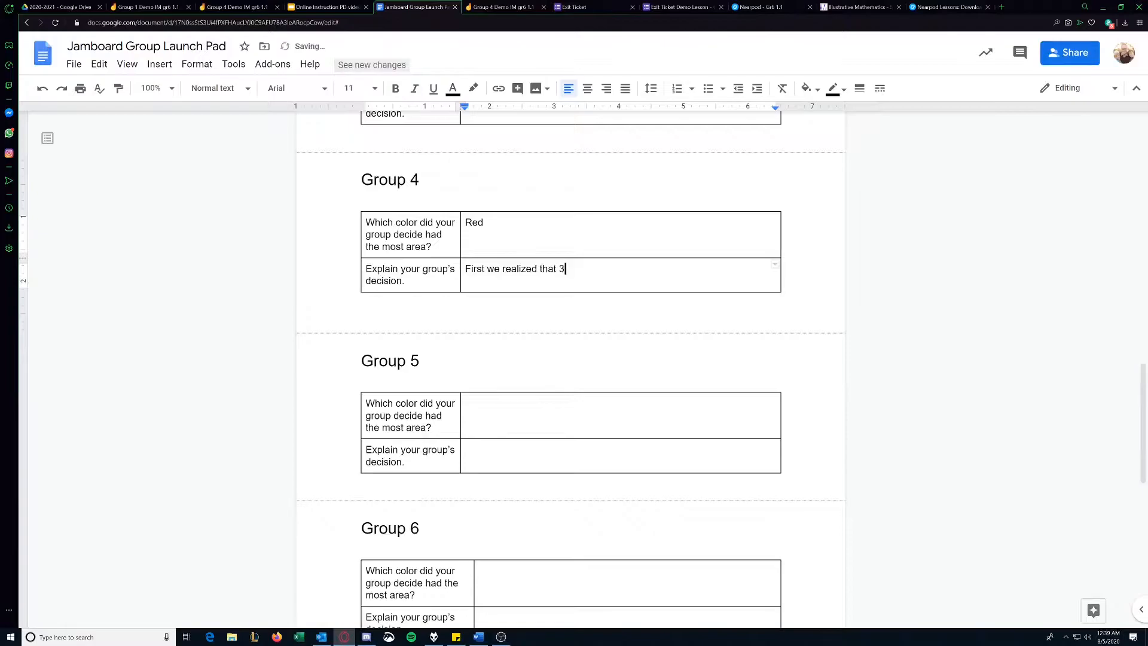
pyautogui.write('2 greens equ')
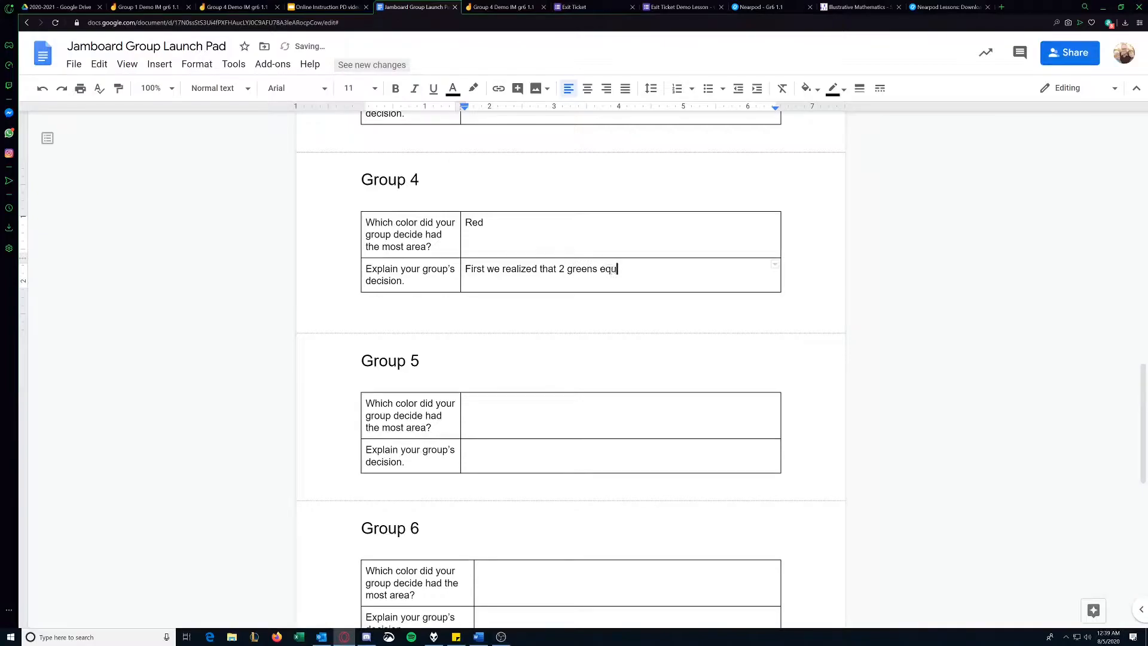
pyautogui.write('alled 1')
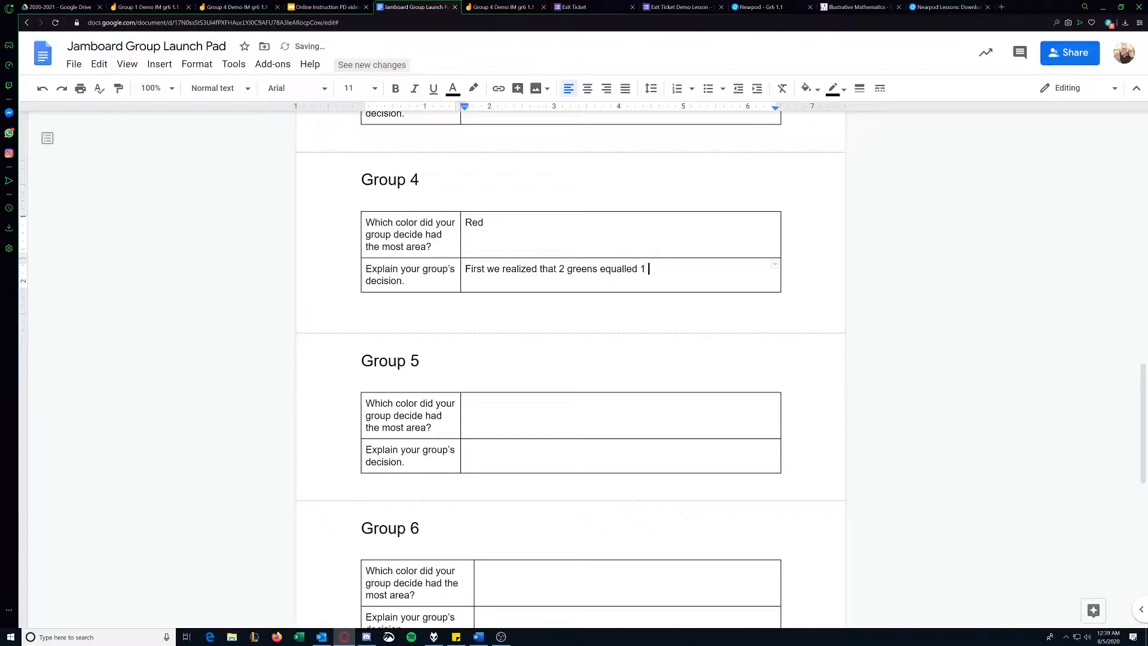
pyautogui.write('blue and 3')
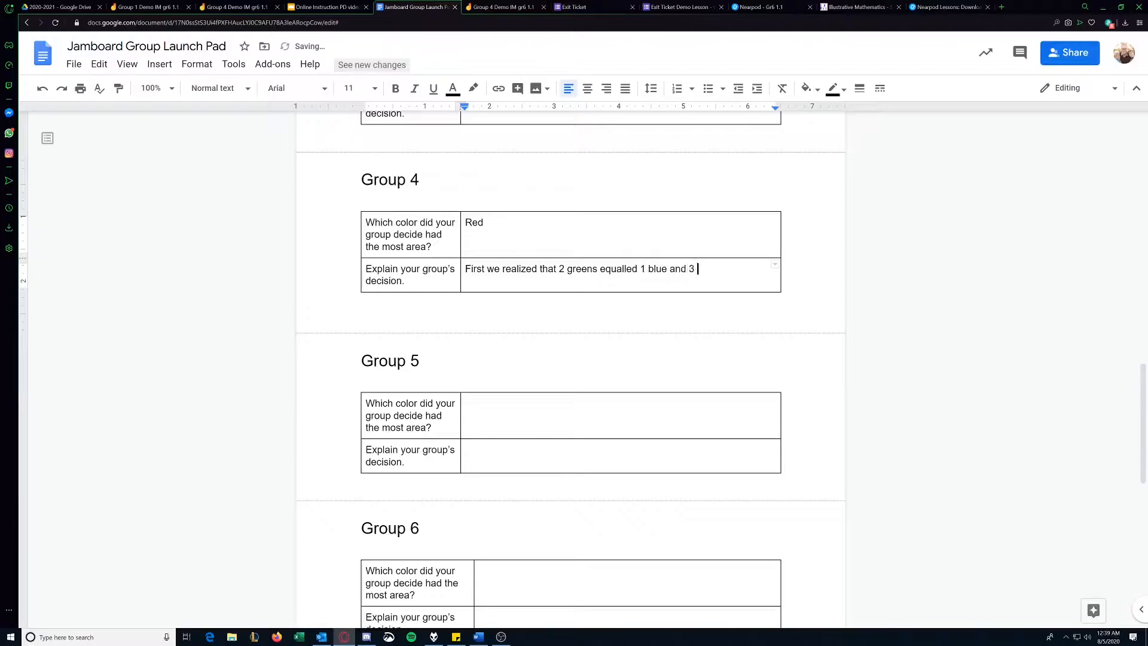
pyautogui.write('greens = 1 red... then ew..')
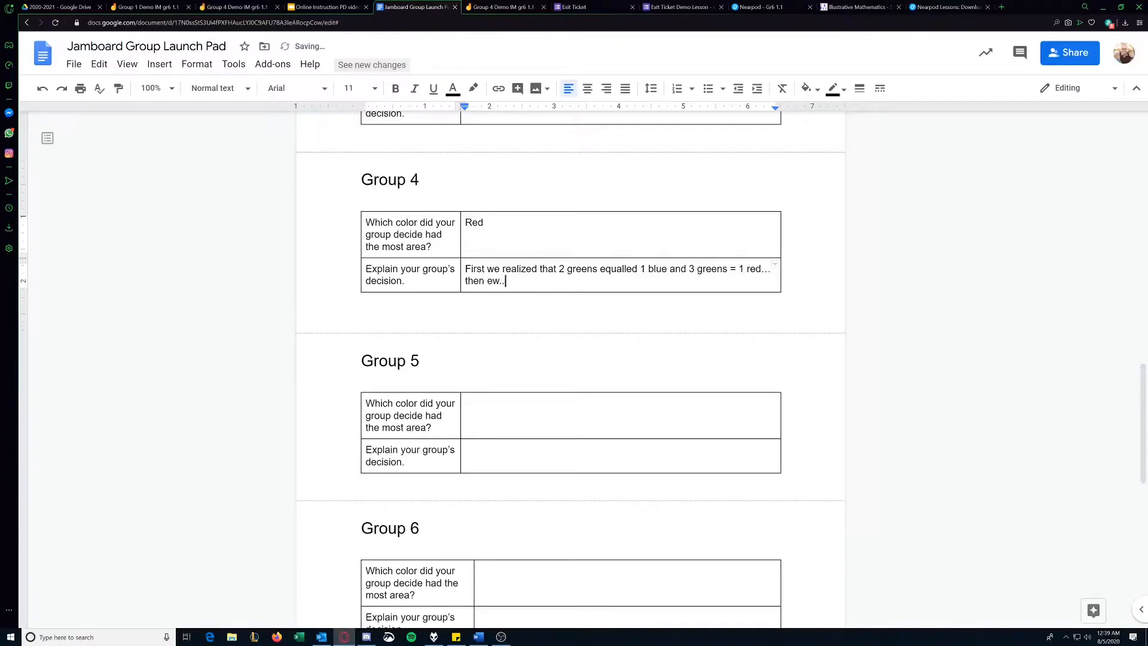
pyautogui.write('we.')
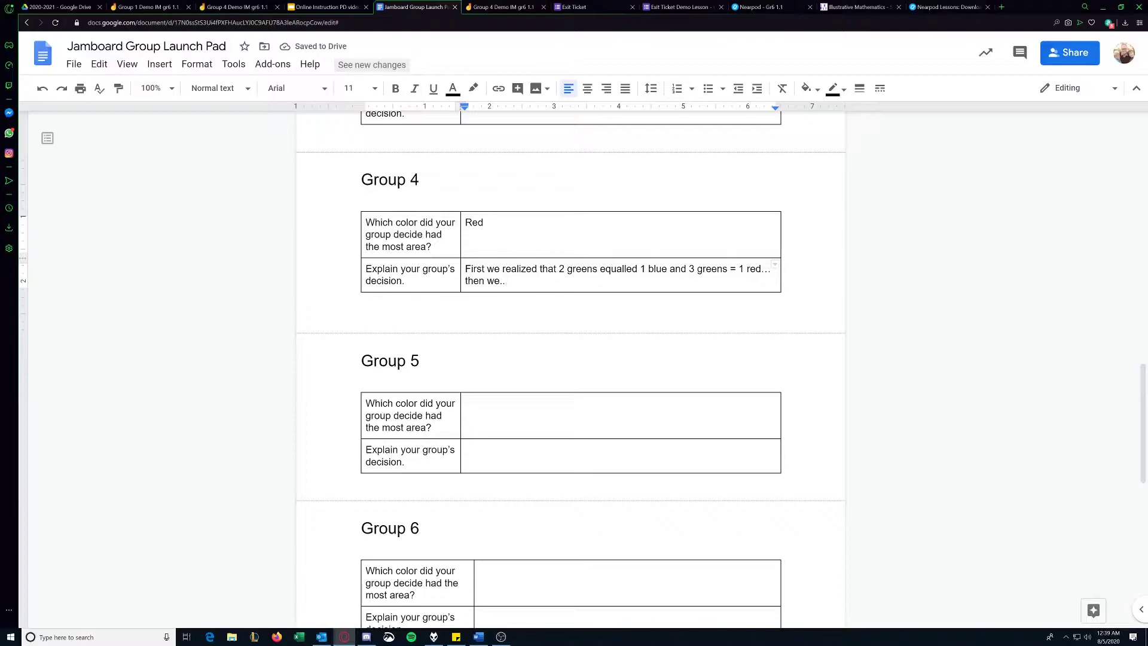
# - Glance at the Group 4 Jamboard, then scroll the launch pad back up to the group list
pyautogui.click(501, 7)
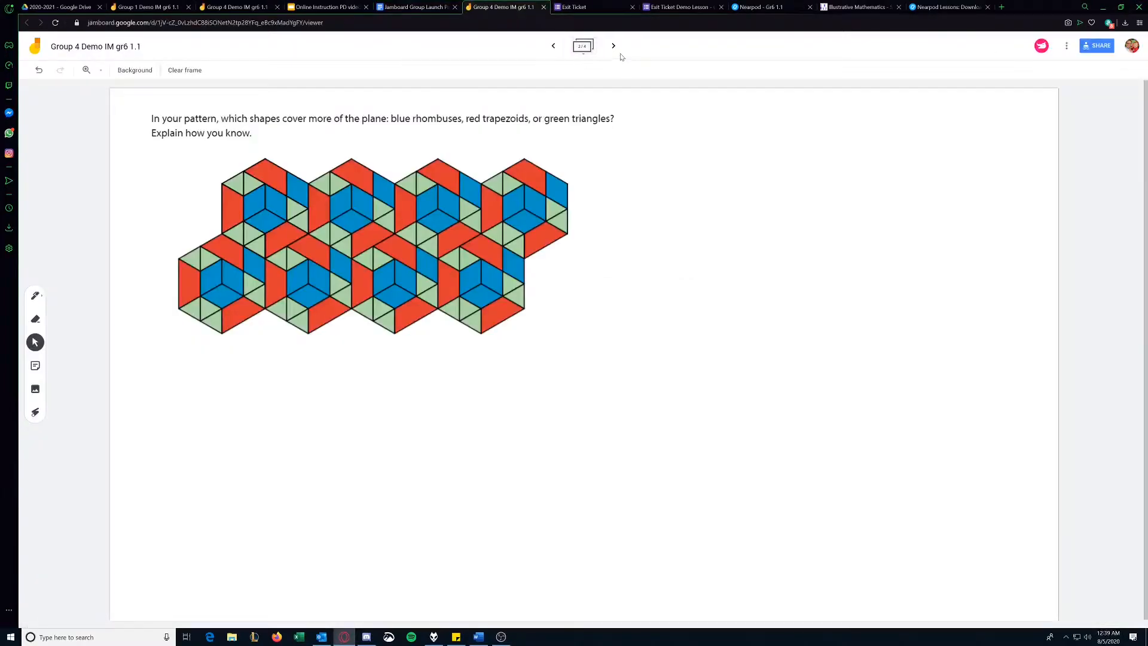
pyautogui.click(416, 7)
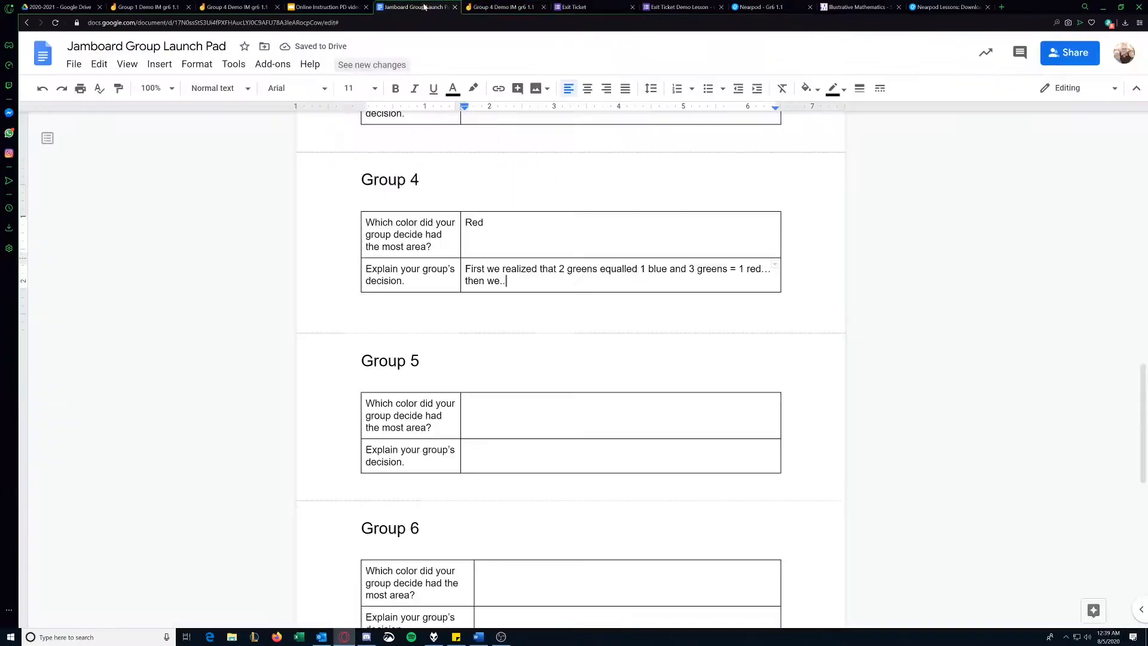
pyautogui.scroll(3)
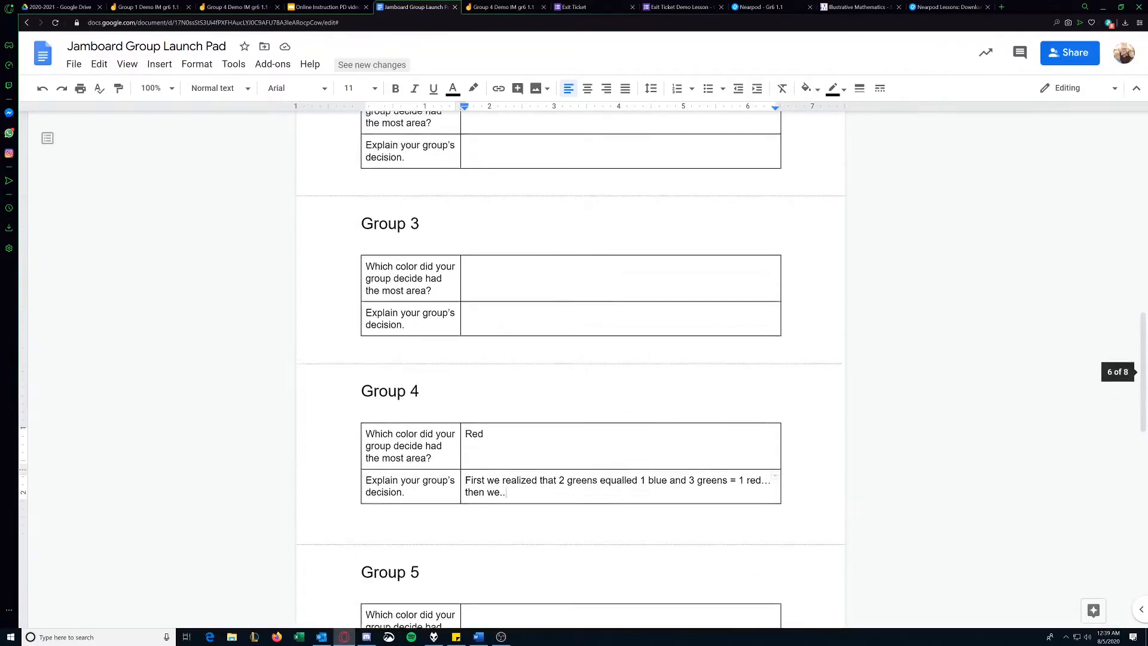
pyautogui.scroll(3)
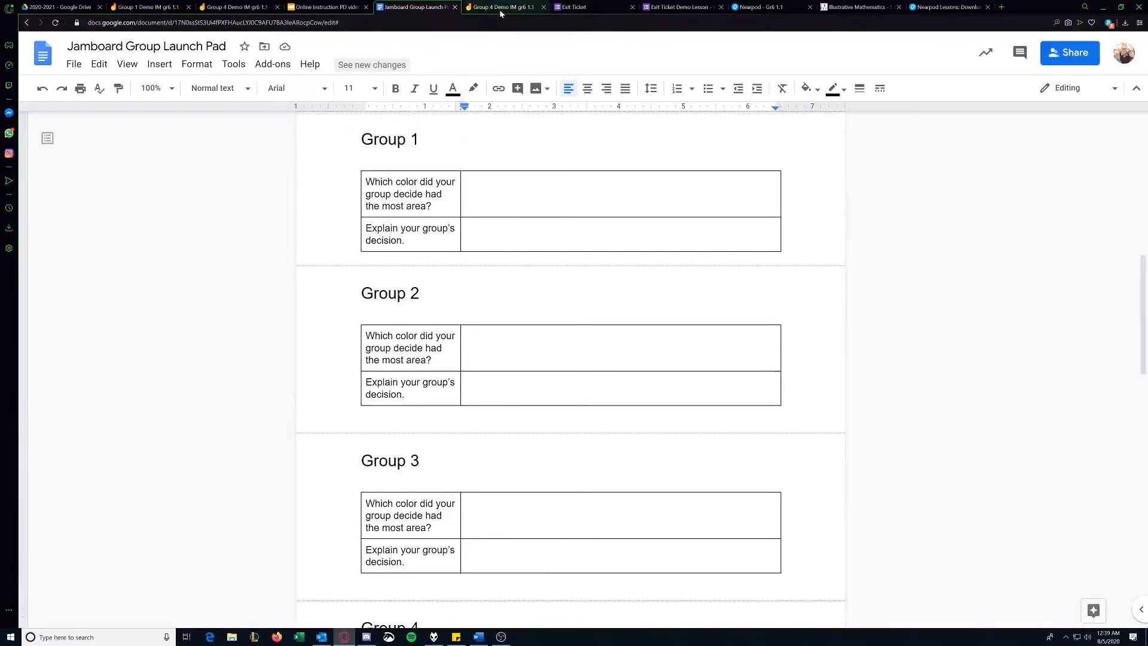
# - Check Group 4's Jamboard third frame, then review Group 4's table in the launch pad and scroll back to the group links
pyautogui.click(503, 7)
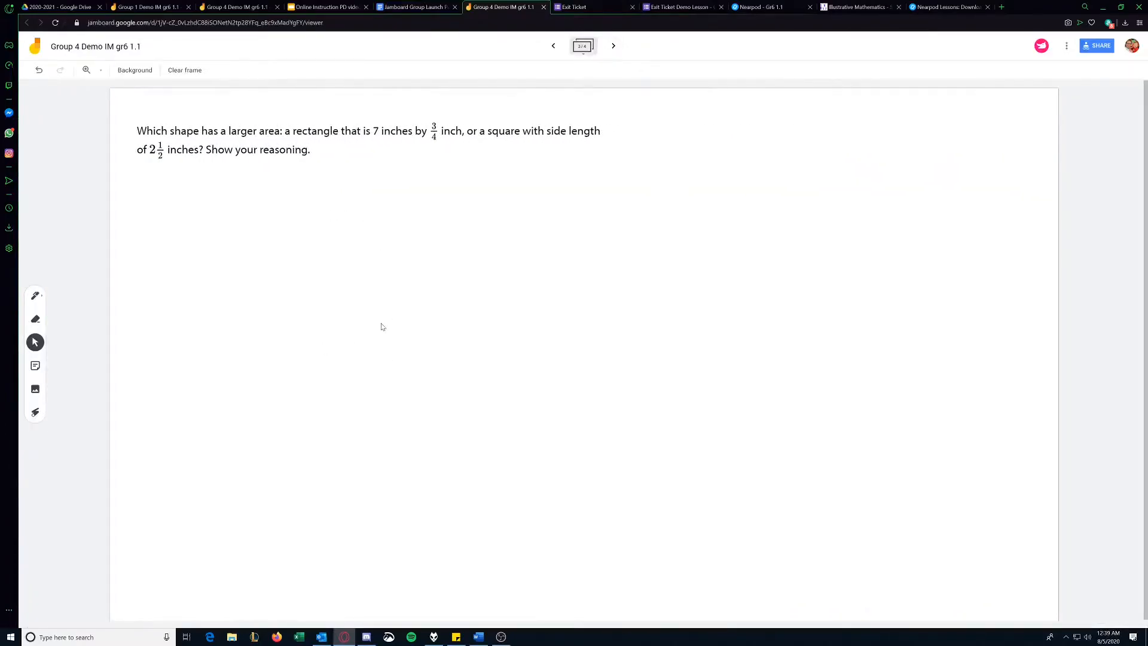
pyautogui.moveTo(540, 35)
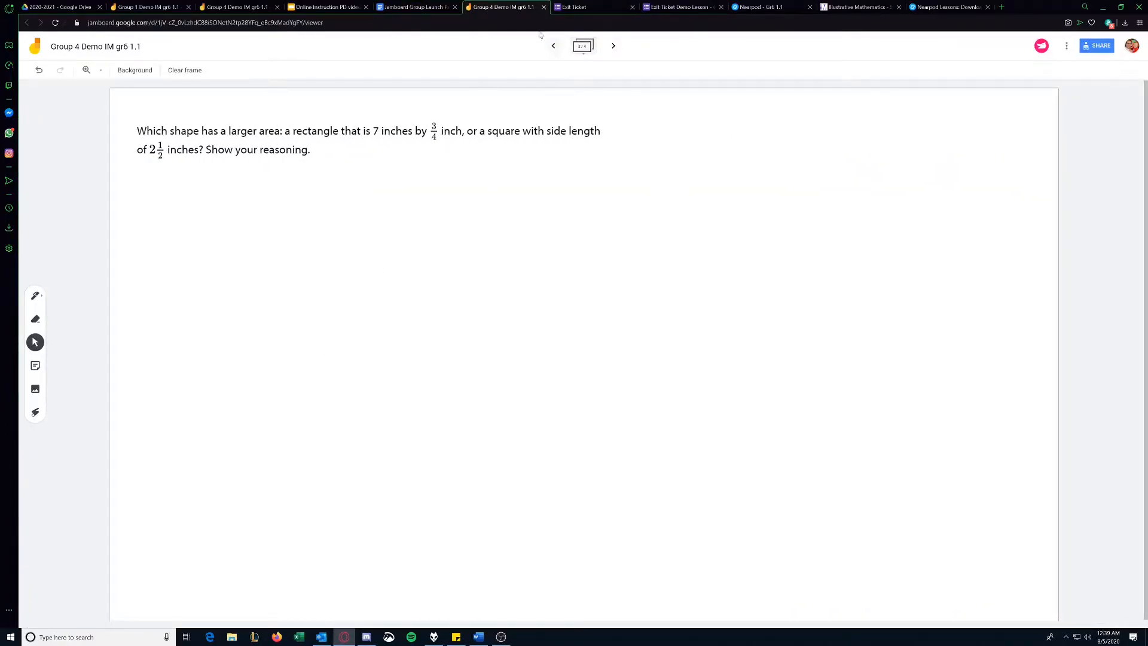
pyautogui.click(414, 8)
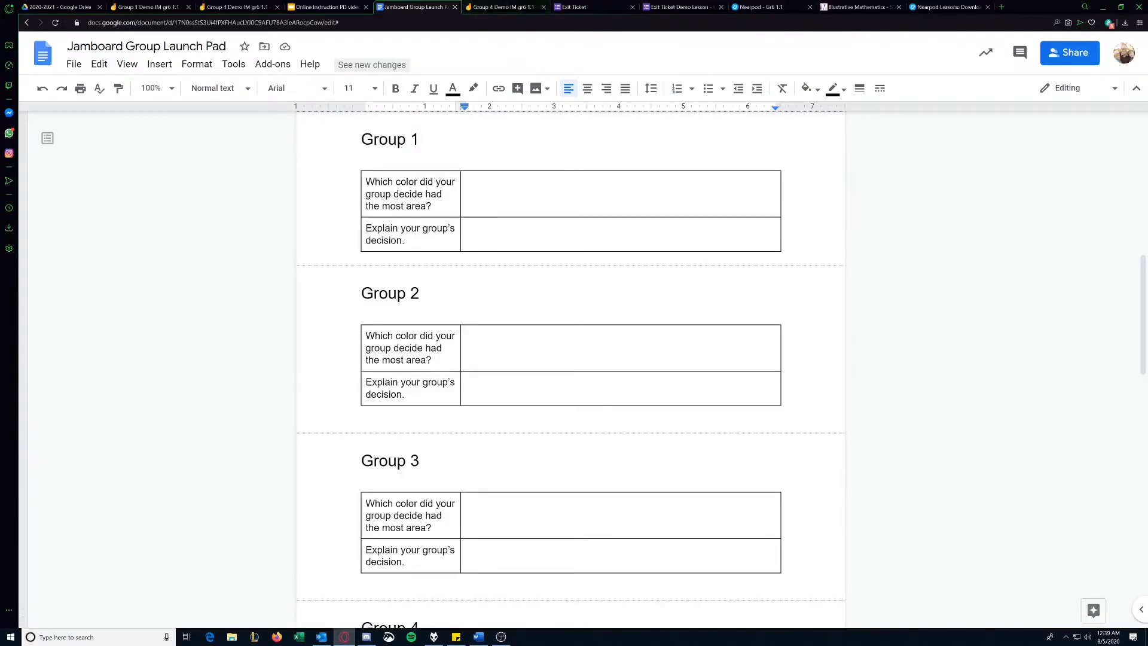
pyautogui.scroll(-3)
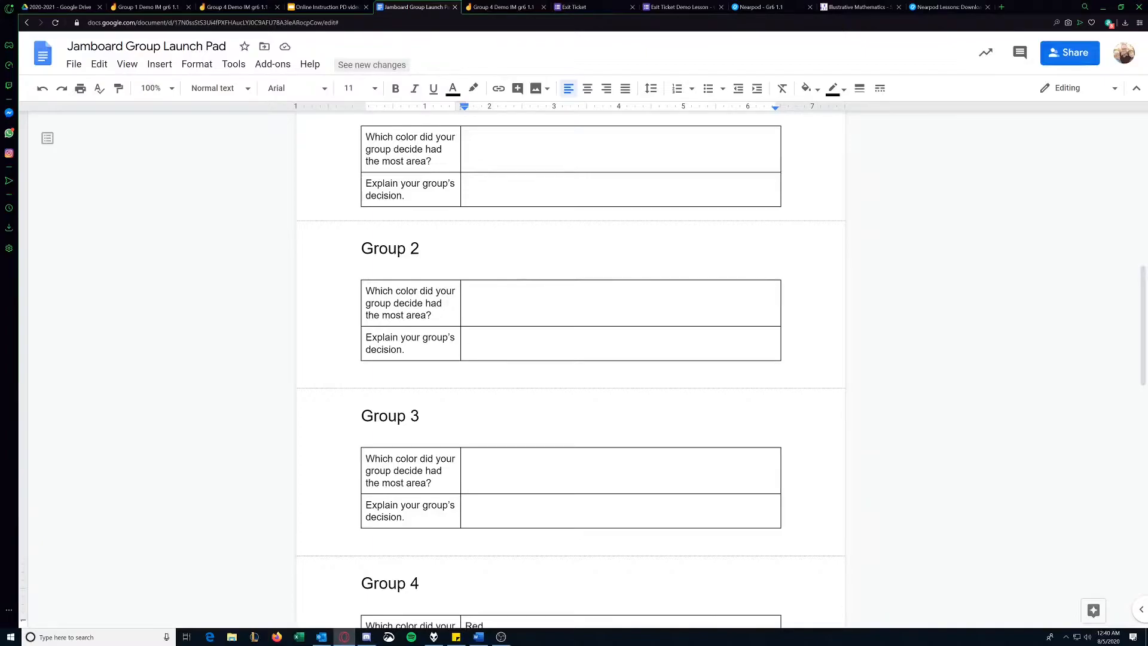
pyautogui.scroll(-3)
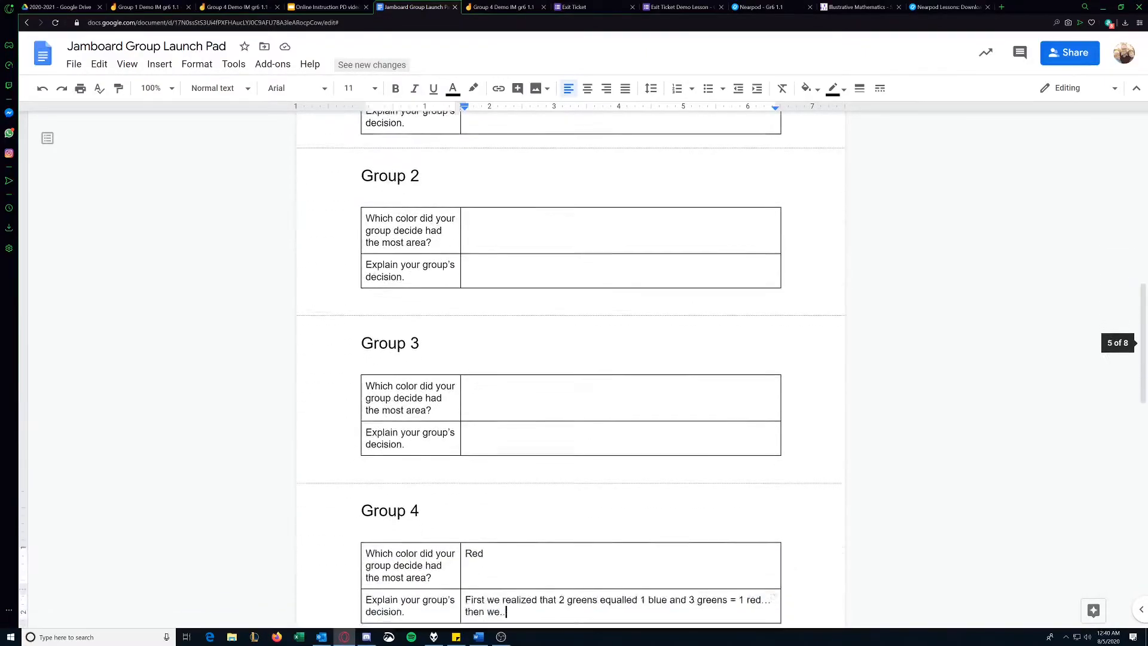
pyautogui.scroll(3)
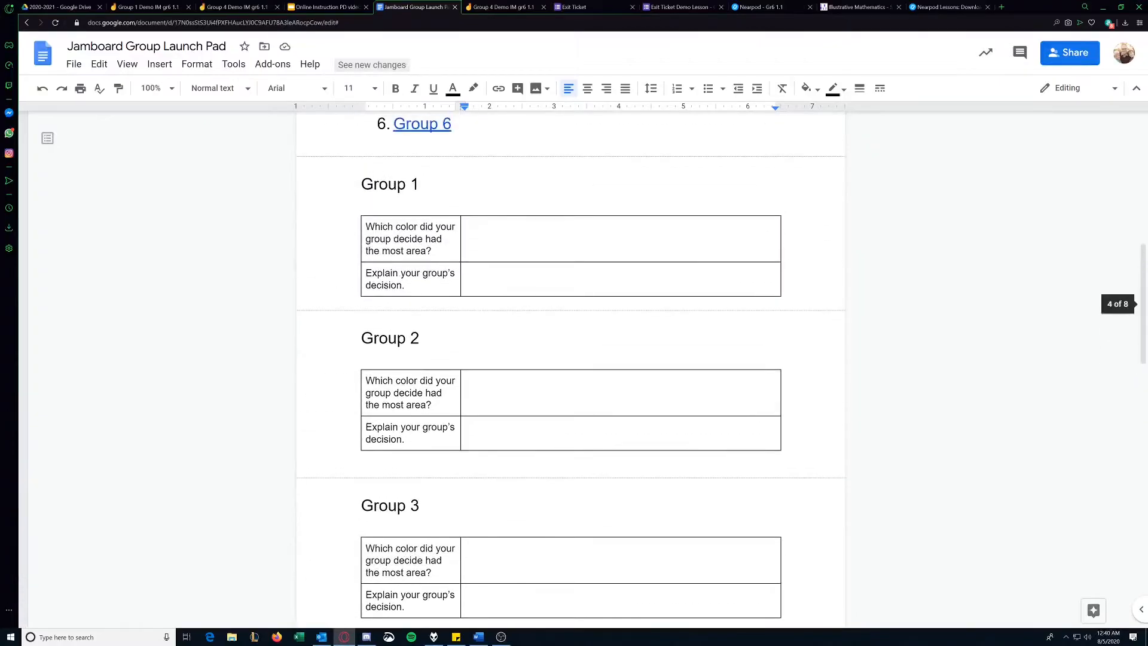
pyautogui.scroll(3)
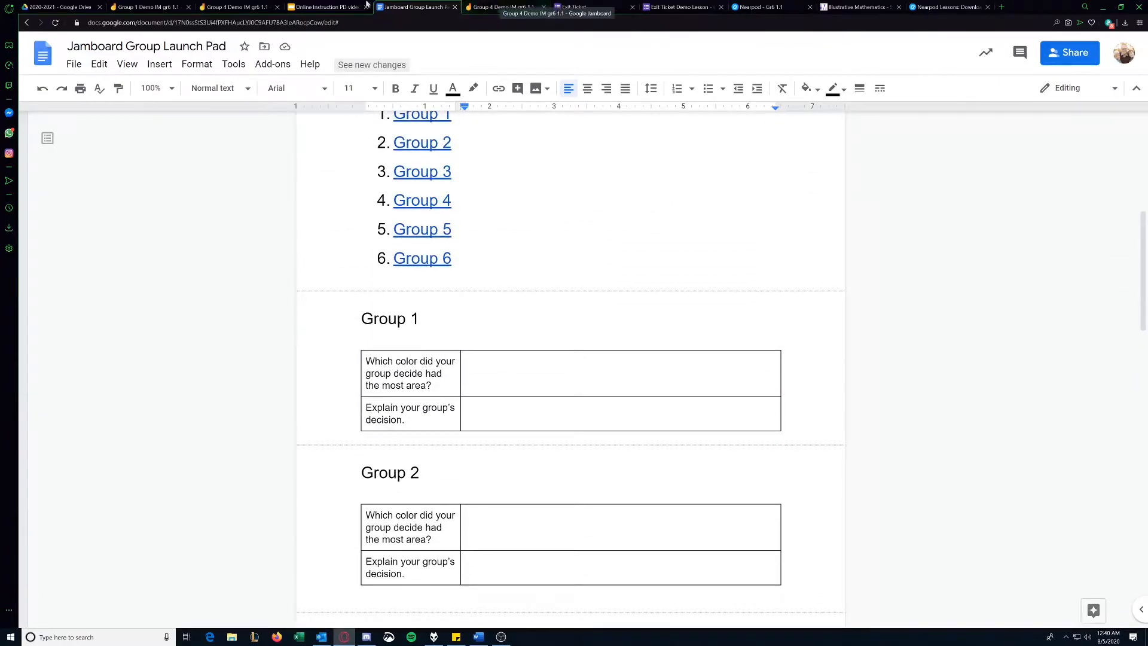
# - Present the PD slide deck at slide 5 with the exit-ticket link, then exit back to the editor
pyautogui.click(325, 7)
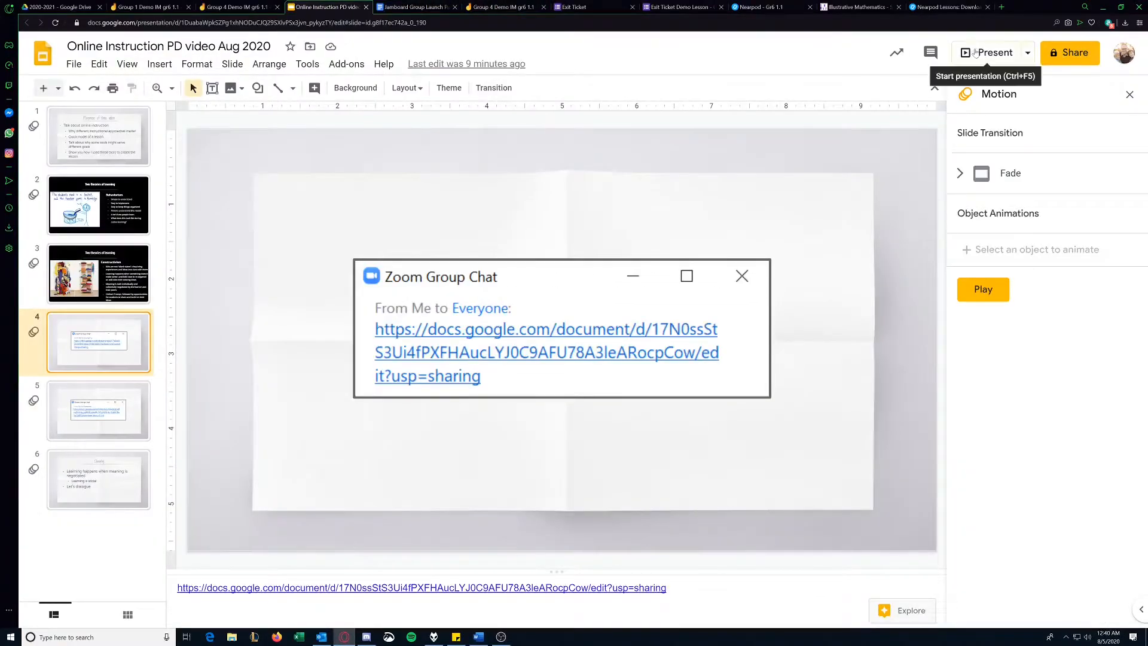
pyautogui.click(988, 52)
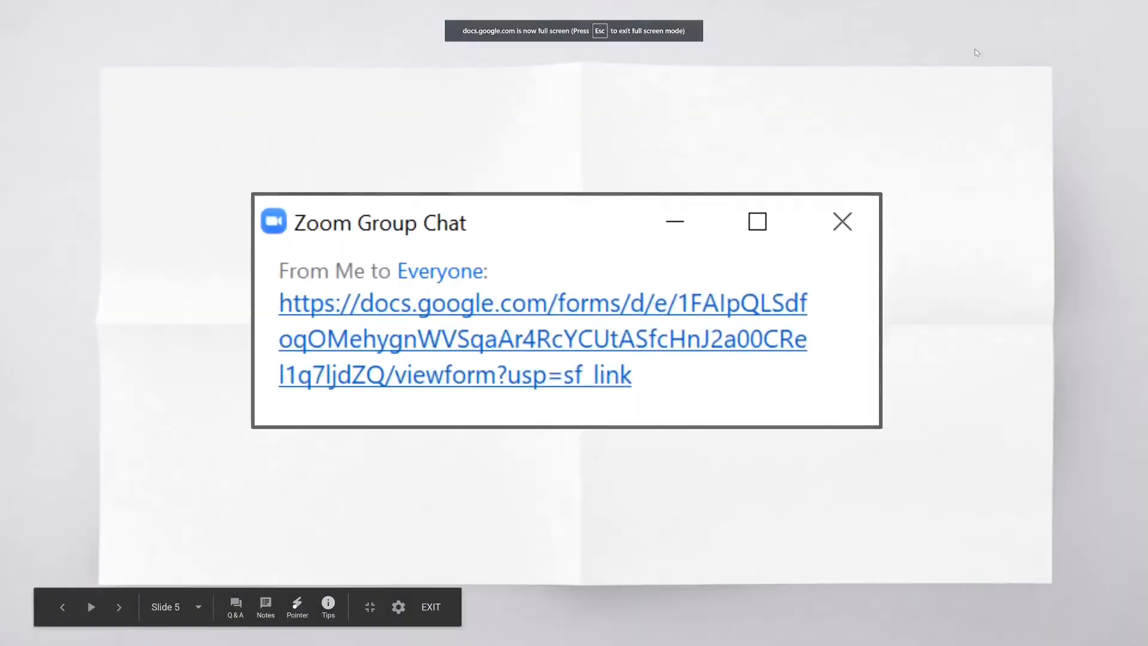
pyautogui.moveTo(554, 236)
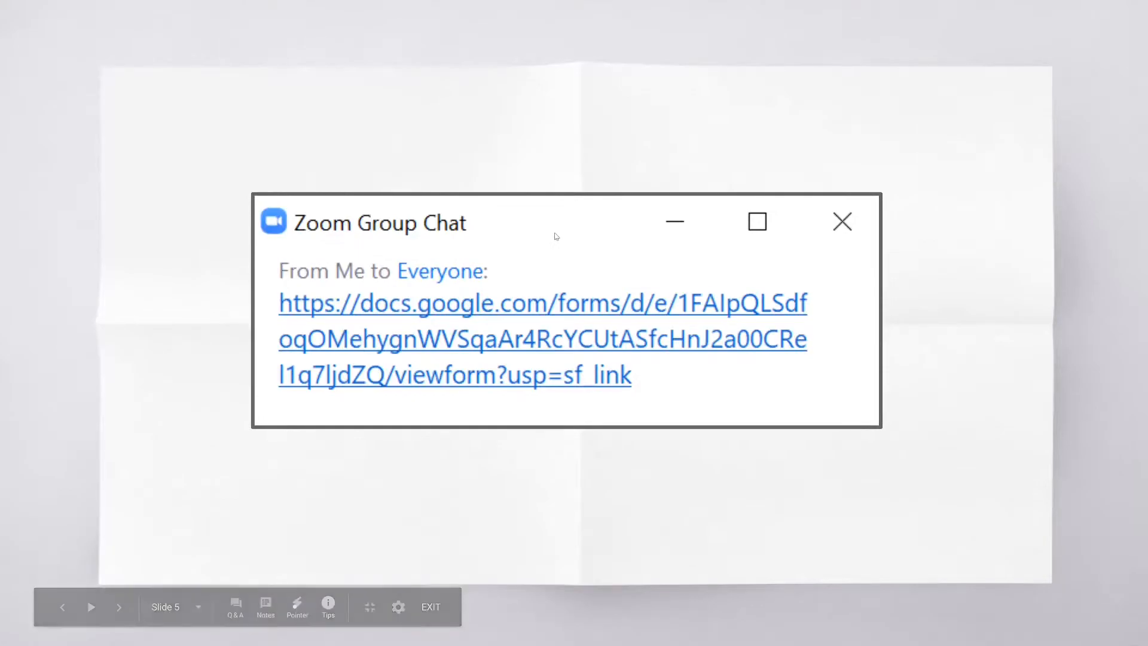
pyautogui.click(430, 607)
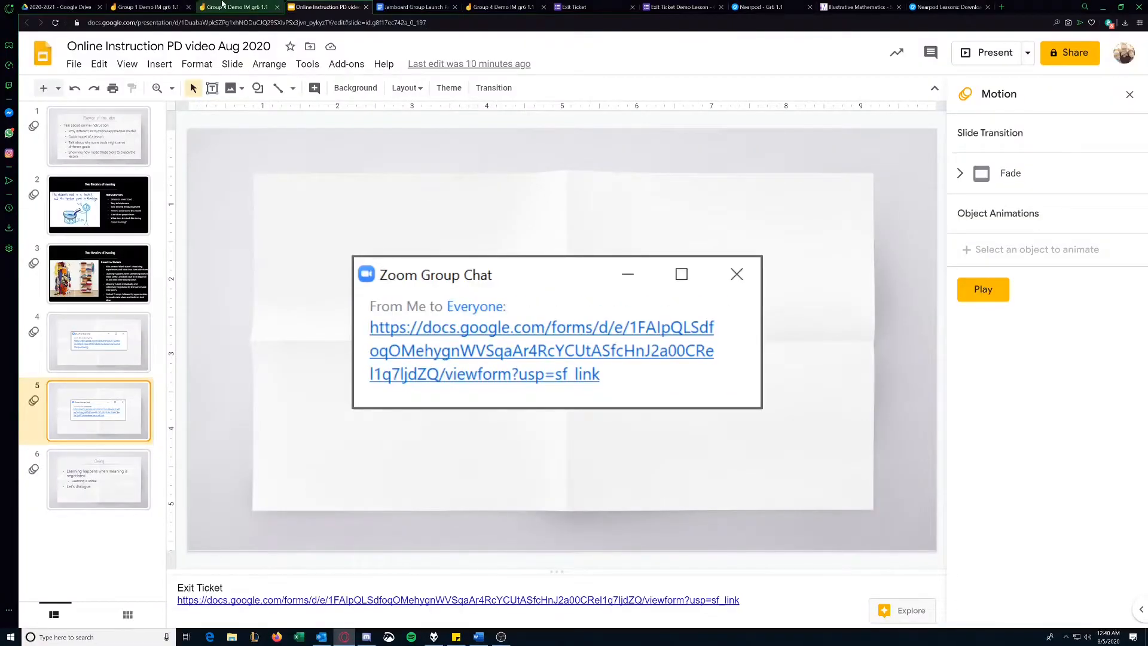
# - Return to the Group 4 Demo Jamboard on its Cool Down: What is Area? frame
pyautogui.click(236, 7)
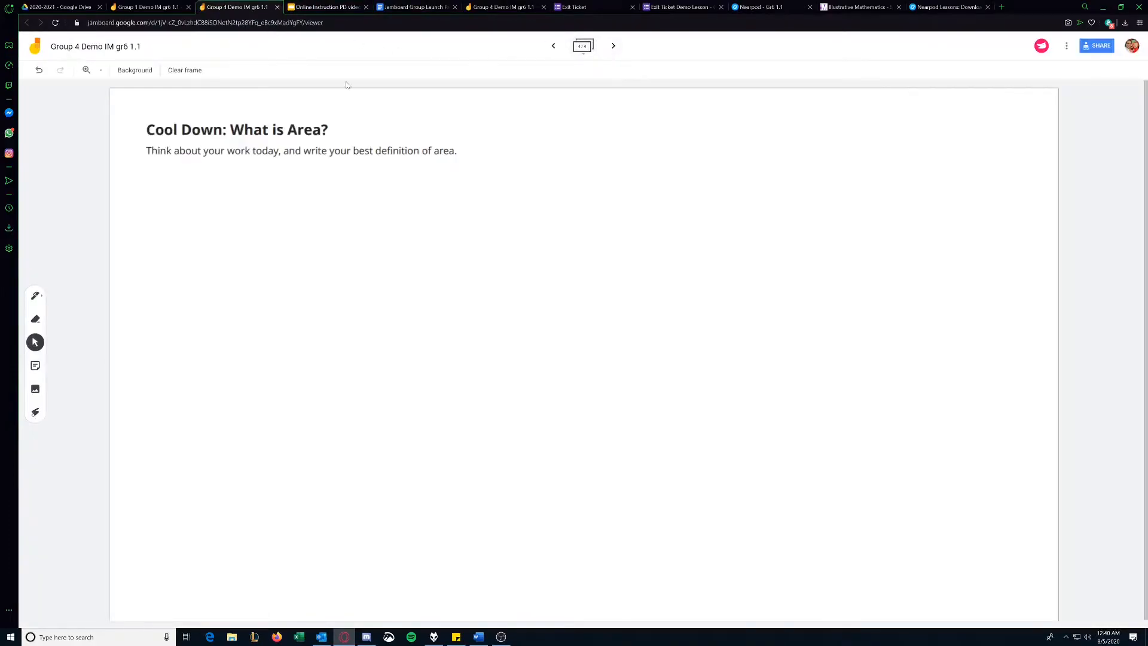
pyautogui.moveTo(226, 179)
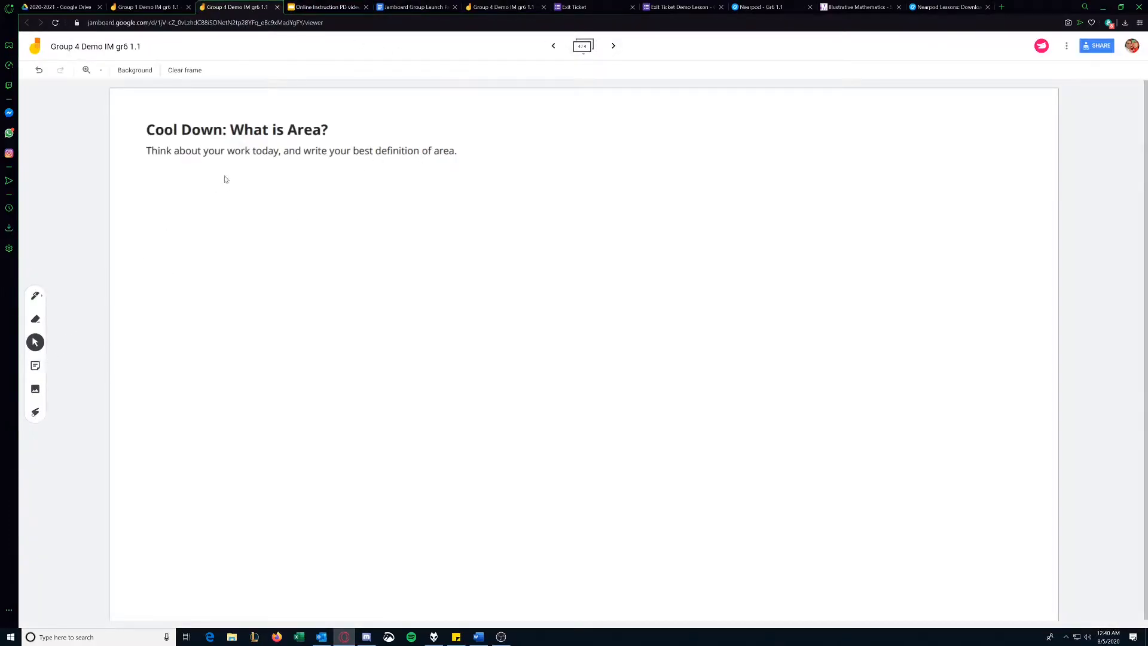
pyautogui.moveTo(85, 334)
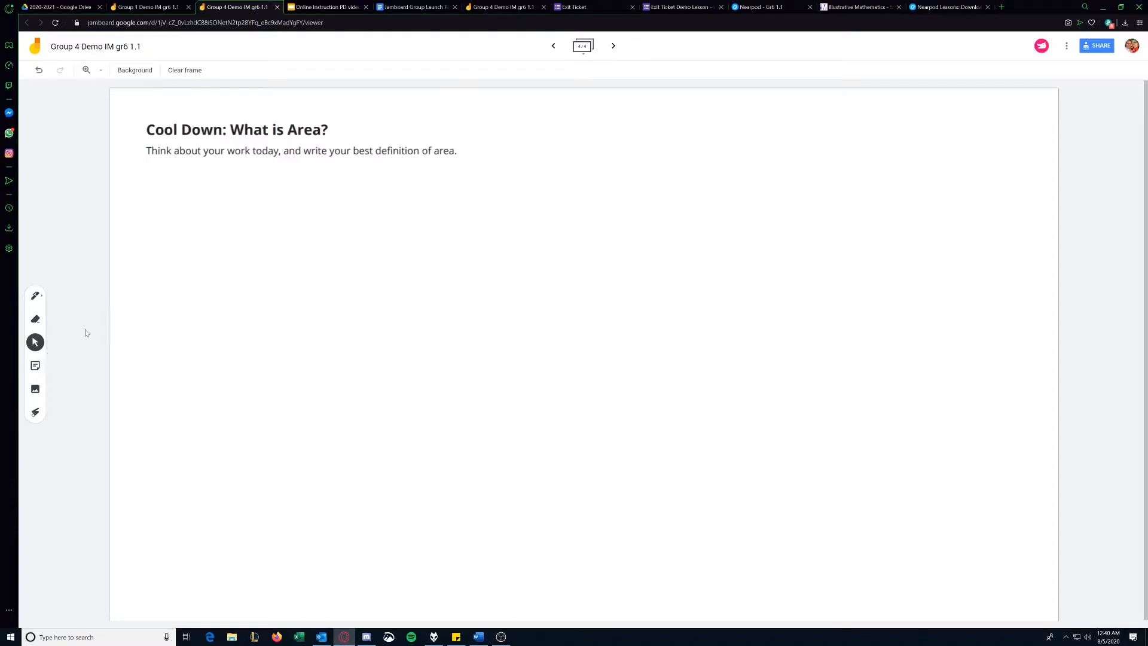
pyautogui.moveTo(581, 312)
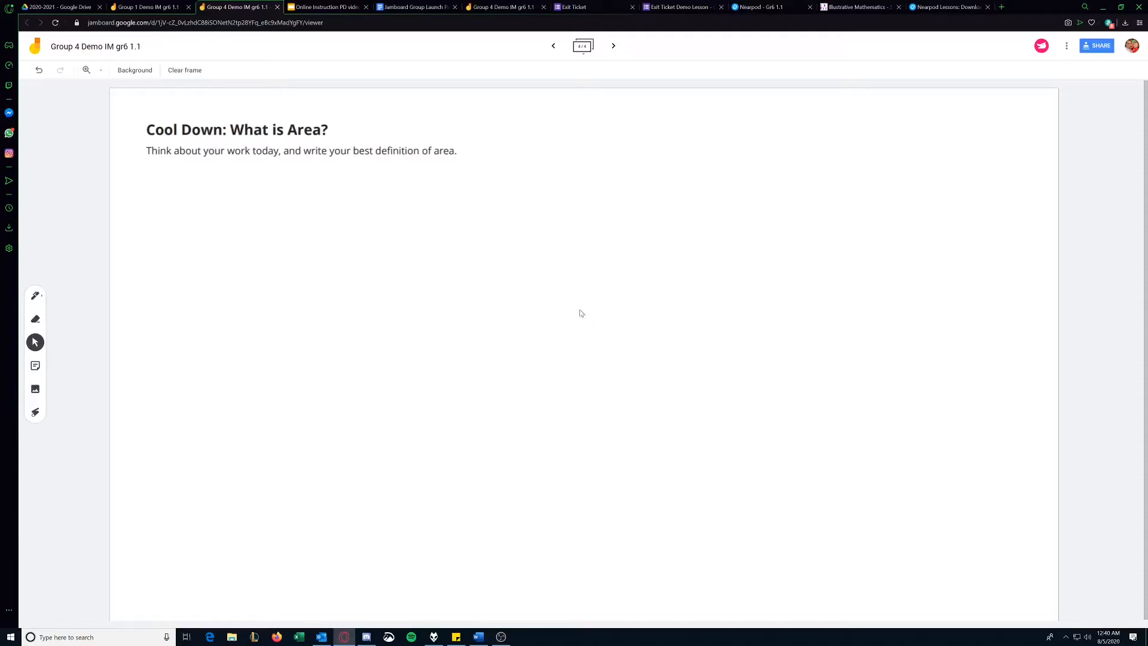
pyautogui.moveTo(517, 135)
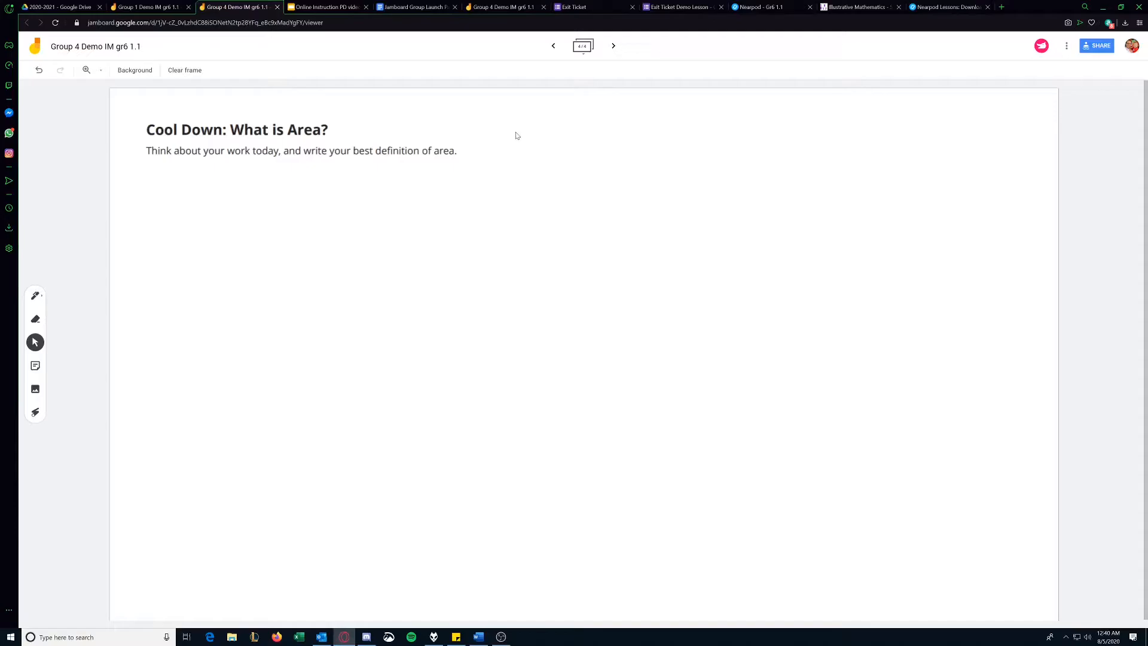
pyautogui.moveTo(368, 188)
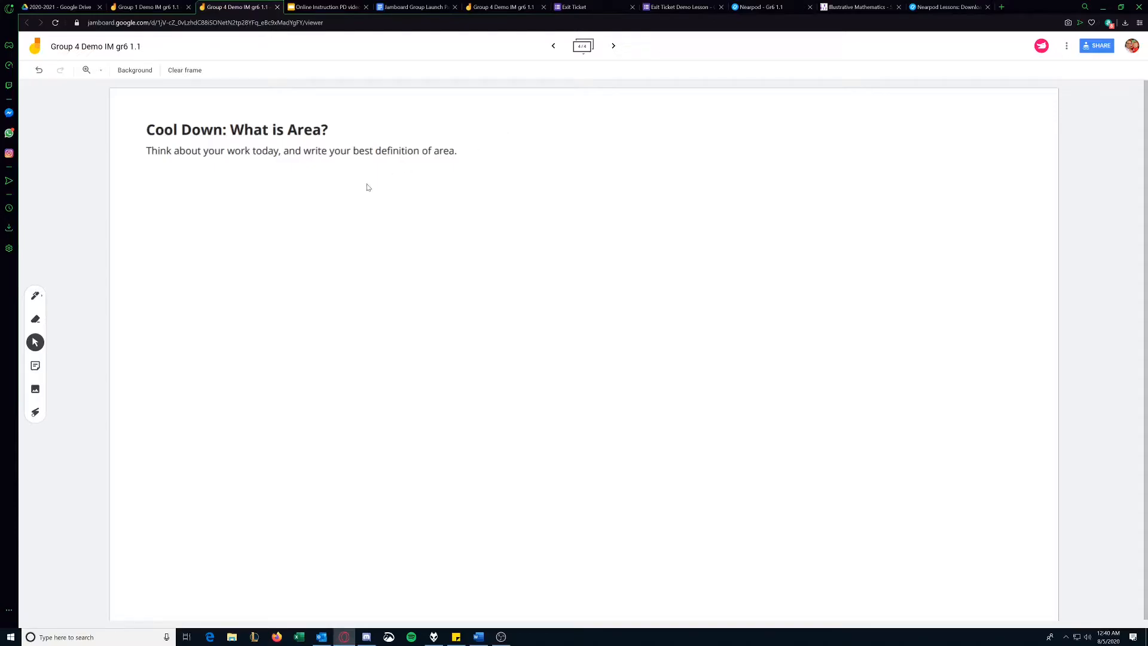
# - Revisit the launch pad's Group 1 table, then switch to the Nearpod exit ticket board
pyautogui.click(415, 7)
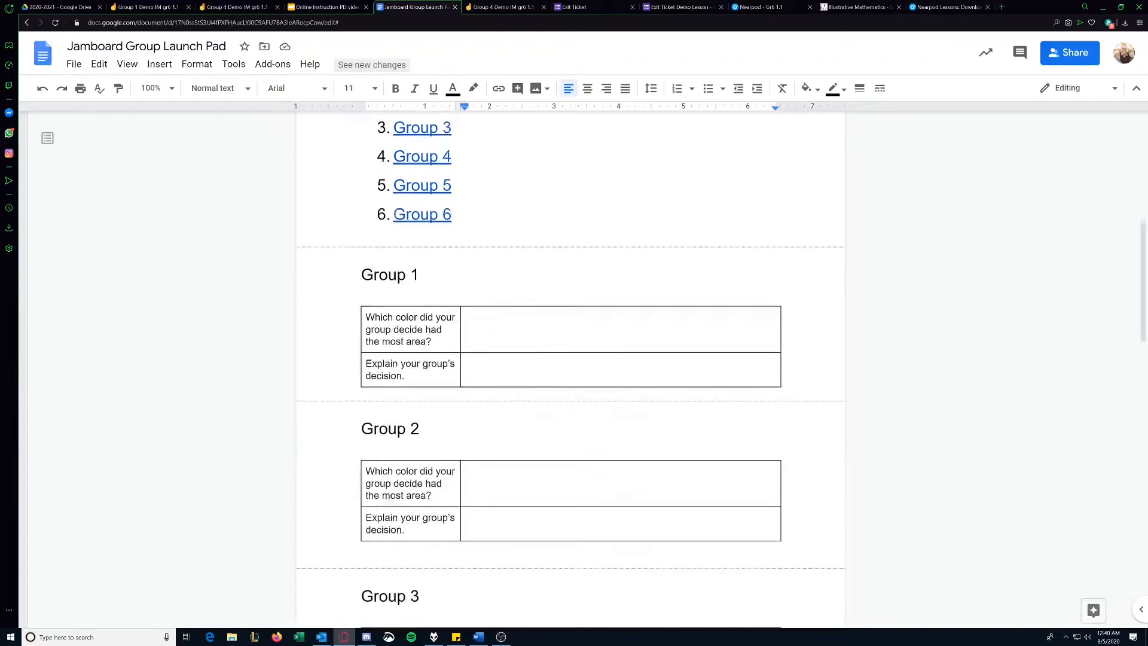
pyautogui.scroll(-3)
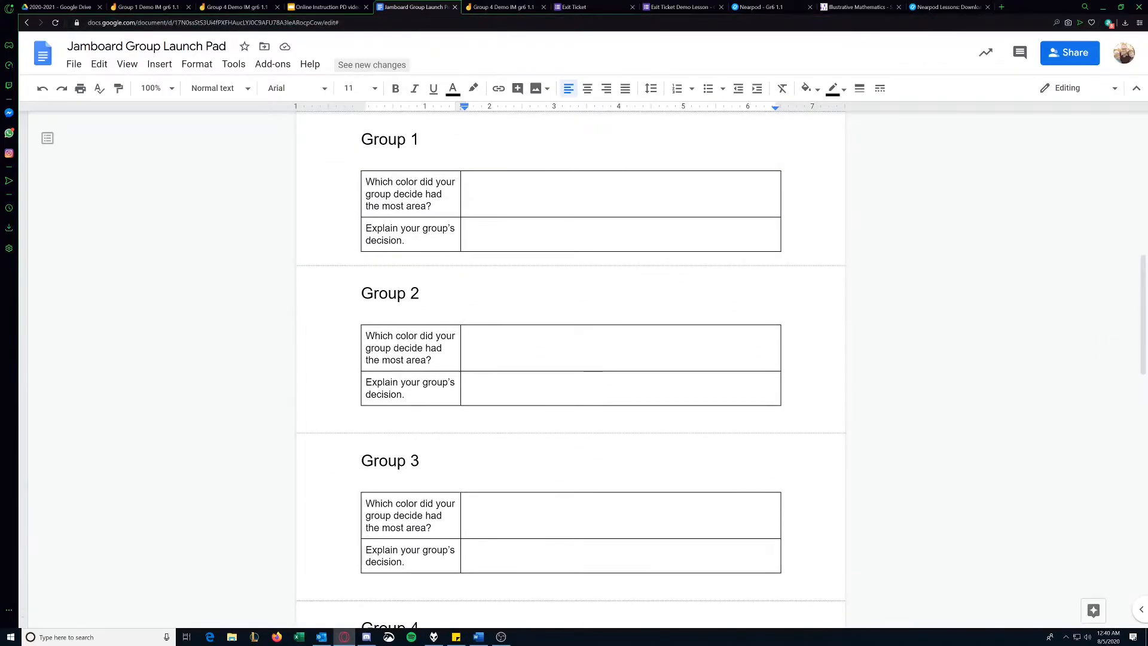
pyautogui.click(762, 8)
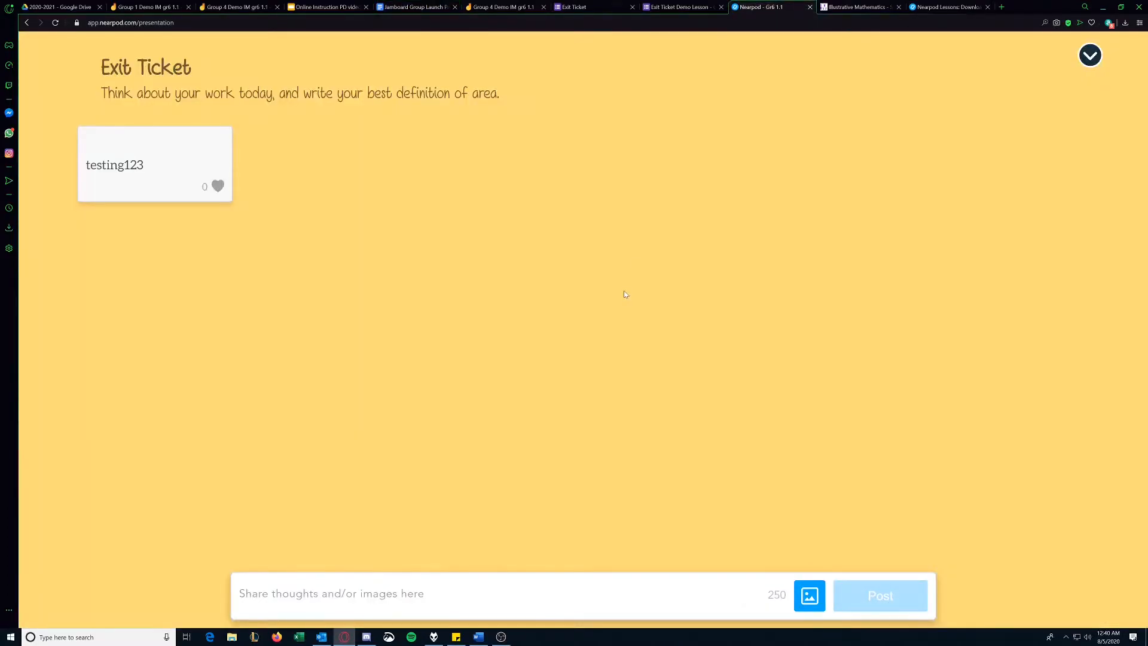
pyautogui.moveTo(471, 562)
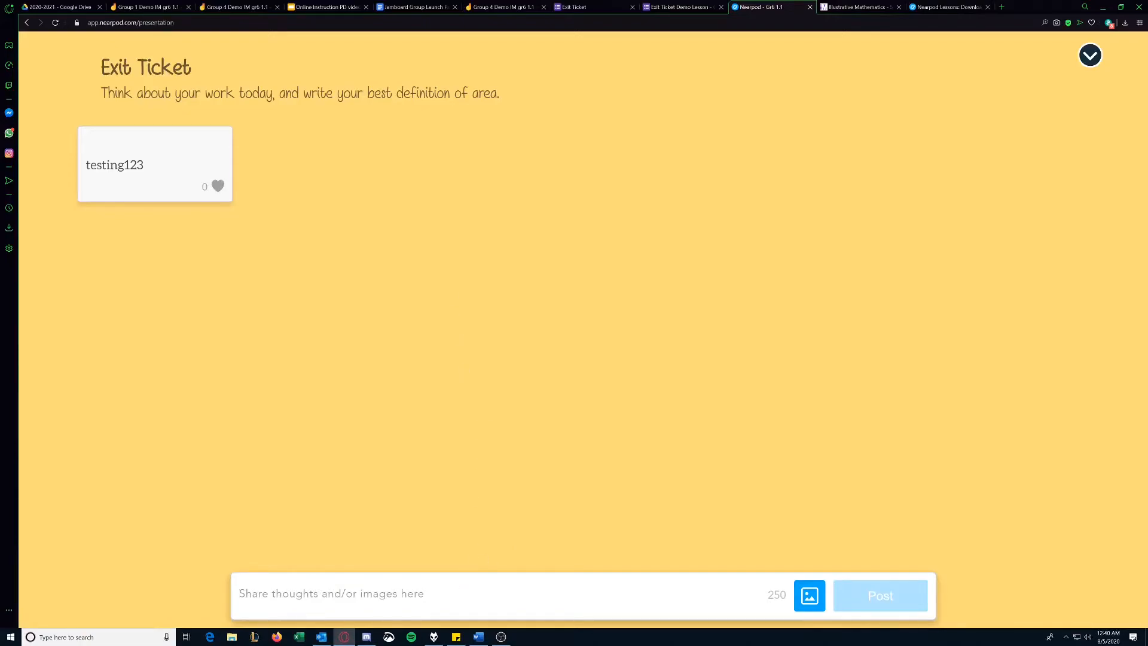
pyautogui.write('Area is...')
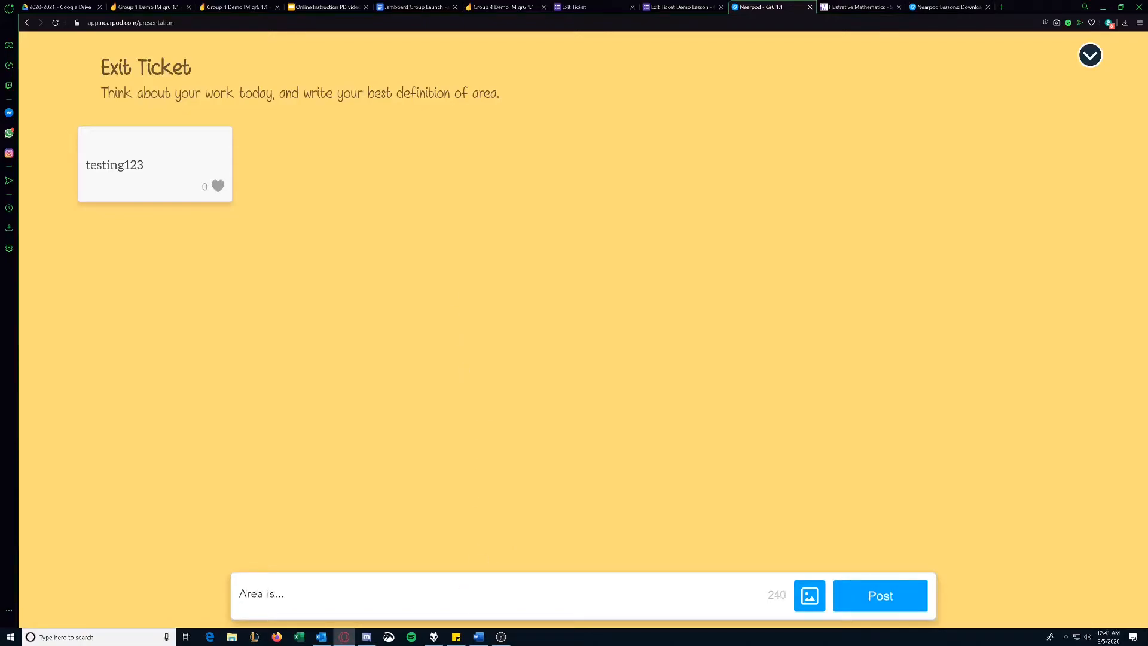
pyautogui.click(879, 595)
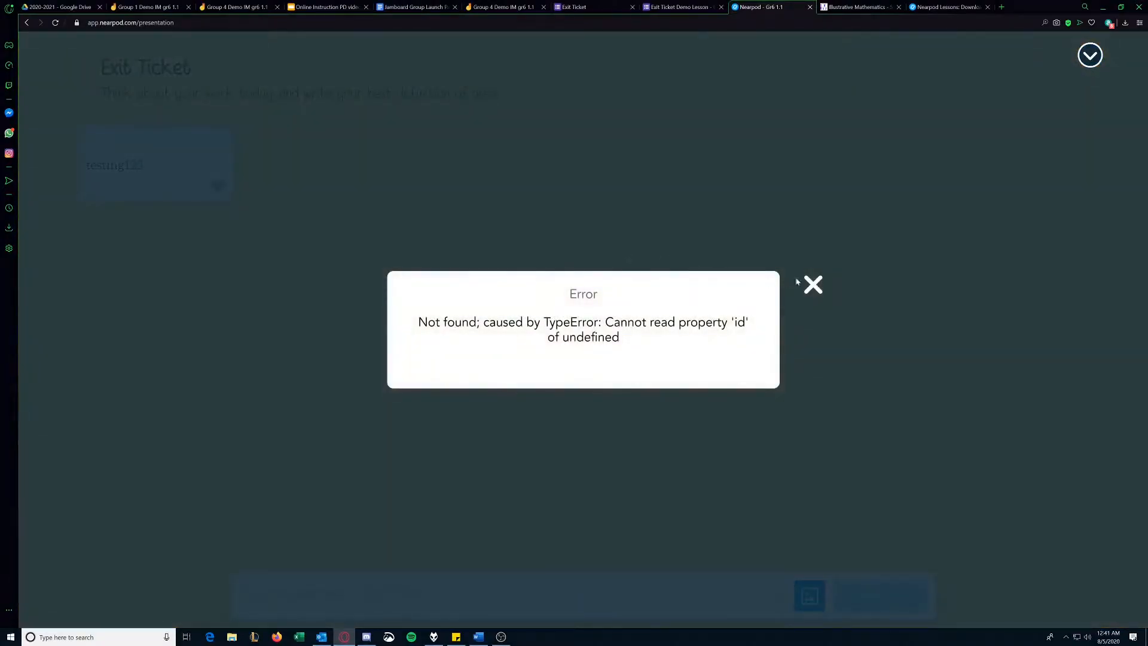
pyautogui.click(812, 284)
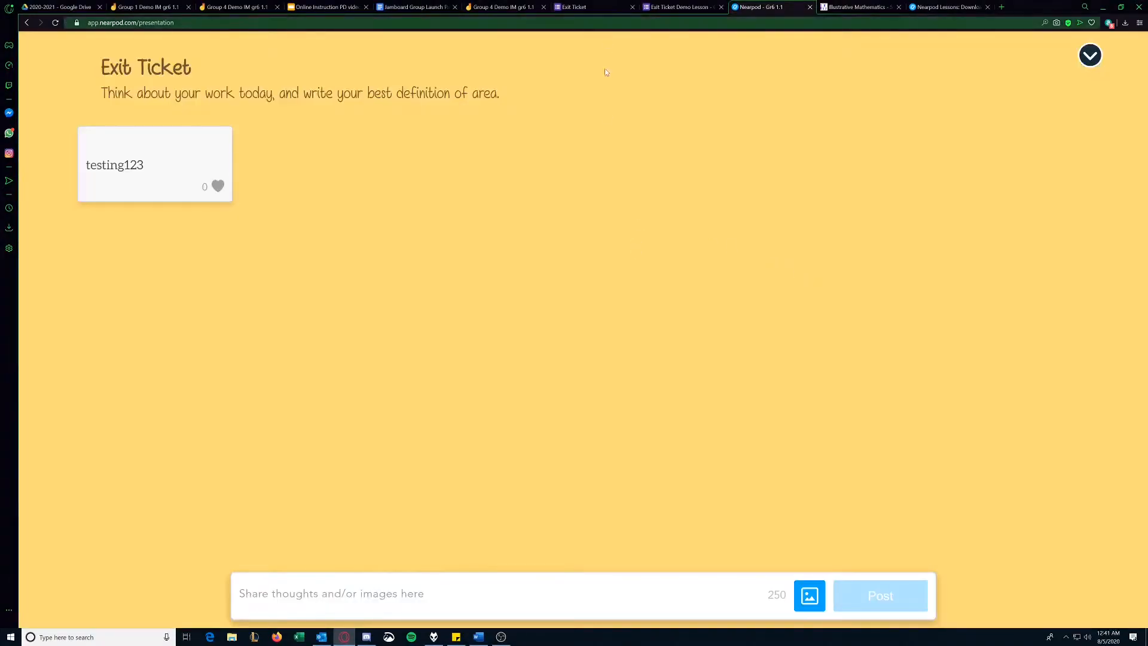
pyautogui.moveTo(563, 299)
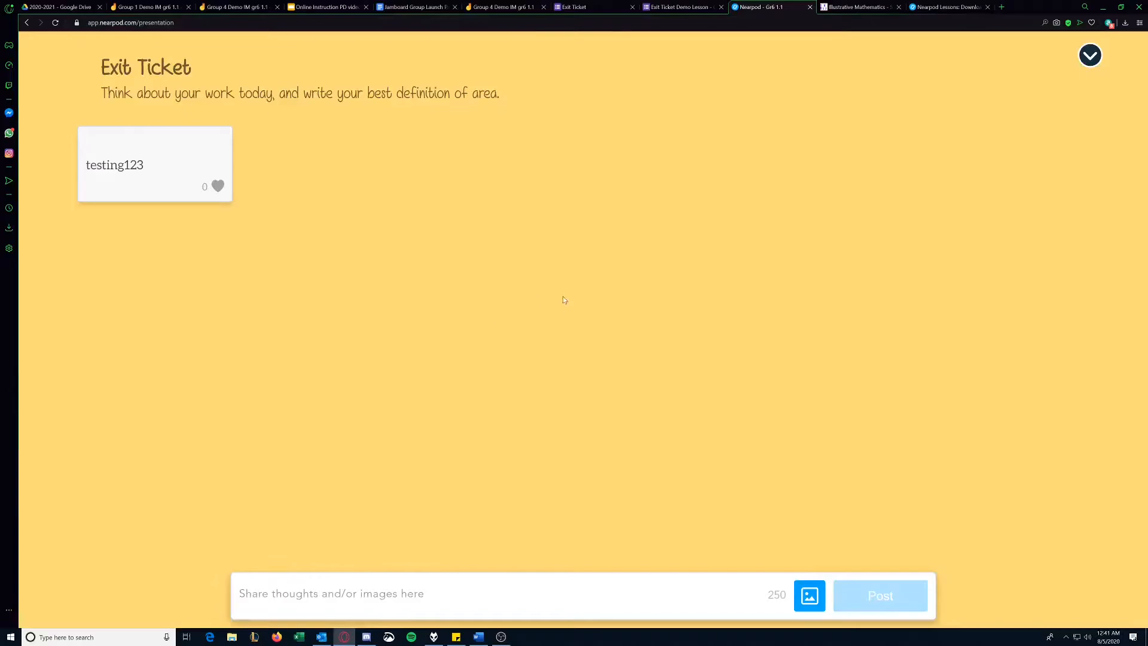
pyautogui.moveTo(606, 132)
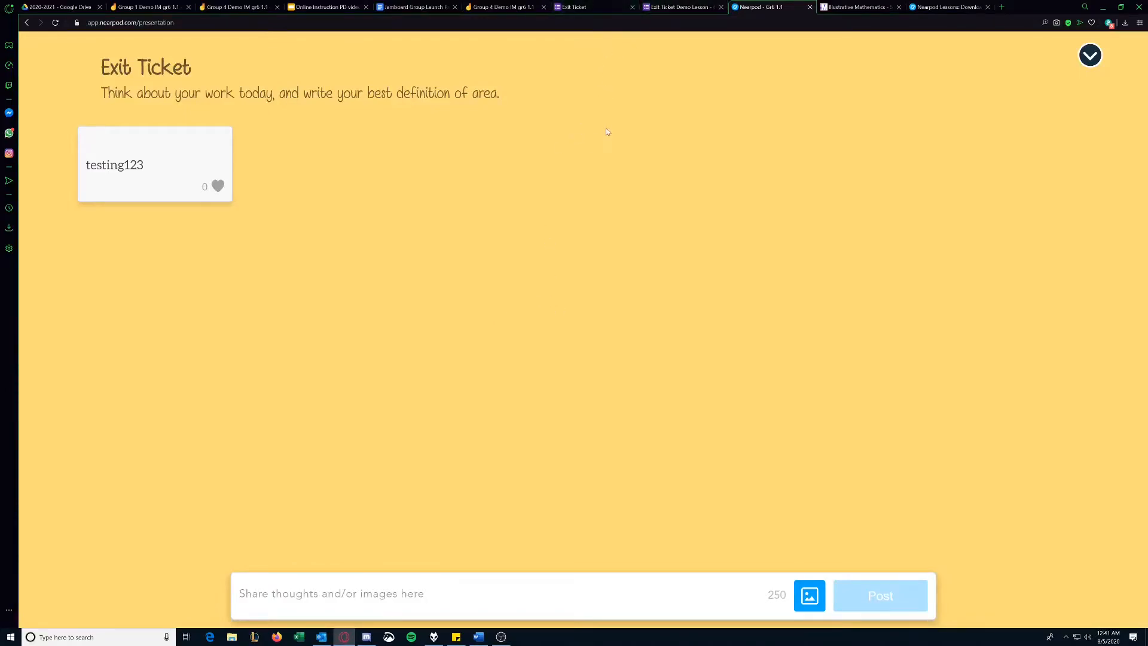
pyautogui.moveTo(605, 122)
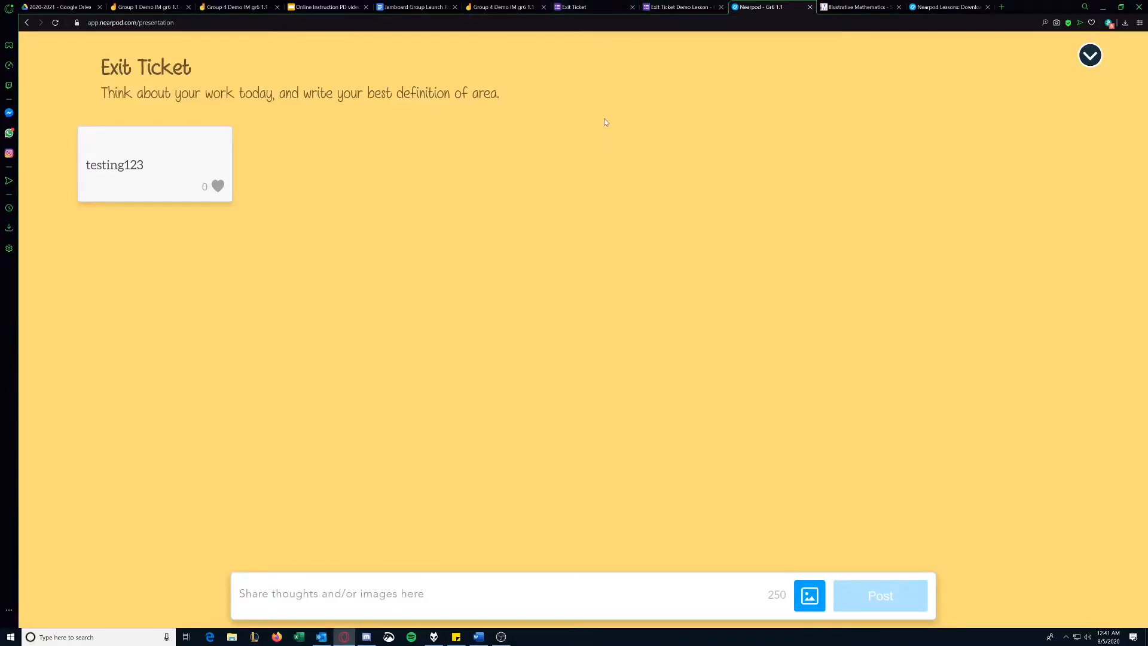
pyautogui.moveTo(595, 35)
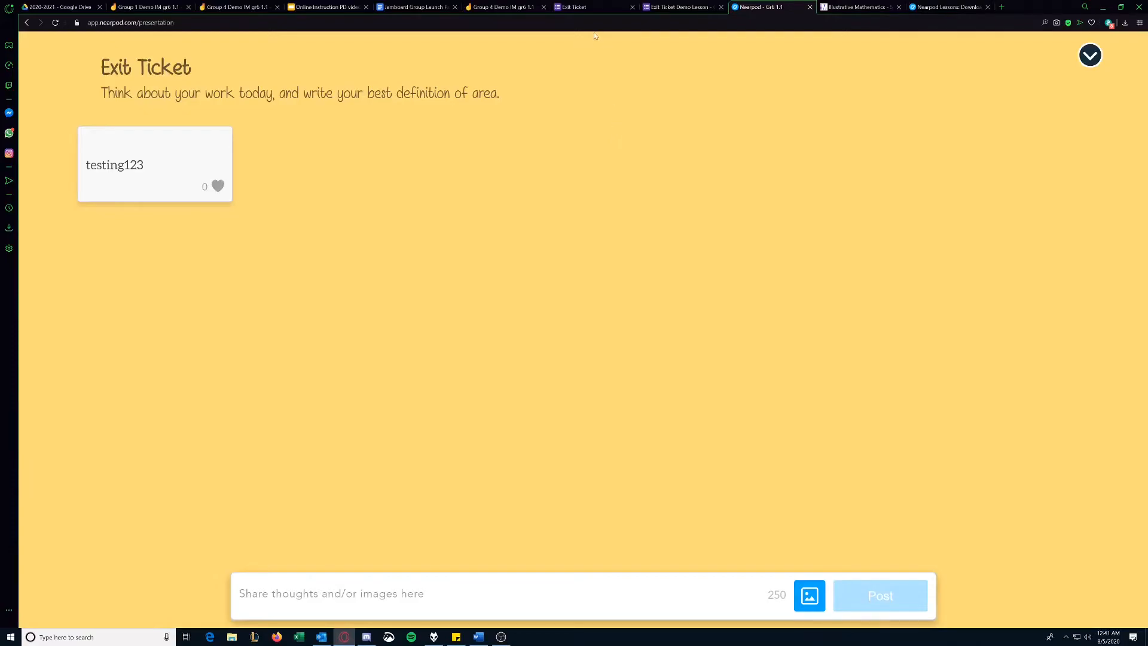
pyautogui.moveTo(582, 7)
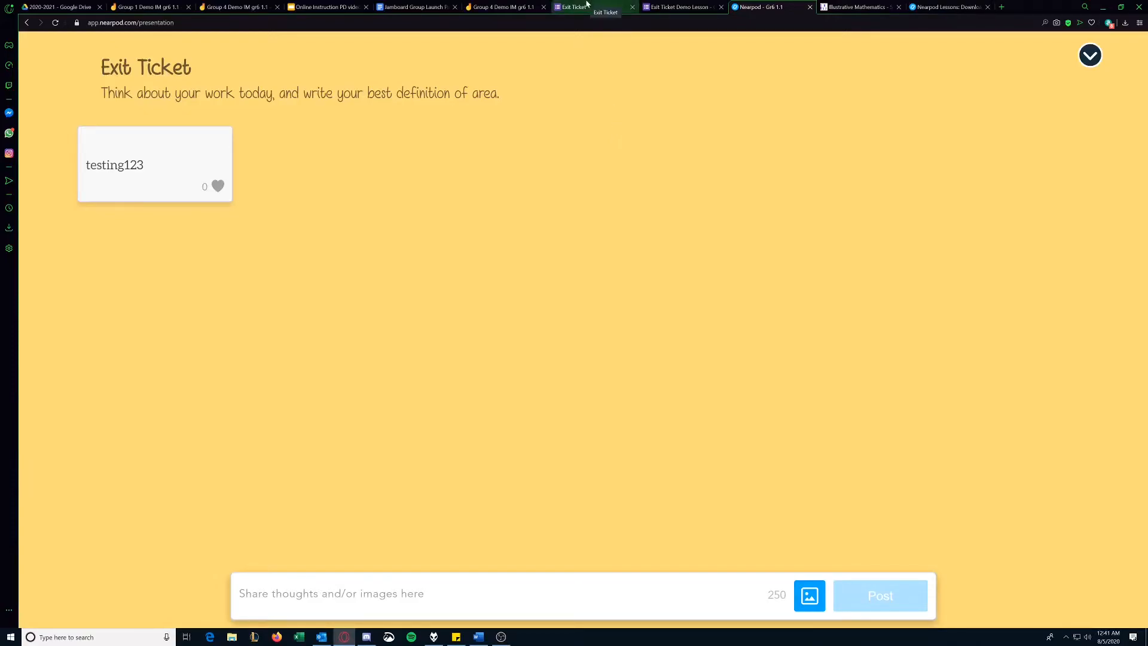
pyautogui.moveTo(550, 58)
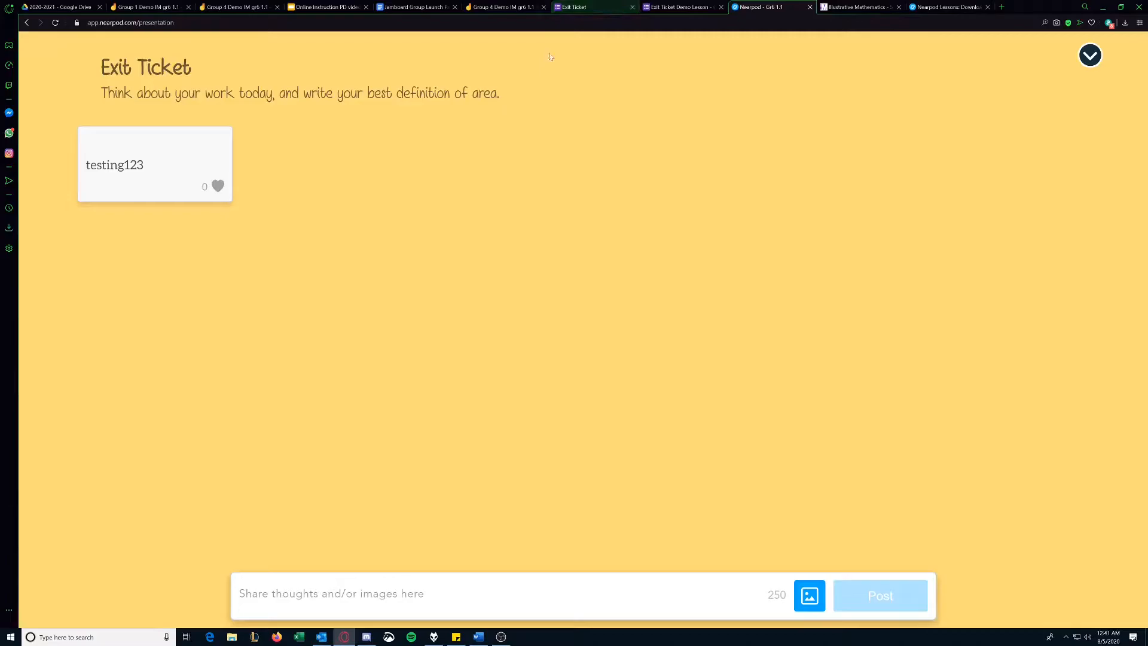
pyautogui.click(328, 7)
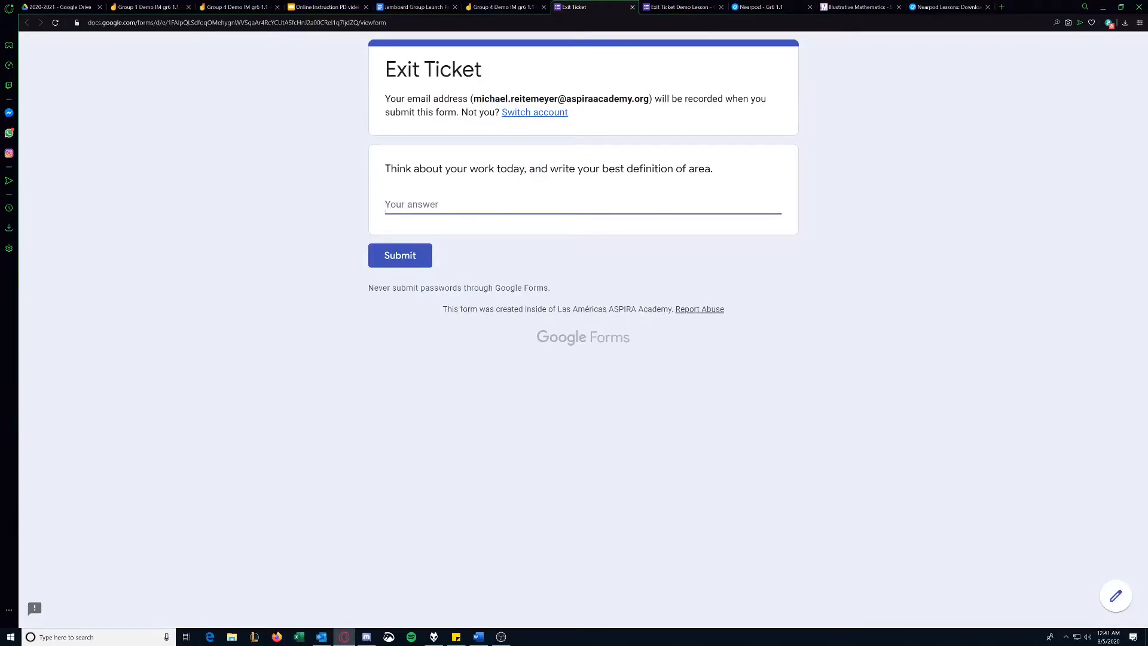
# - Submit 'testing123' to the Exit Ticket form and view its previous responses
pyautogui.write('testin')
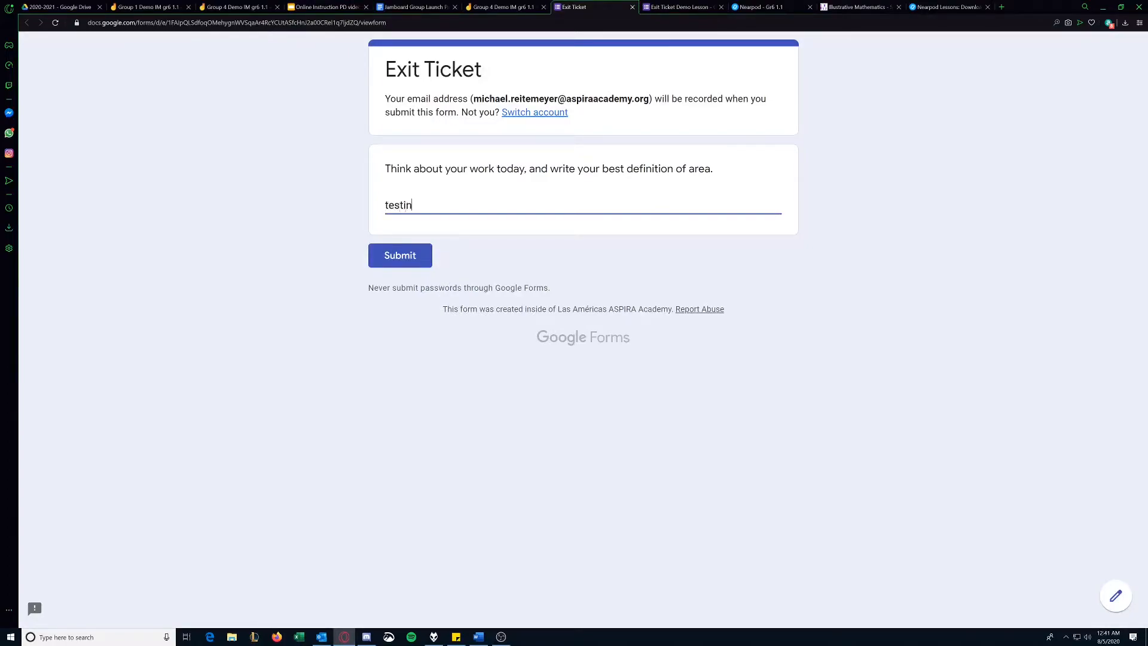
pyautogui.write('g123')
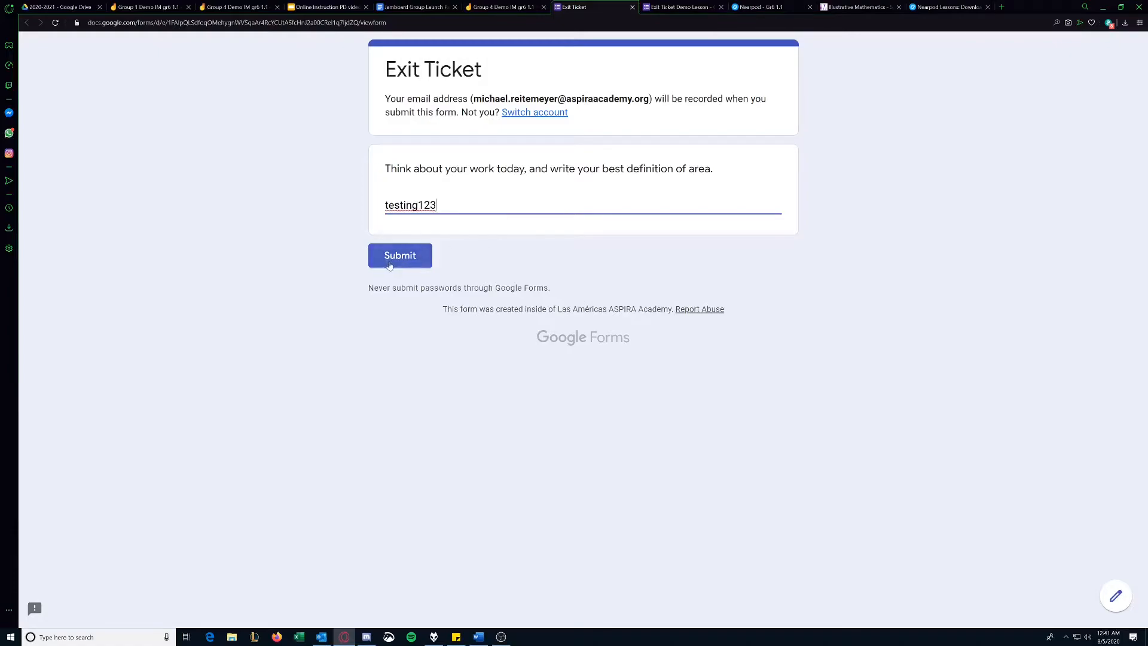
pyautogui.click(400, 254)
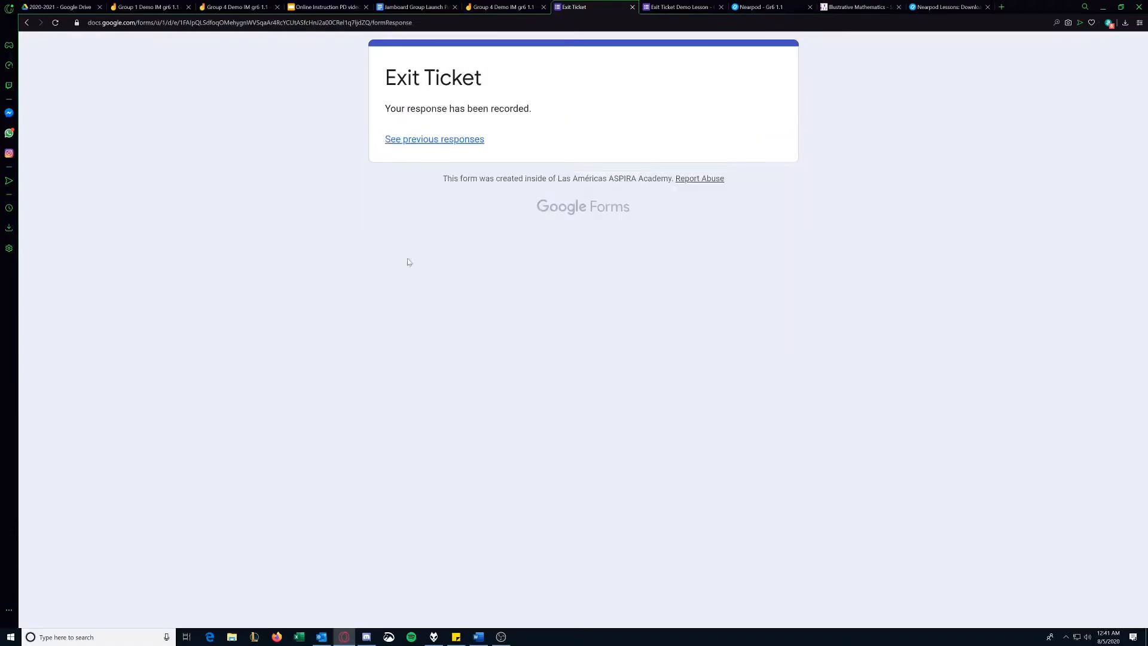
pyautogui.click(433, 139)
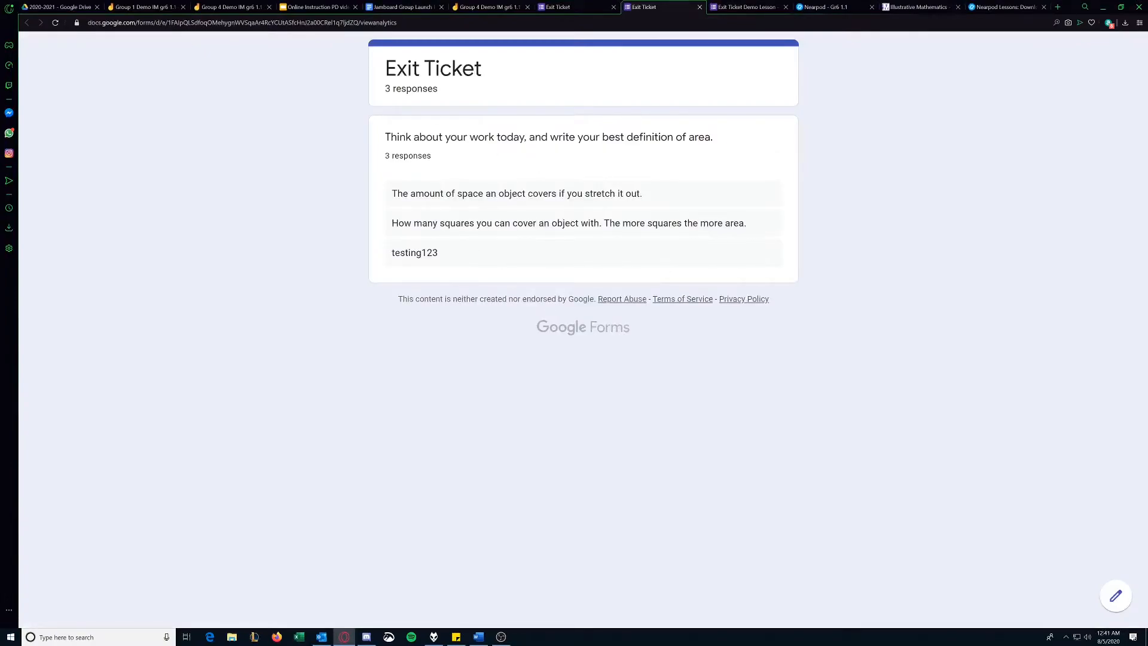
pyautogui.moveTo(466, 253)
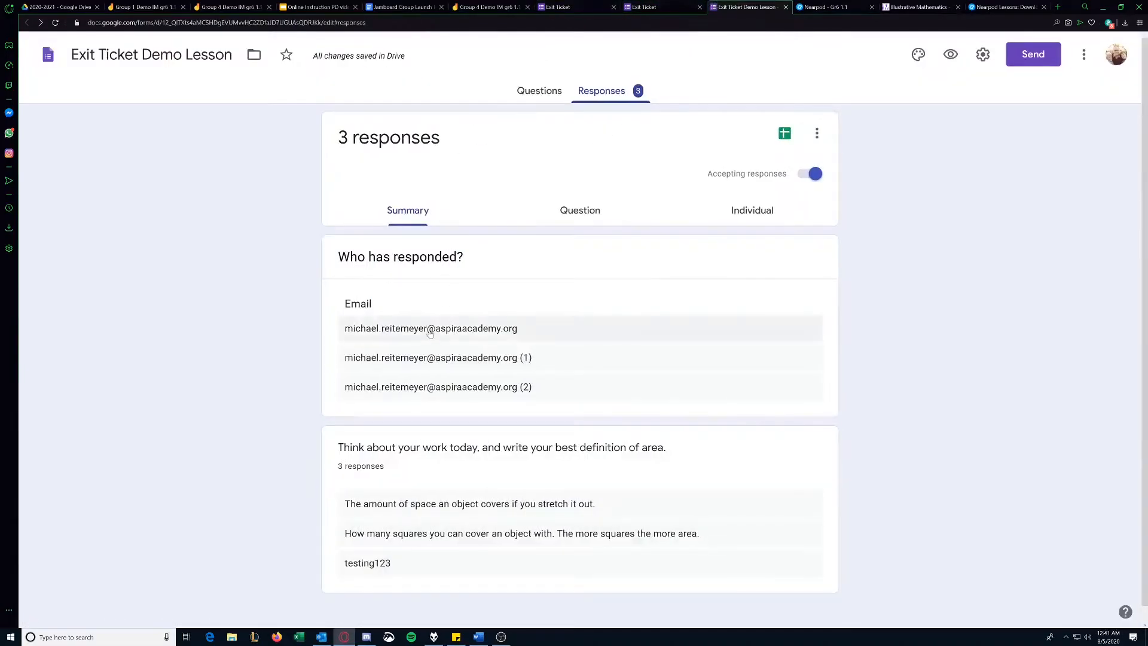
# - Review the three exit ticket answers, then switch to the Online Instruction PD presentation
pyautogui.scroll(-3)
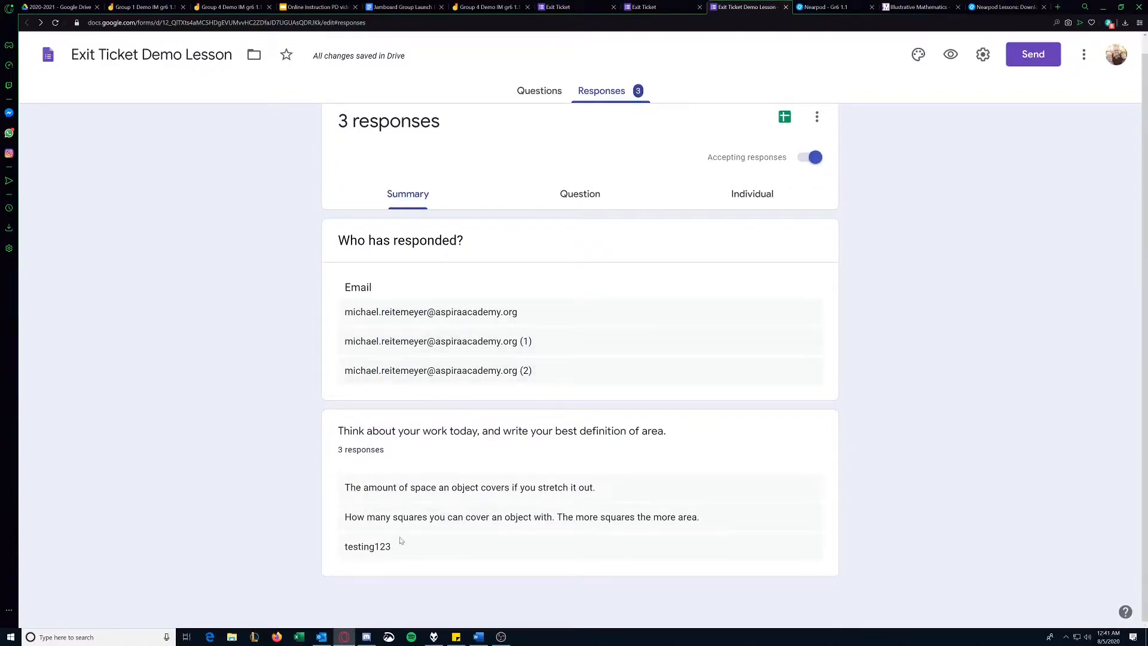
pyautogui.moveTo(576, 7)
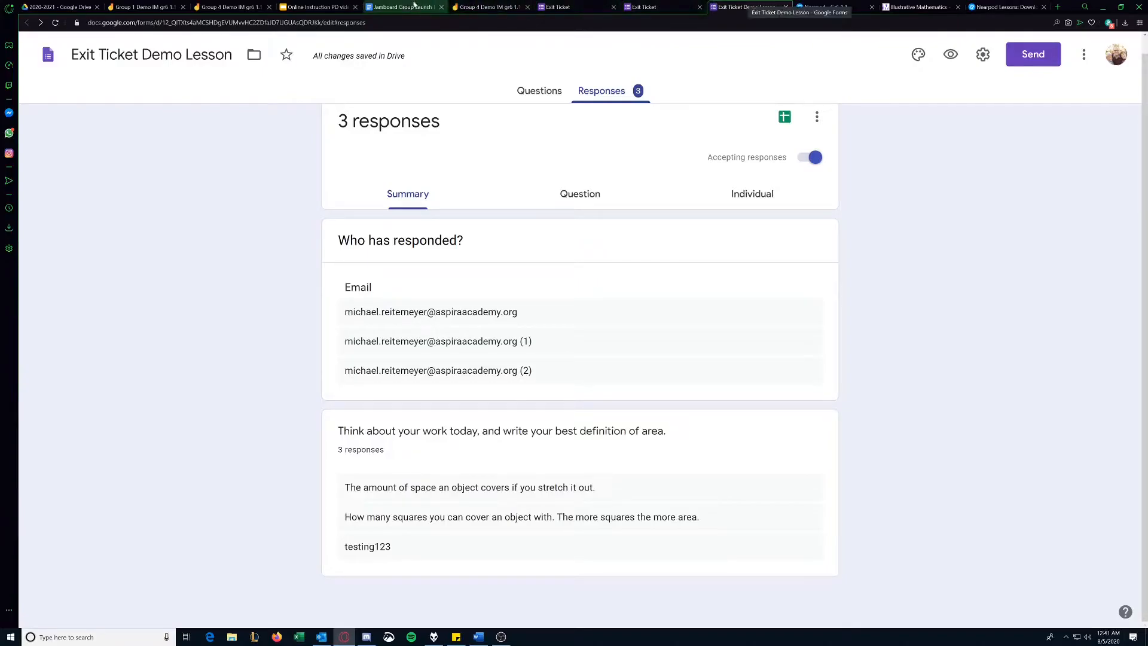
pyautogui.click(314, 8)
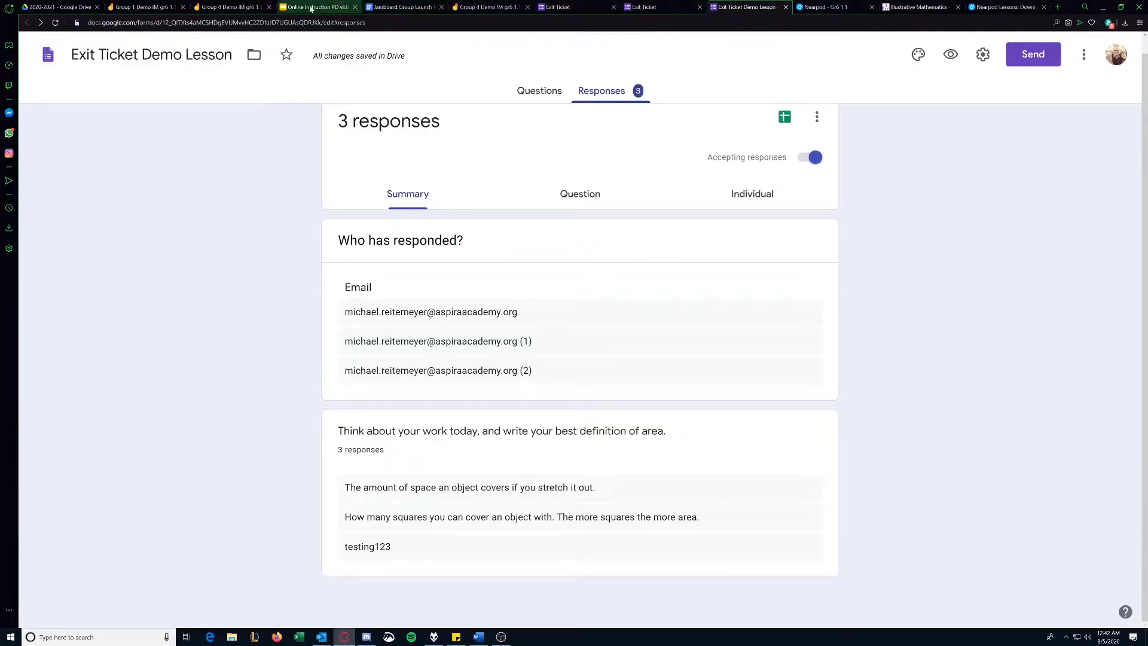
pyautogui.click(315, 7)
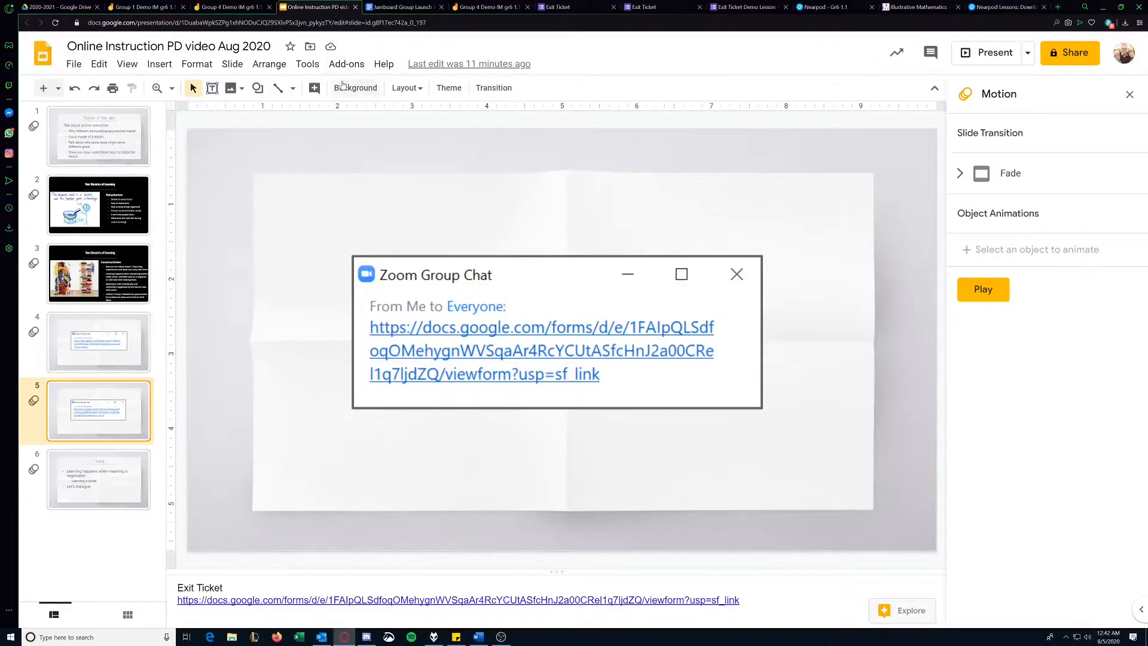
pyautogui.moveTo(328, 87)
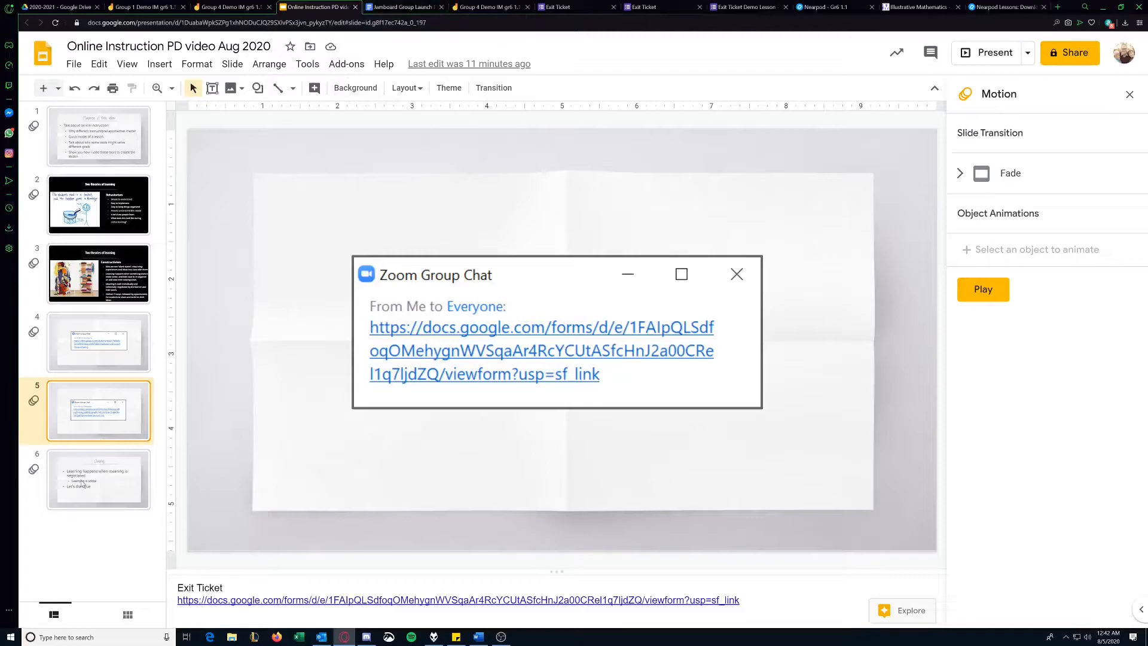
# - Present the Closing slide on negotiated meaning full screen
pyautogui.click(988, 52)
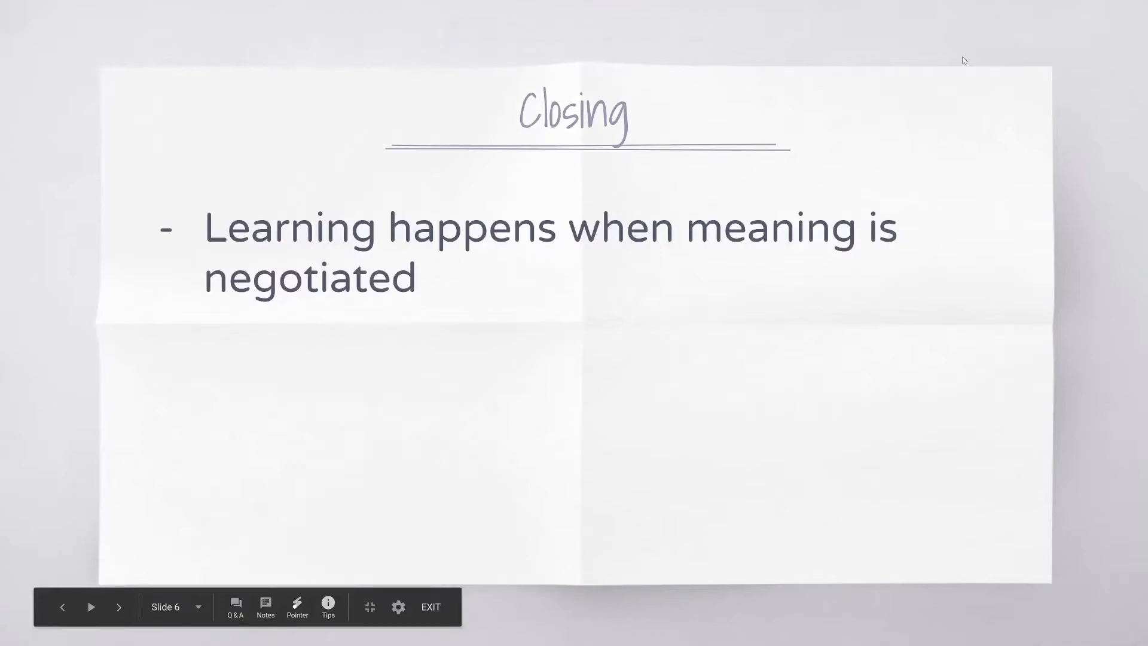
pyautogui.click(431, 608)
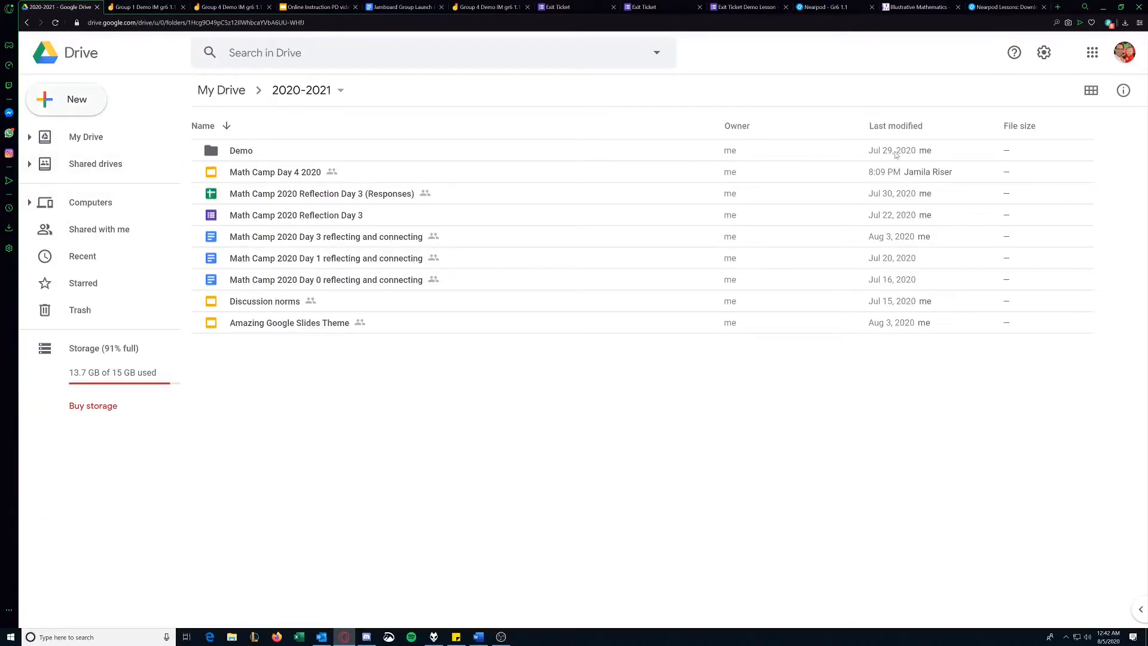
pyautogui.moveTo(464, 18)
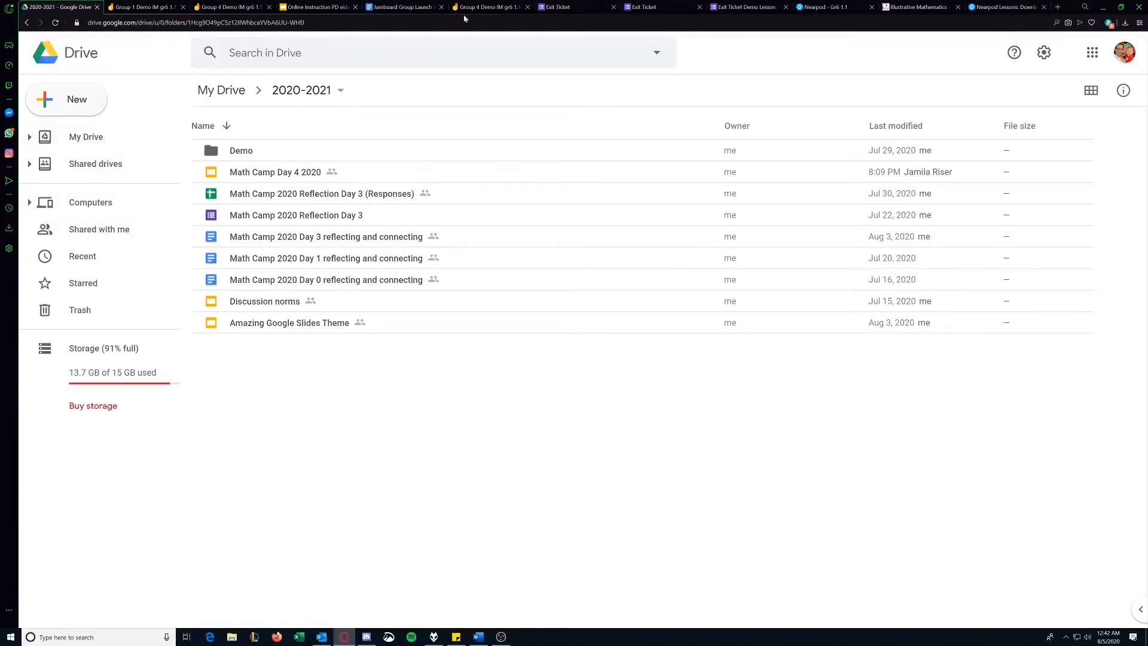
pyautogui.click(1125, 51)
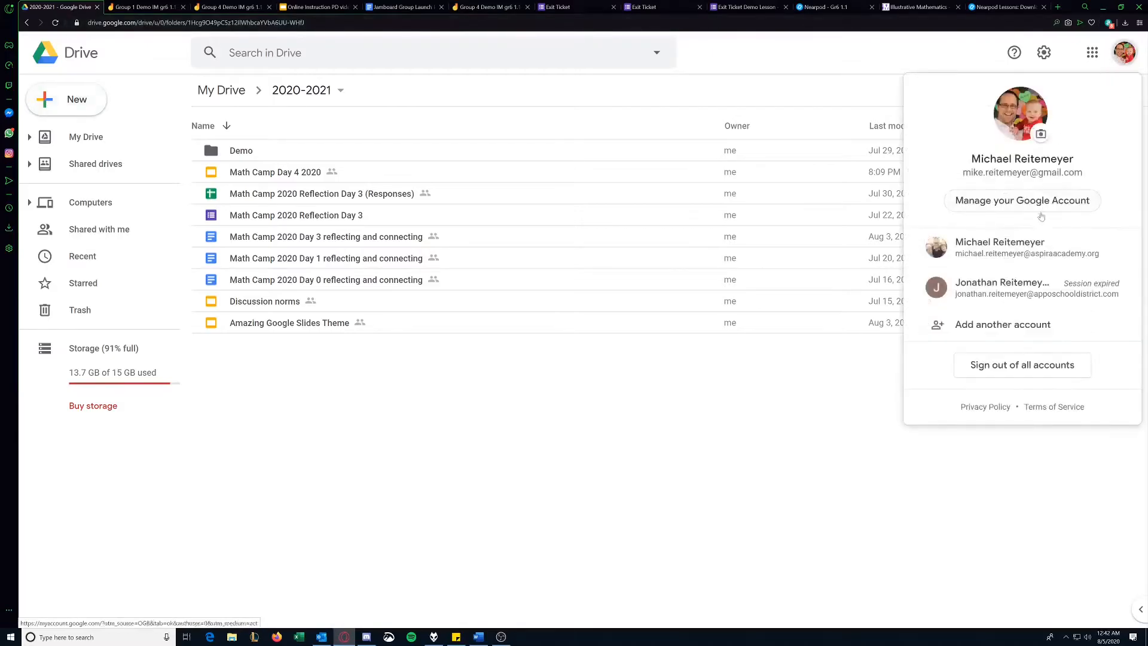
pyautogui.click(1024, 246)
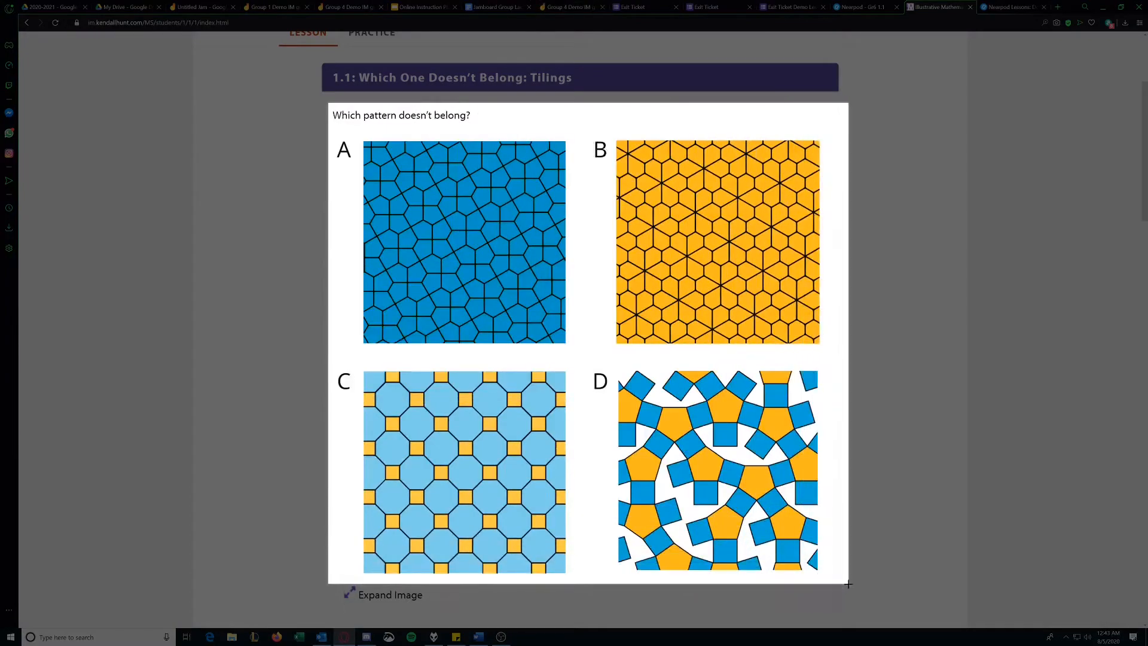
# - Switch to the Untitled Jam holding the 'Which pattern doesn't belong?' tilings image
pyautogui.click(200, 7)
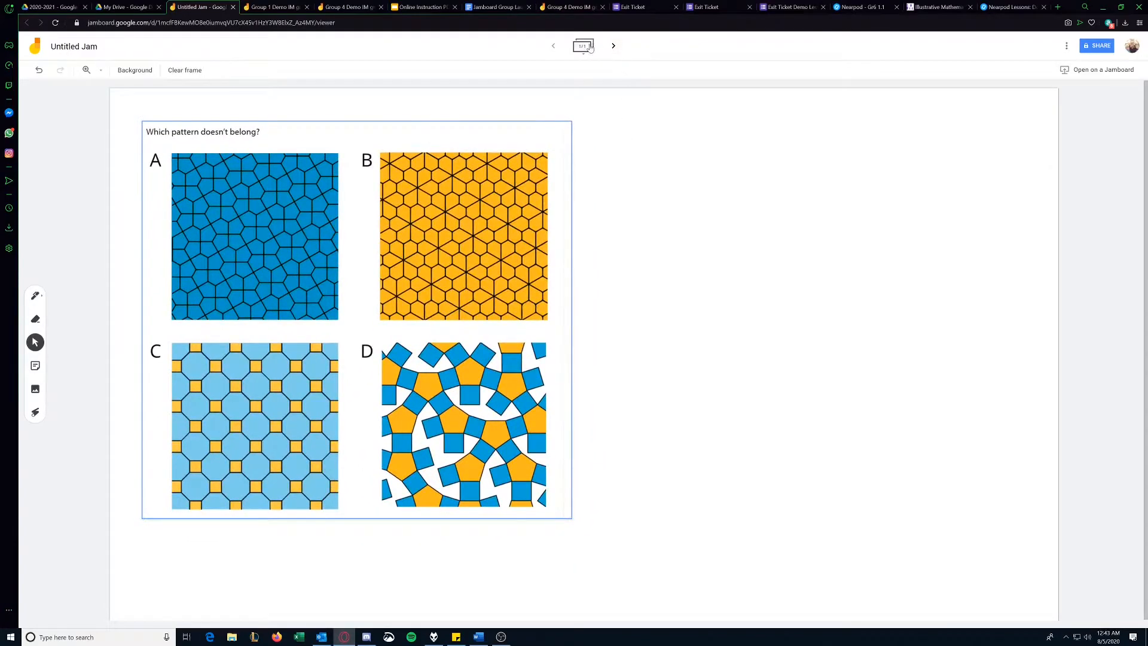
# - Add a second frame and paste the Problem 1 square-tiling practice image onto it
pyautogui.click(582, 45)
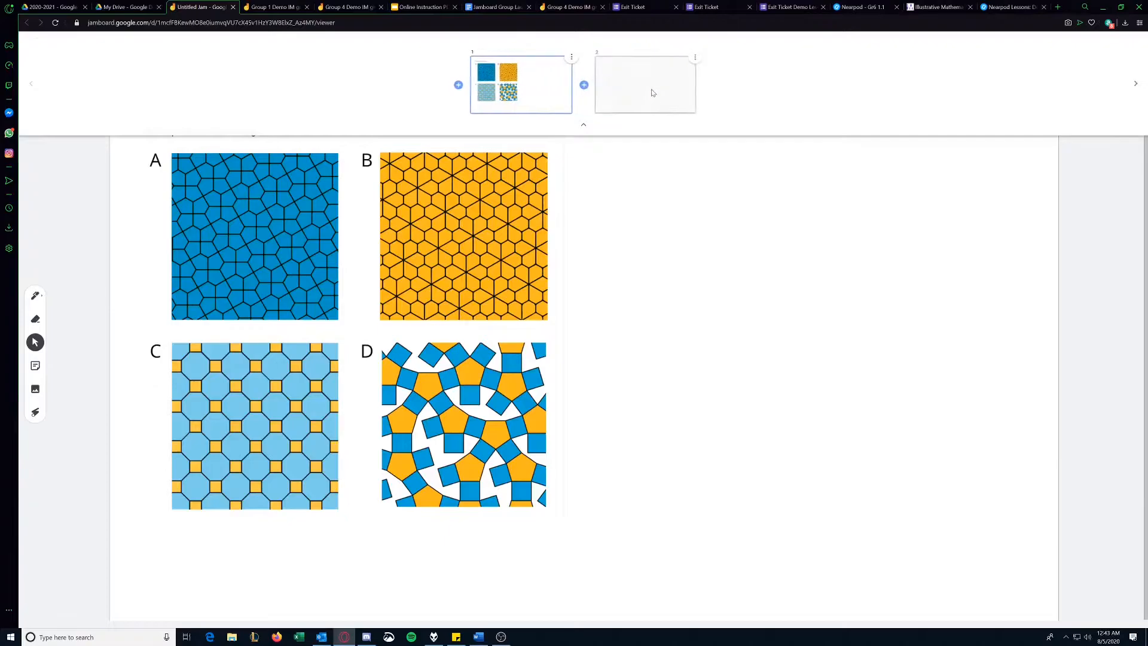
pyautogui.click(940, 7)
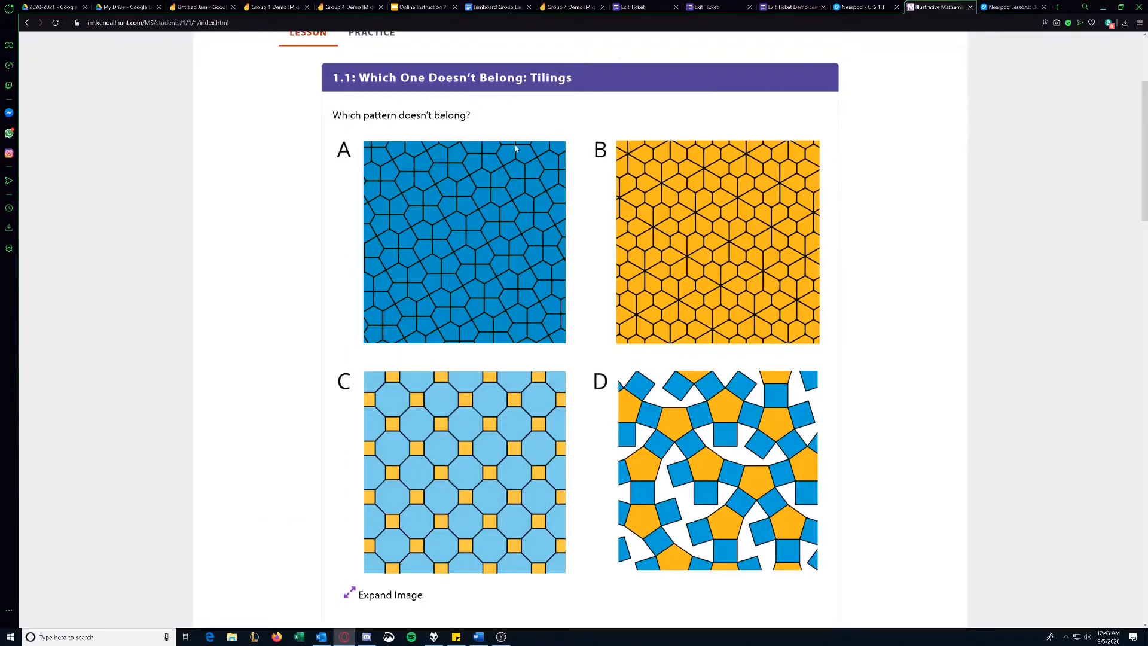
pyautogui.click(371, 32)
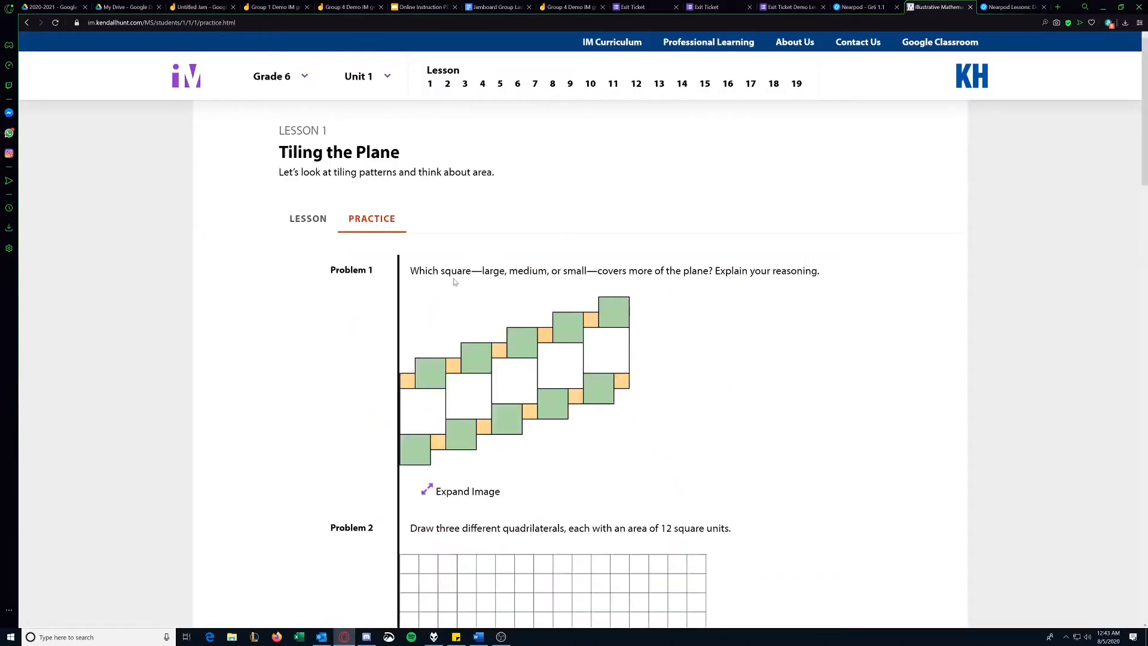
pyautogui.scroll(-3)
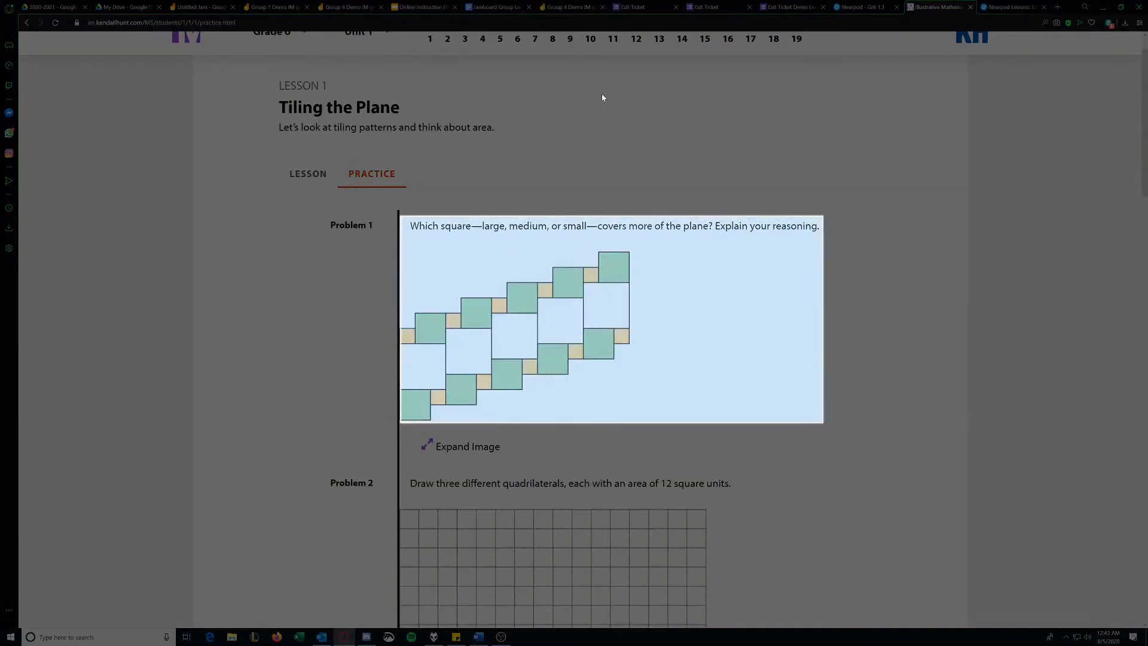
pyautogui.click(276, 7)
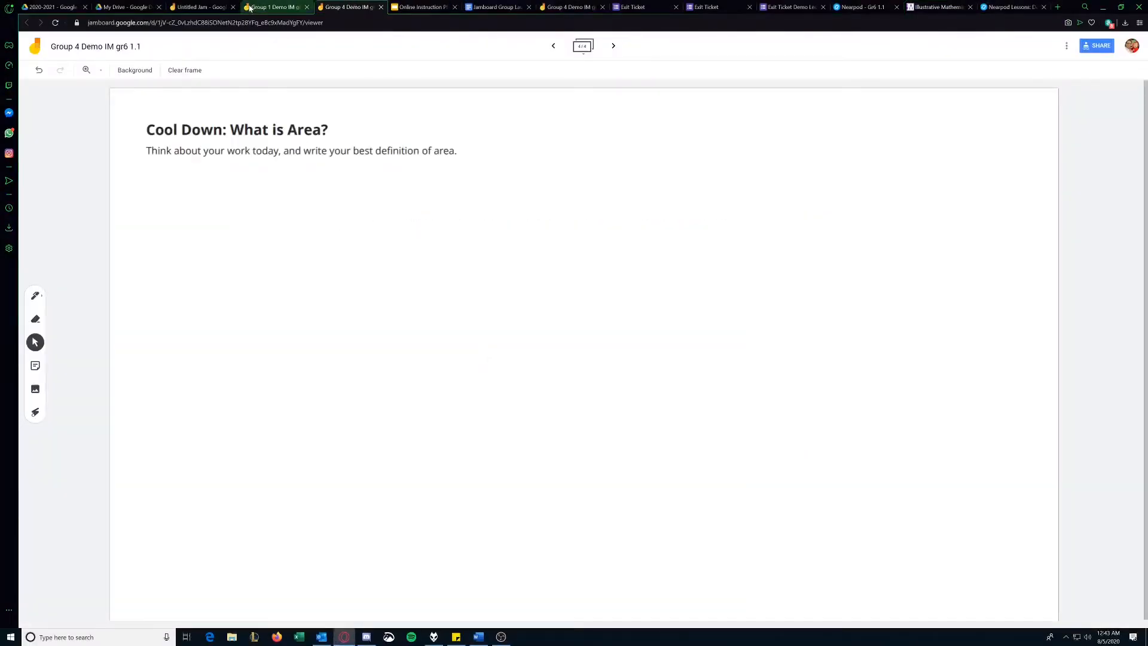
pyautogui.click(201, 7)
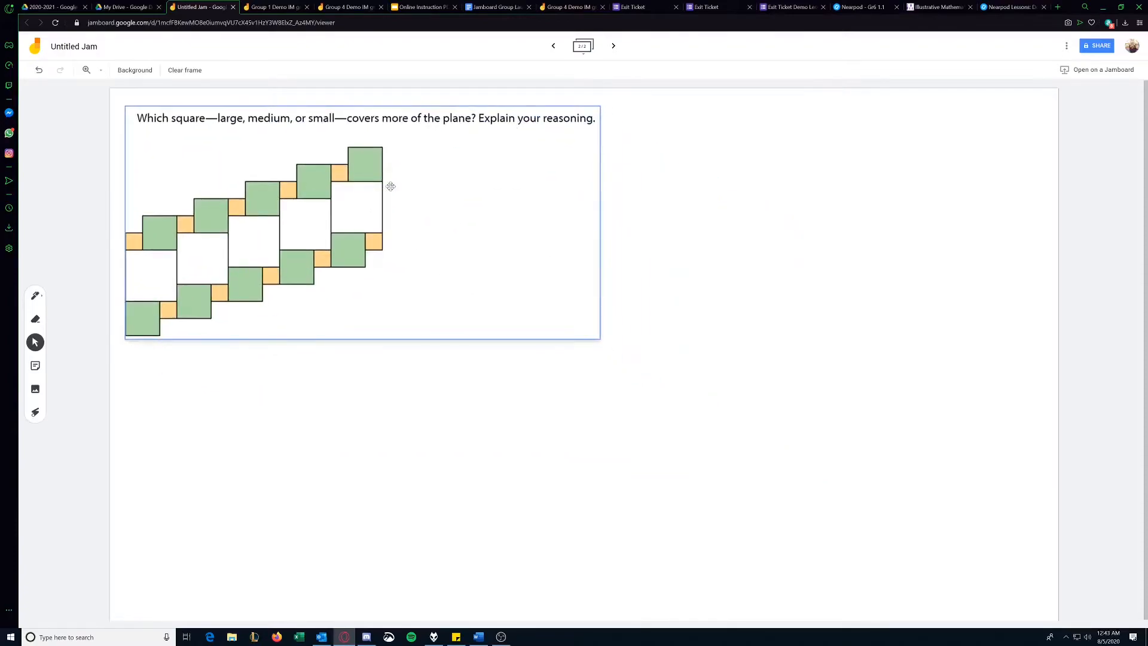
pyautogui.click(612, 46)
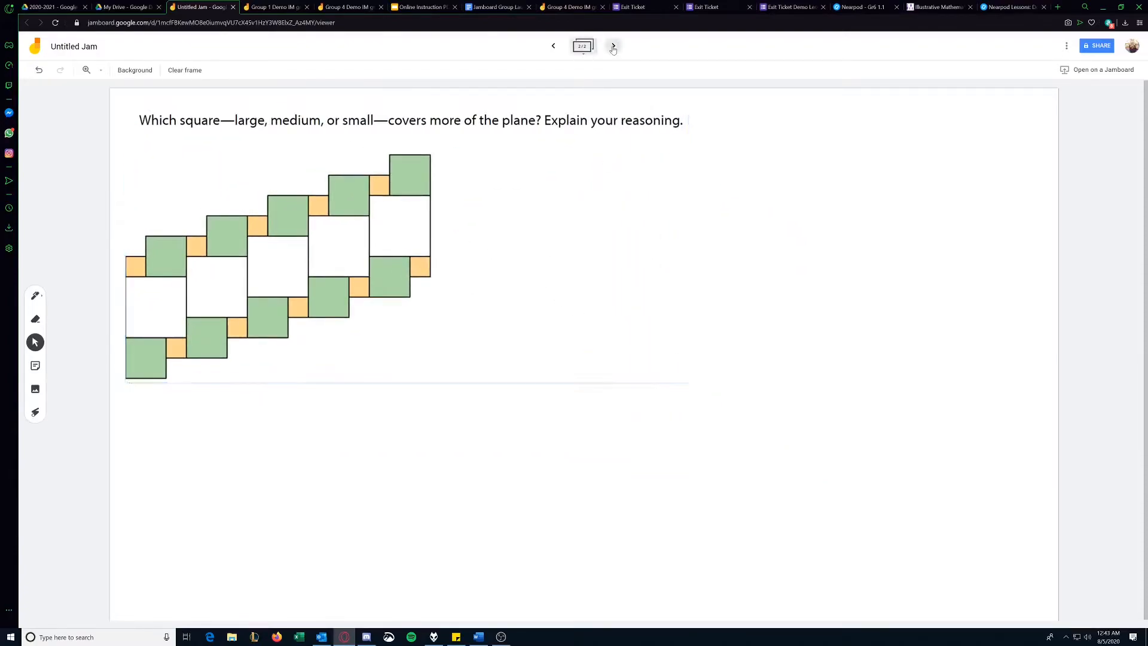
pyautogui.moveTo(554, 47)
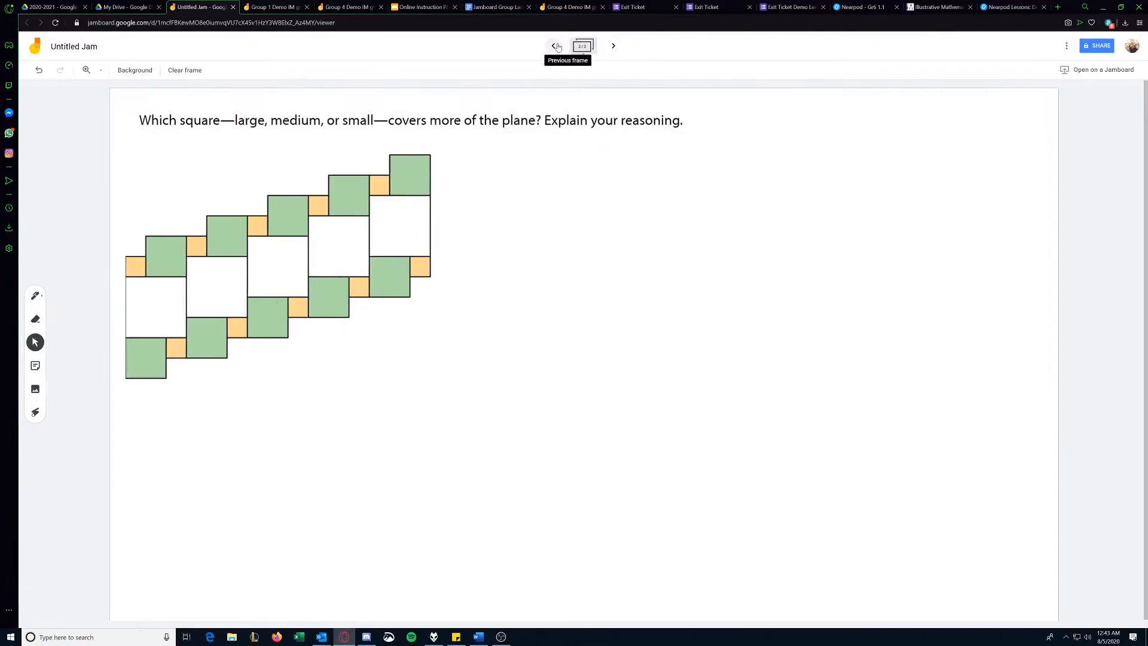
pyautogui.moveTo(1096, 45)
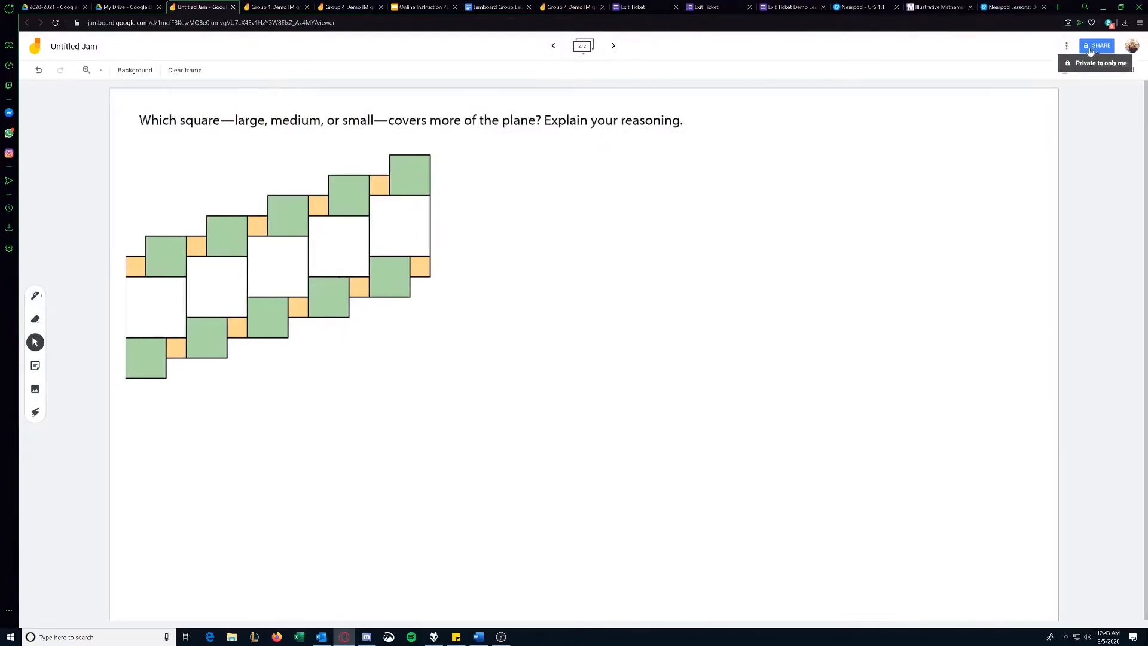
# - Copy the Jam's share link from its sharing settings
pyautogui.click(1096, 46)
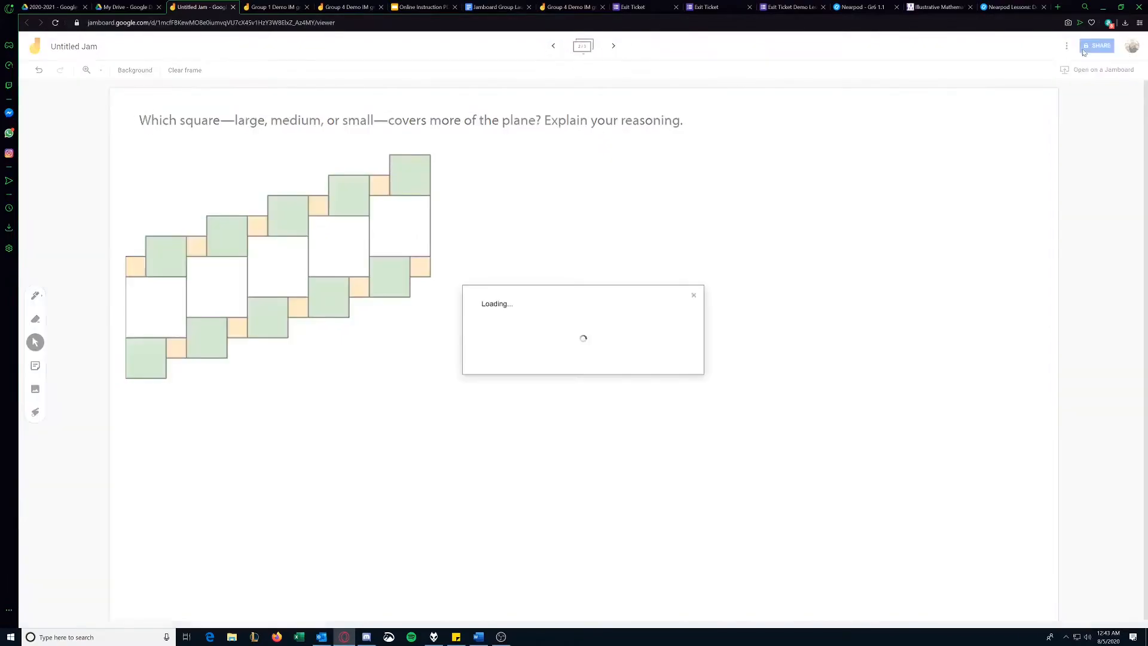
pyautogui.click(1096, 45)
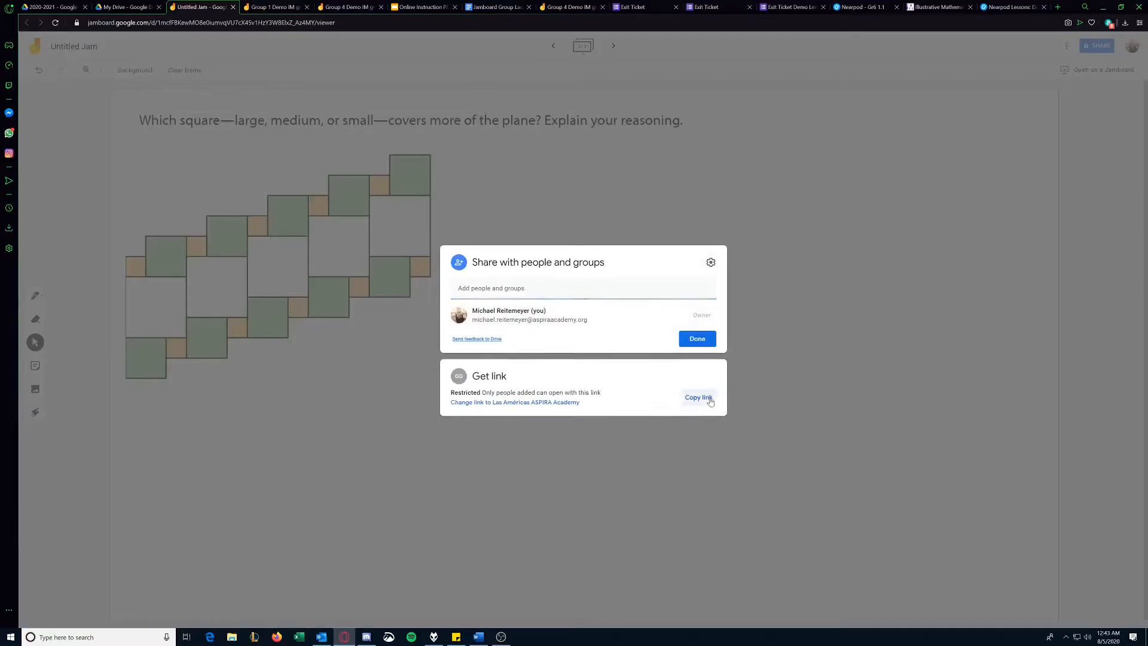
pyautogui.click(697, 397)
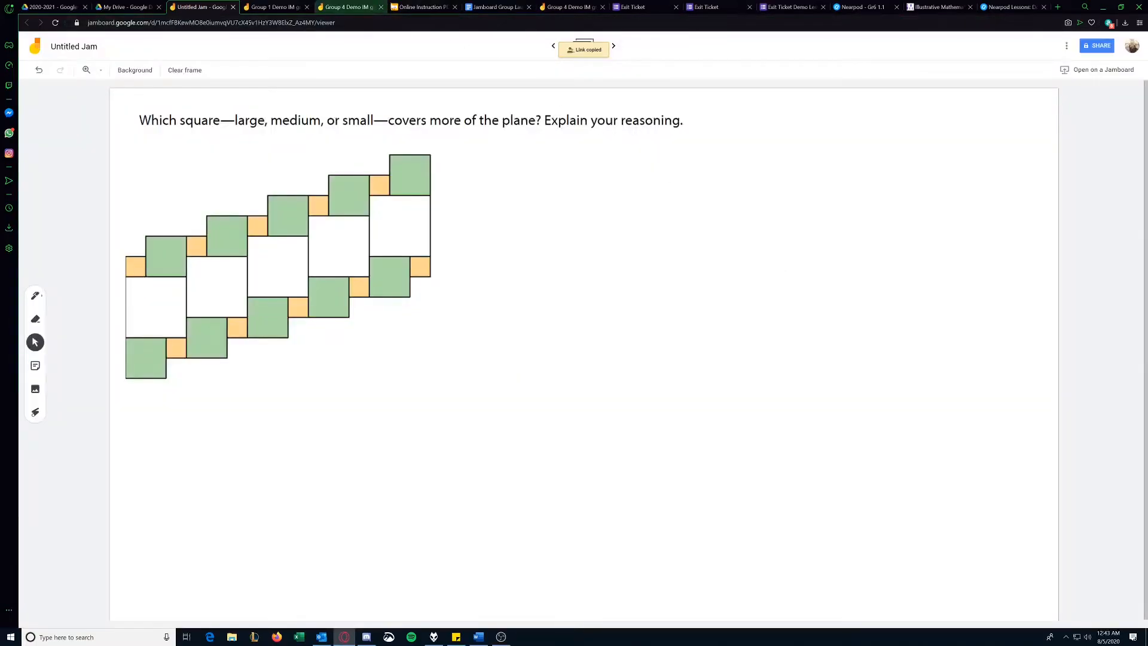
# - From the Jamboard Group Launch Pad, start a new blank Google Docs document
pyautogui.click(496, 7)
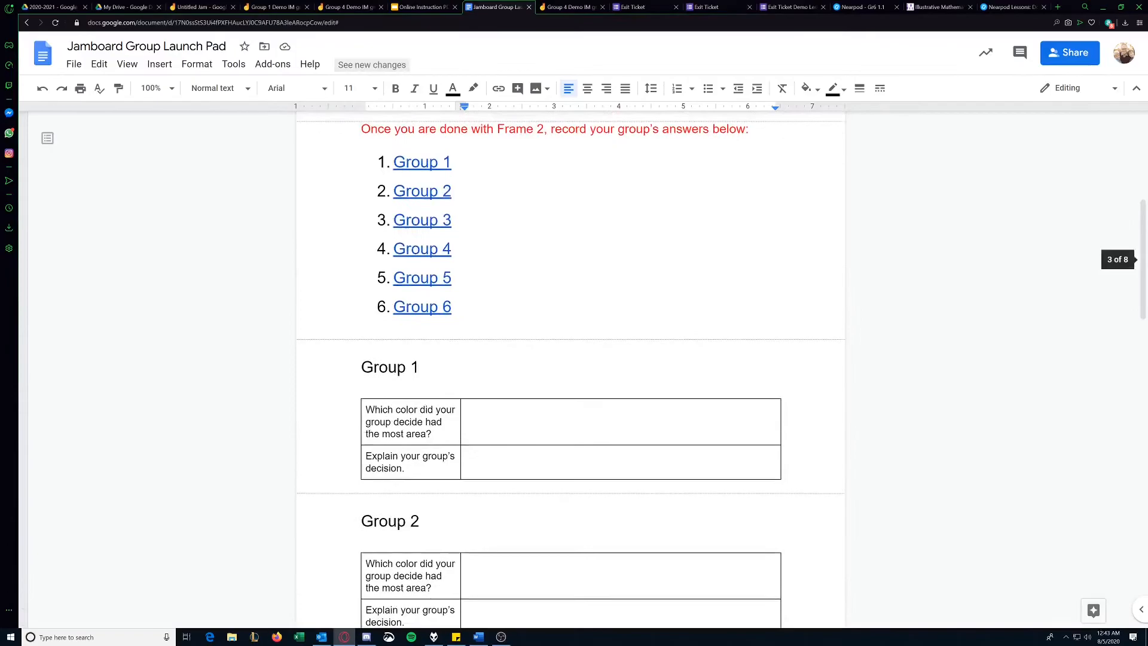
pyautogui.scroll(3)
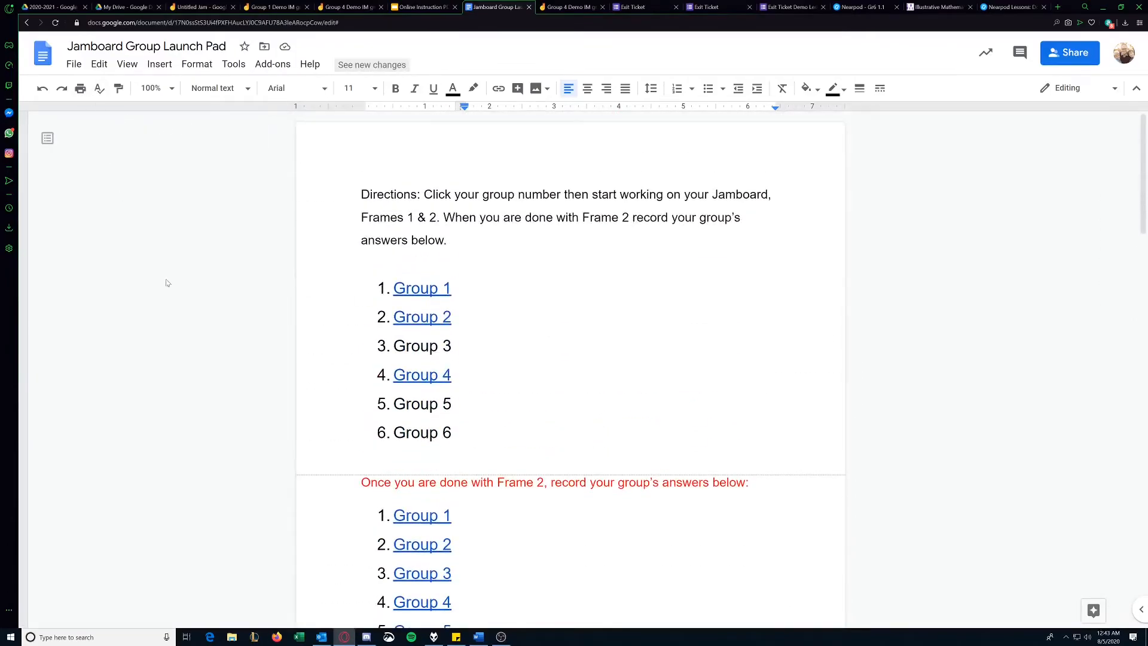
pyautogui.click(73, 63)
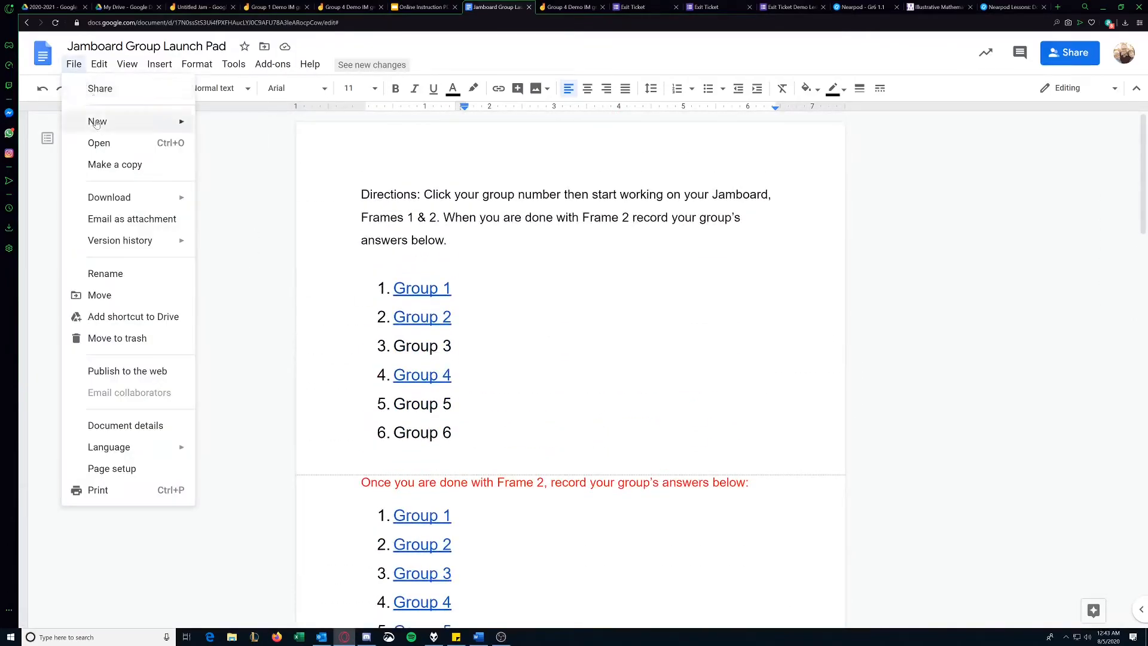
pyautogui.click(97, 120)
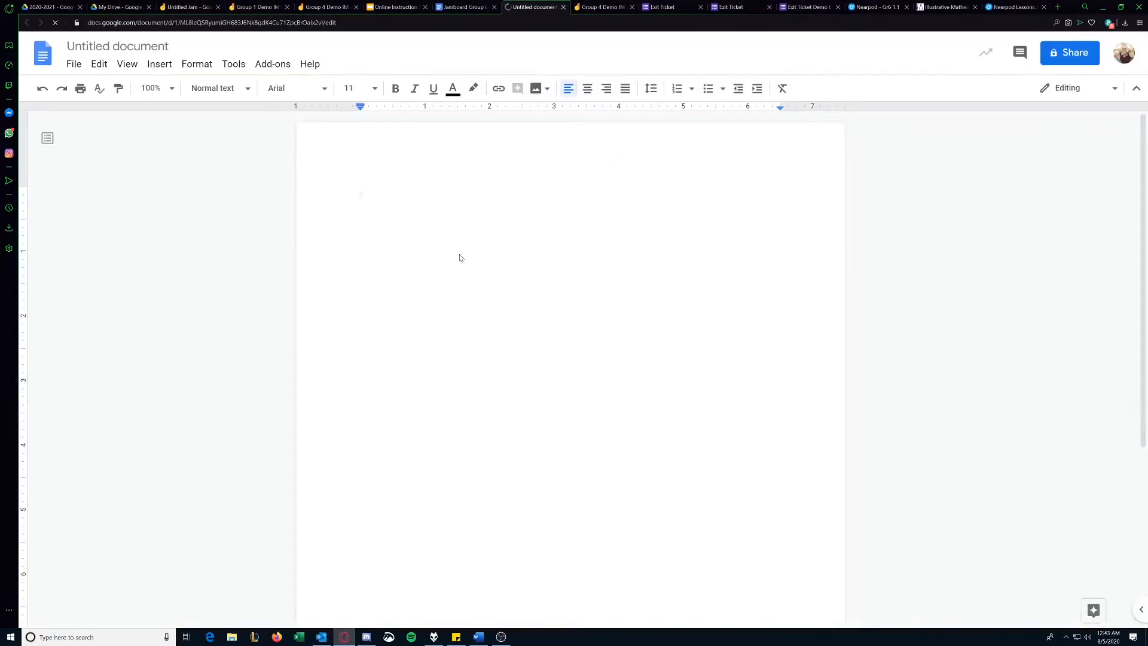
# - List Group 1–3 under a Group title and start a Group 1 page heading
pyautogui.write('Group')
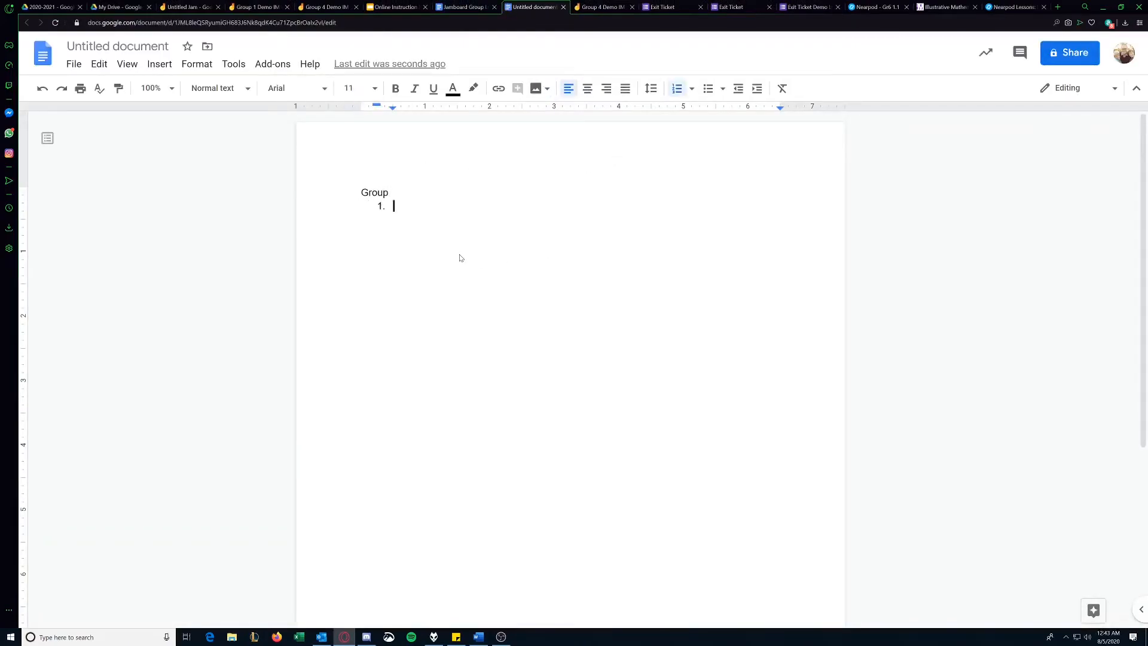
pyautogui.write('Group')
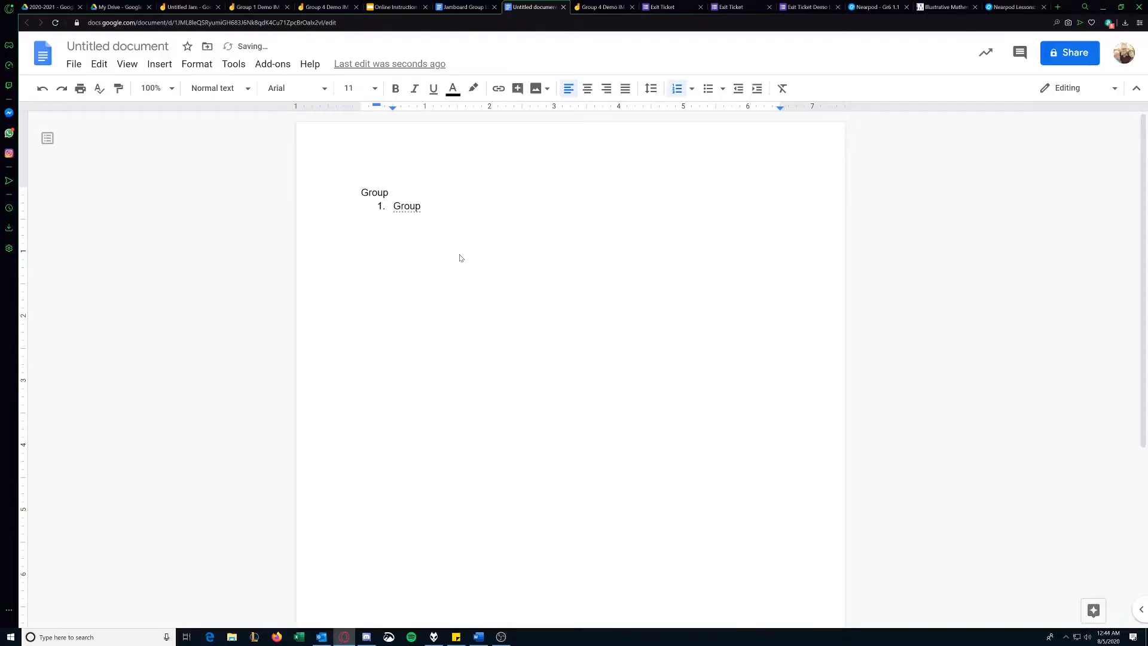
pyautogui.write('1')
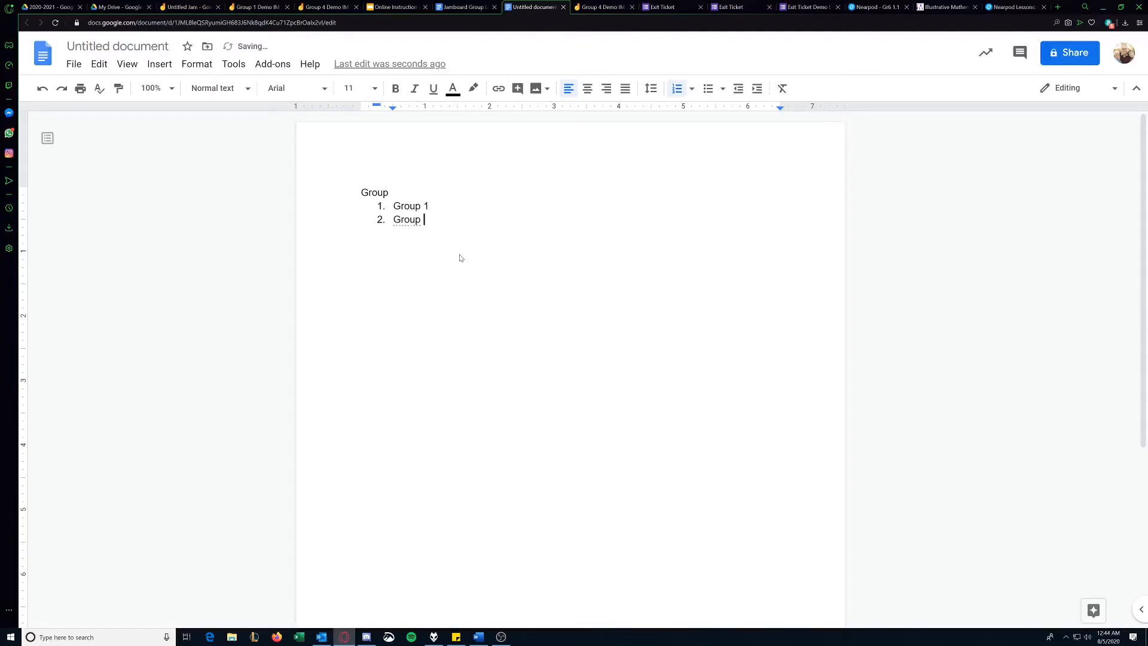
pyautogui.write('2')
pyautogui.write('Group 3')
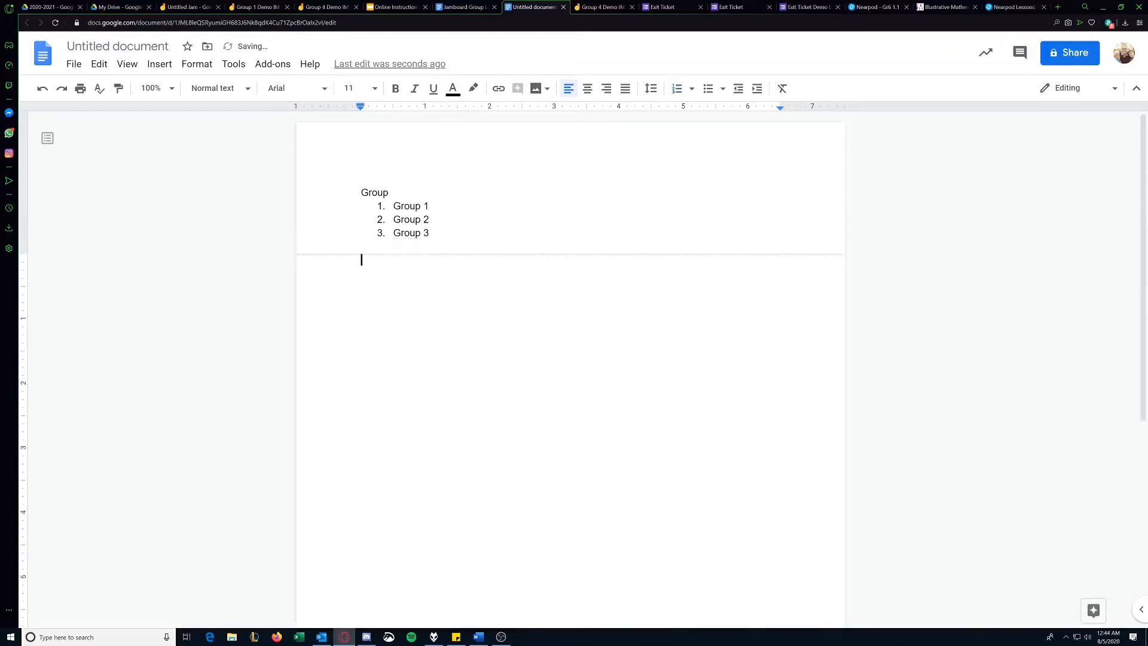
pyautogui.moveTo(383, 285)
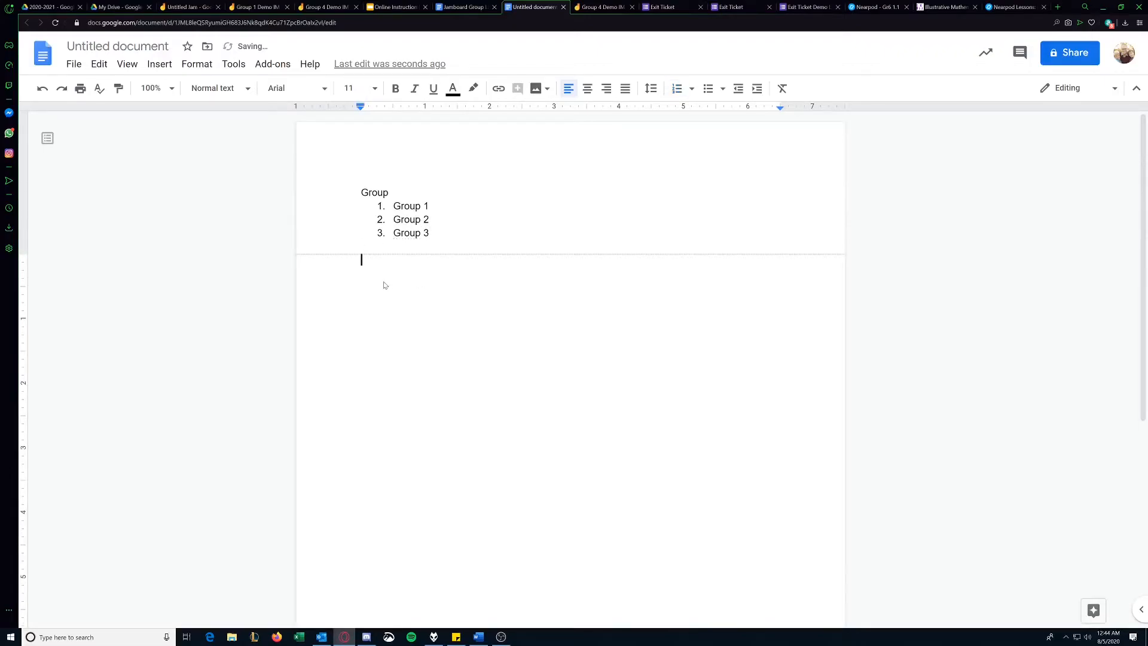
pyautogui.write('Group 1')
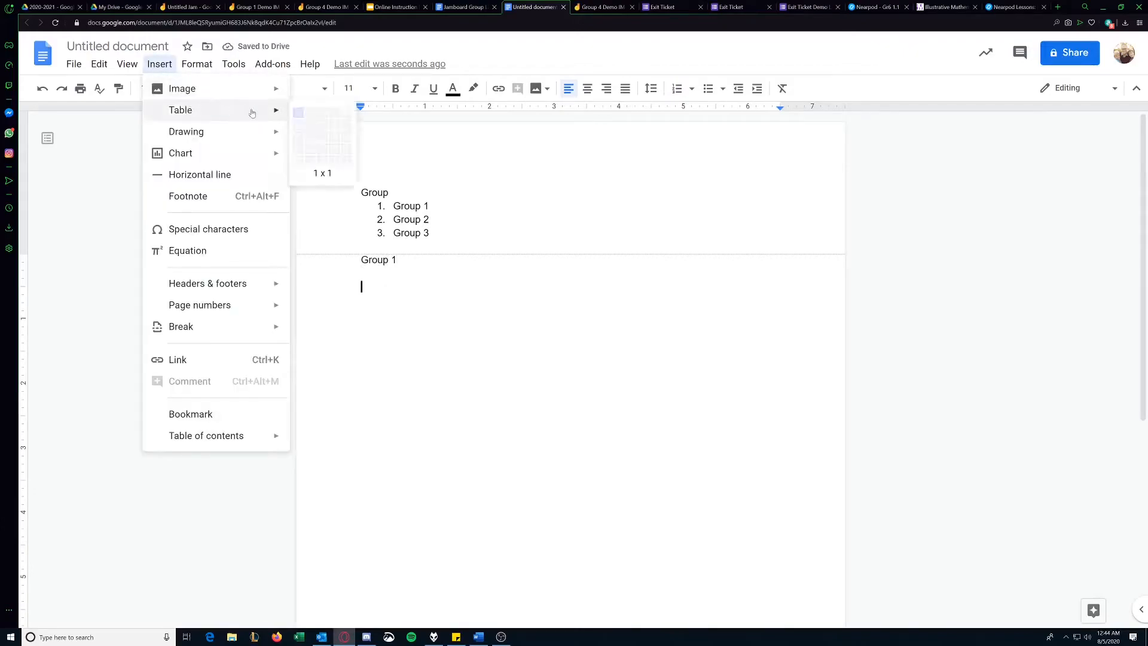
# - Insert a 2x2 table under Group 1 filled with Question 1 and Question 2
pyautogui.click(326, 142)
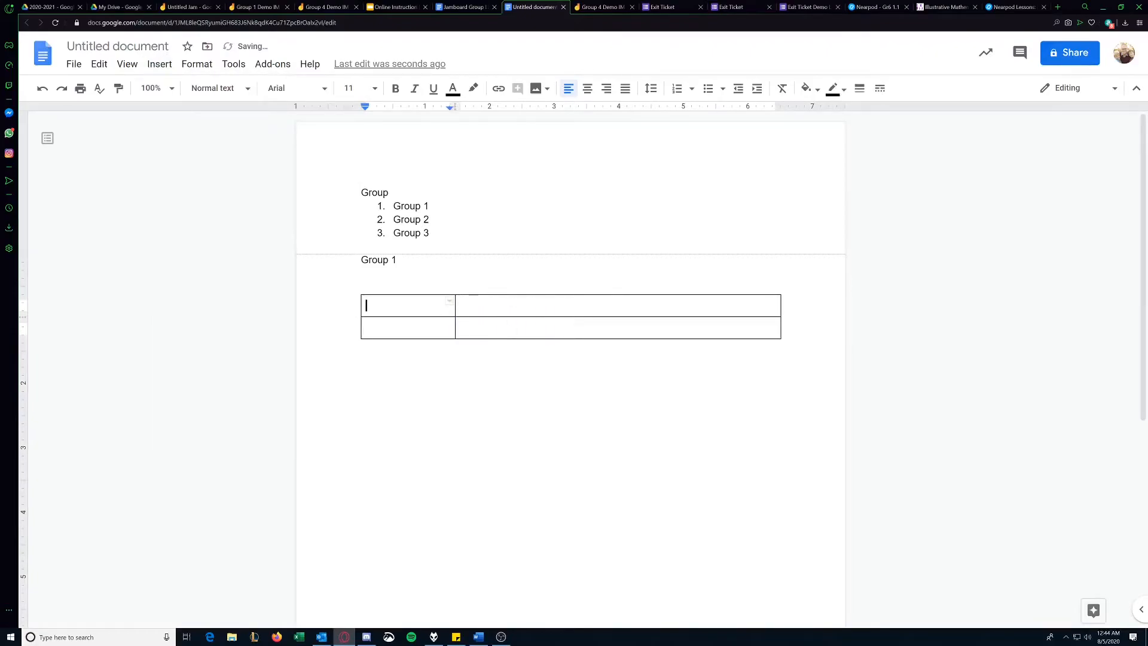
pyautogui.write('Question')
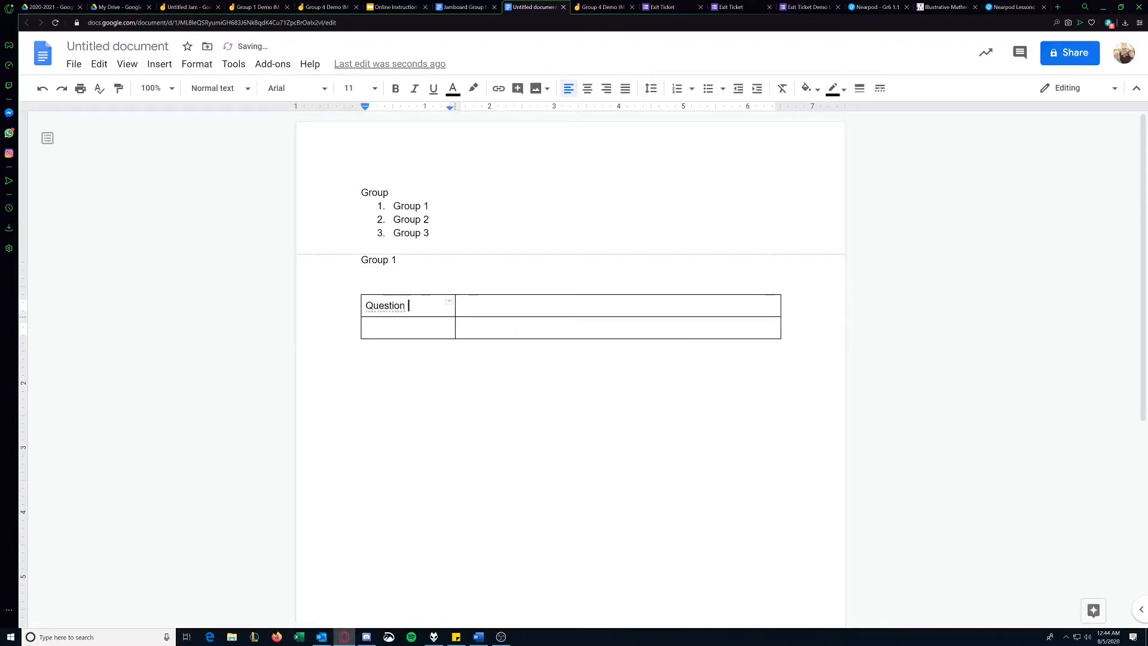
pyautogui.write('1')
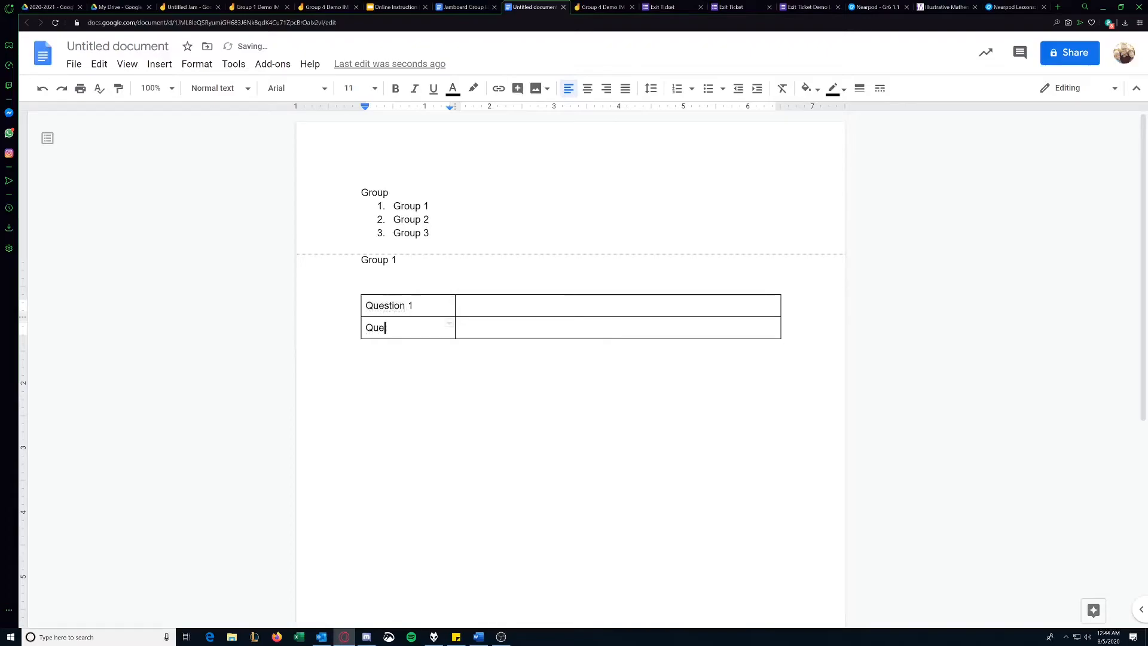
pyautogui.write('stion 2')
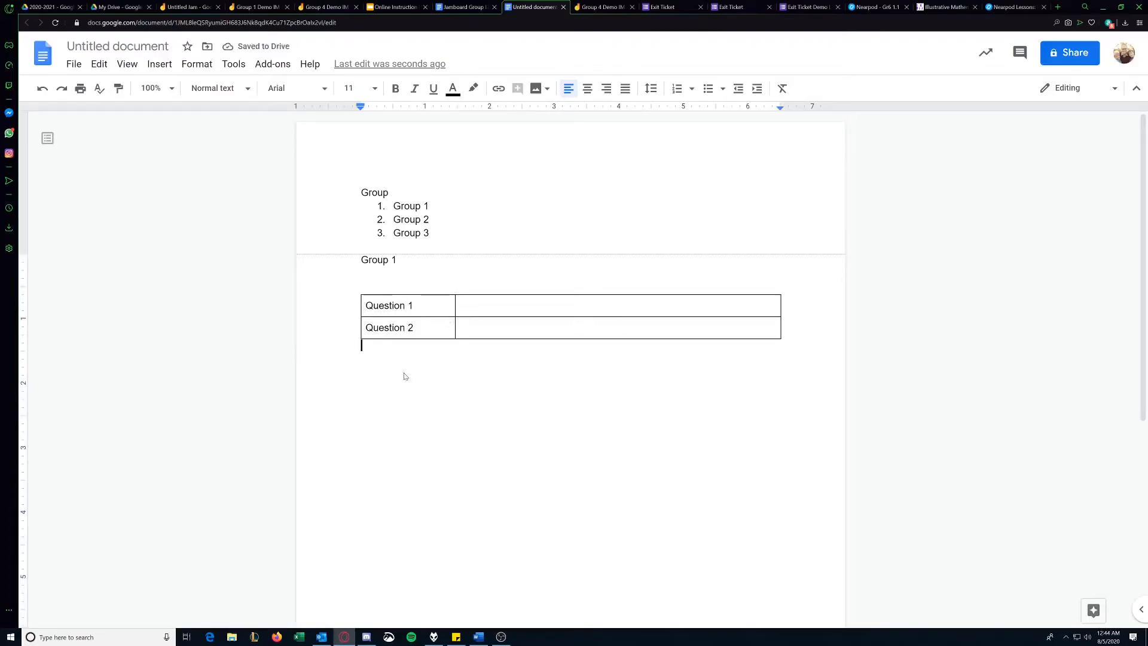
pyautogui.press('enter')
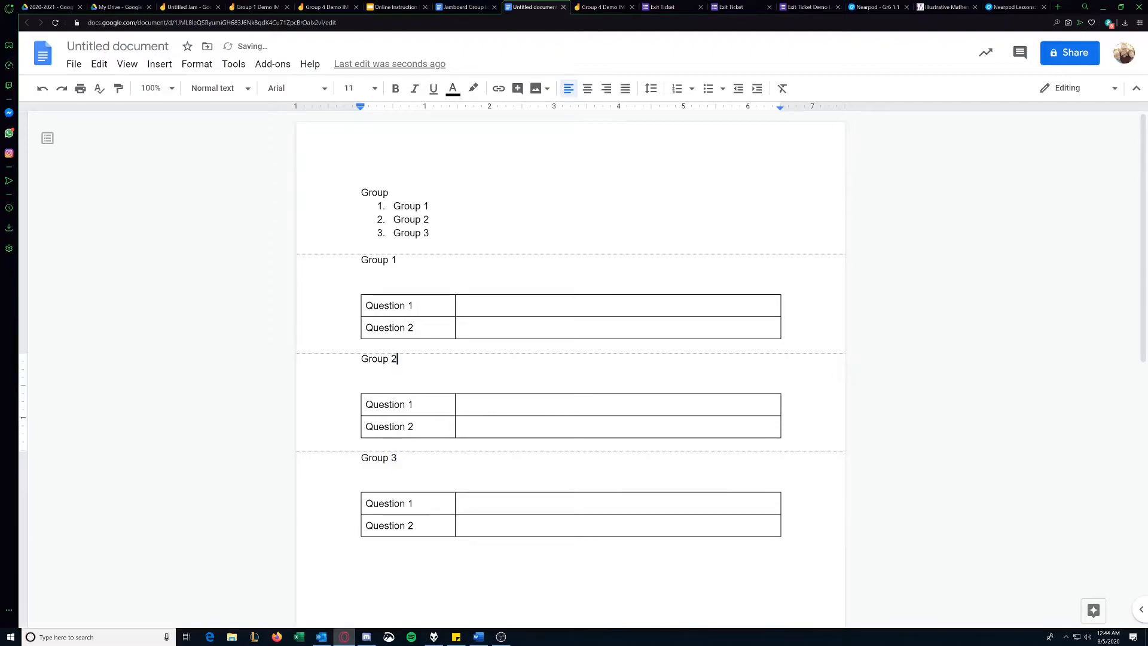
# - Restyle the Group 1 page title as a Heading 1 heading
pyautogui.doubleClick(379, 457)
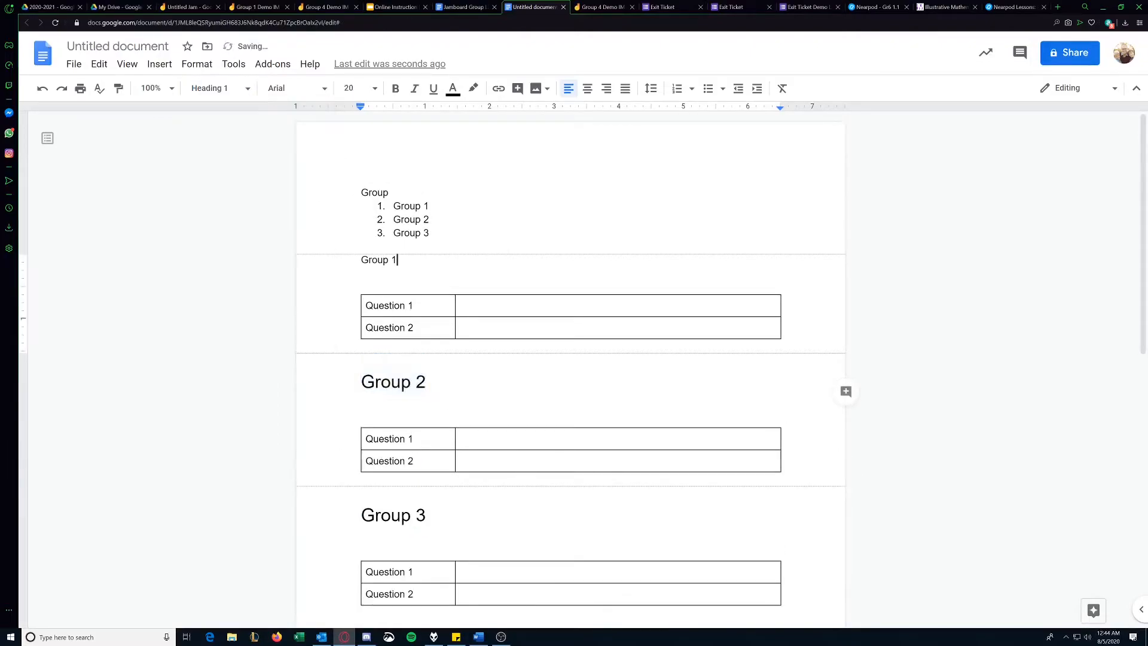
pyautogui.click(213, 87)
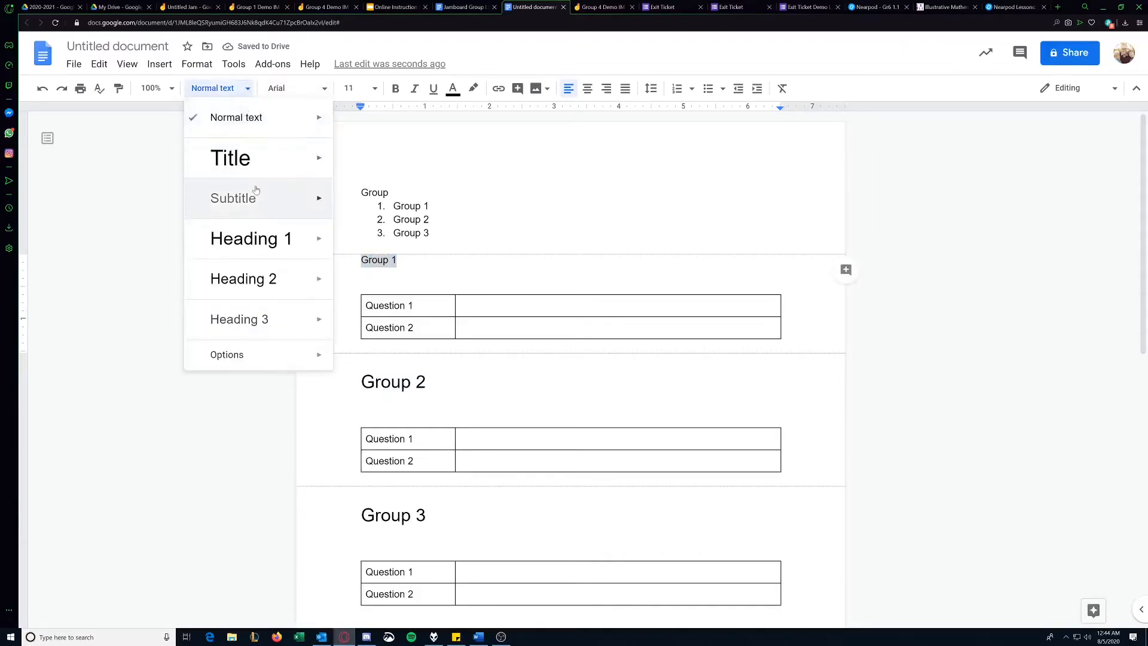
pyautogui.click(250, 238)
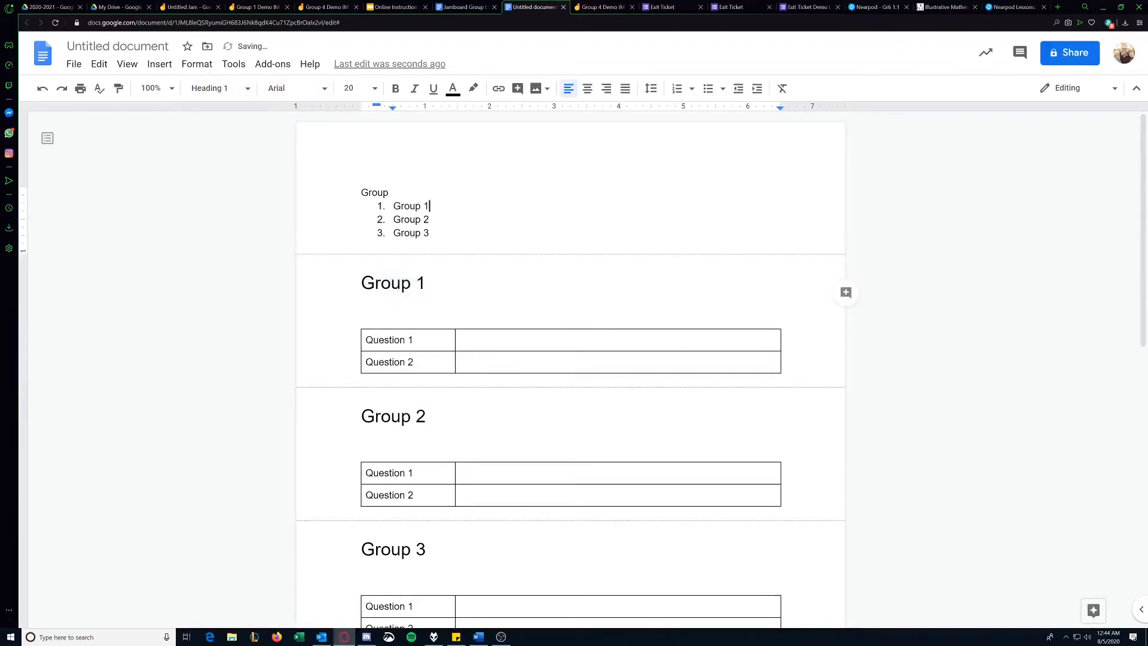
# - Link the Group 1 list item to its Group 1 heading
pyautogui.rightClick(410, 206)
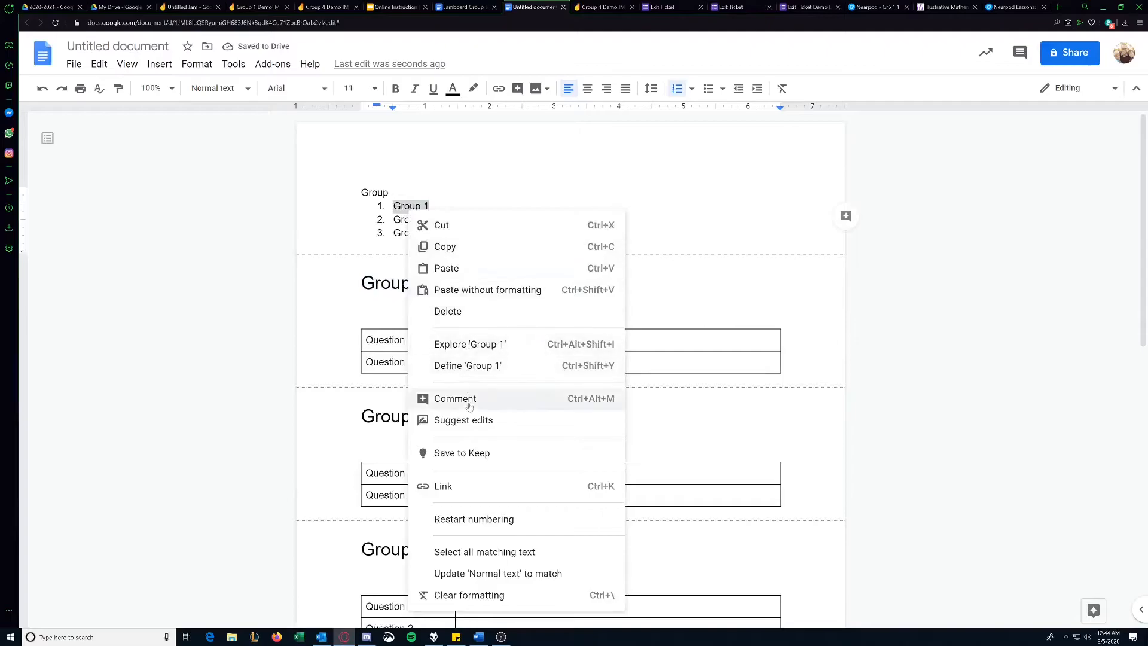
pyautogui.moveTo(545, 494)
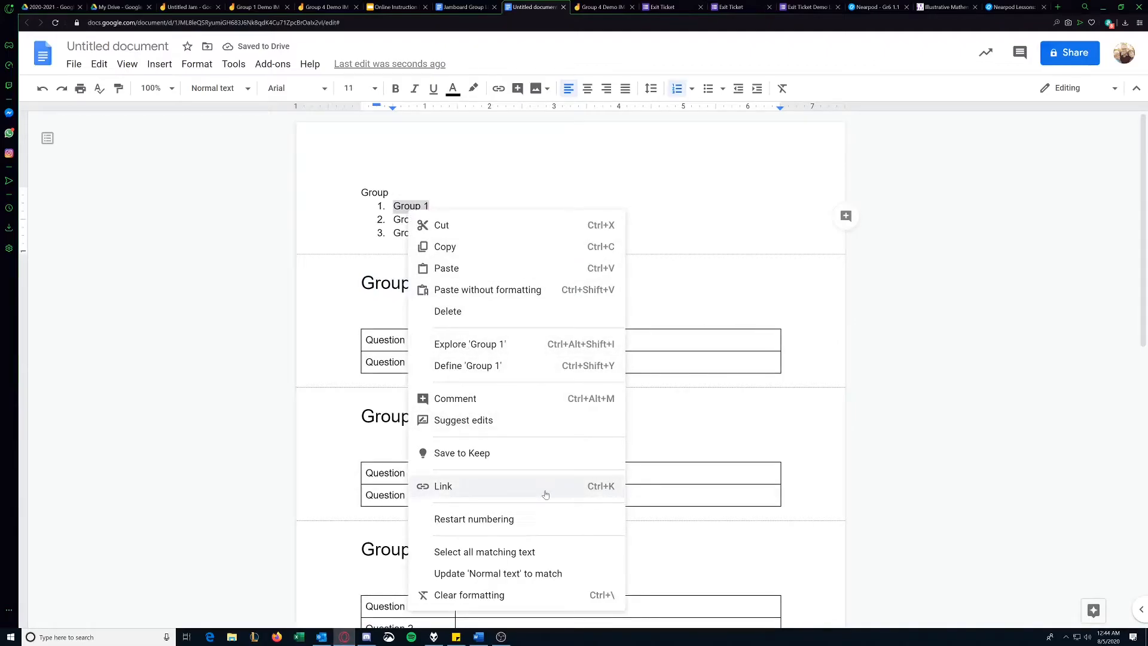
pyautogui.click(443, 485)
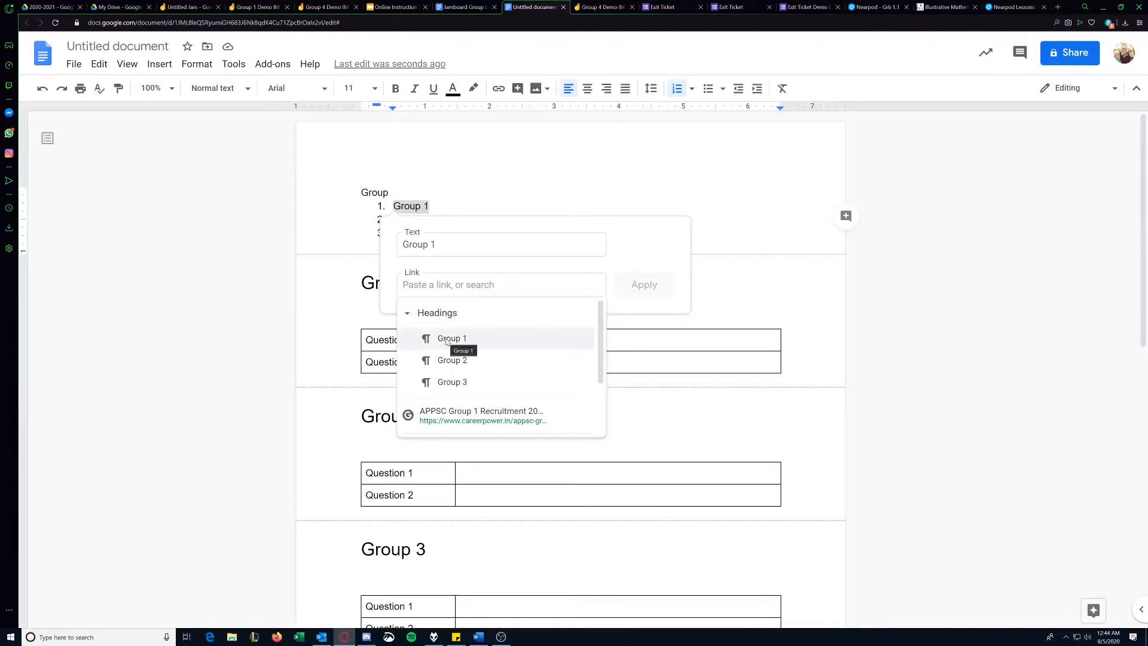
pyautogui.click(451, 338)
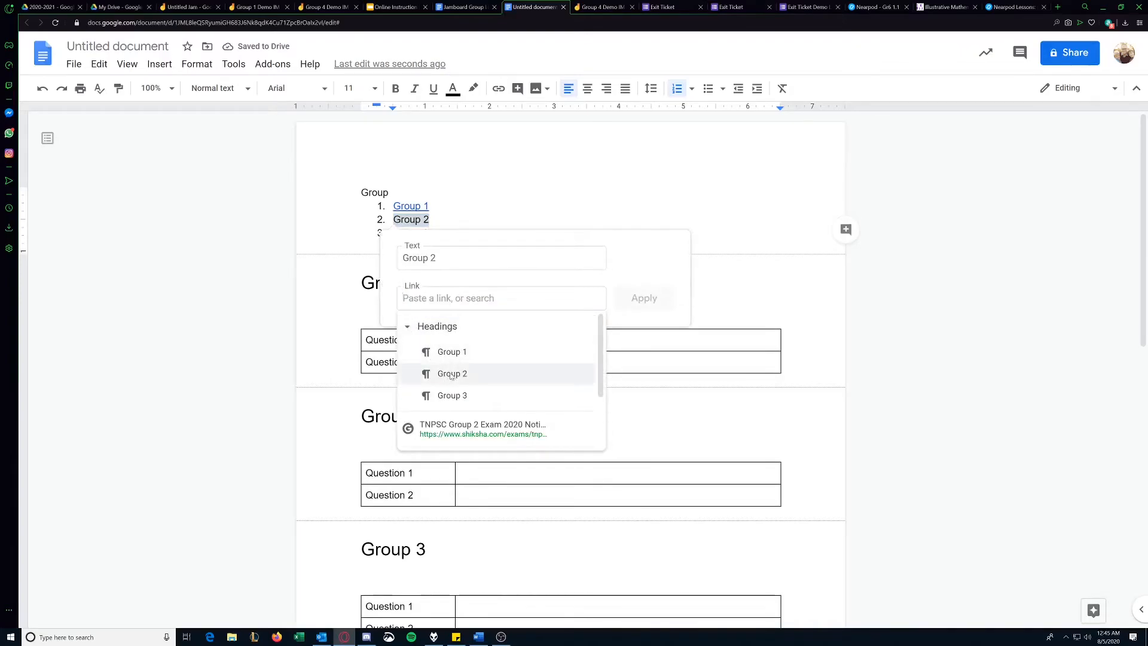
# - Link the Group 2 and Group 3 list items to their matching headings
pyautogui.click(452, 373)
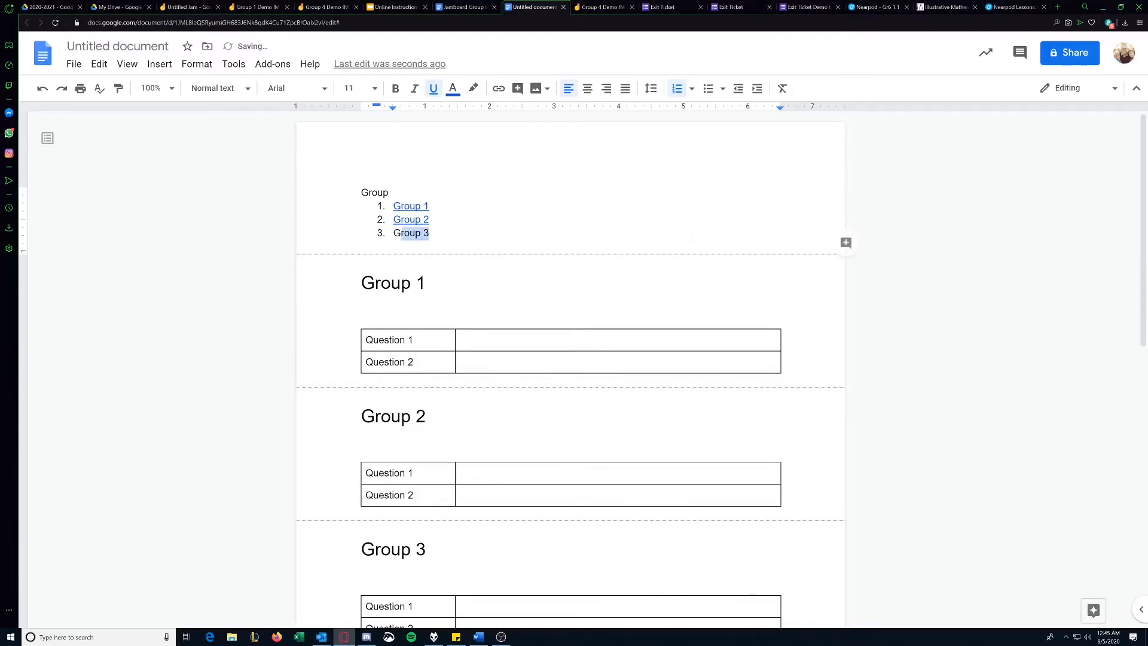
pyautogui.rightClick(410, 233)
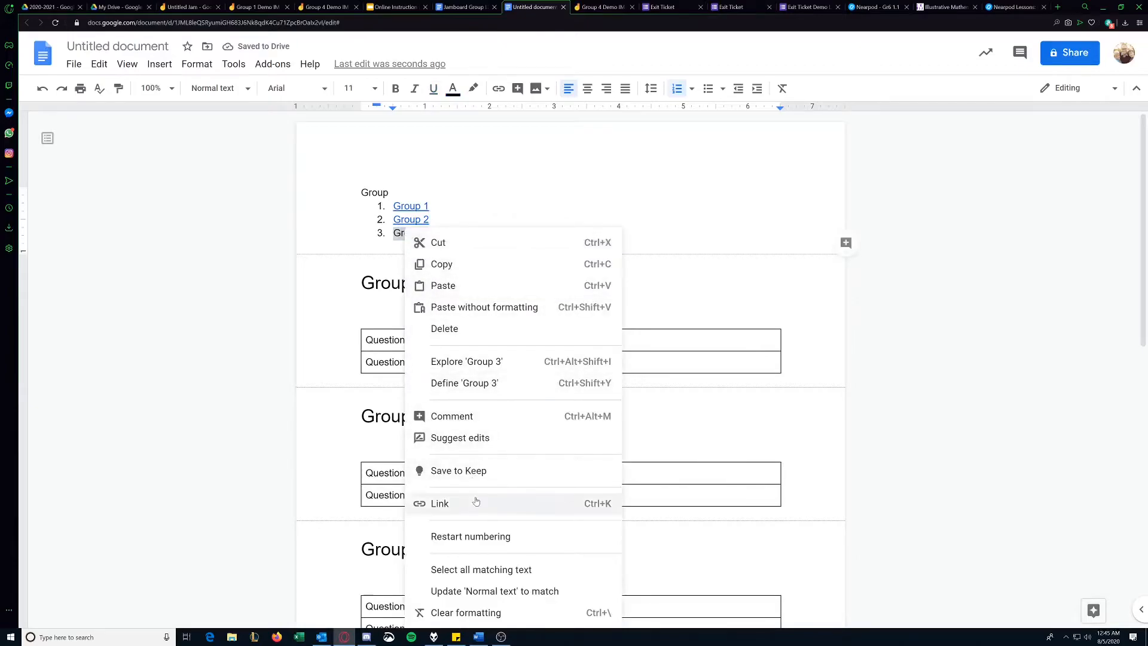
pyautogui.click(439, 503)
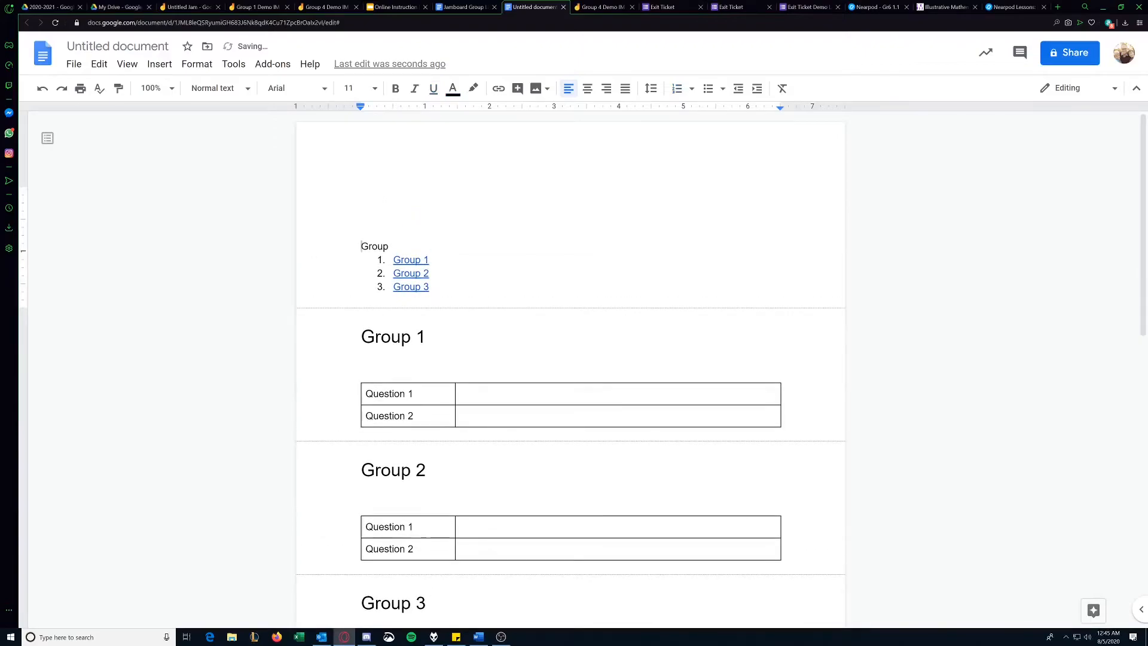
# - Start a second Group list above the linked one and check the Group 3 link
pyautogui.click(361, 191)
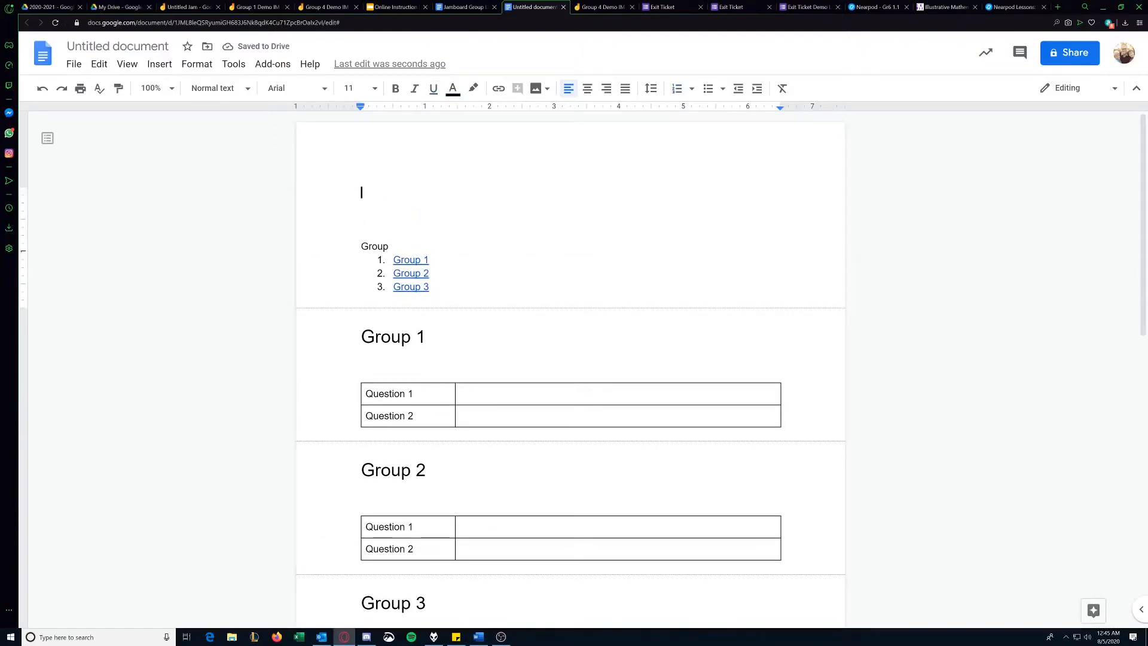
pyautogui.write('Group')
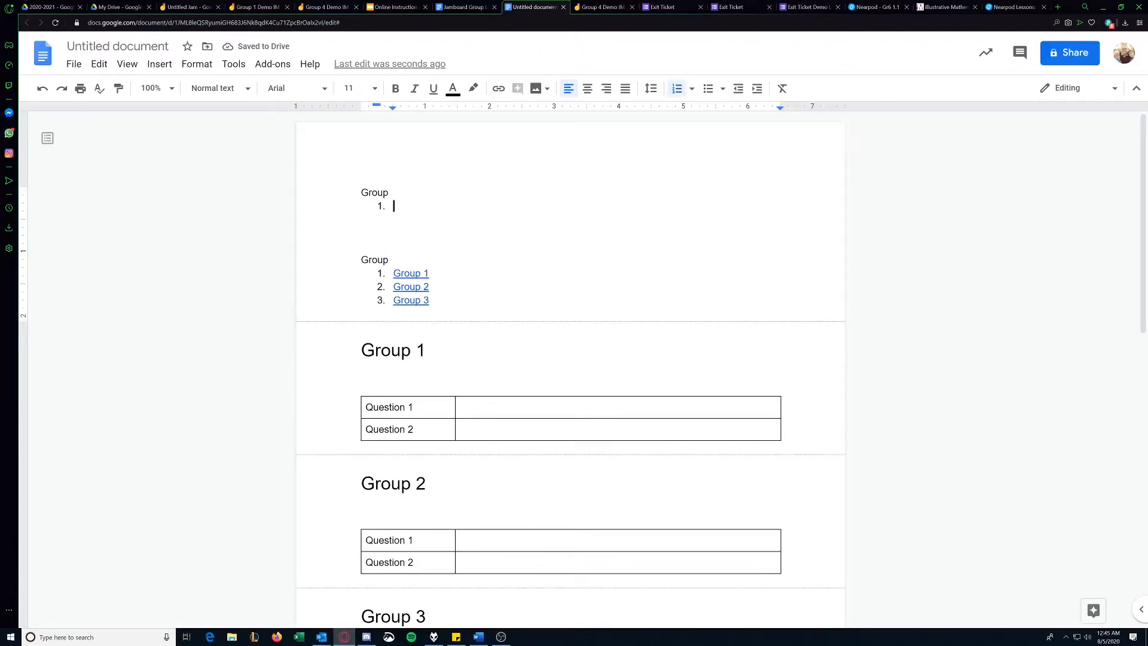
pyautogui.click(410, 298)
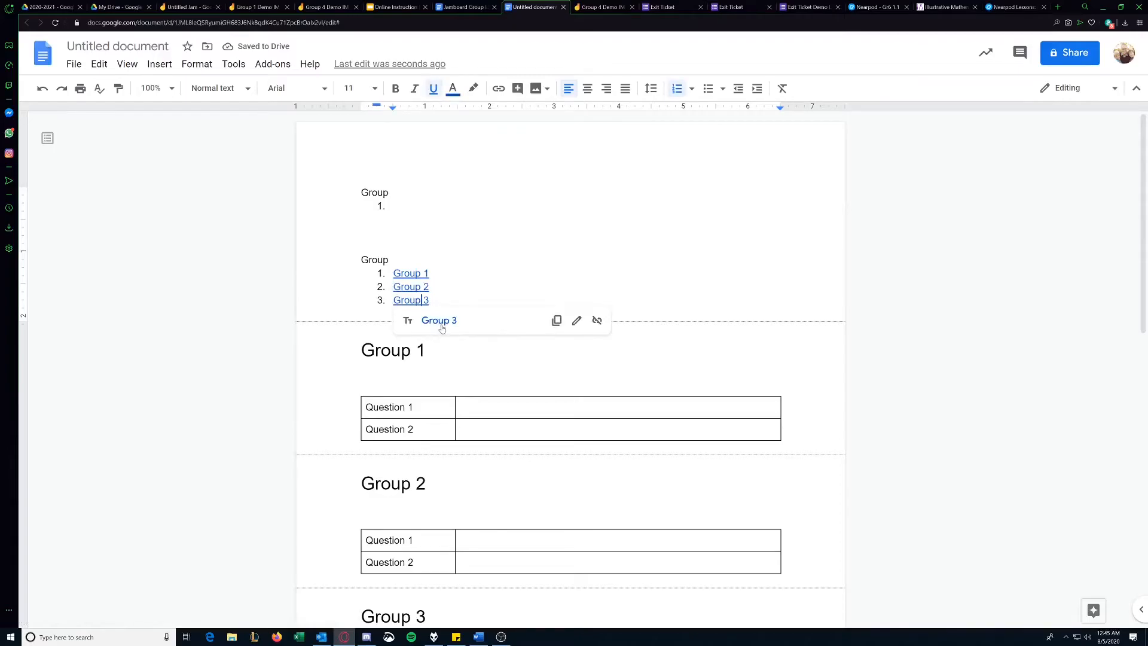
pyautogui.click(393, 206)
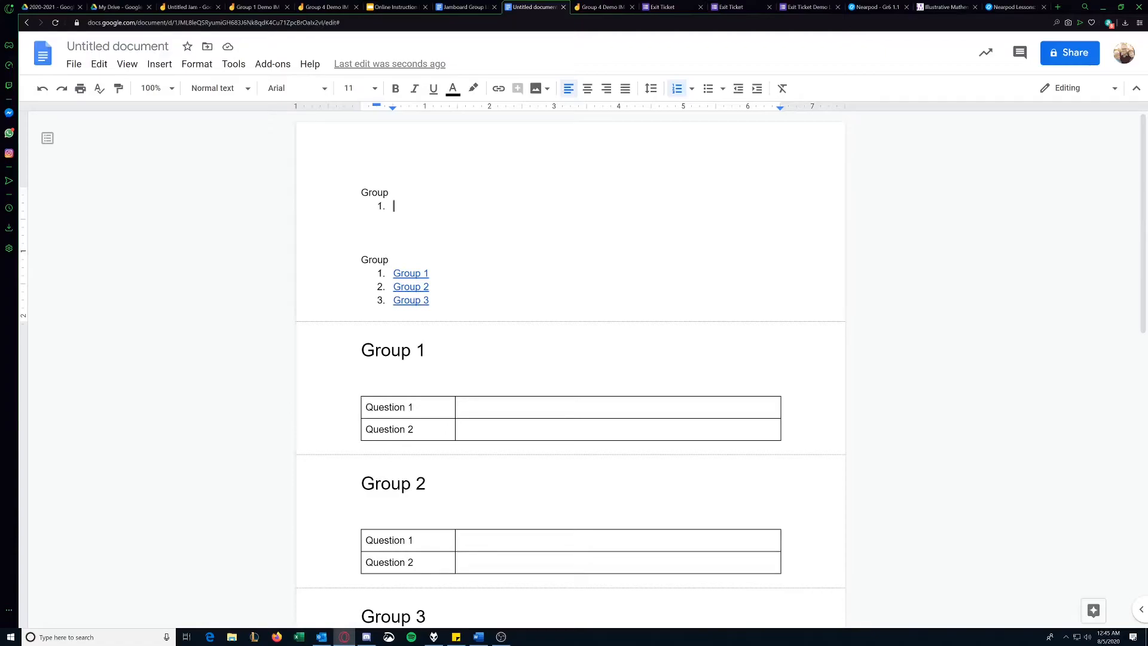
# - Add Group 1 and Group 3 items to the new top list
pyautogui.write('Group 1')
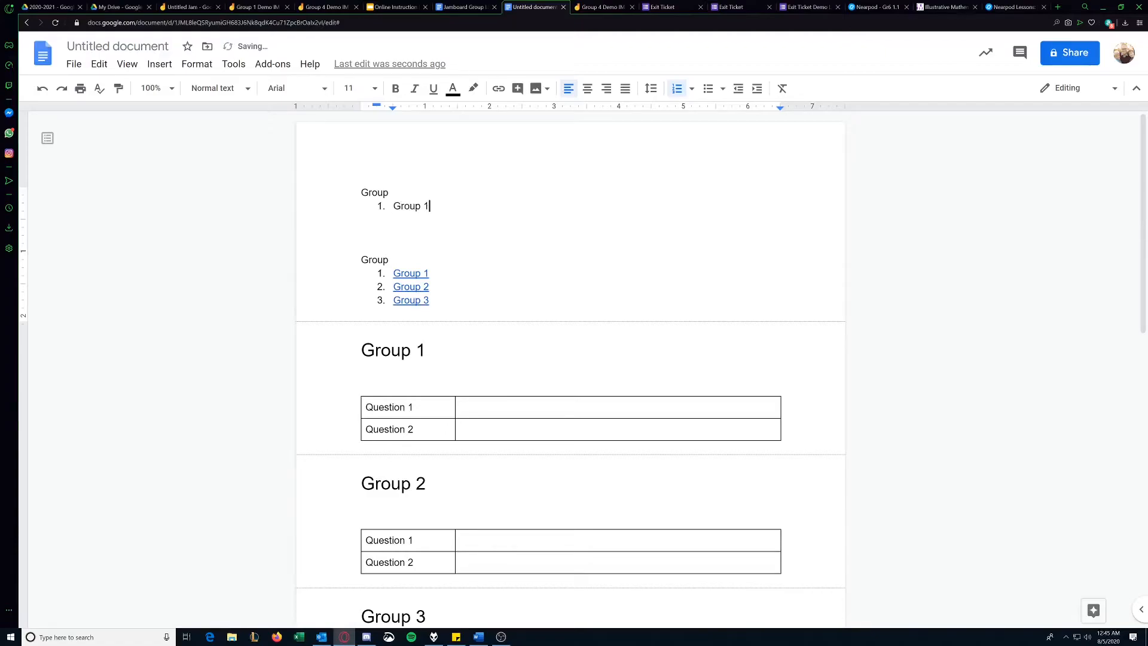
pyautogui.write('G')
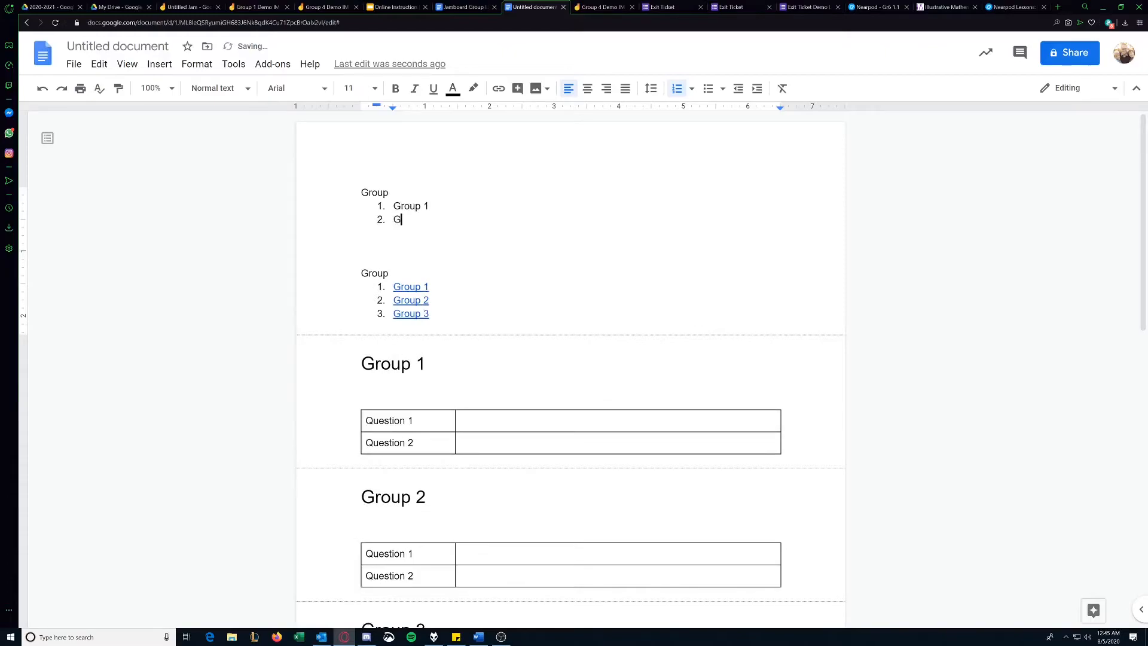
pyautogui.write('roup')
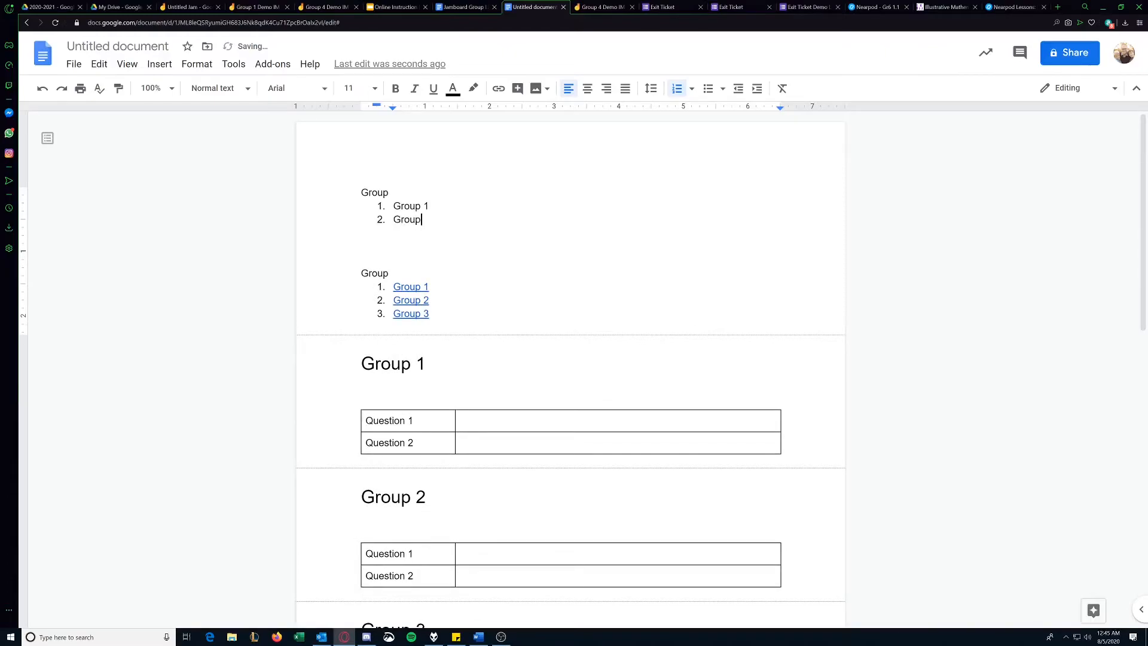
pyautogui.write('3')
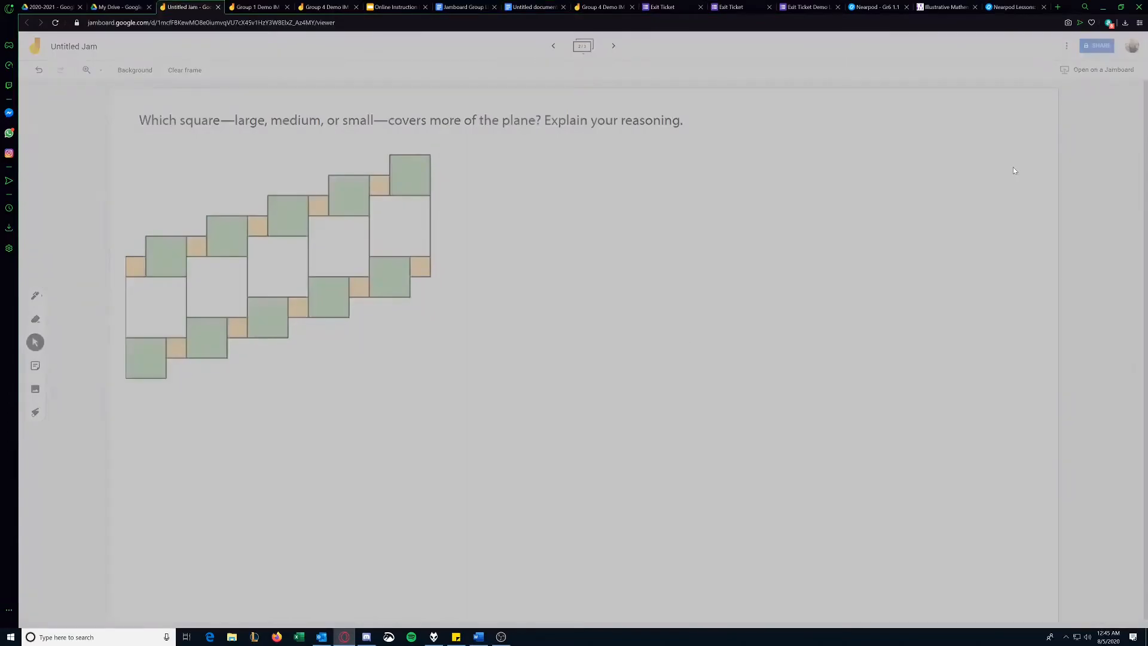
# - Link Group 1 in the top list to the copied Jamboard share link
pyautogui.click(1097, 45)
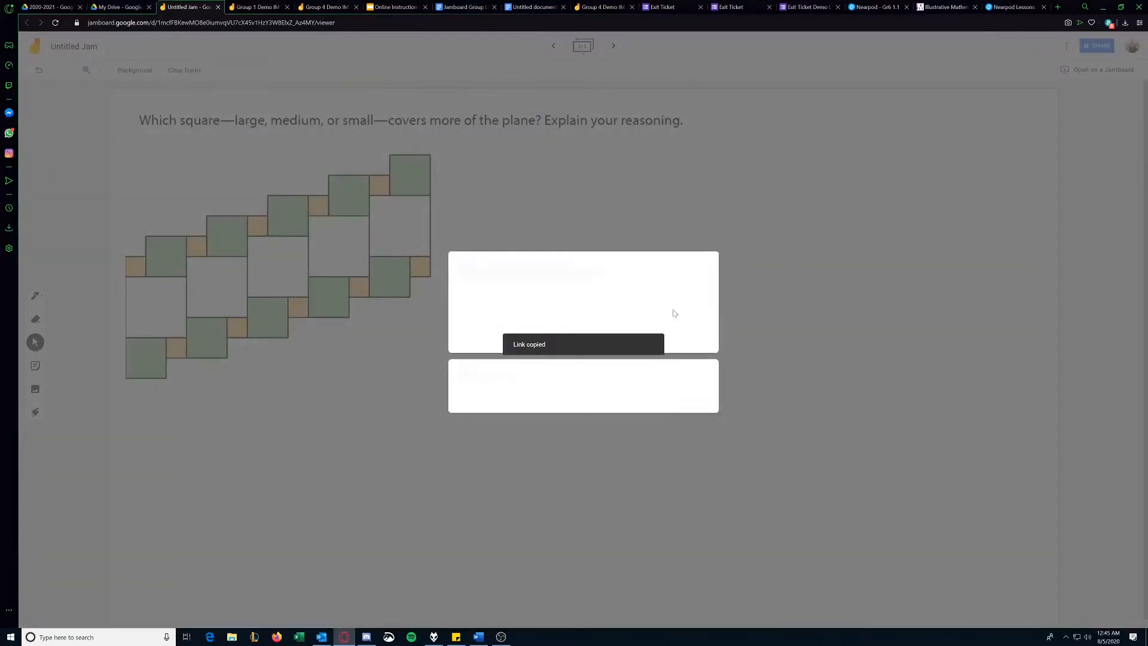
pyautogui.click(465, 7)
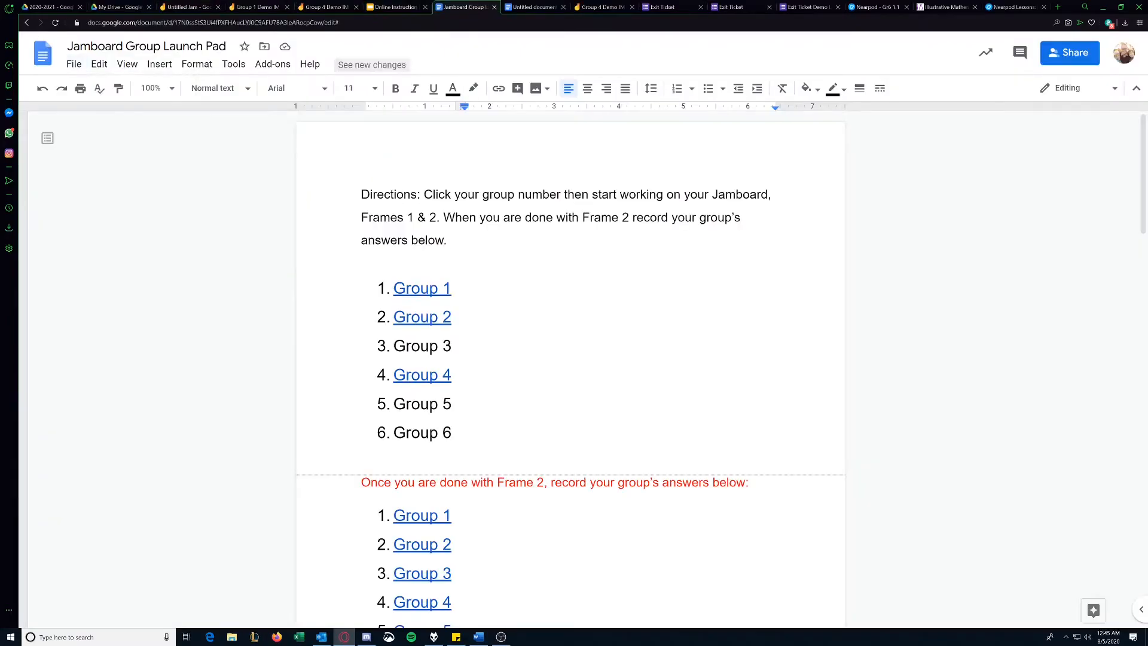
pyautogui.click(533, 7)
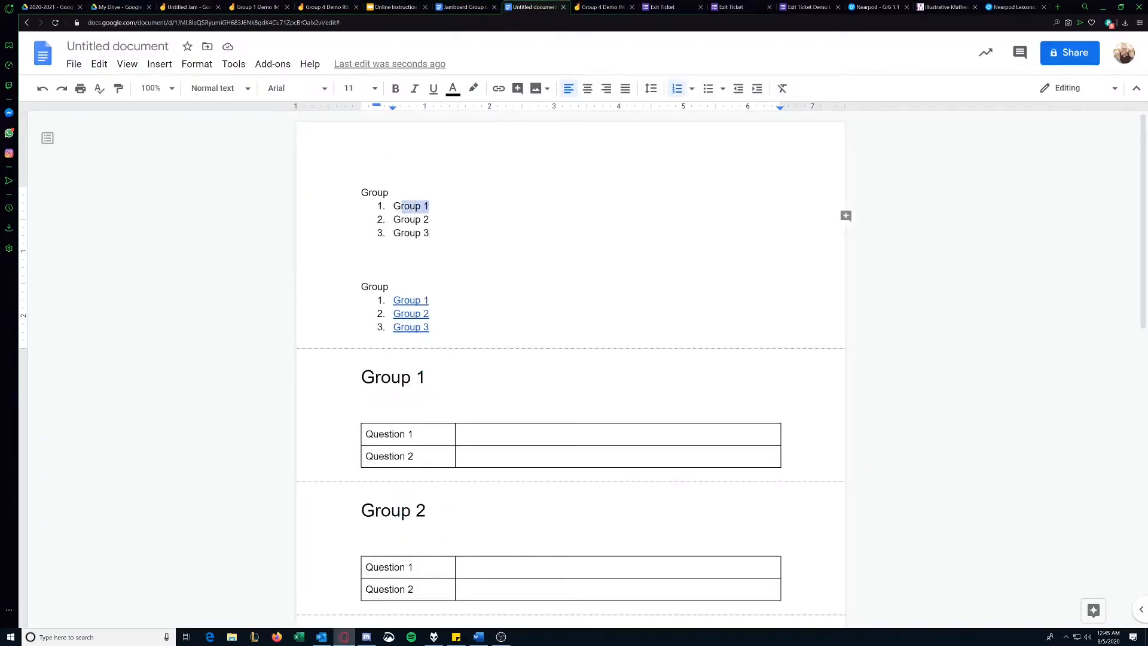
pyautogui.click(498, 88)
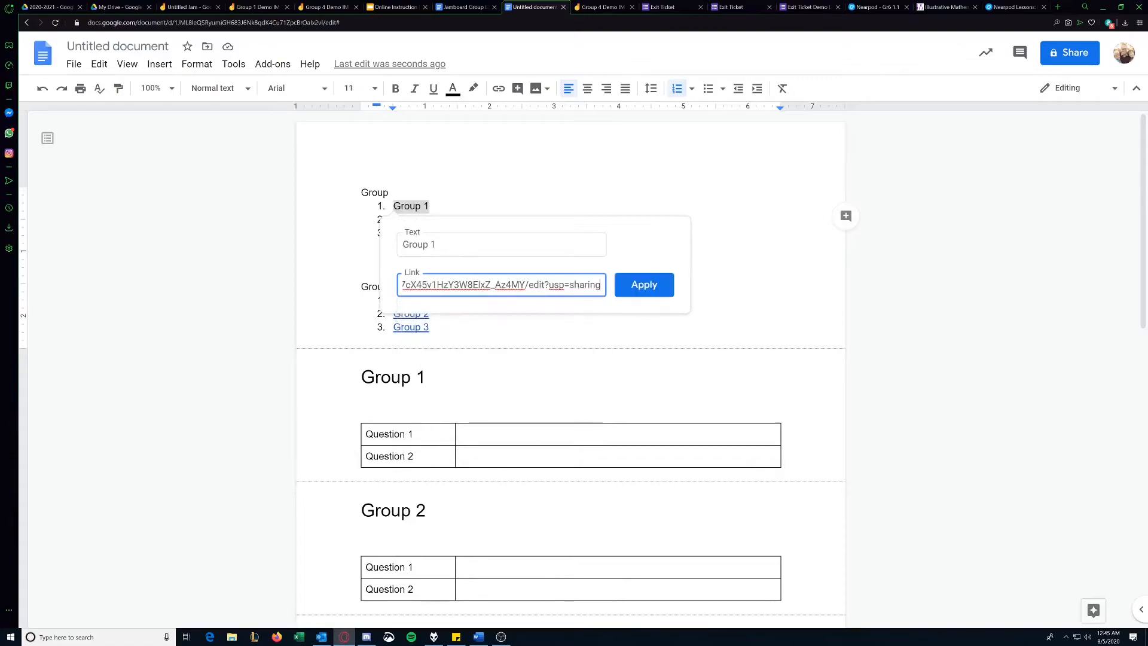
pyautogui.click(643, 285)
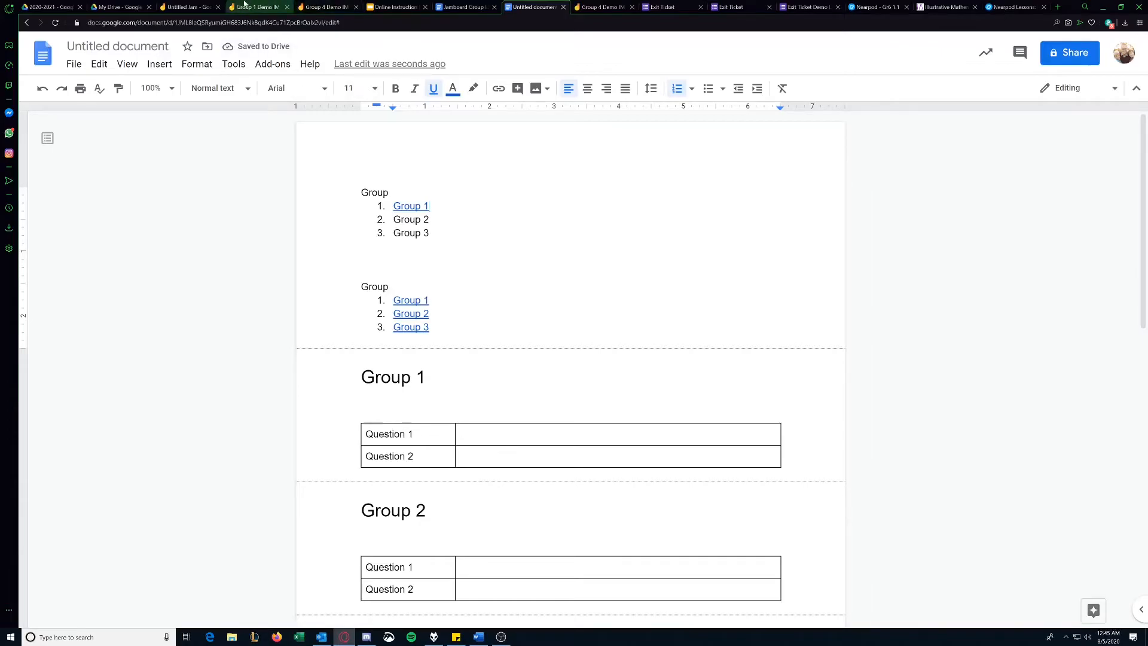
# - Copy the Group 4 Jamboard's share link and attach it to Group 2
pyautogui.click(325, 7)
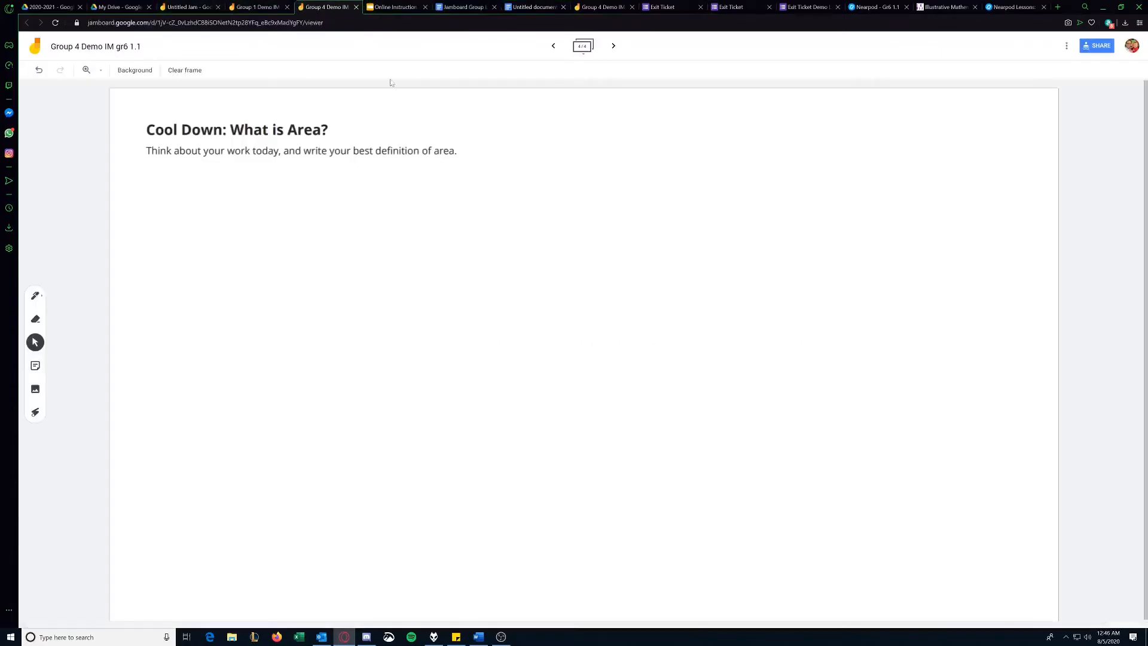
pyautogui.click(1096, 46)
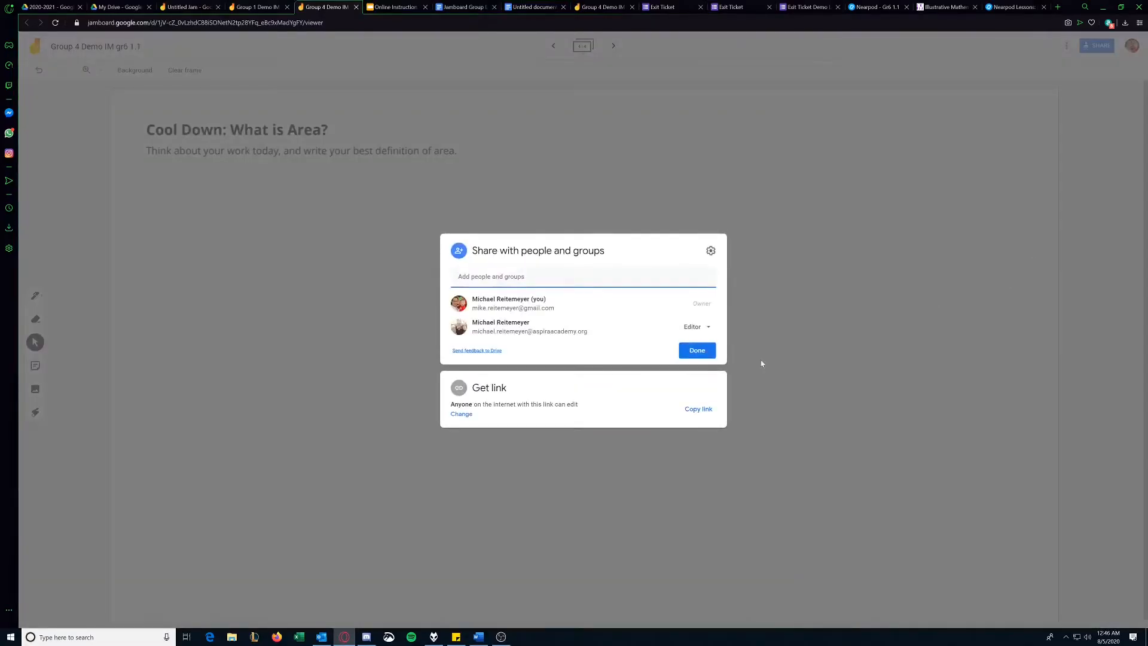
pyautogui.click(697, 409)
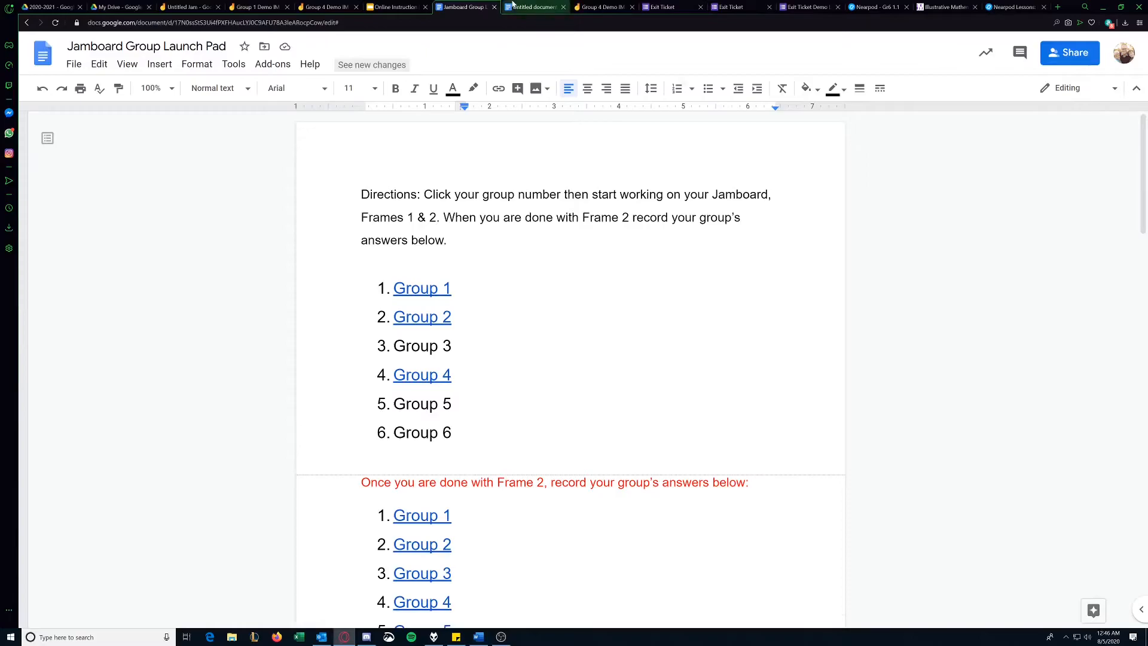
pyautogui.click(535, 7)
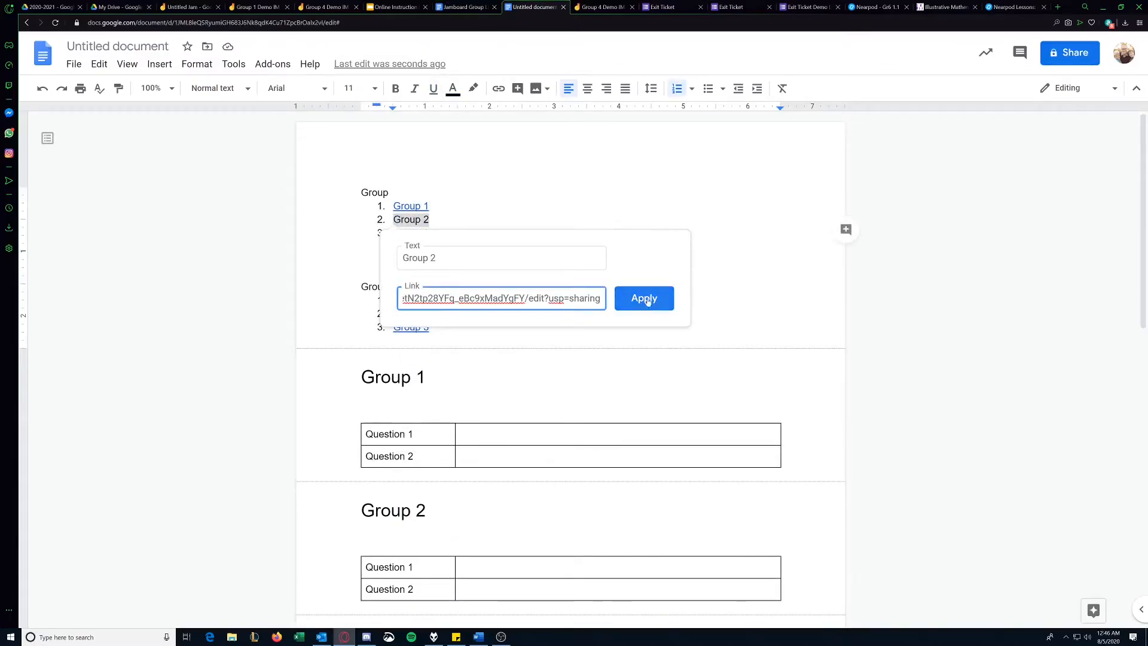
pyautogui.click(644, 298)
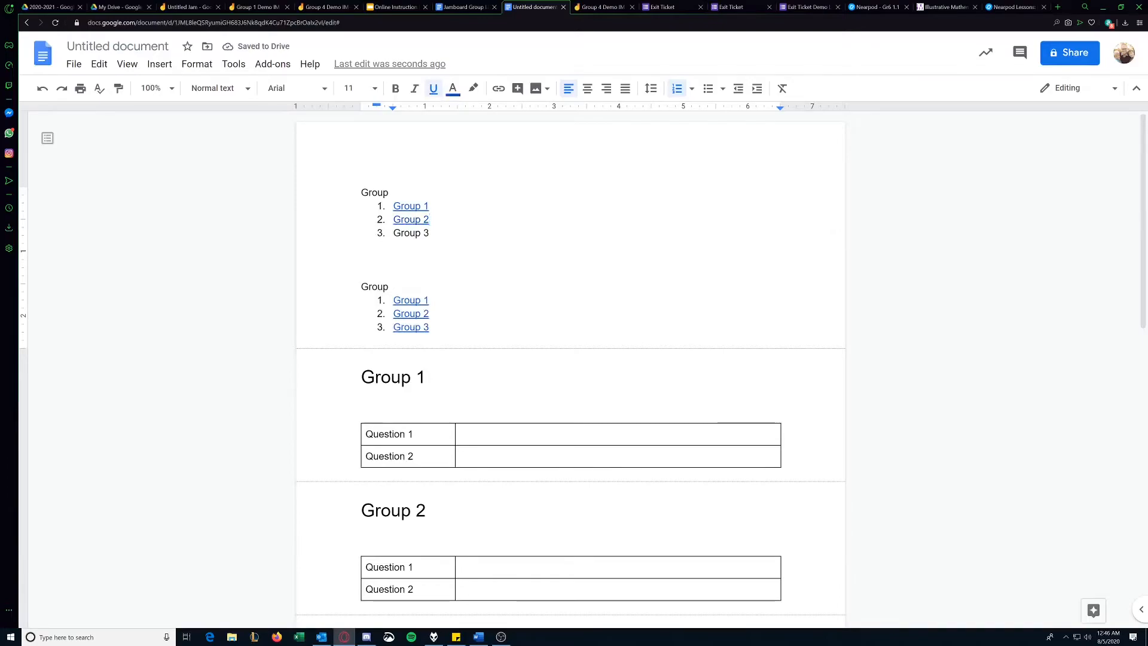
pyautogui.moveTo(410, 206)
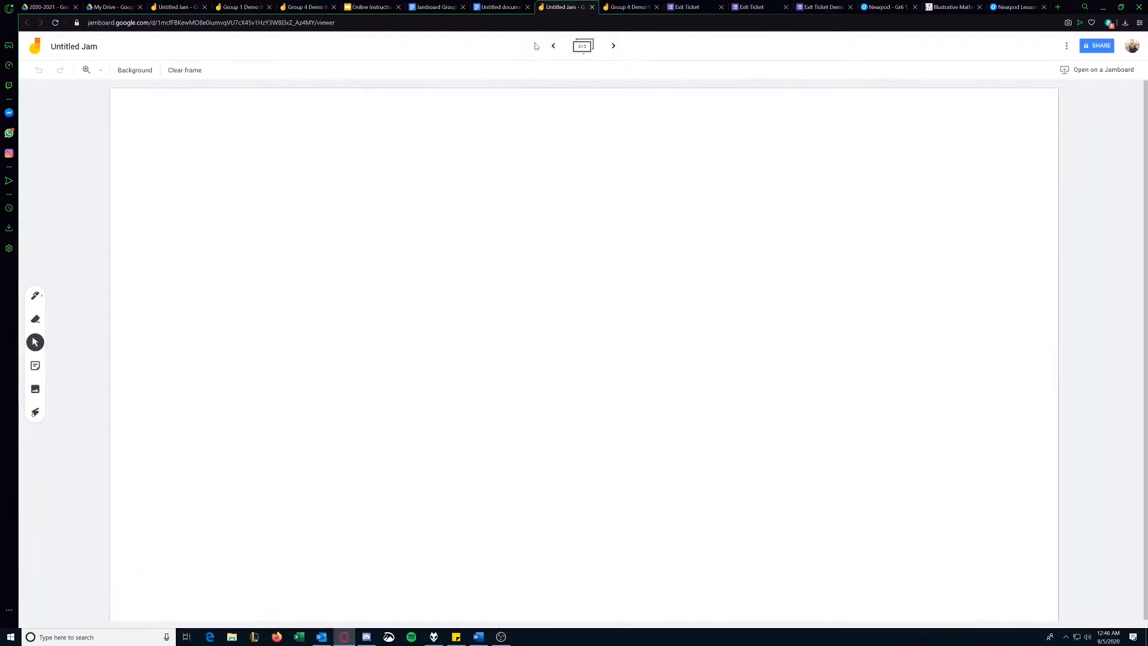
# - Return to the untitled document showing Groups 1 and 2 linked
pyautogui.click(501, 7)
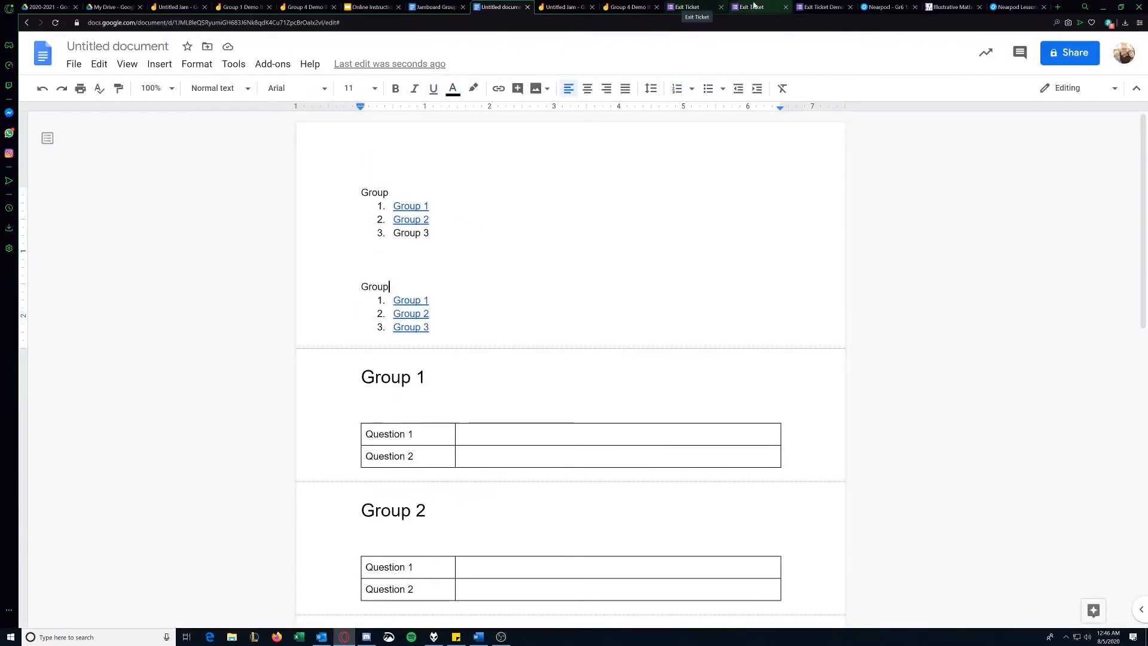
# - Create a new blank Google Form from My Drive
pyautogui.click(110, 7)
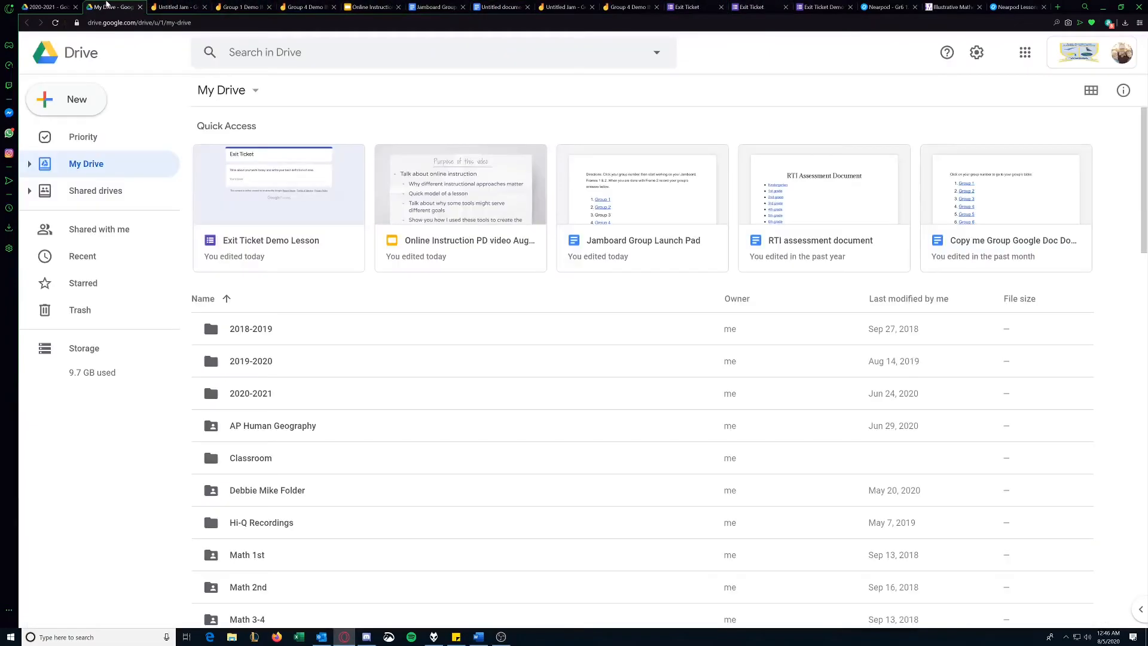
pyautogui.click(65, 99)
pyautogui.write('E')
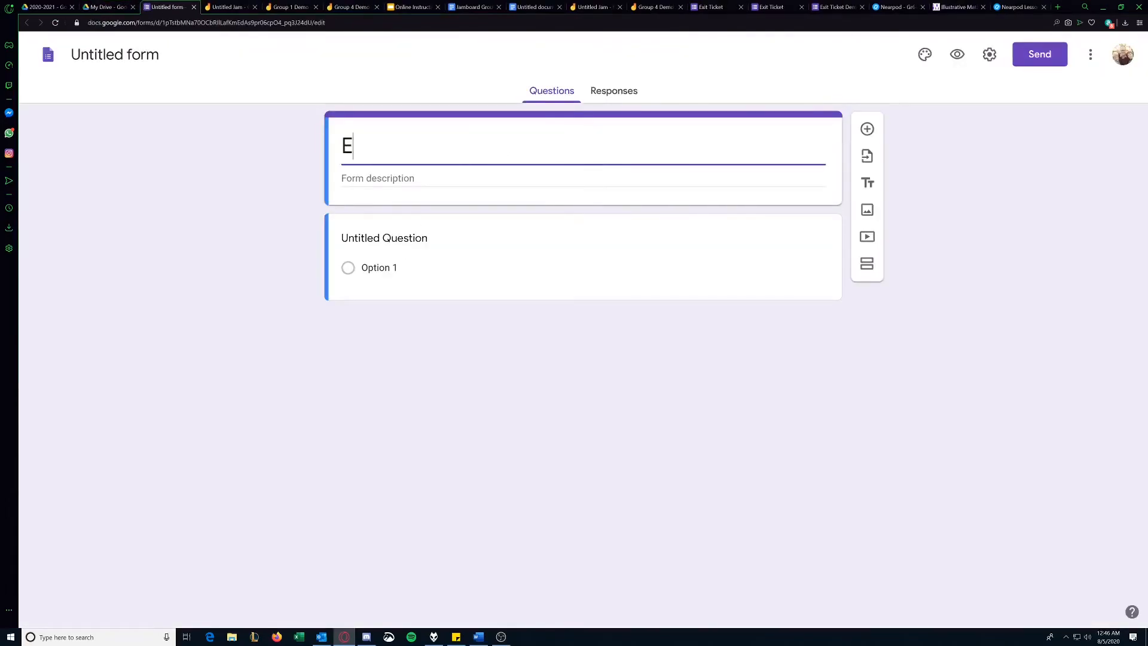
# - Title the form 'Exit Tix' and add a short-answer question 'What is area?'
pyautogui.write('xit Tix')
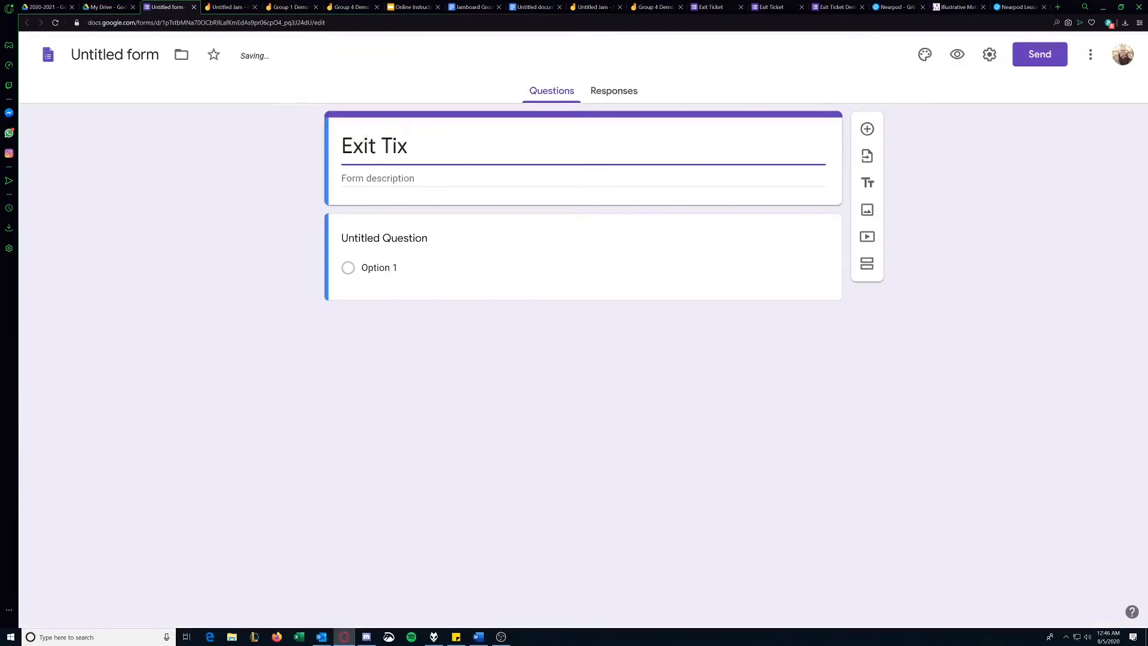
pyautogui.click(384, 237)
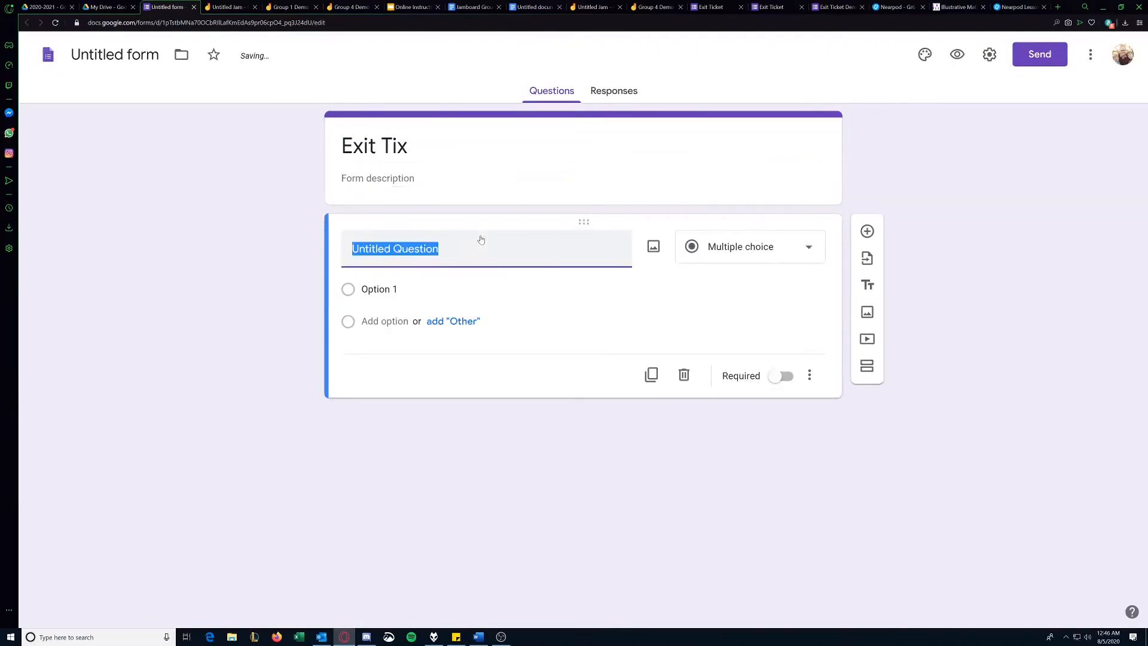
pyautogui.write('What is area?')
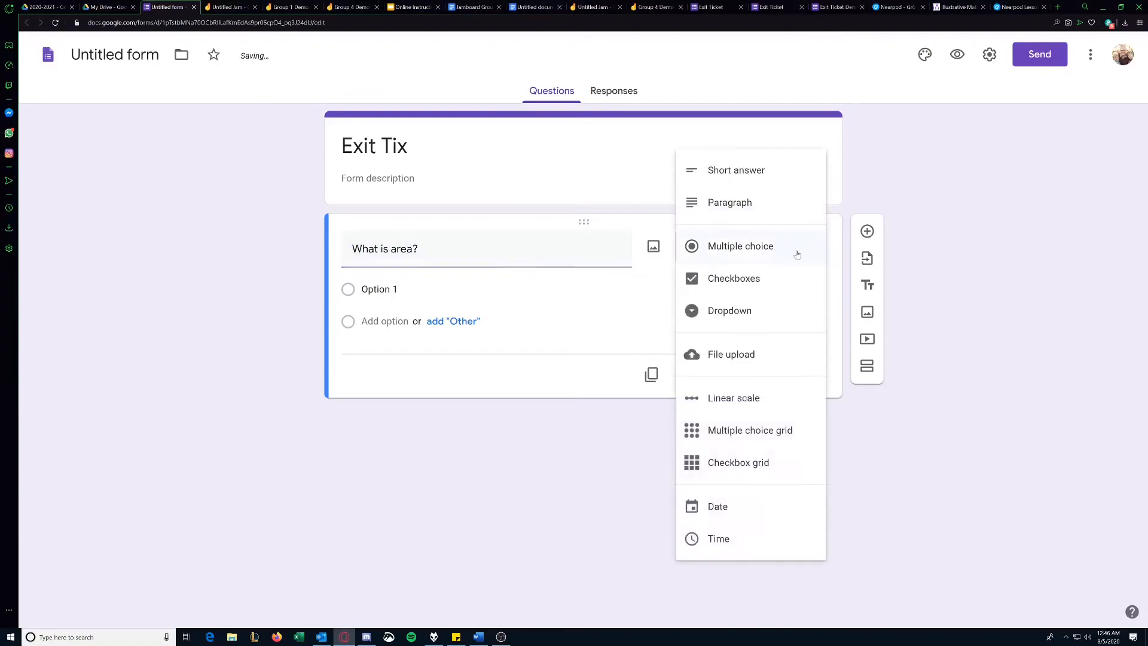
pyautogui.moveTo(729, 202)
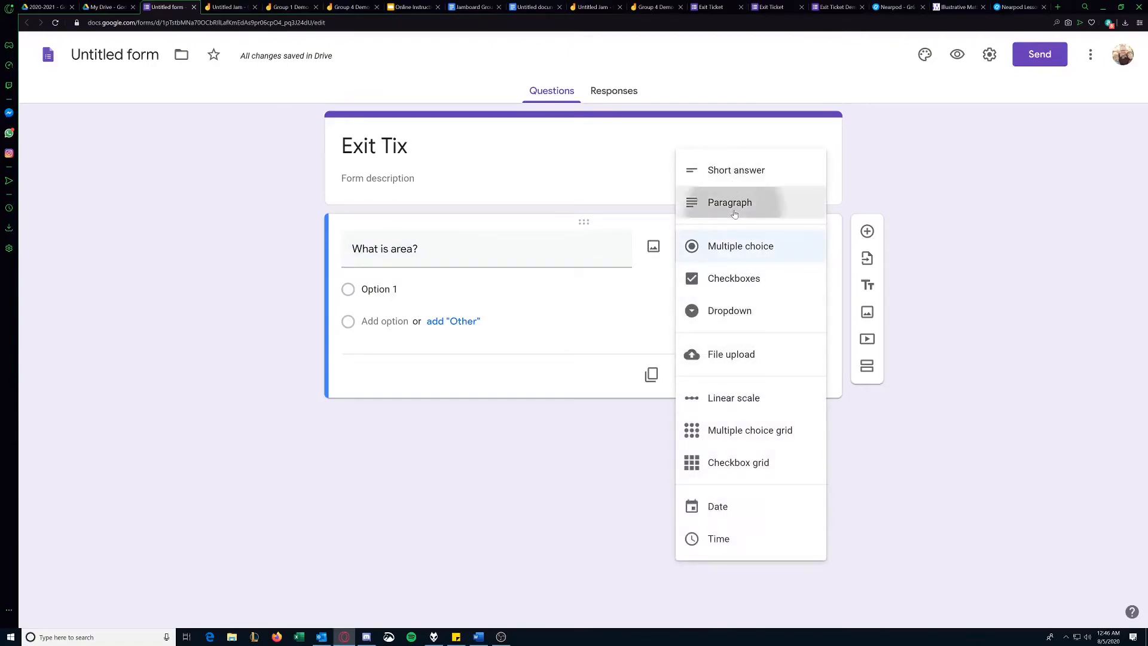
pyautogui.click(735, 170)
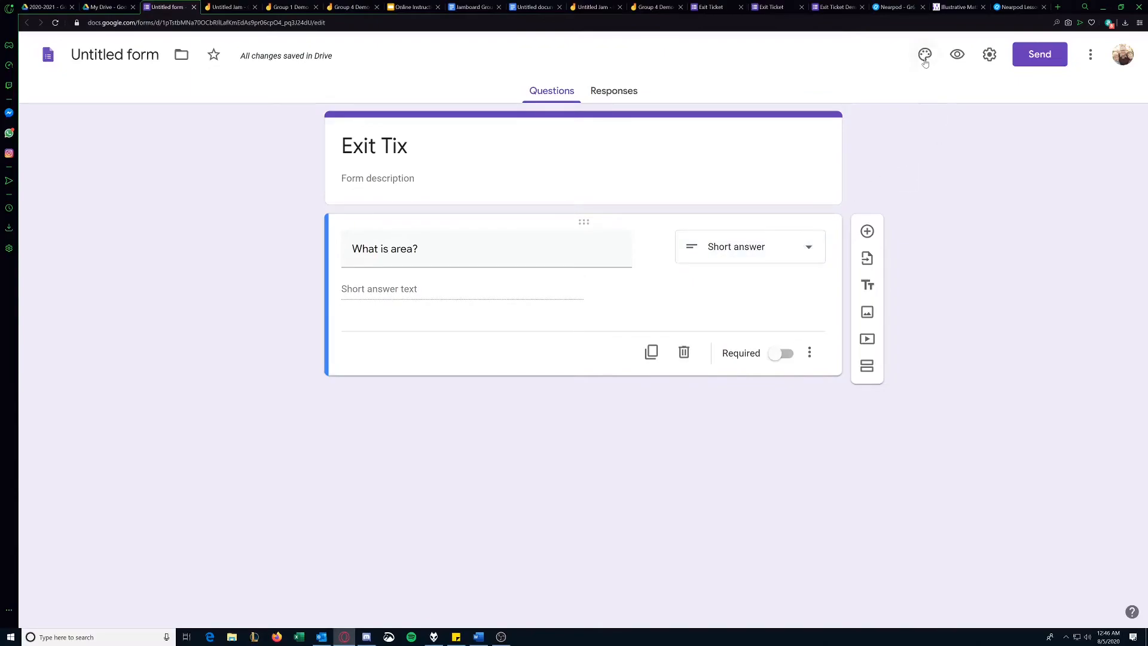
# - Change the form's theme colour to blue
pyautogui.click(924, 53)
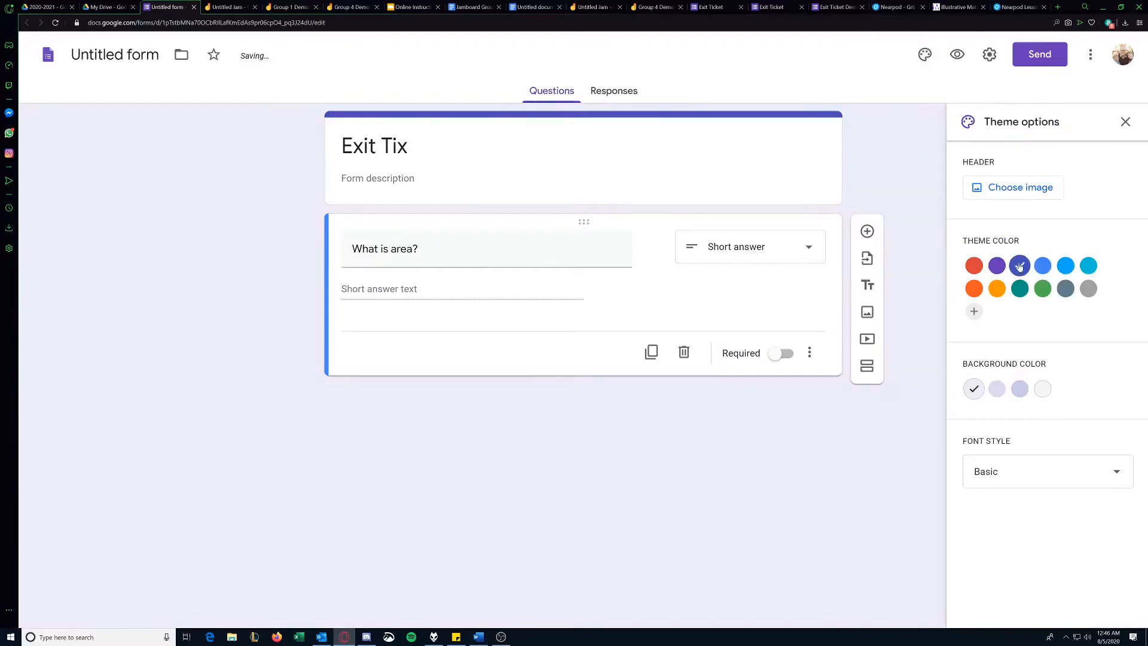
pyautogui.click(1041, 266)
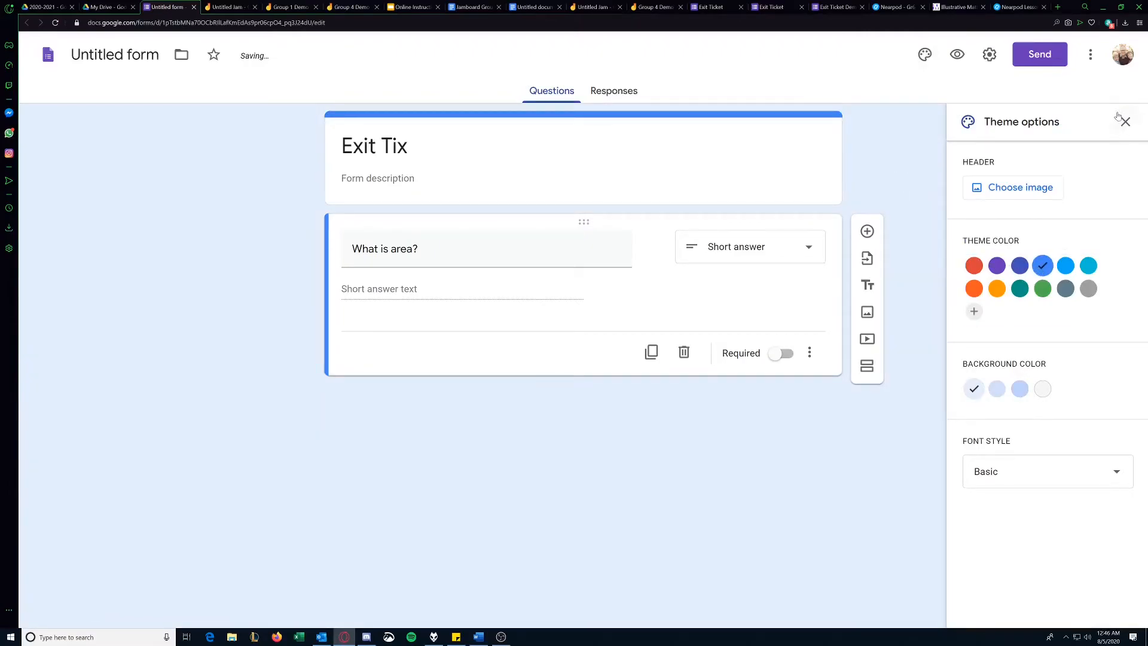
pyautogui.click(989, 54)
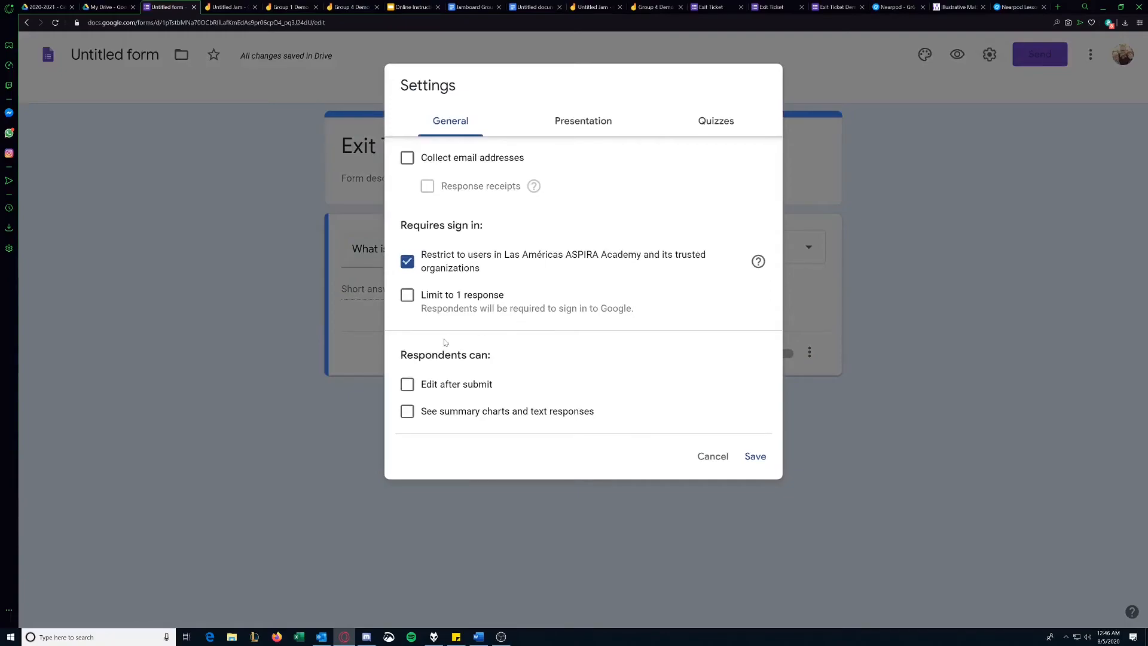
# - Enable summary charts for respondents, disable the submit-another-response link, and save settings
pyautogui.click(406, 410)
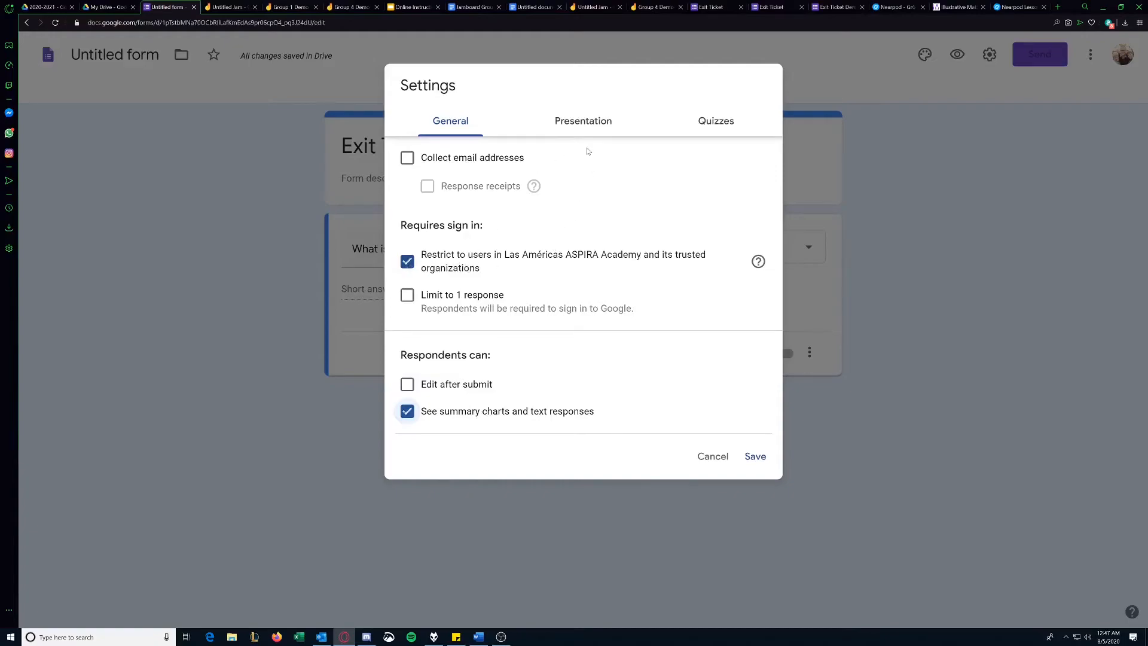
pyautogui.click(582, 120)
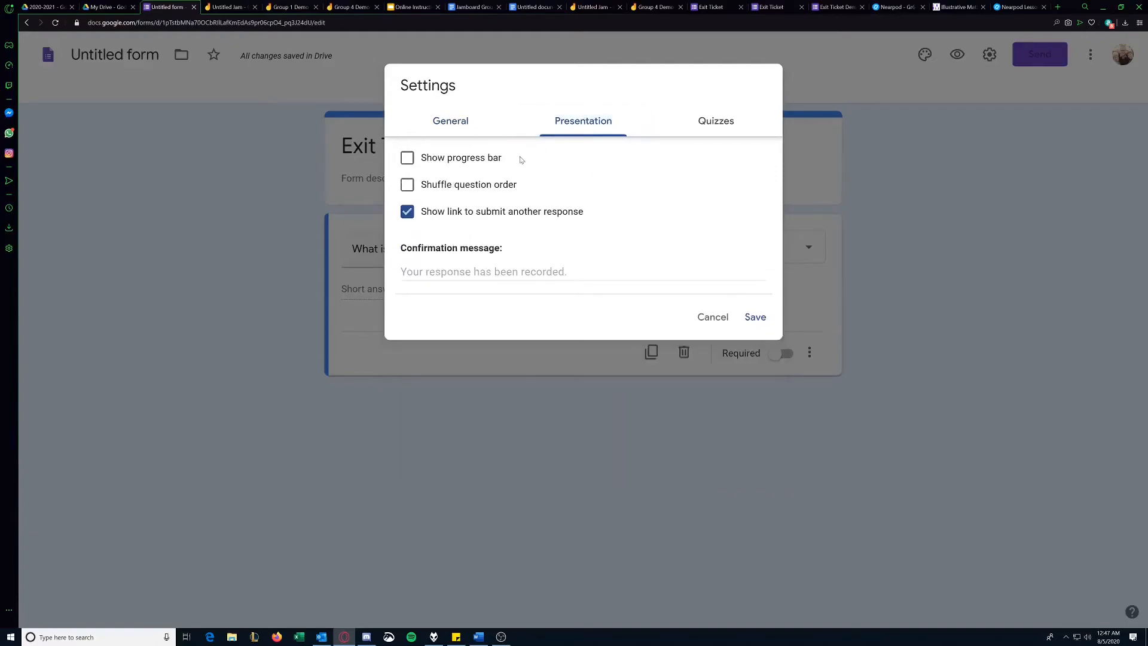
pyautogui.click(406, 210)
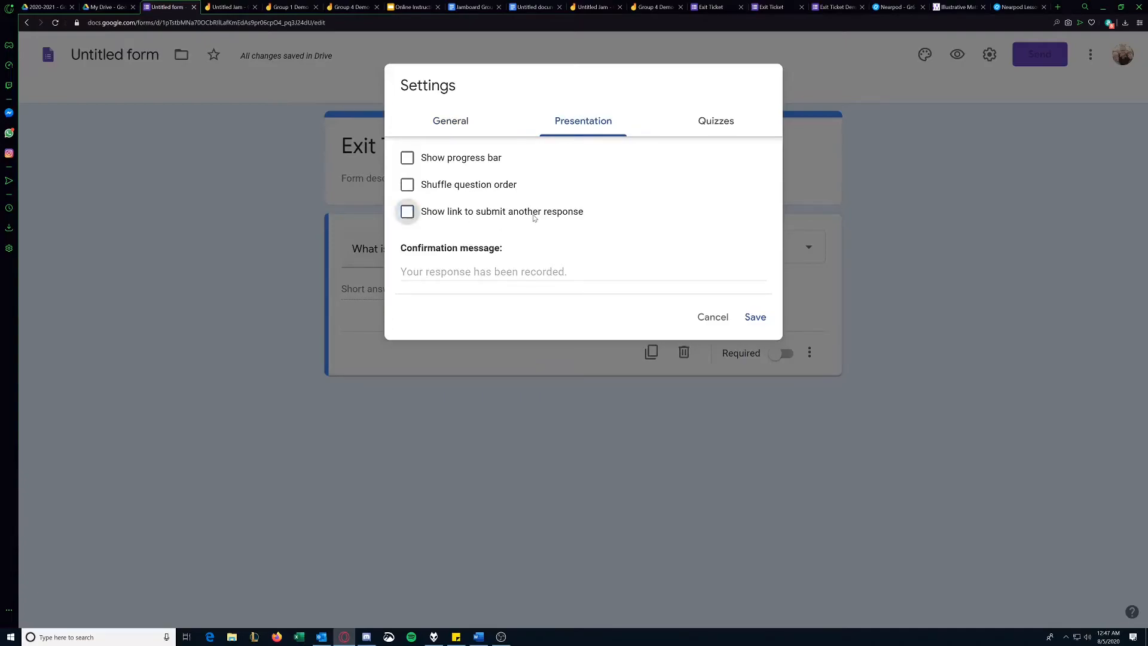
pyautogui.click(754, 316)
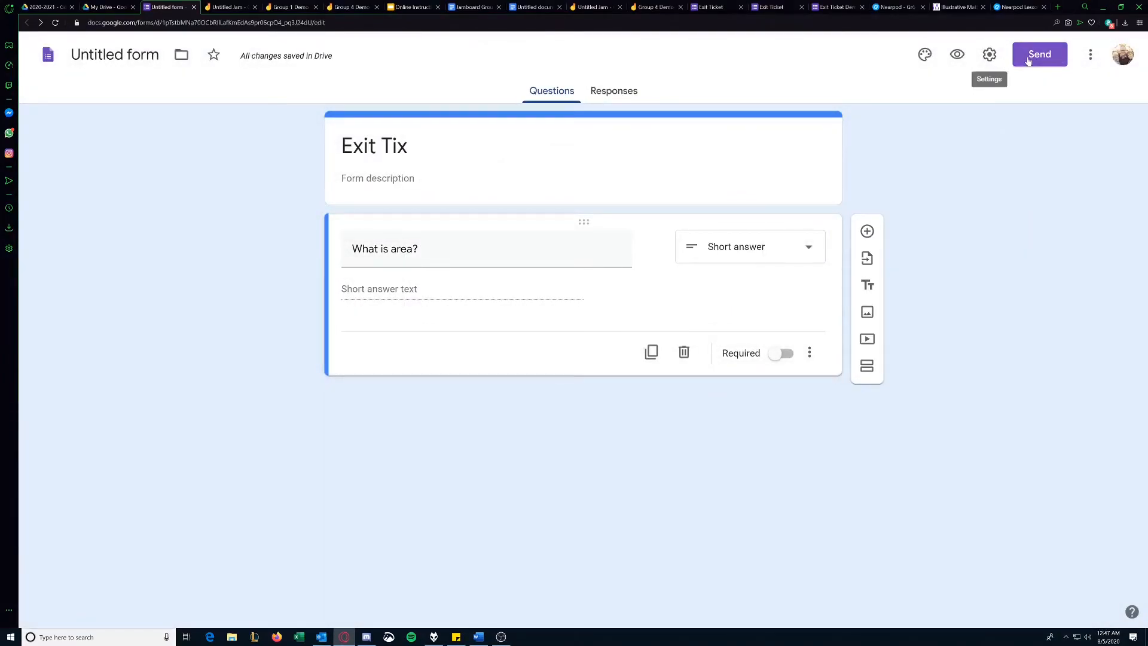
# - Copy the Exit Tix form's shareable link from the Send dialog
pyautogui.click(1039, 53)
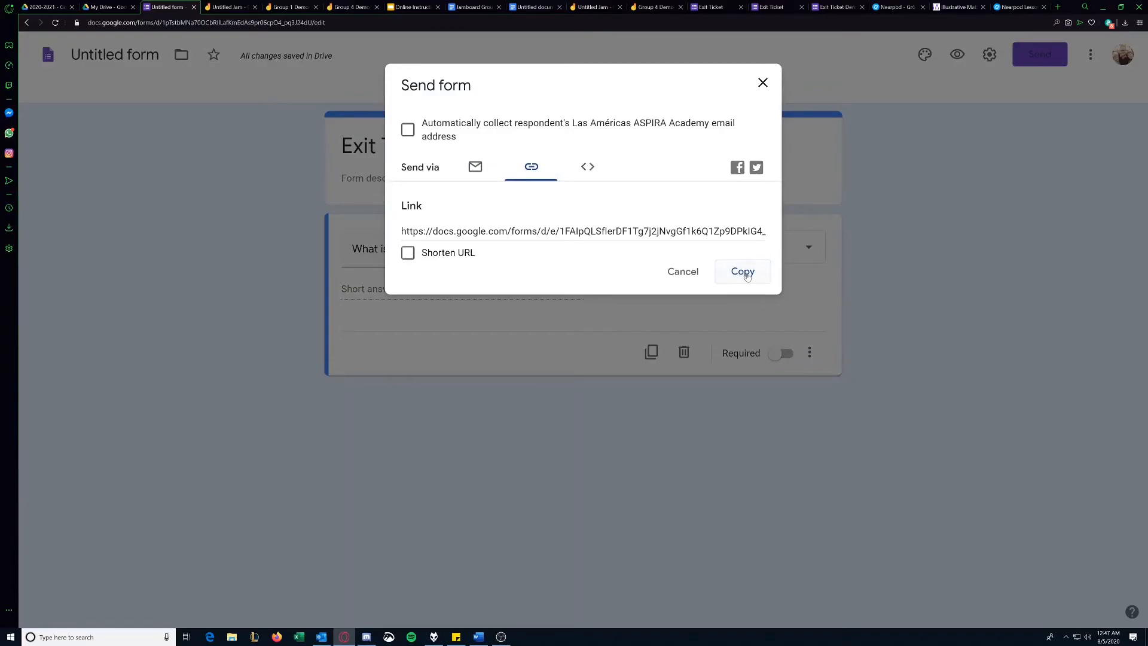
pyautogui.click(742, 272)
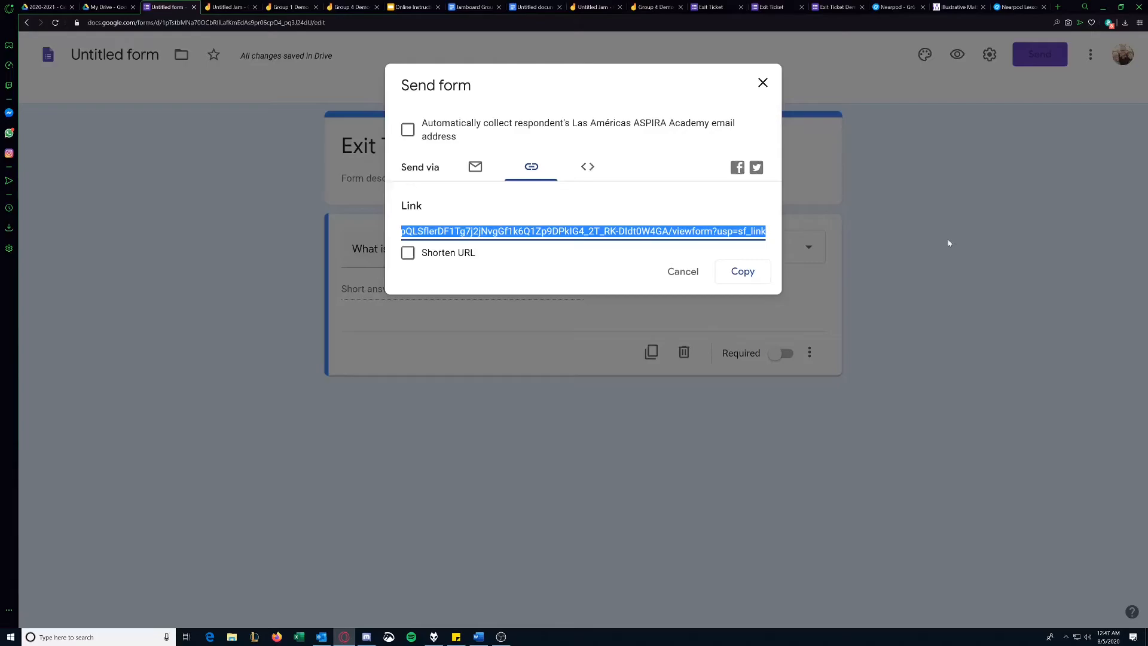
pyautogui.click(762, 83)
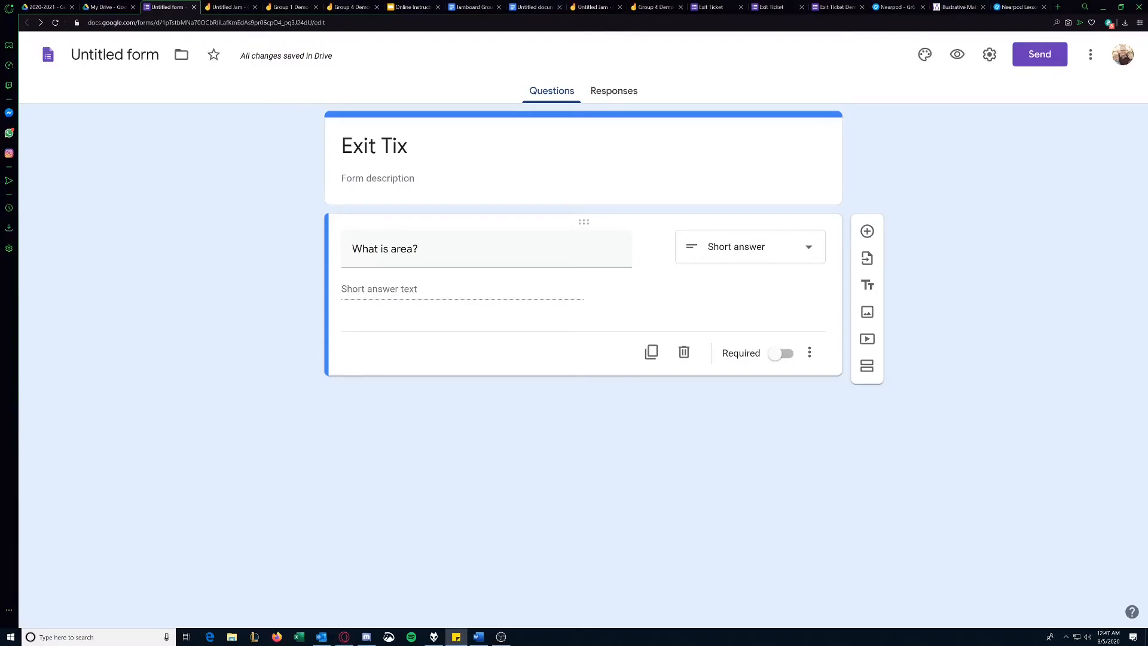
pyautogui.moveTo(940, 209)
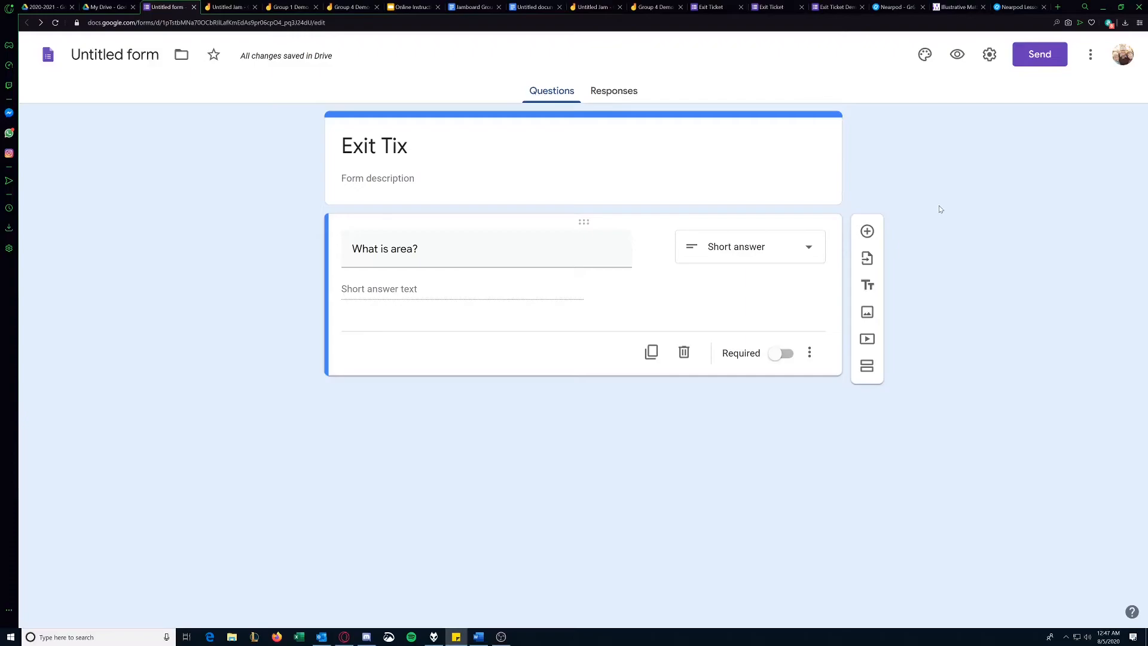
pyautogui.moveTo(948, 226)
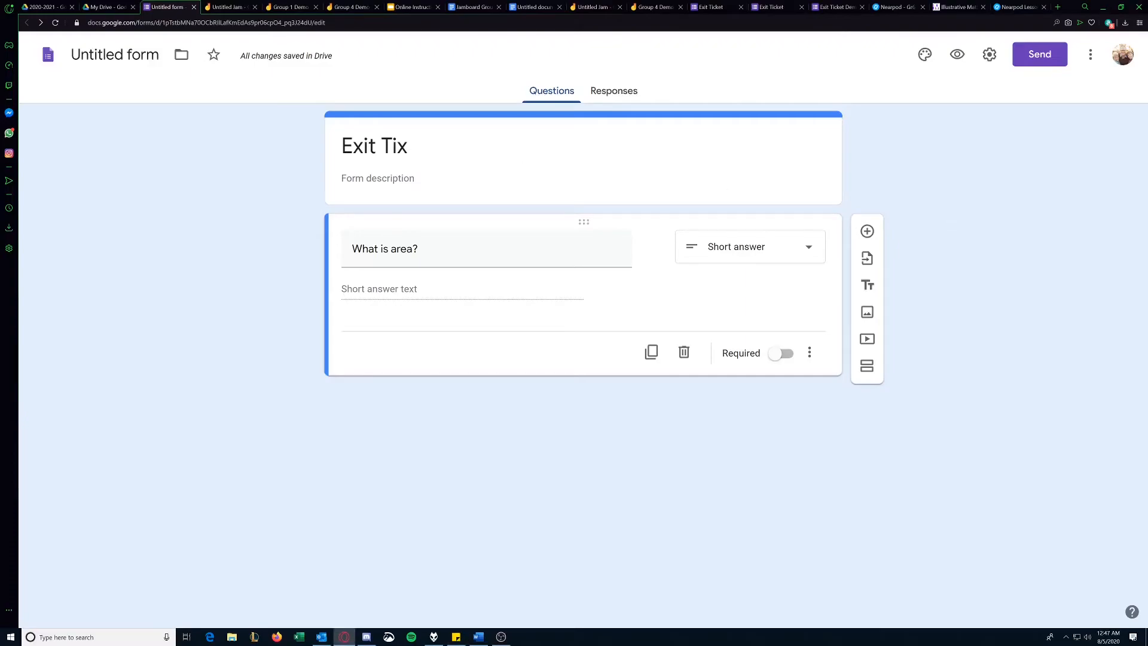
pyautogui.moveTo(957, 54)
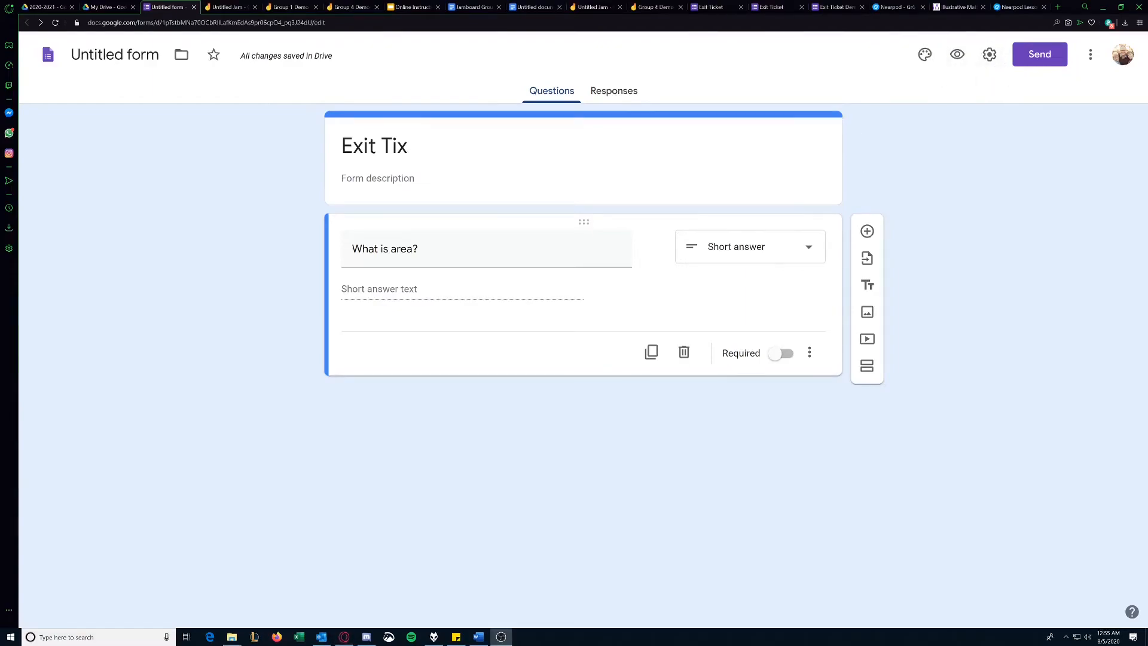
pyautogui.moveTo(152, 112)
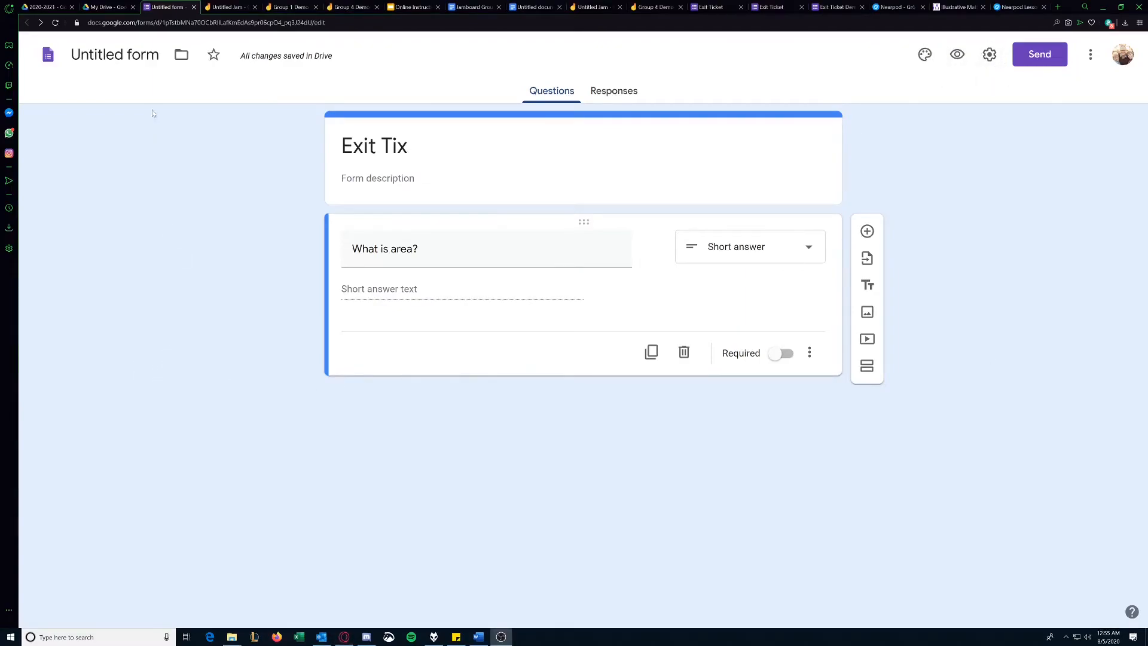
pyautogui.moveTo(231, 7)
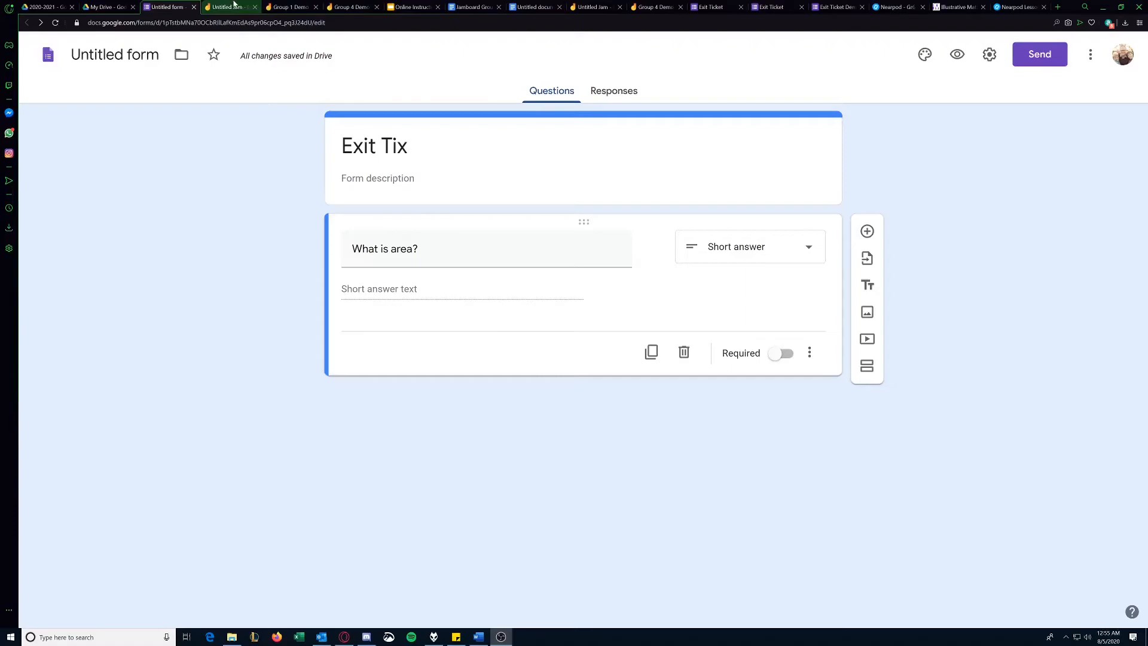
# - Browse My Drive into the 2020-2021 > Demo folder and close the Group 4 board's sharing settings
pyautogui.click(106, 7)
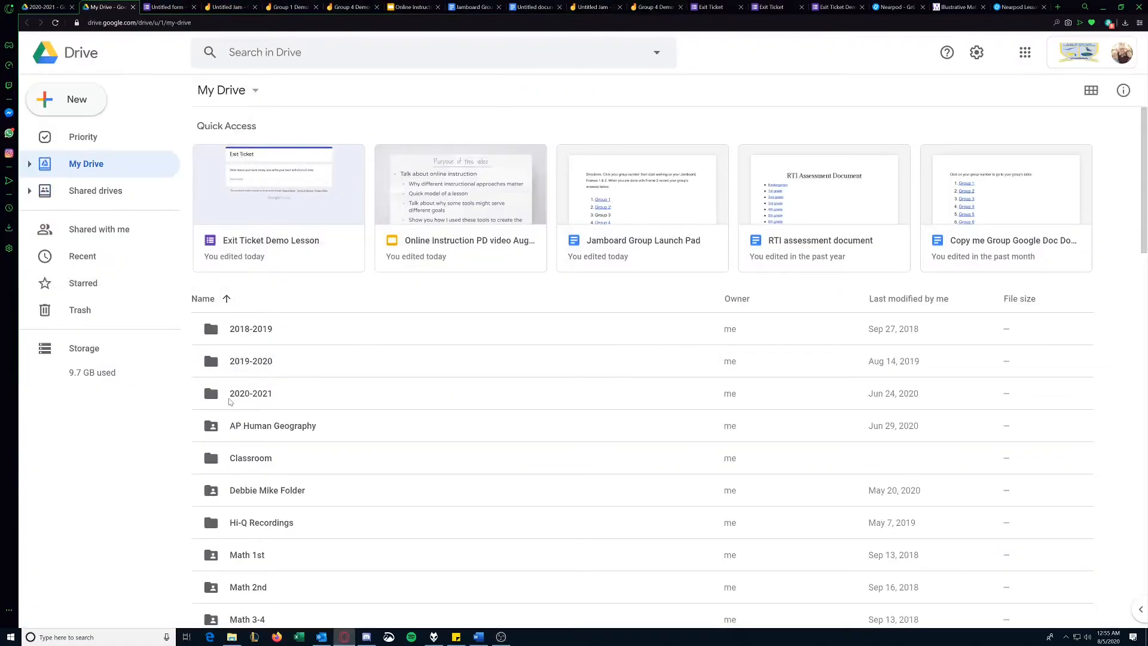
pyautogui.doubleClick(250, 393)
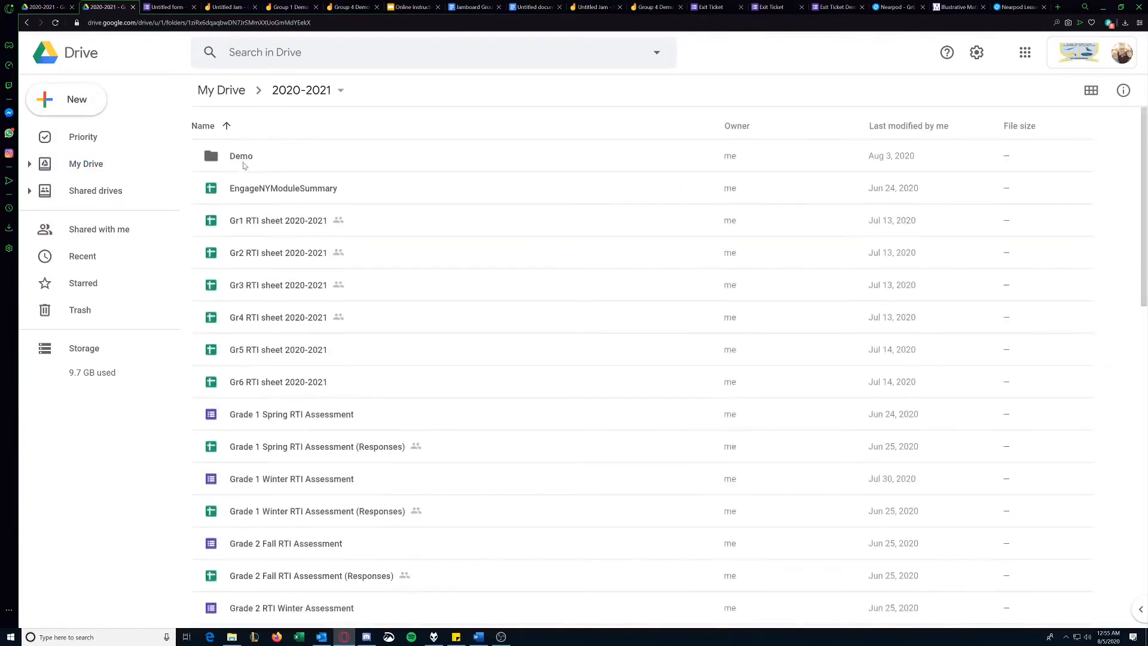
pyautogui.doubleClick(240, 156)
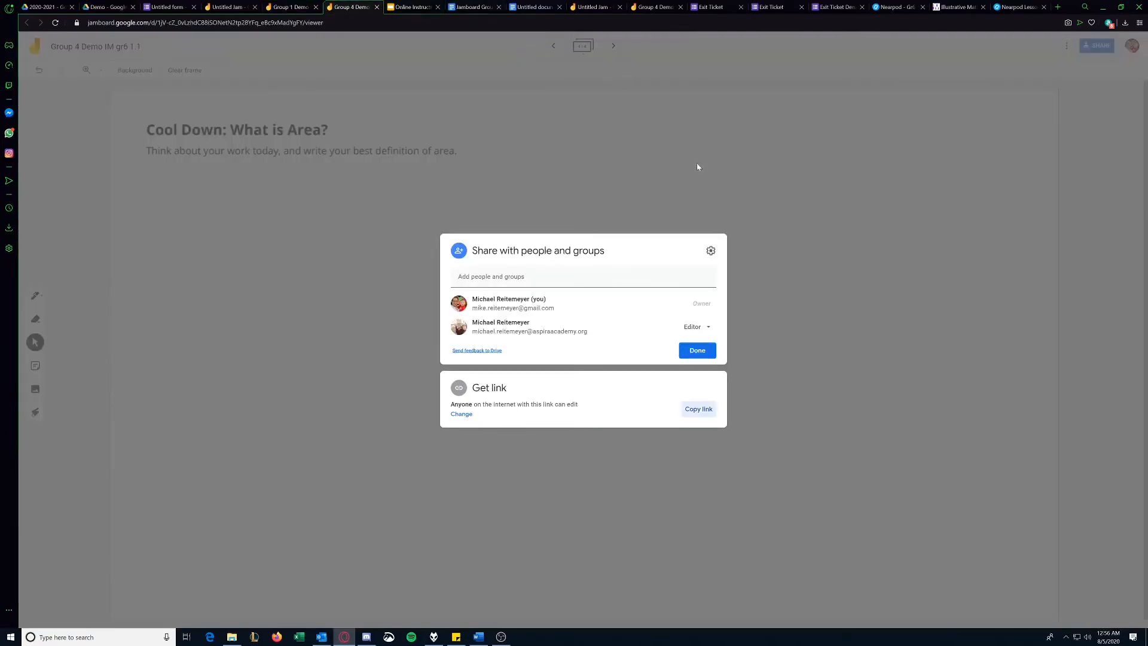
pyautogui.click(696, 351)
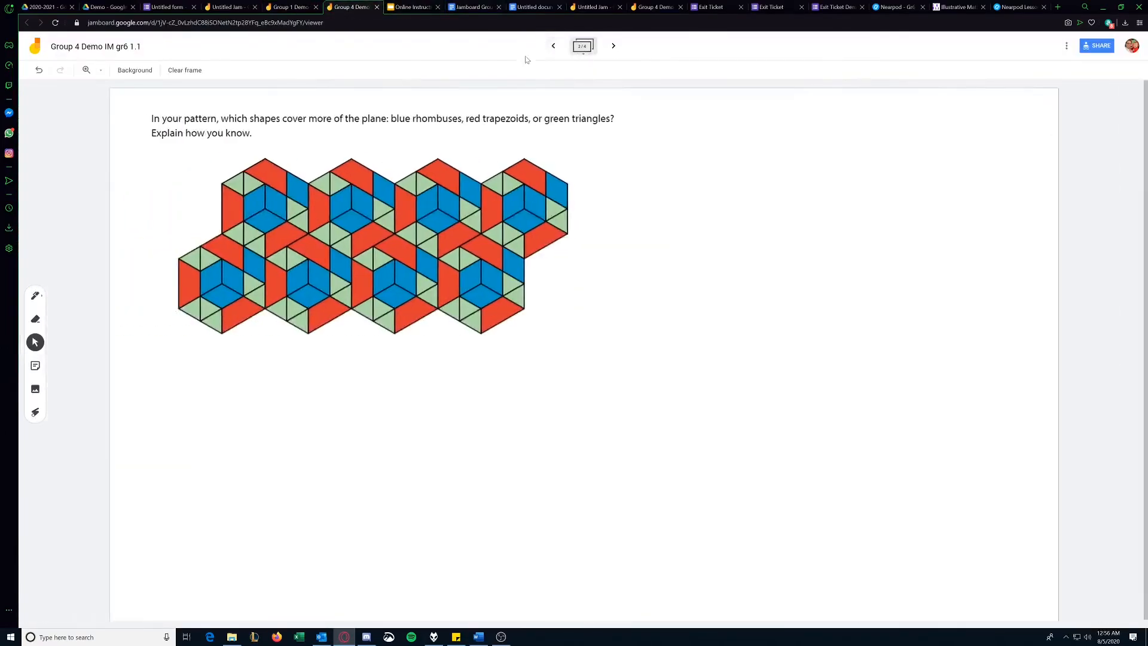
# - Look over the Group 1 and Group 4 Demo boards, then return to the Exit Tix form
pyautogui.click(288, 7)
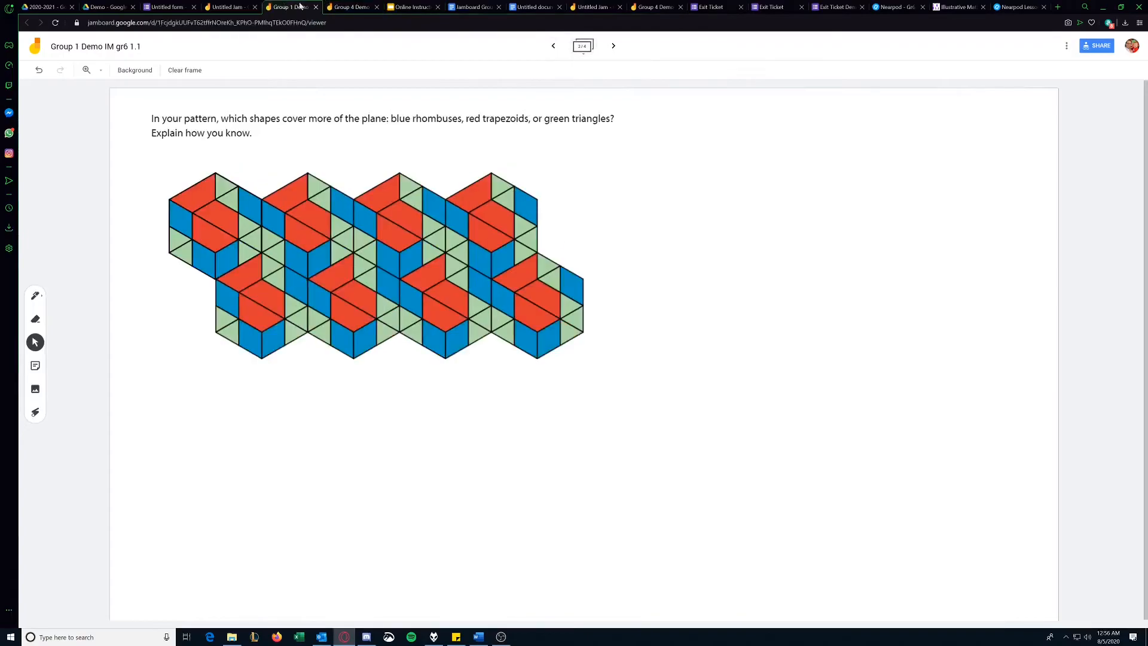
pyautogui.moveTo(350, 7)
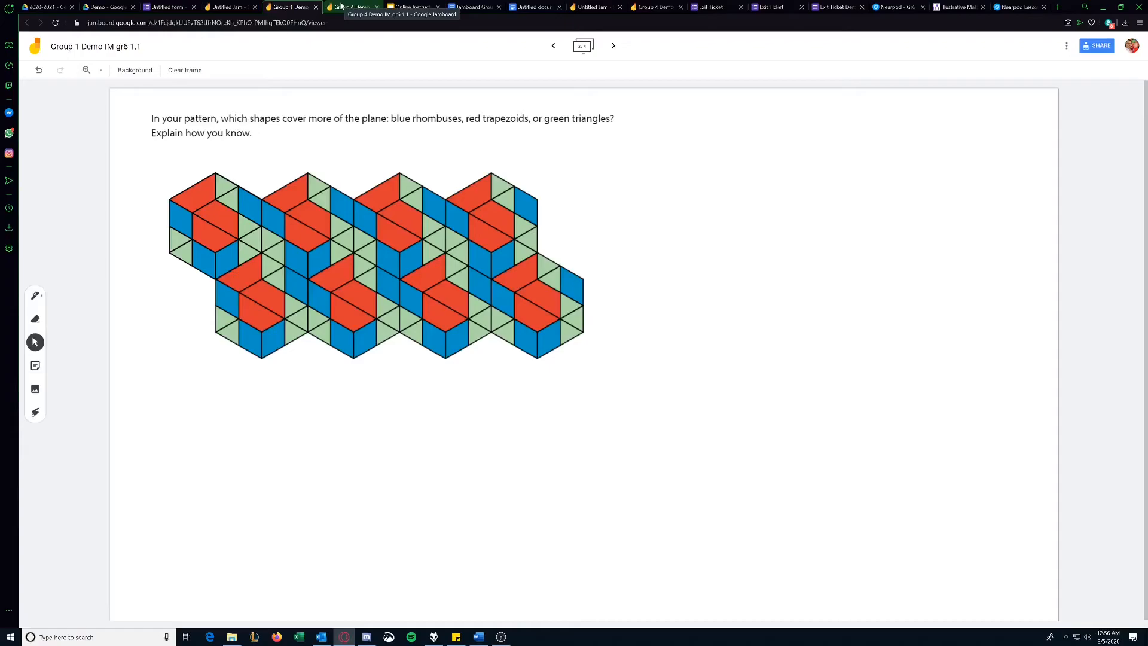
pyautogui.click(351, 7)
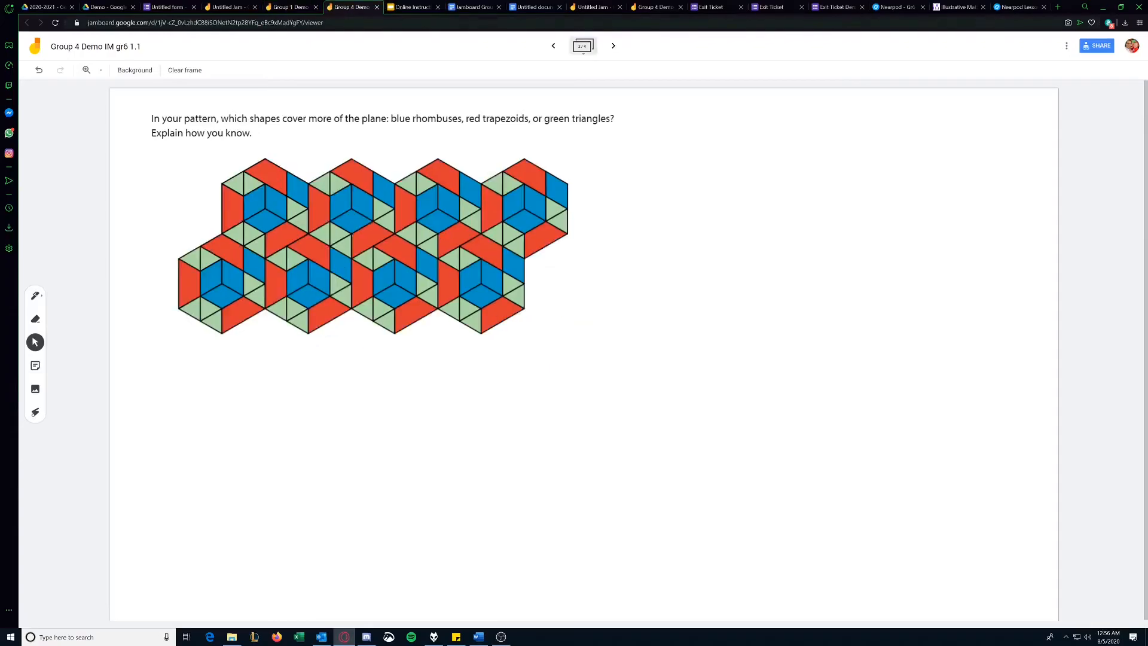
pyautogui.click(290, 7)
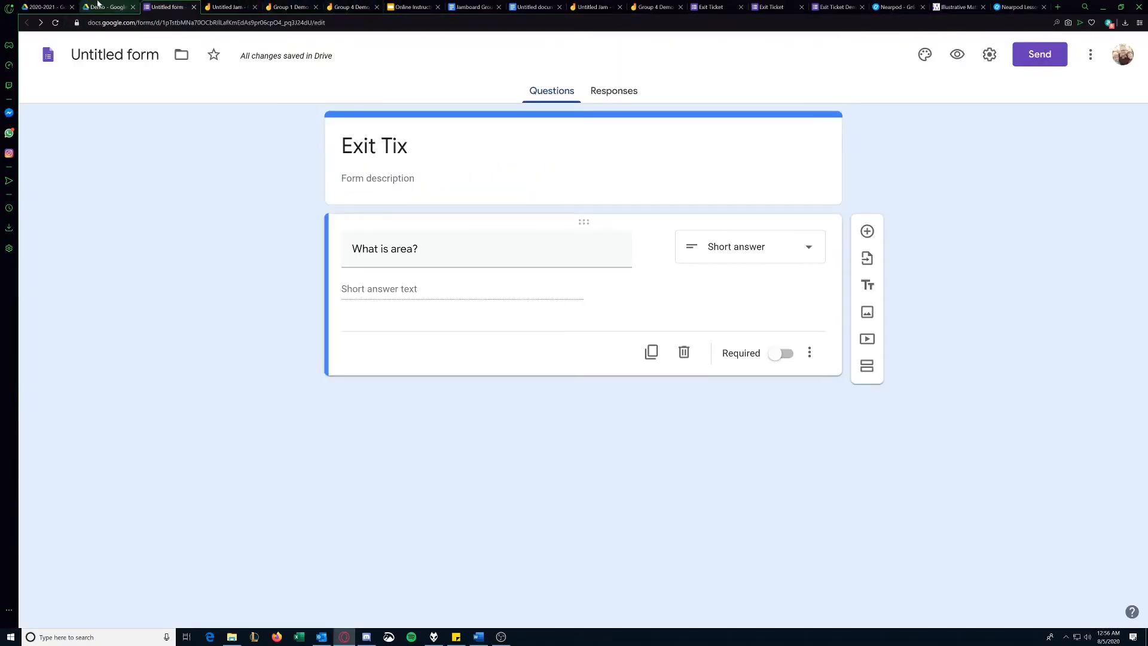
# - In the Demo folder, make copies of both original group Jamboards
pyautogui.click(103, 7)
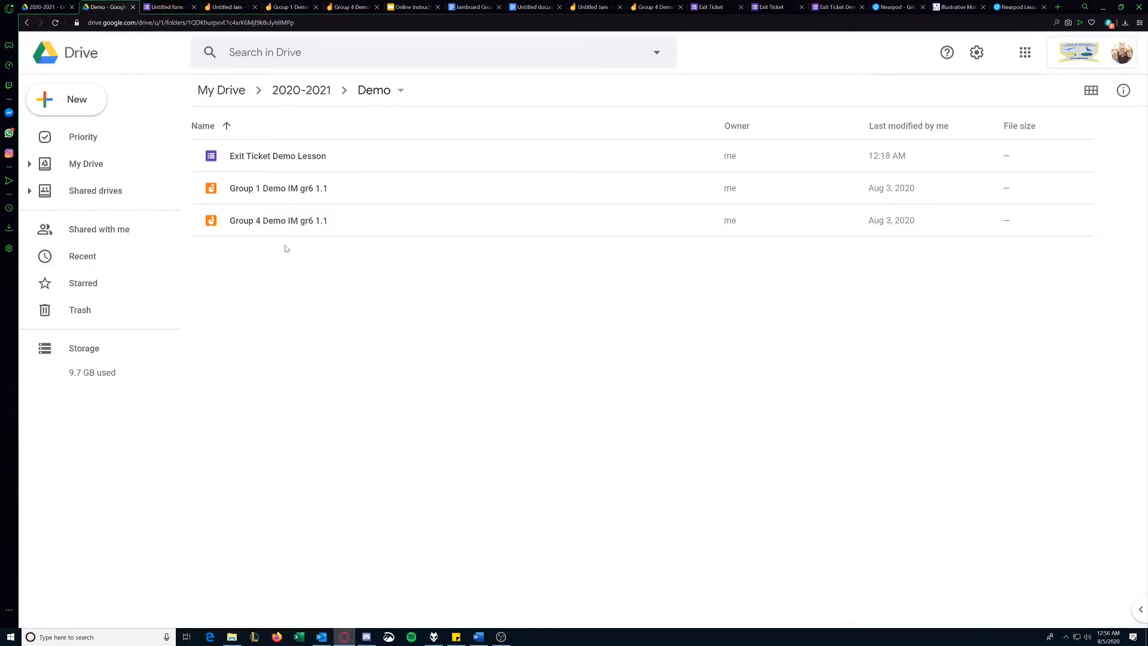
pyautogui.moveTo(322, 245)
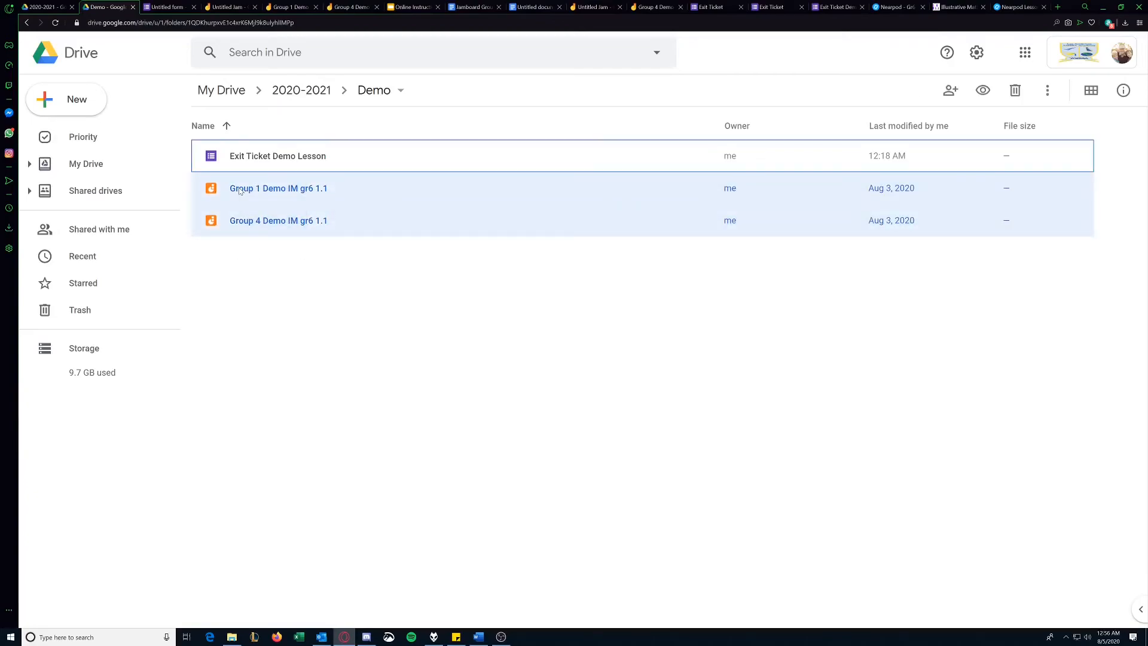
pyautogui.click(255, 245)
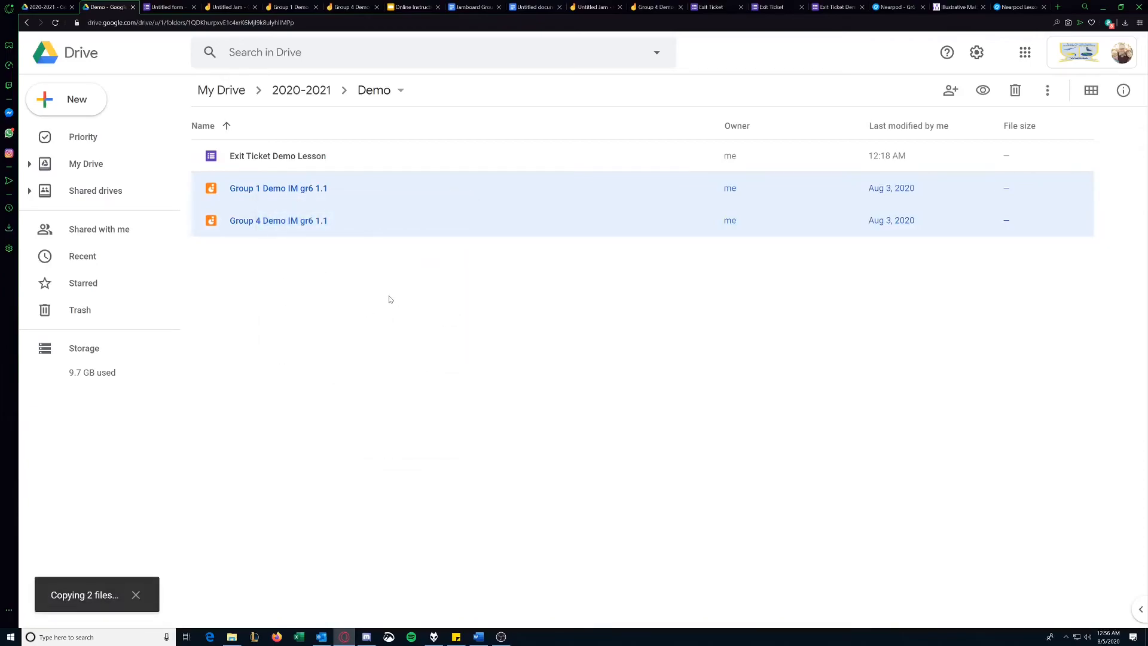
pyautogui.moveTo(383, 292)
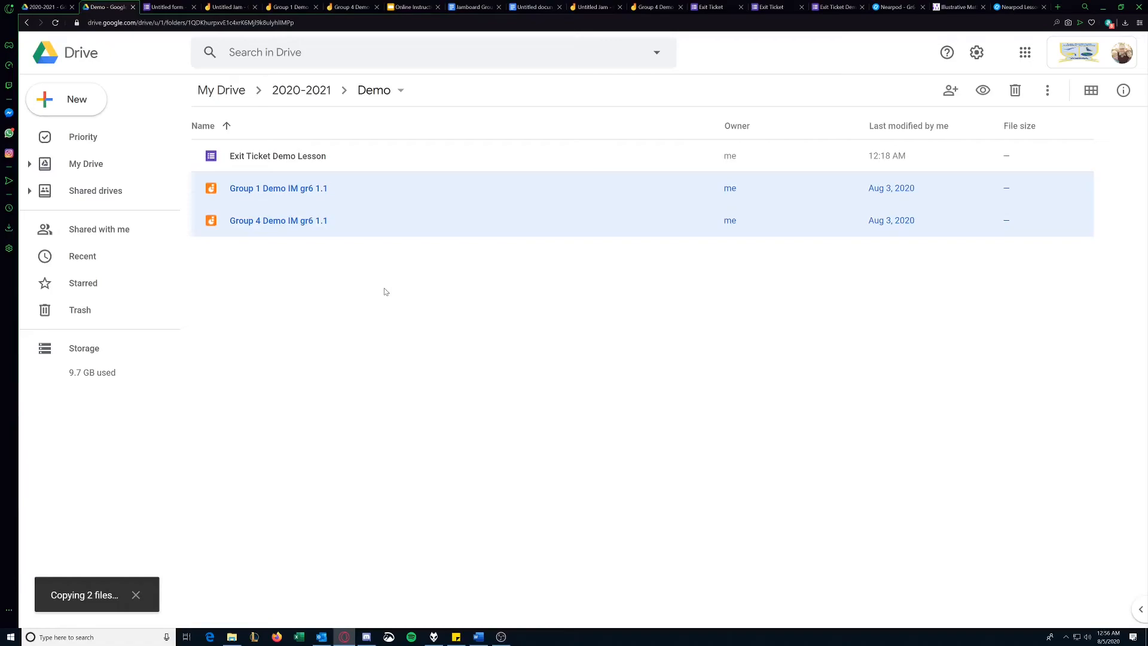
pyautogui.moveTo(333, 347)
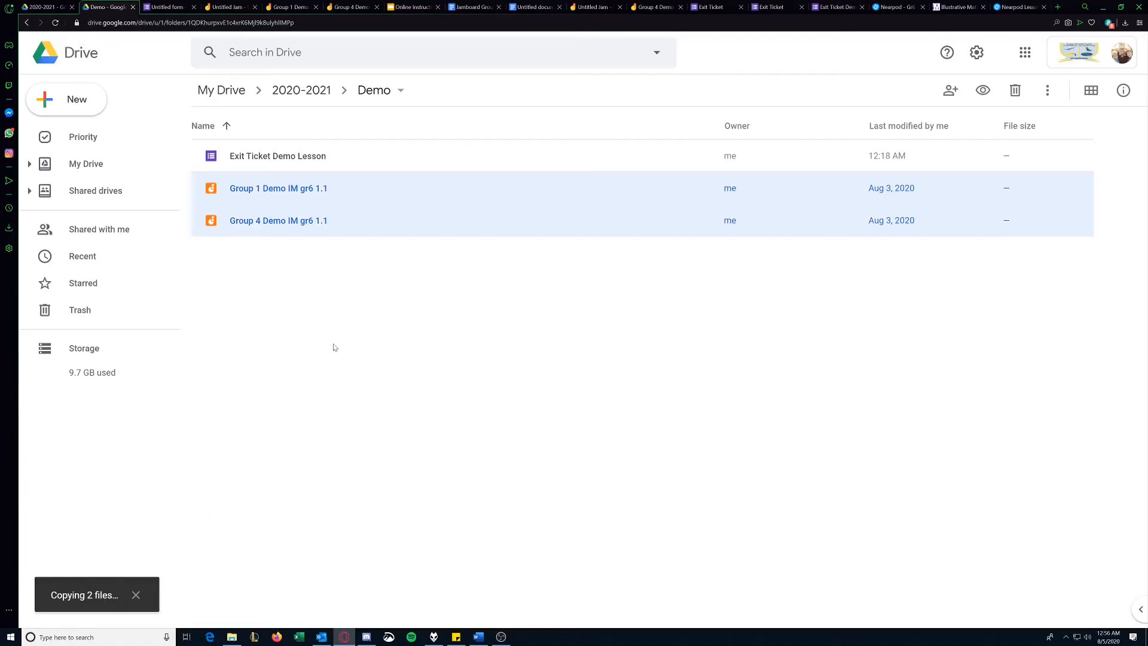
pyautogui.moveTo(357, 359)
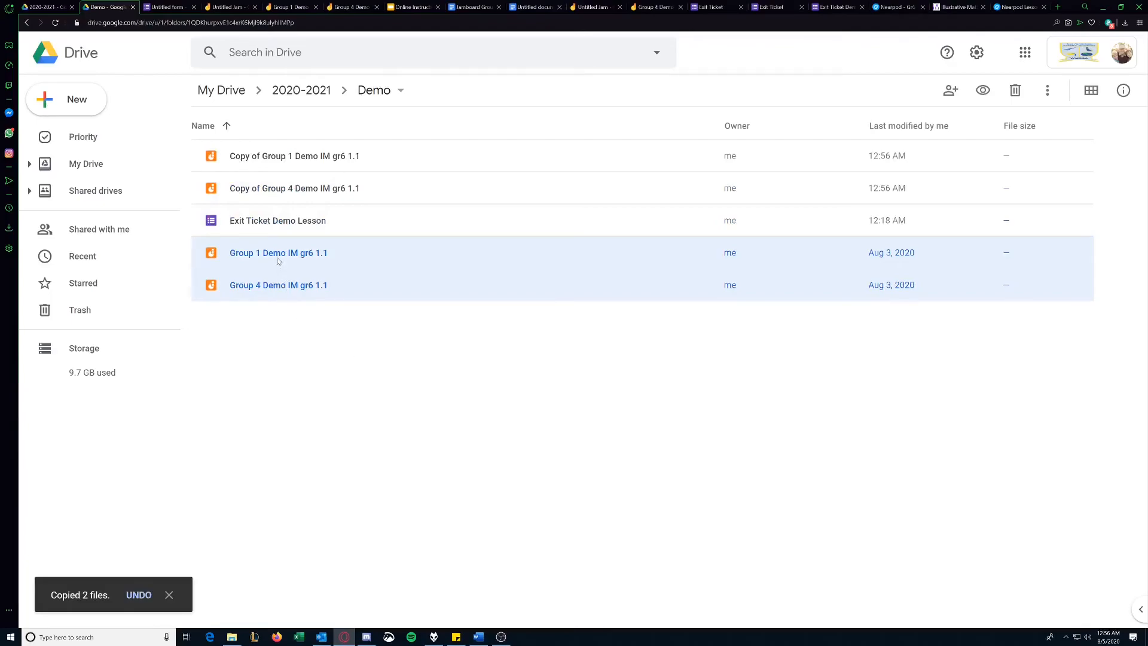
pyautogui.rightClick(278, 253)
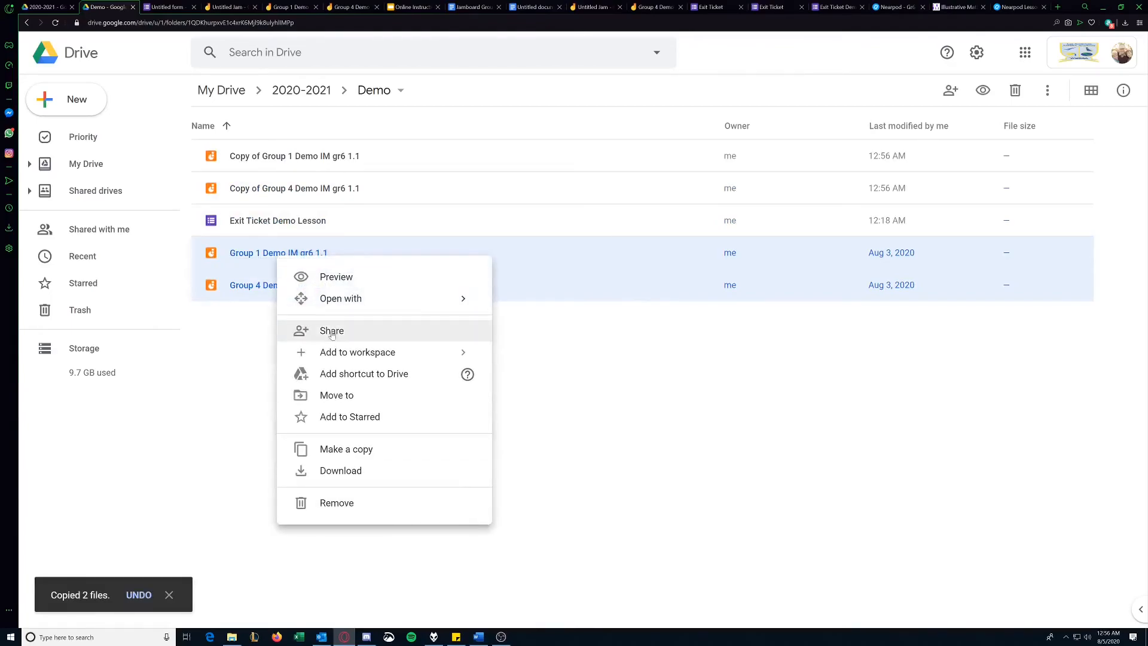
pyautogui.moveTo(357, 462)
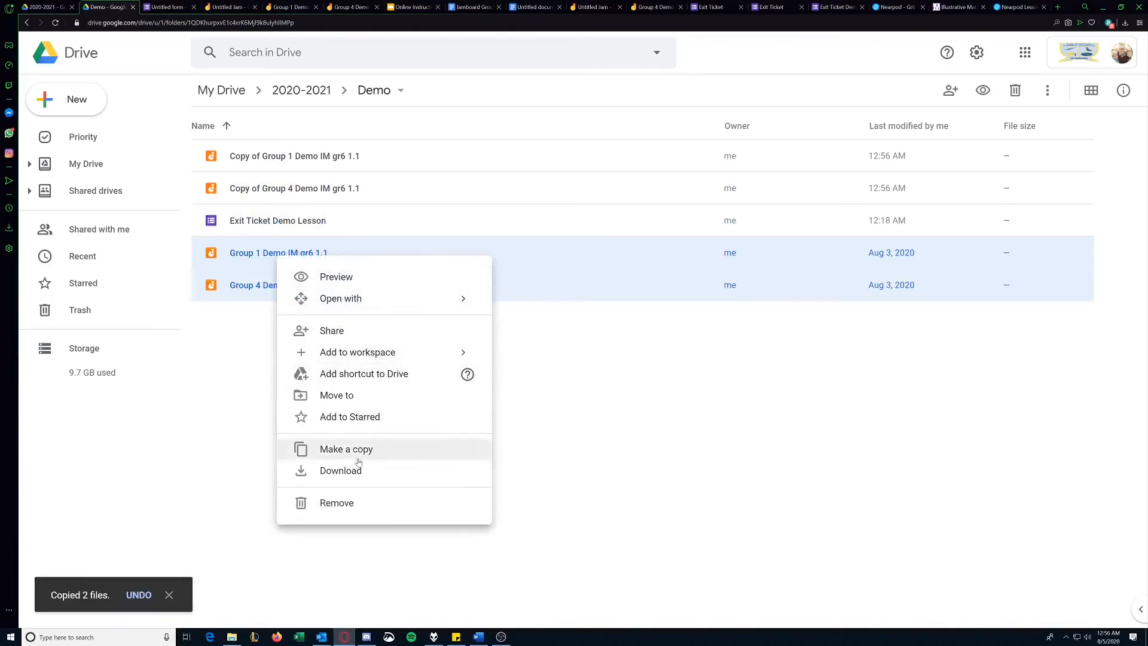
pyautogui.click(346, 449)
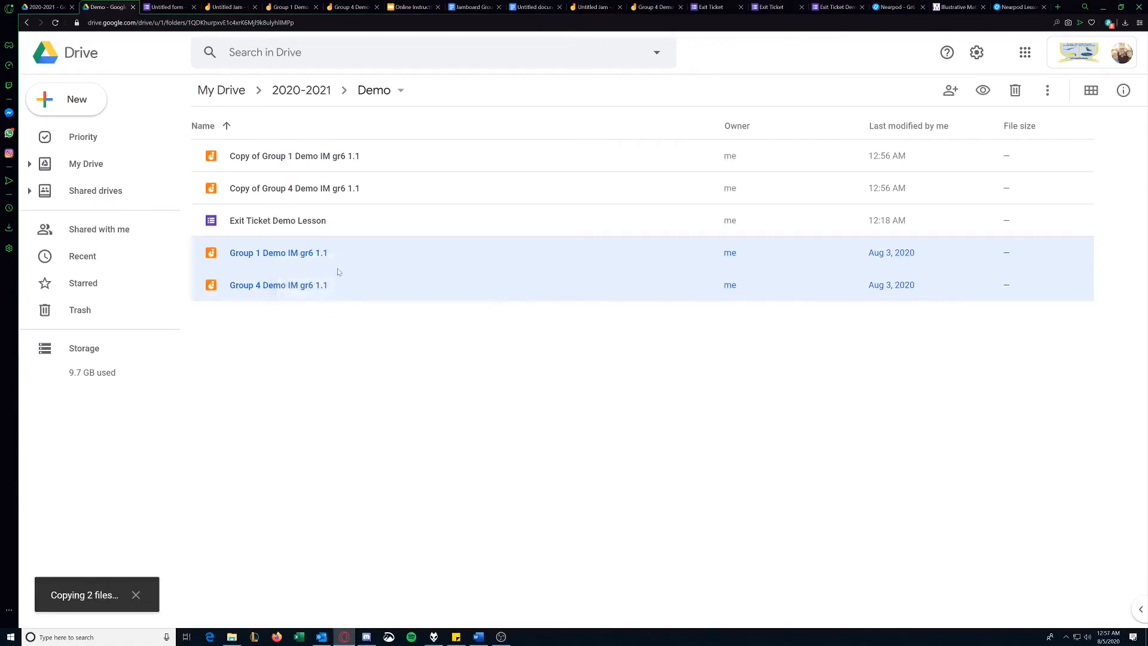
pyautogui.moveTo(298, 184)
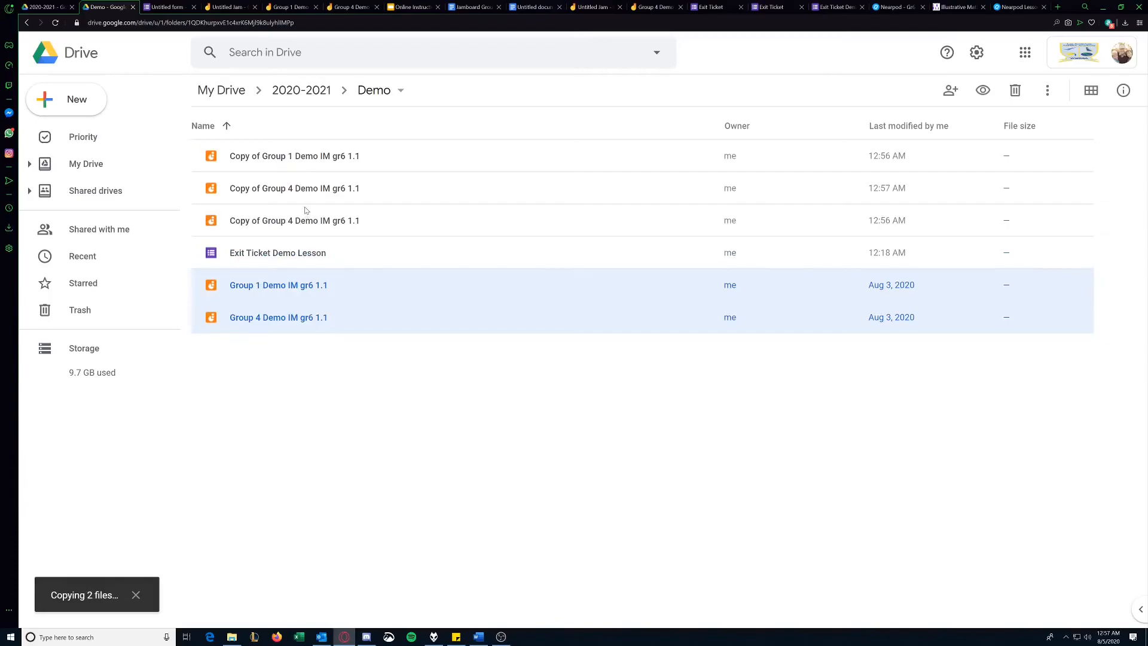
pyautogui.moveTo(293, 253)
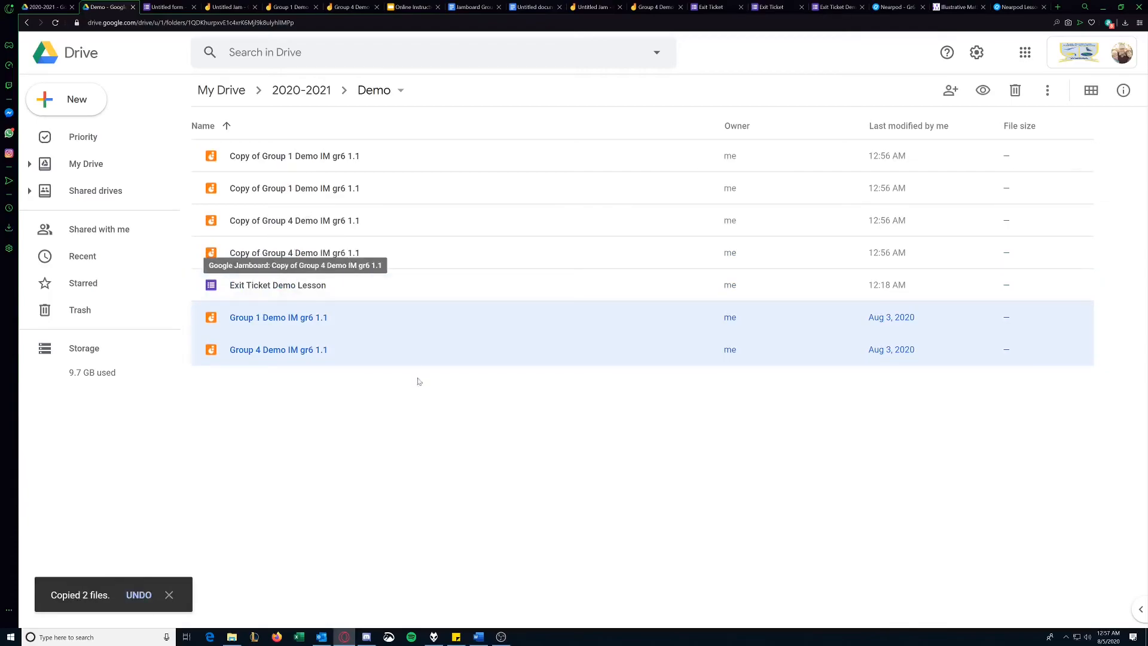
pyautogui.moveTo(292, 325)
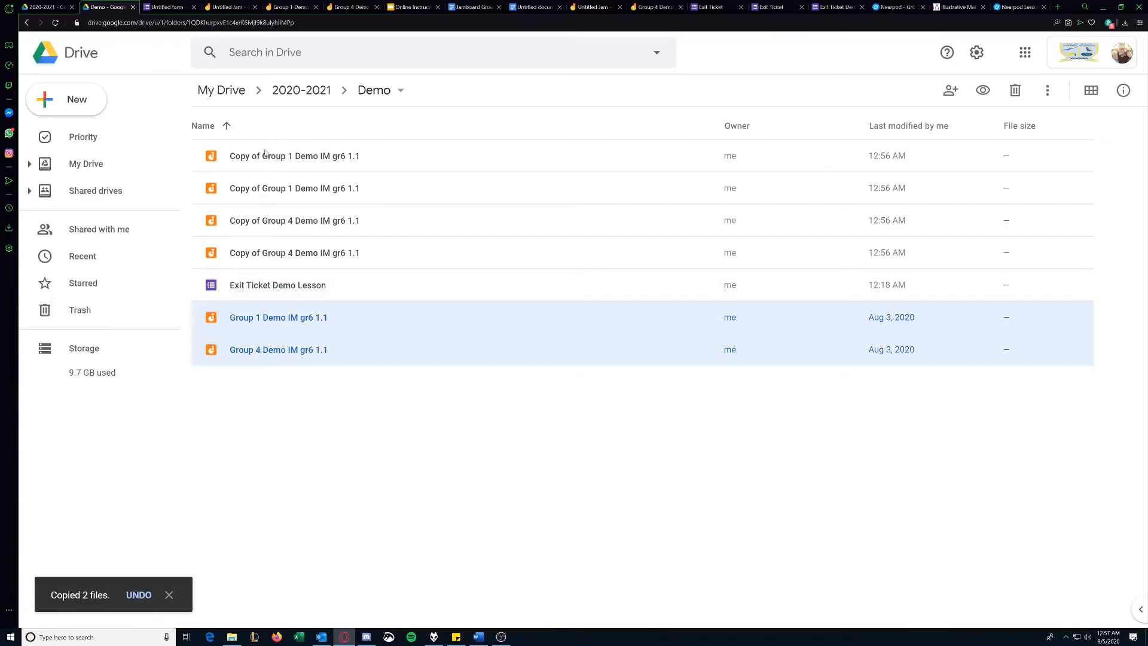
# - Rename the two Group 1 copies to 'Group 2 Demo' and 'Group 3 Demo'
pyautogui.rightClick(294, 156)
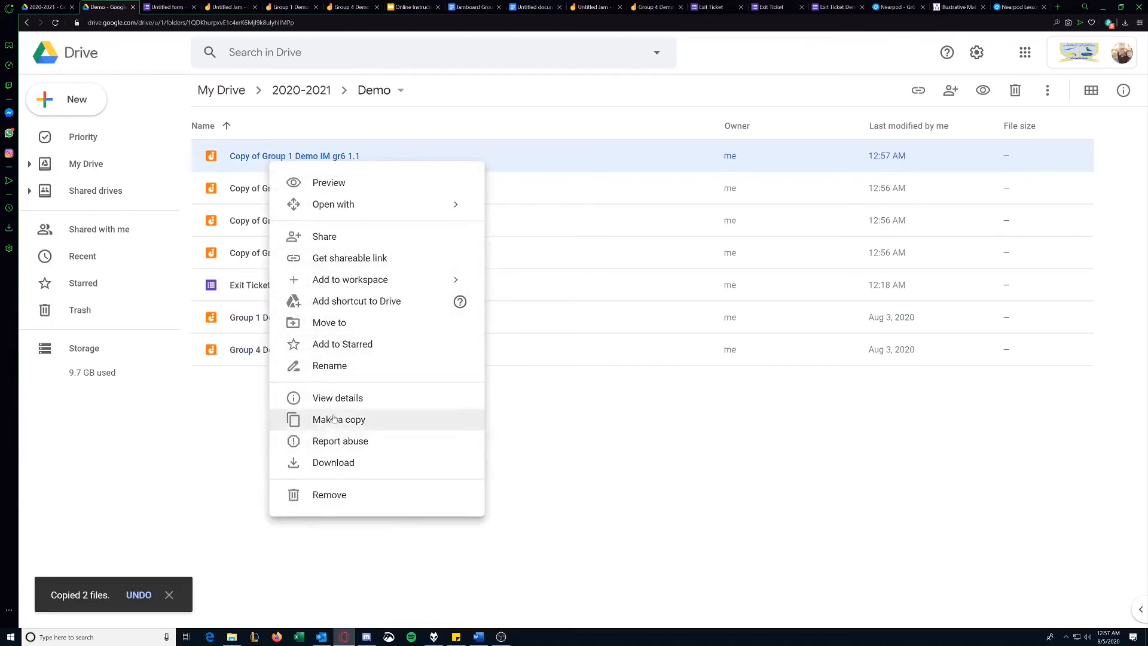
pyautogui.click(330, 366)
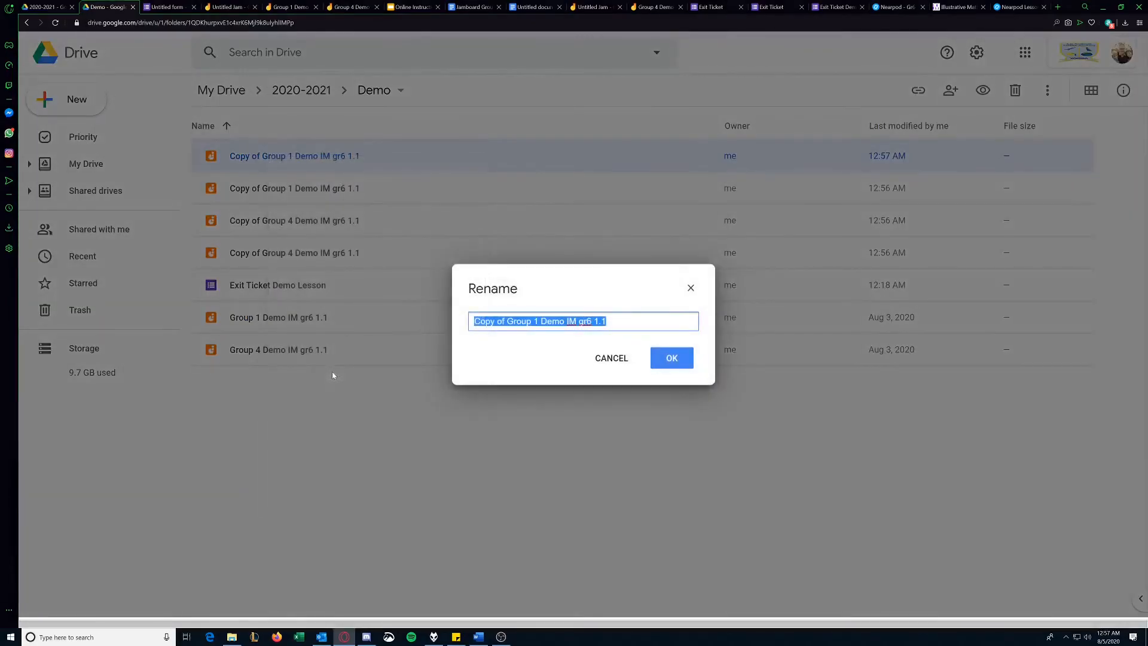
pyautogui.write('Group 2')
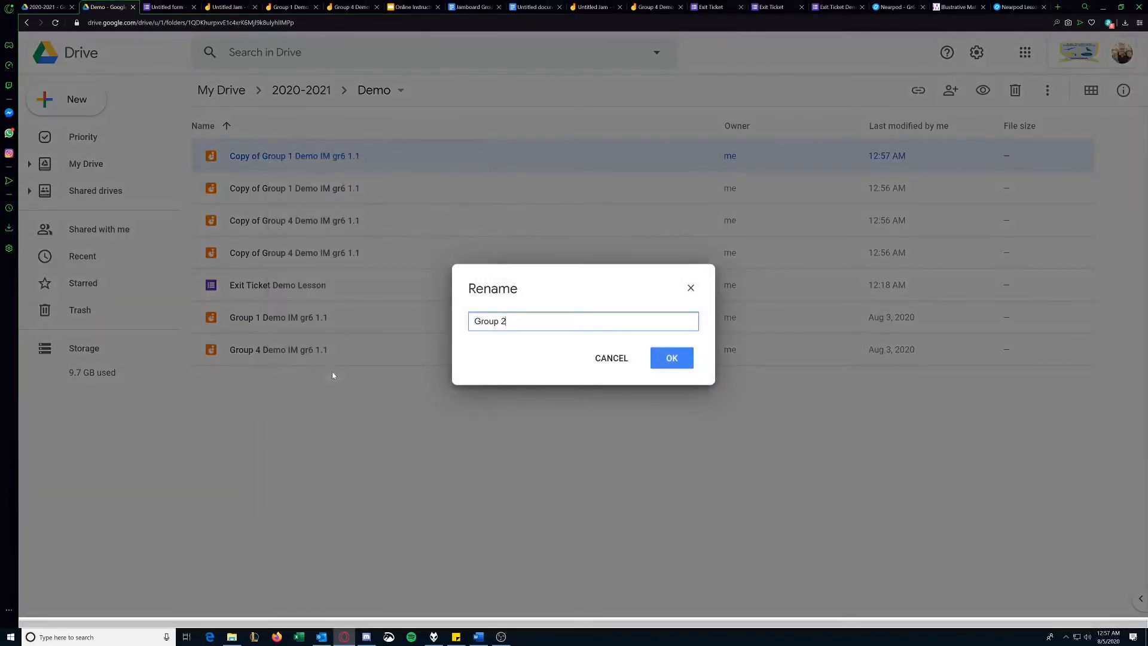
pyautogui.write('Demo')
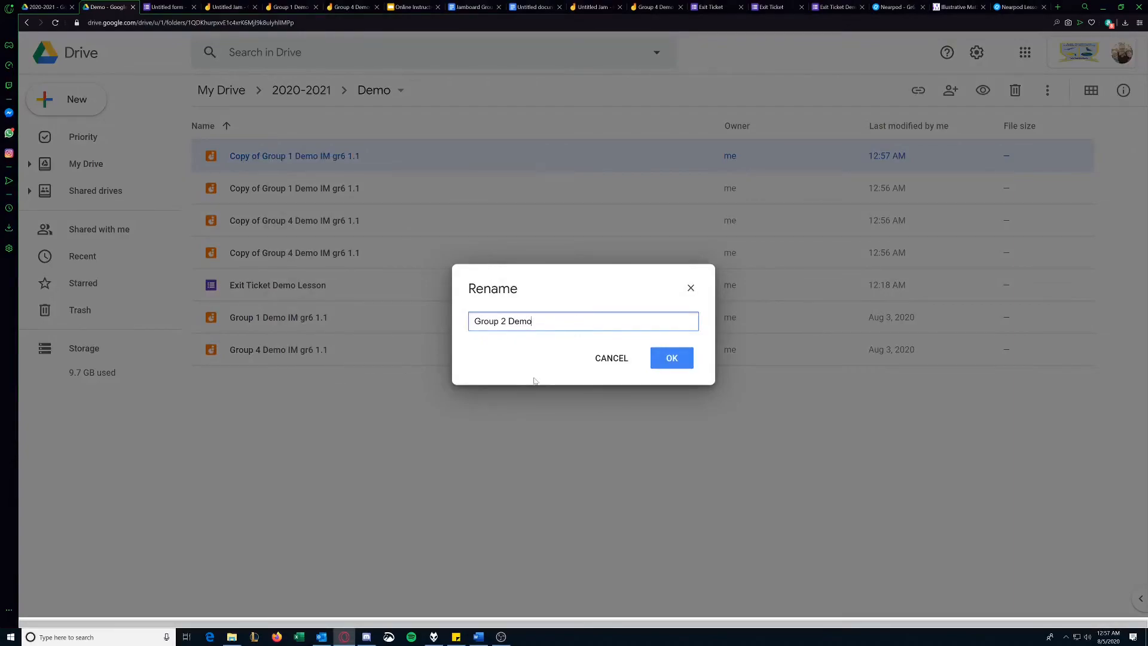
pyautogui.click(670, 358)
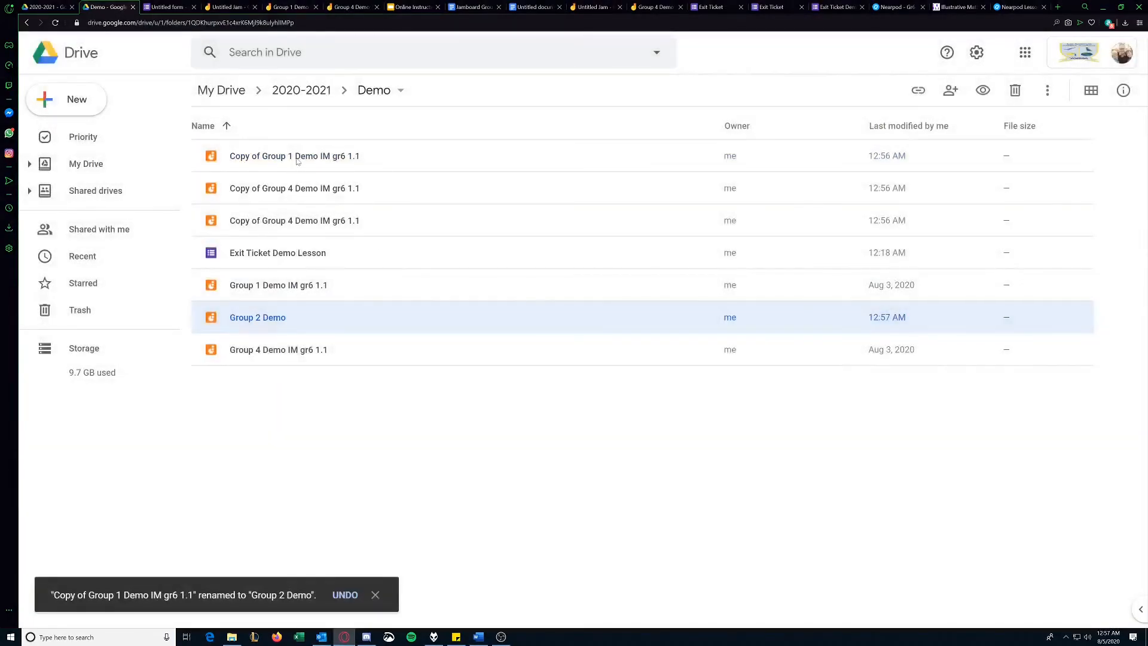
pyautogui.rightClick(294, 156)
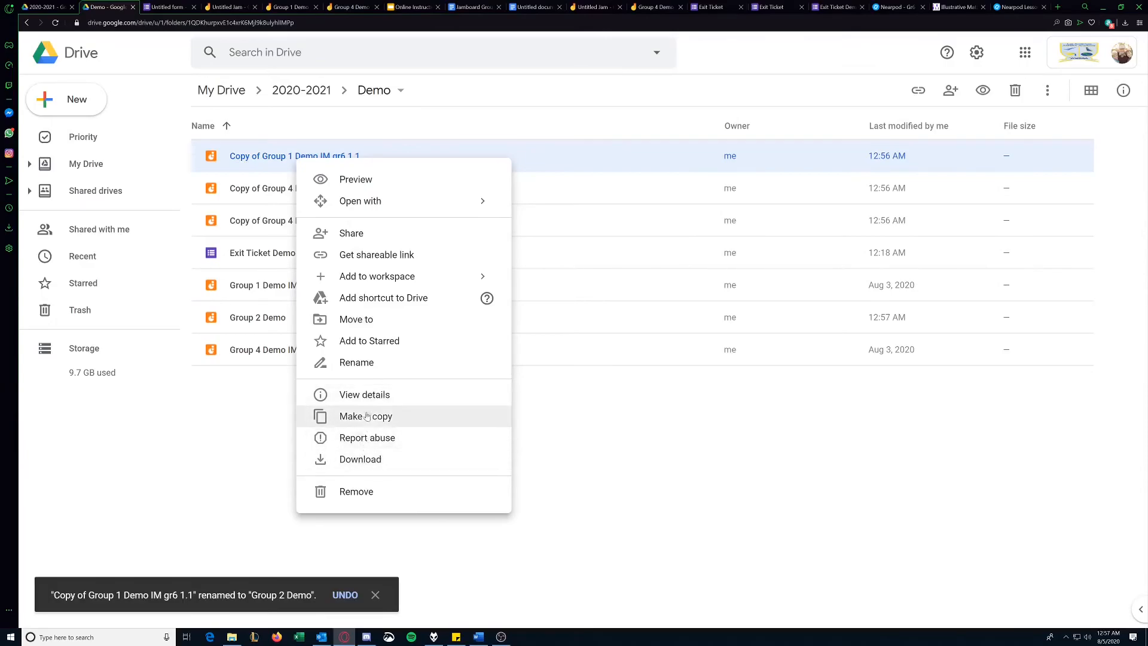
pyautogui.click(356, 361)
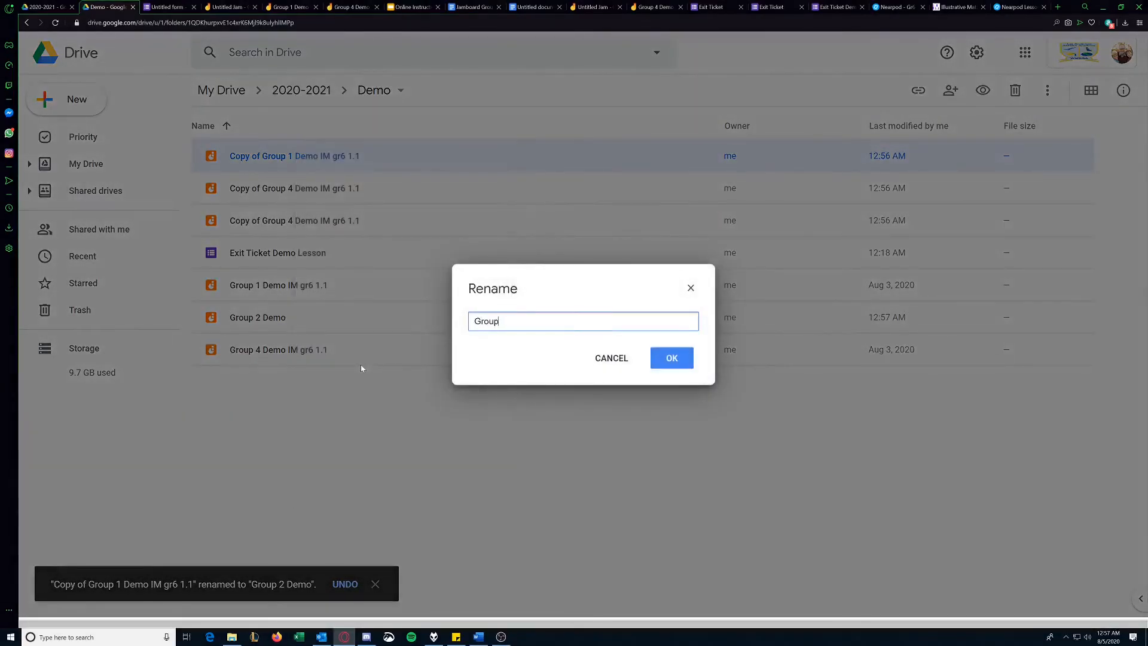
pyautogui.click(670, 358)
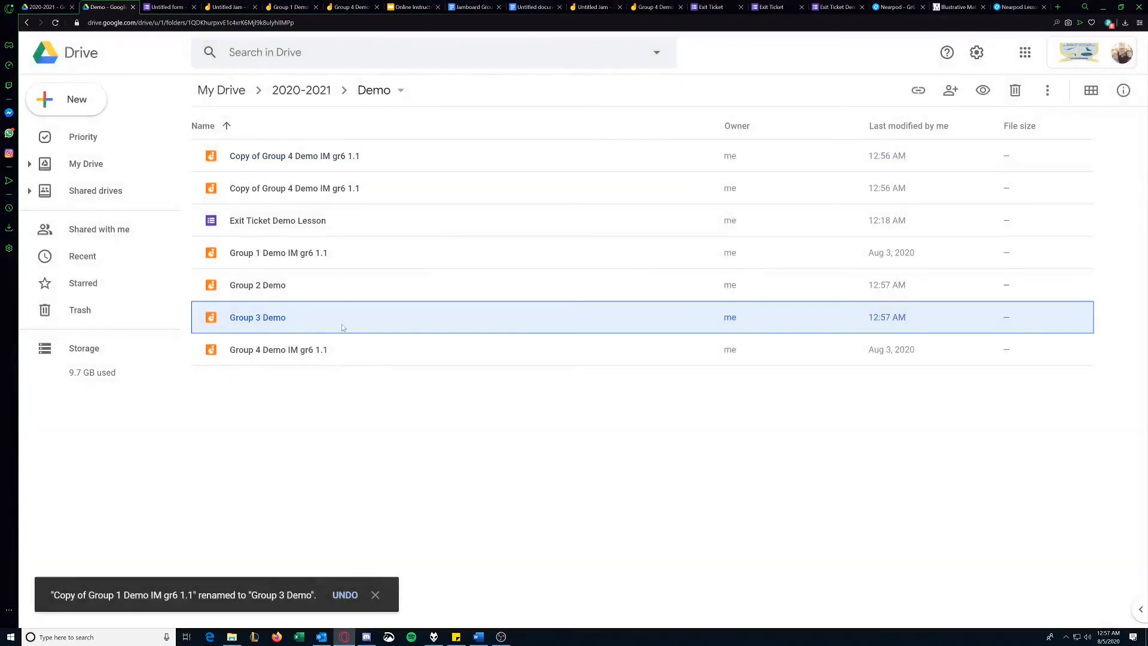
# - Rename the two Group 4 copies to 'Group 5 Demo' and 'Group 6 Demo'
pyautogui.rightClick(295, 155)
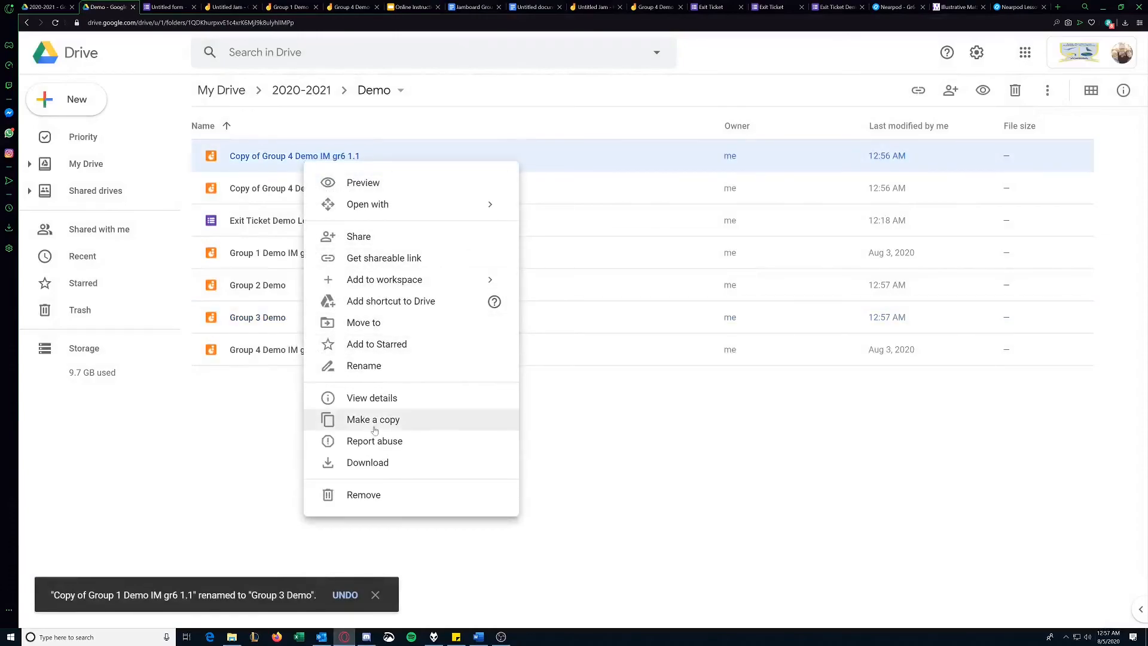
pyautogui.moveTo(384, 278)
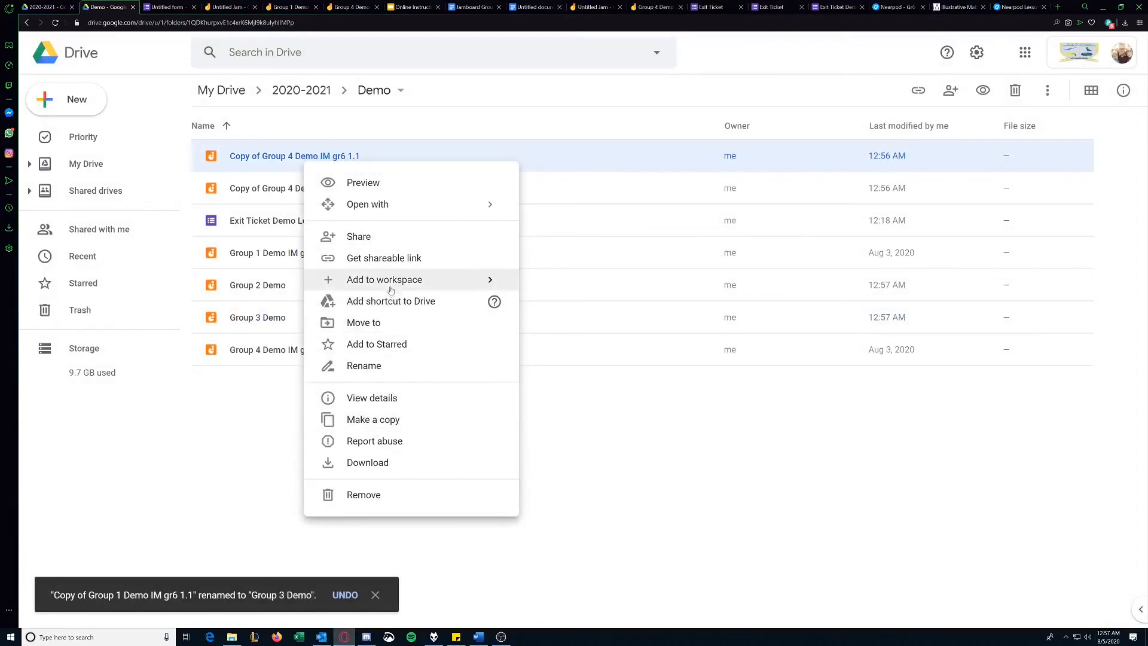
pyautogui.moveTo(373, 419)
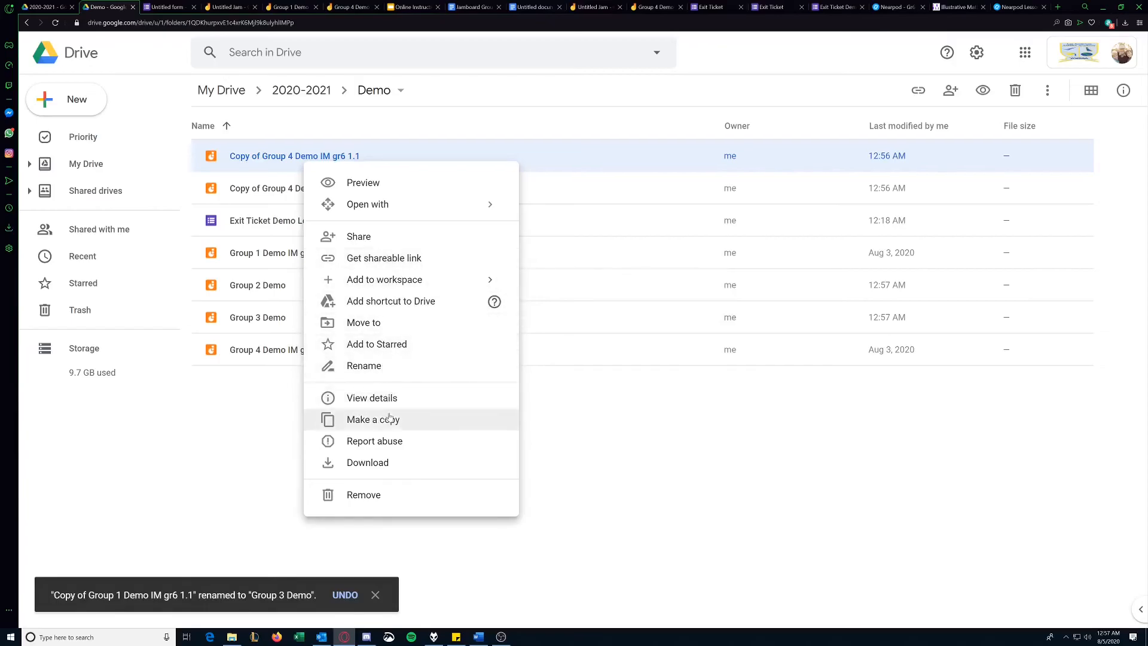
pyautogui.click(364, 366)
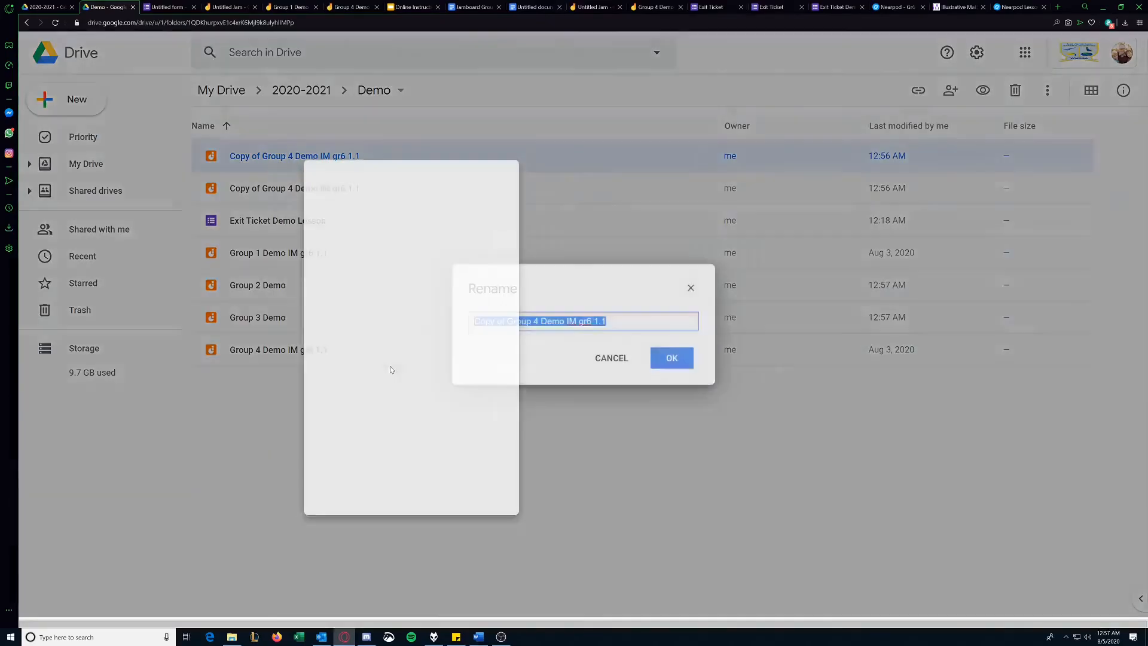
pyautogui.write('Group 5 D')
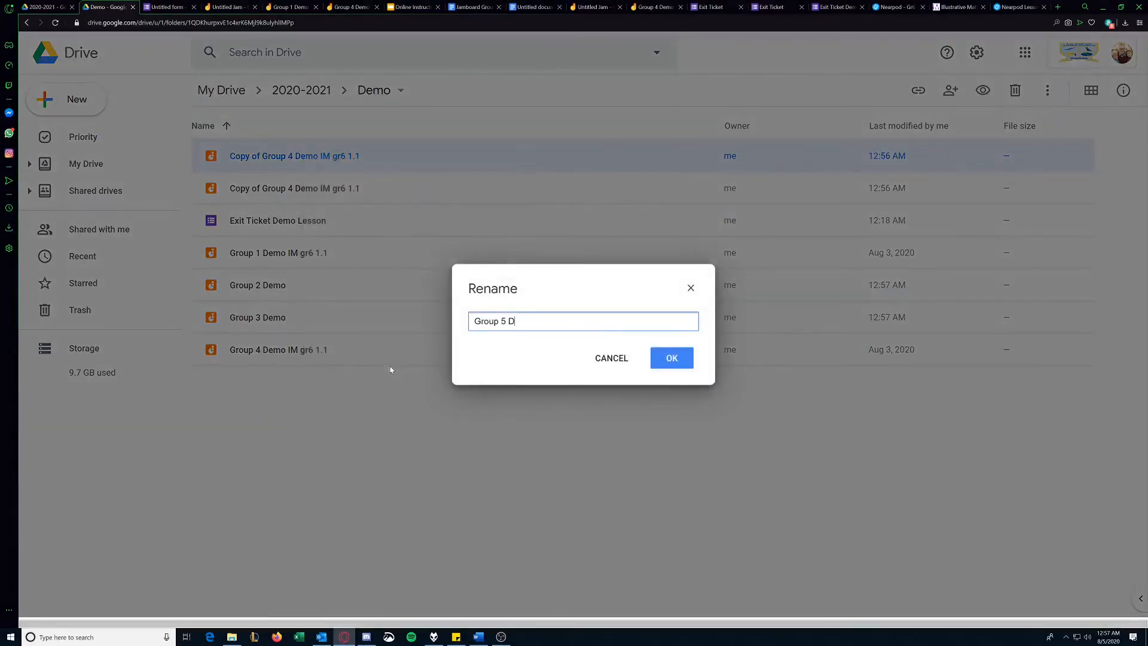
pyautogui.click(669, 358)
pyautogui.write('G')
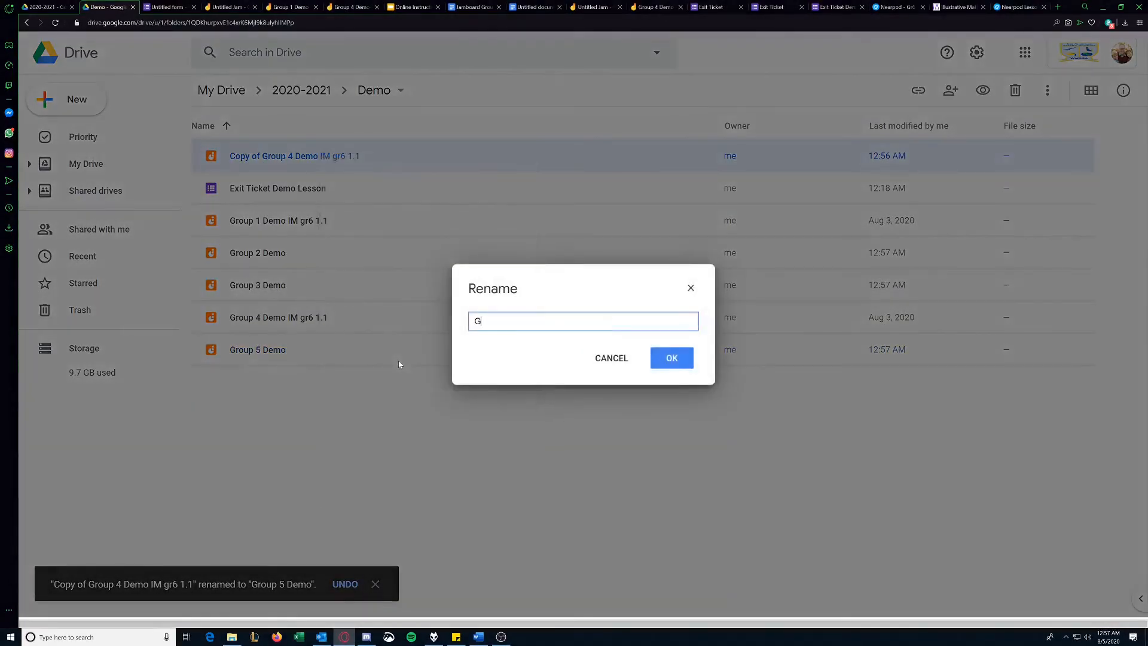
pyautogui.write('roup 5')
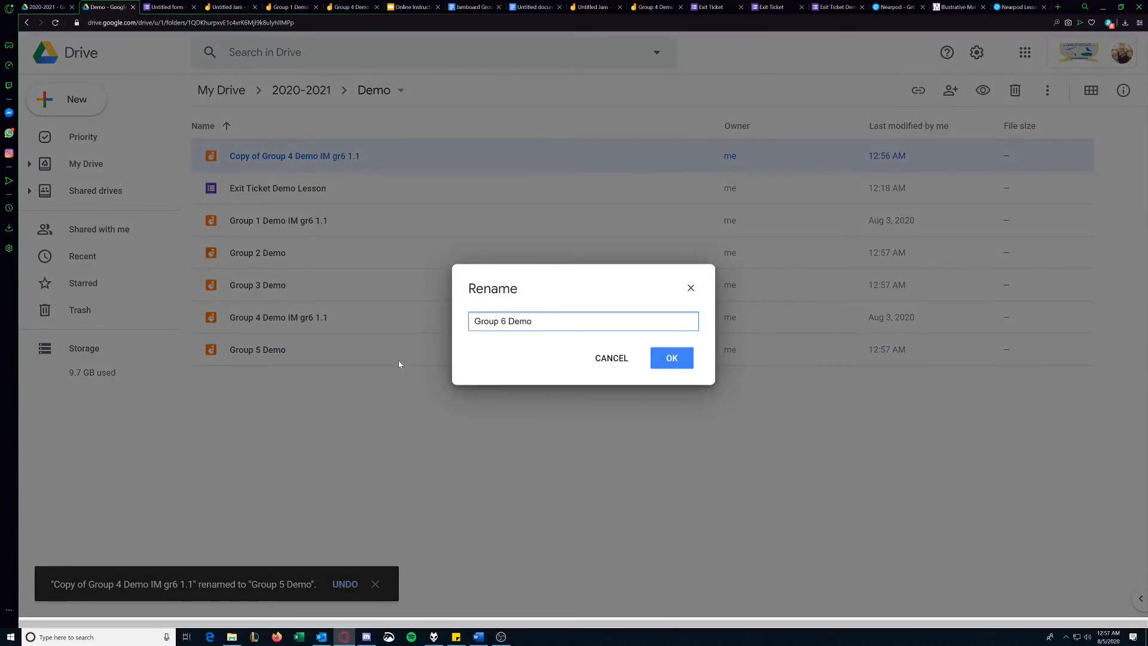
pyautogui.click(669, 357)
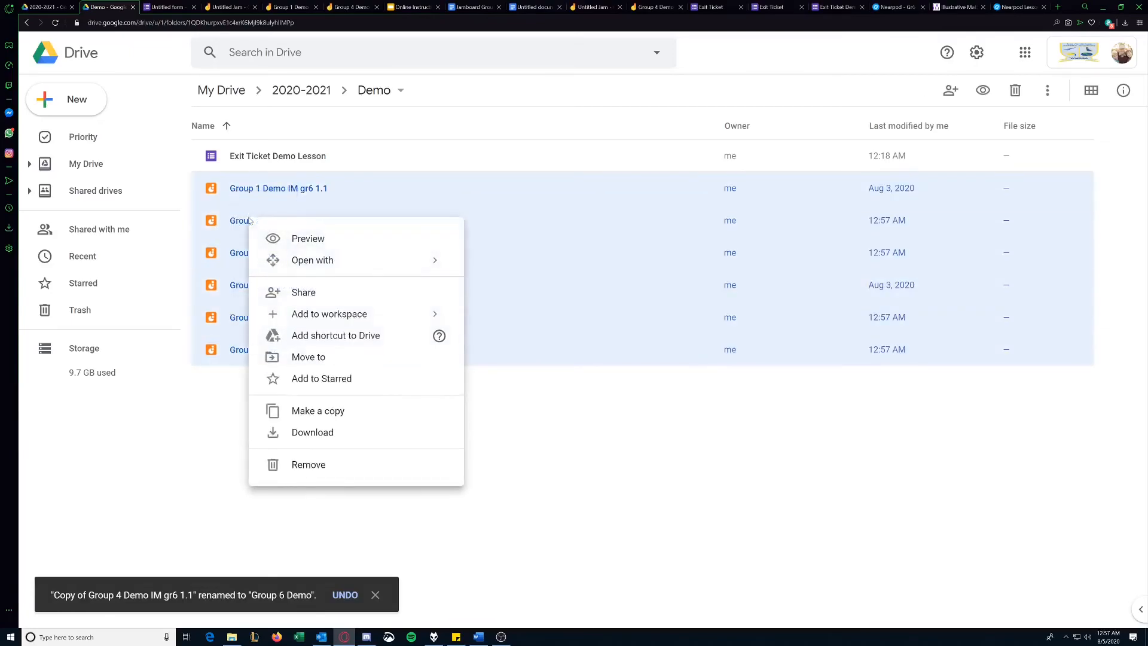
# - Make copies of all six group Jamboards, then clear the selection
pyautogui.click(318, 410)
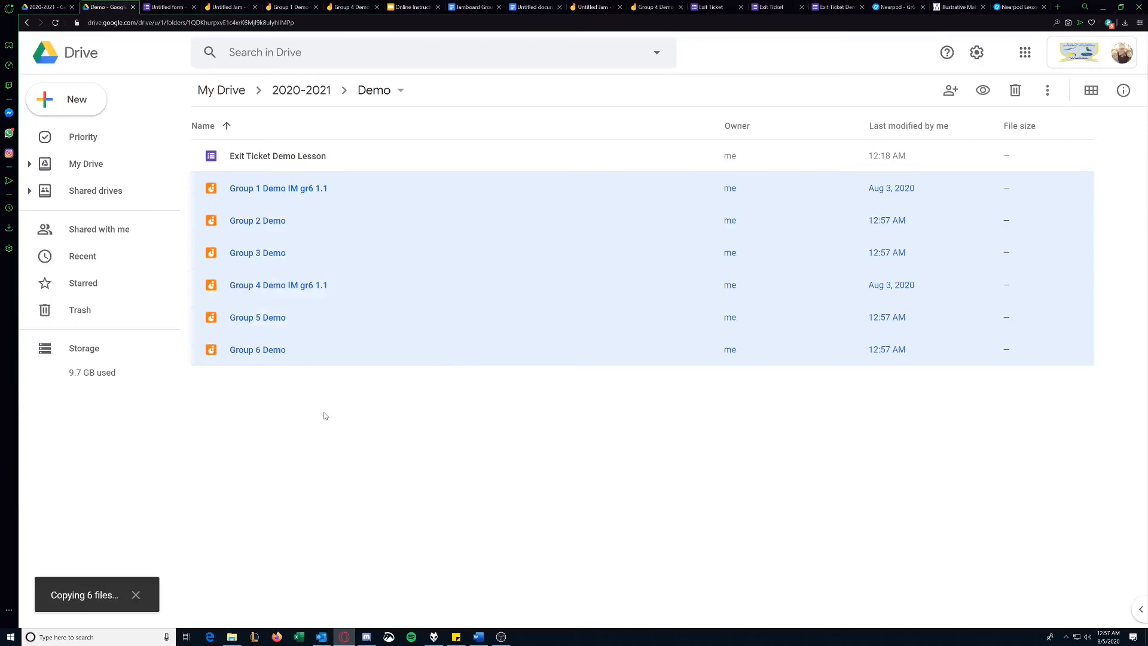
pyautogui.moveTo(217, 262)
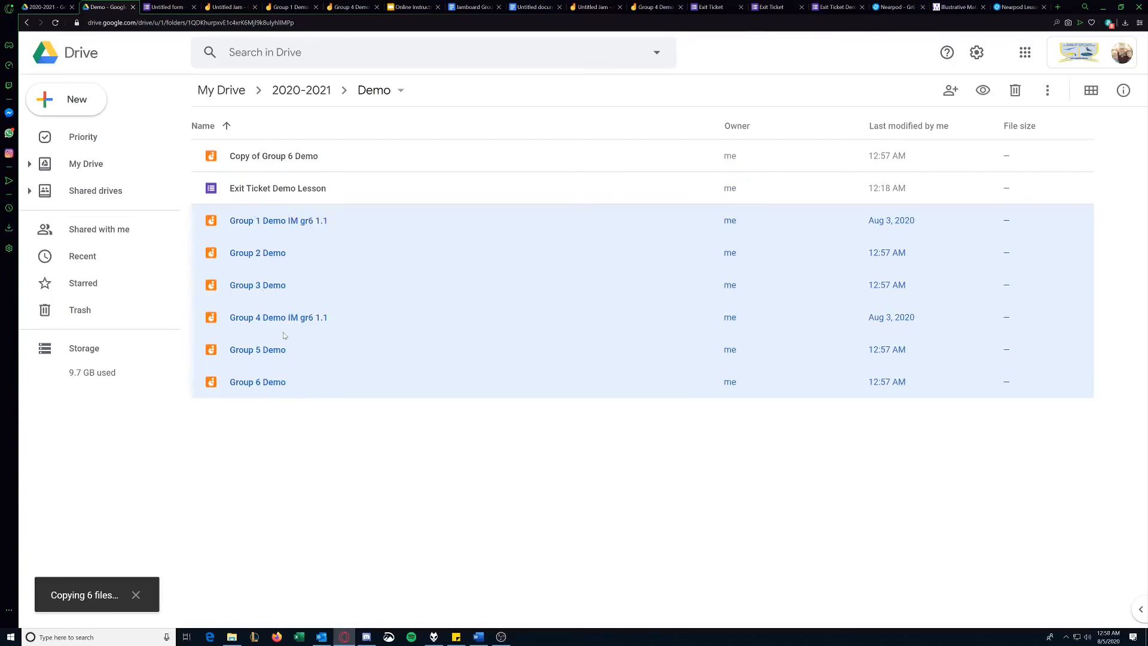
pyautogui.moveTo(315, 195)
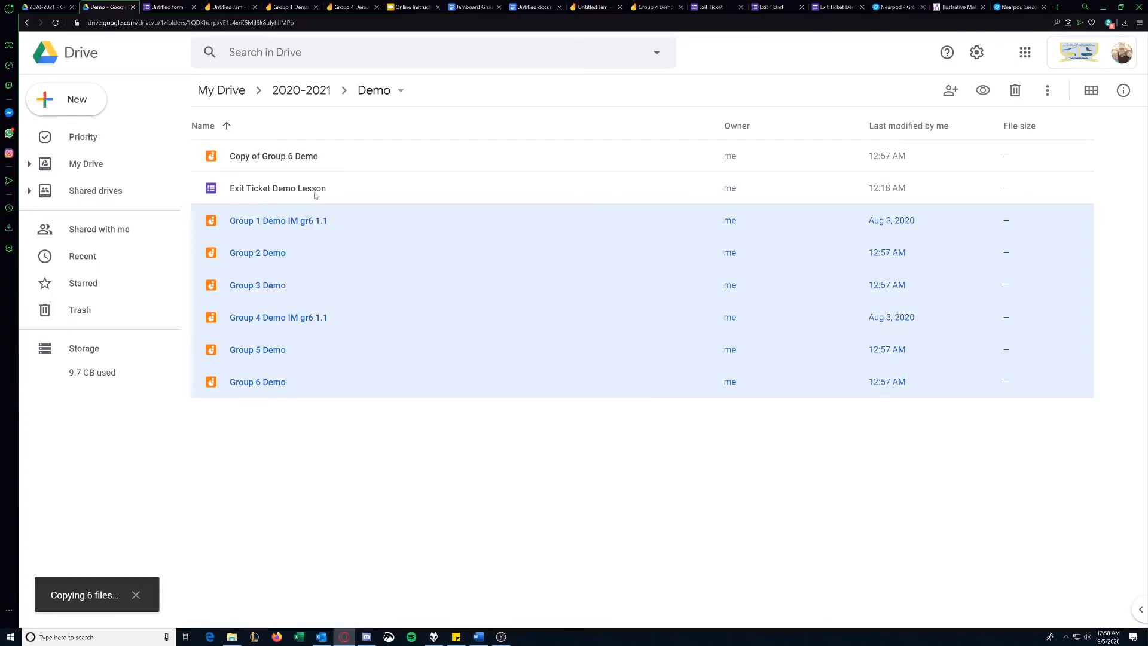
pyautogui.moveTo(272, 156)
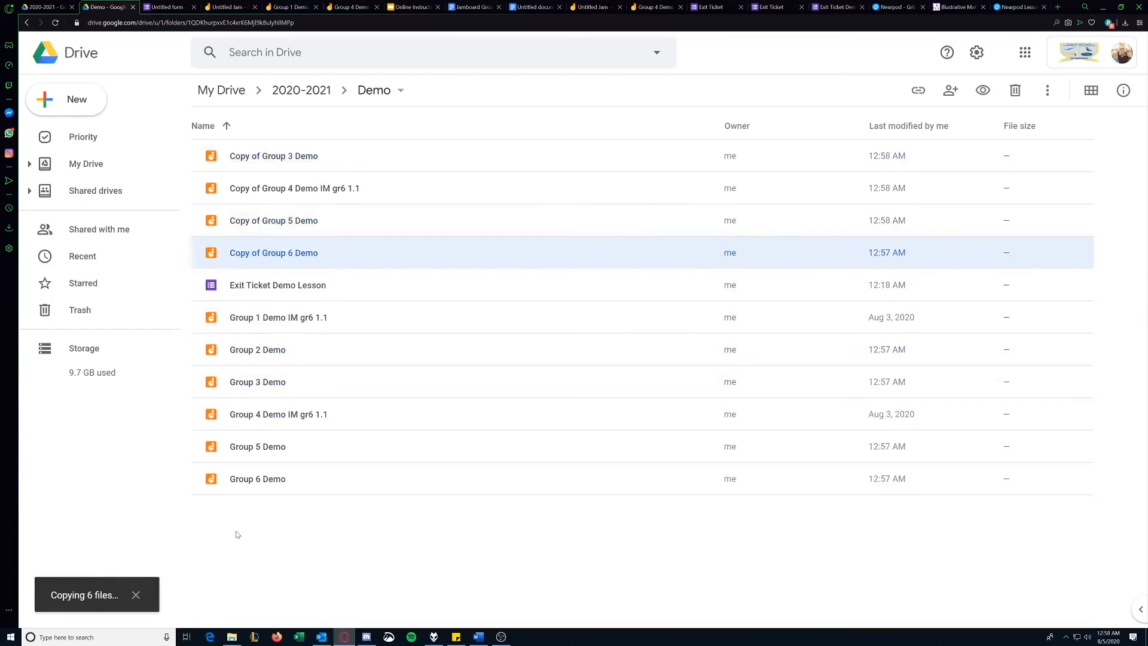
pyautogui.moveTo(308, 503)
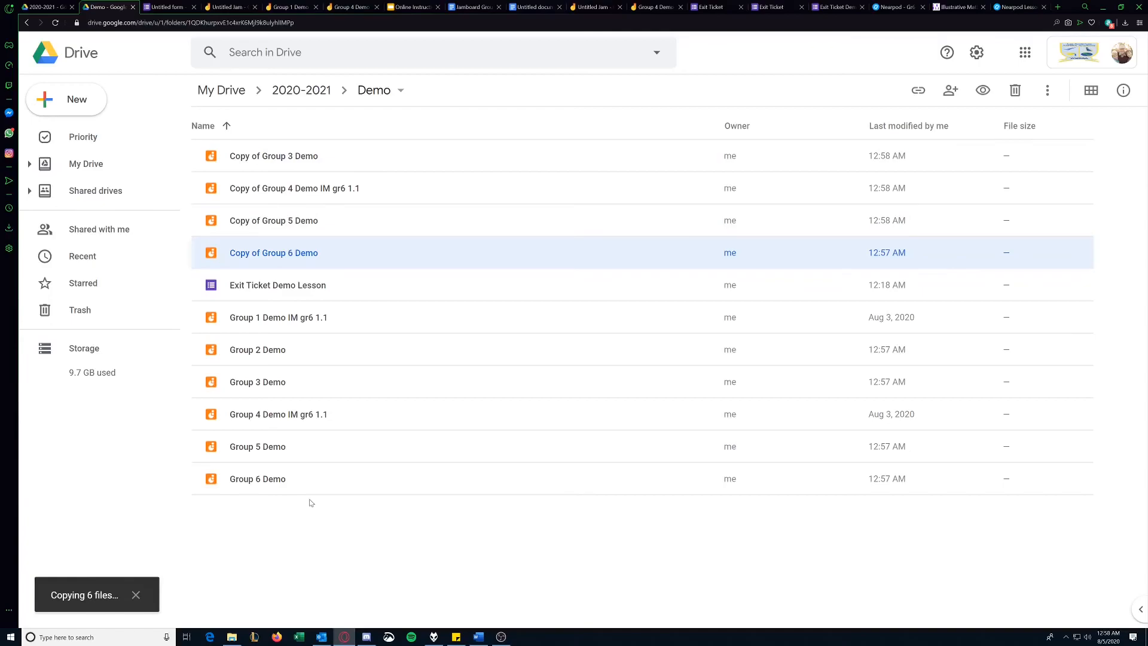
pyautogui.moveTo(330, 487)
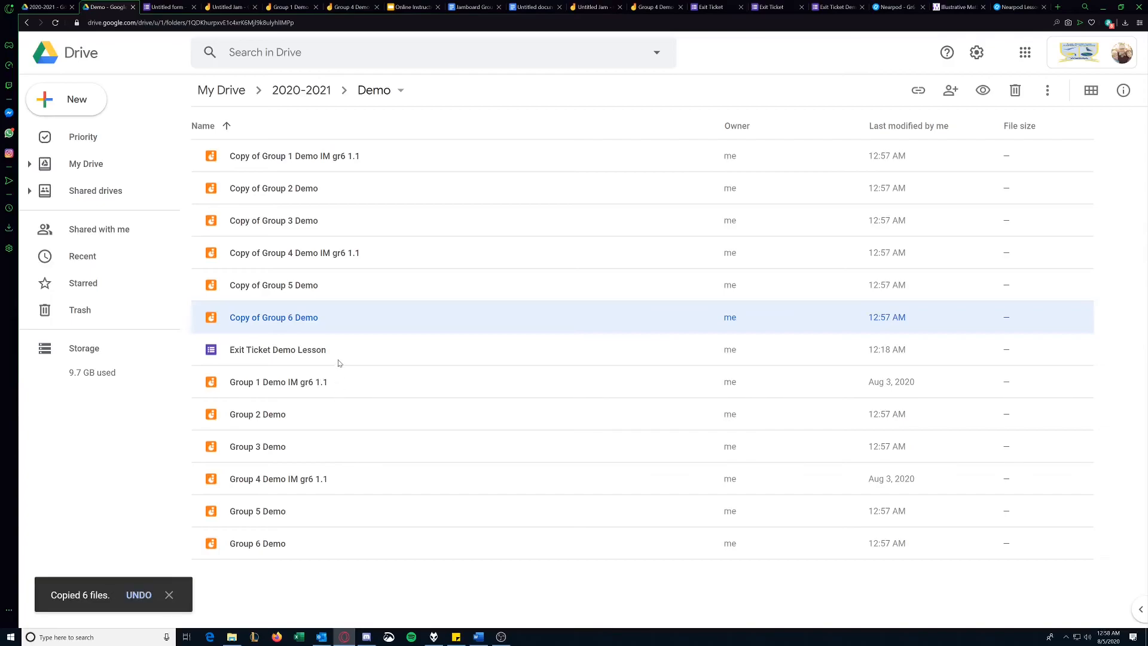
pyautogui.moveTo(257, 542)
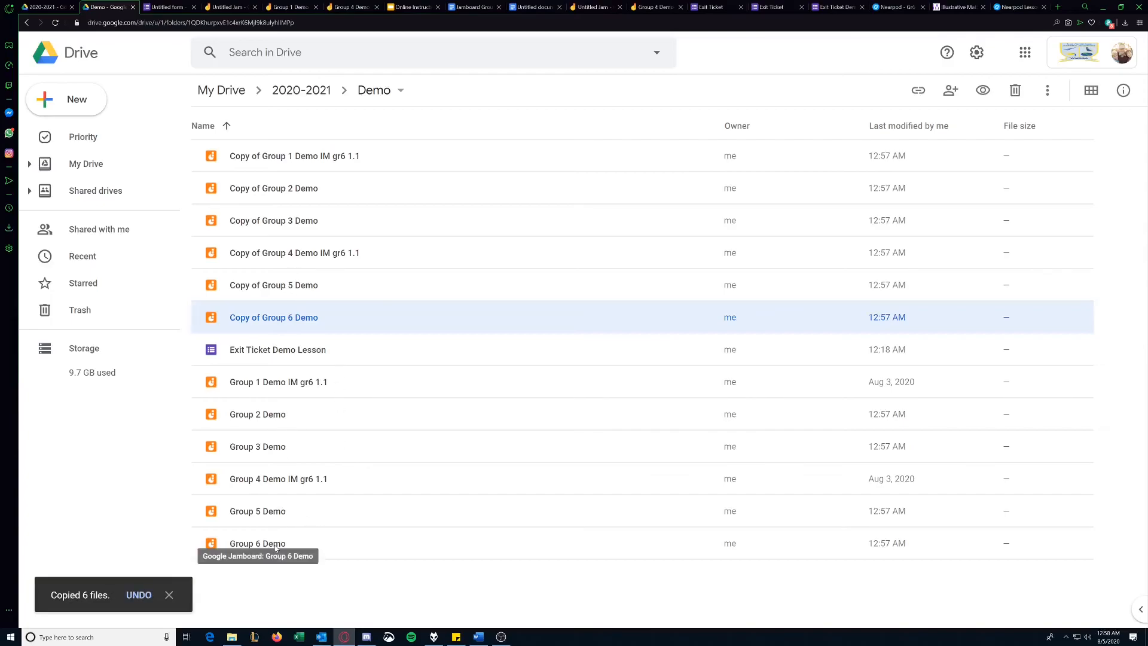
pyautogui.click(325, 583)
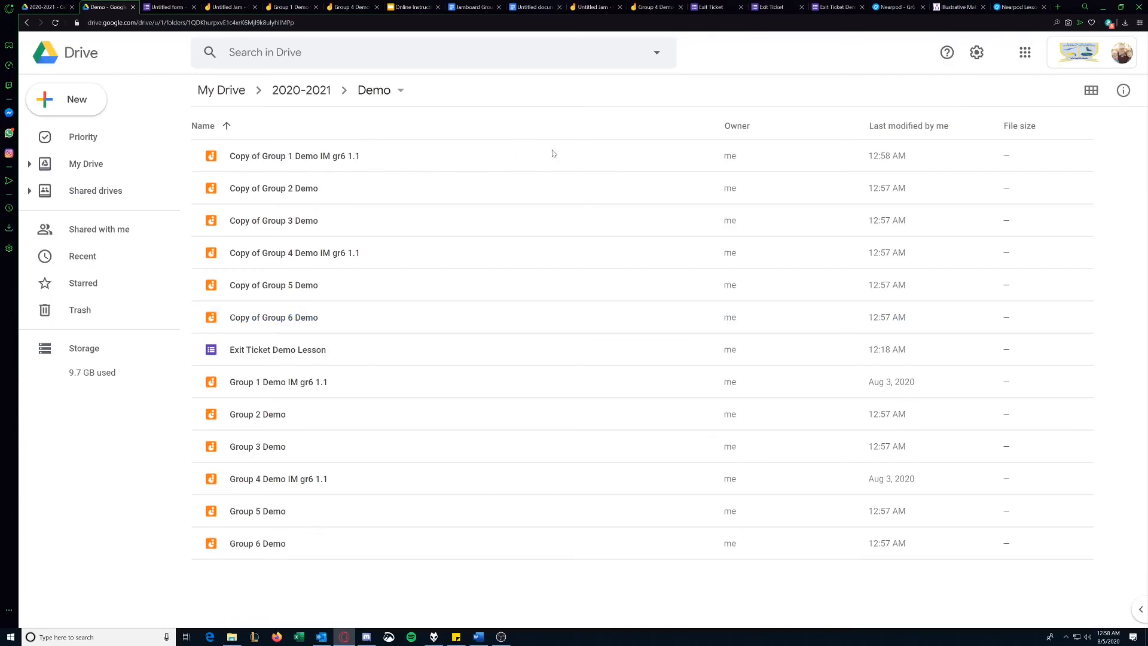
pyautogui.moveTo(269, 383)
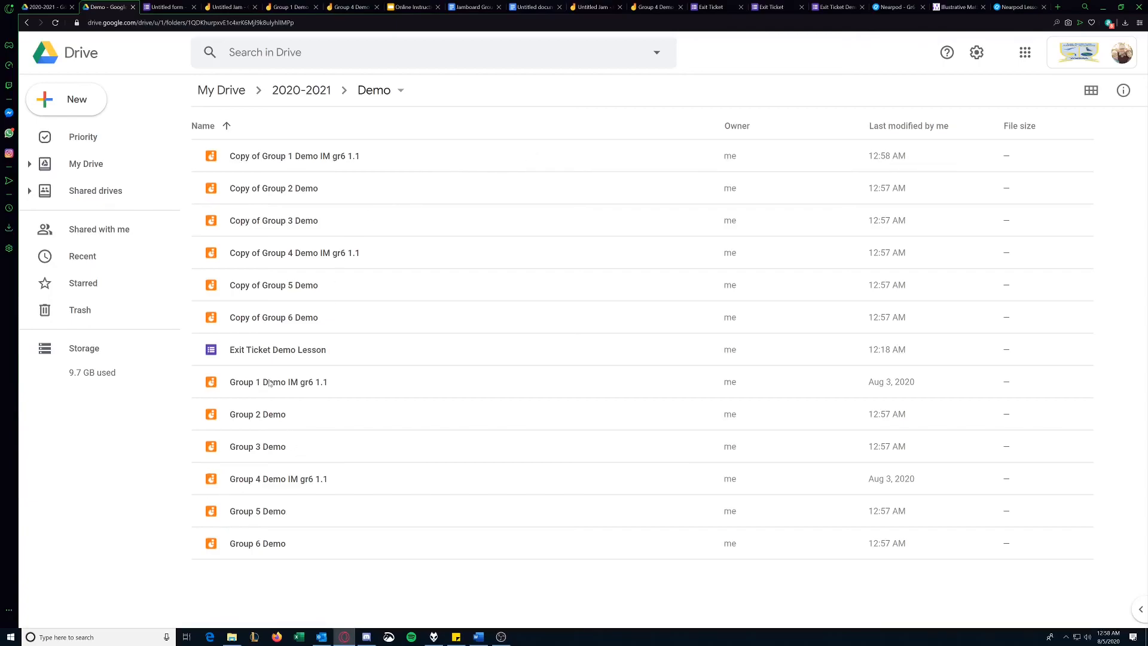
pyautogui.moveTo(253, 397)
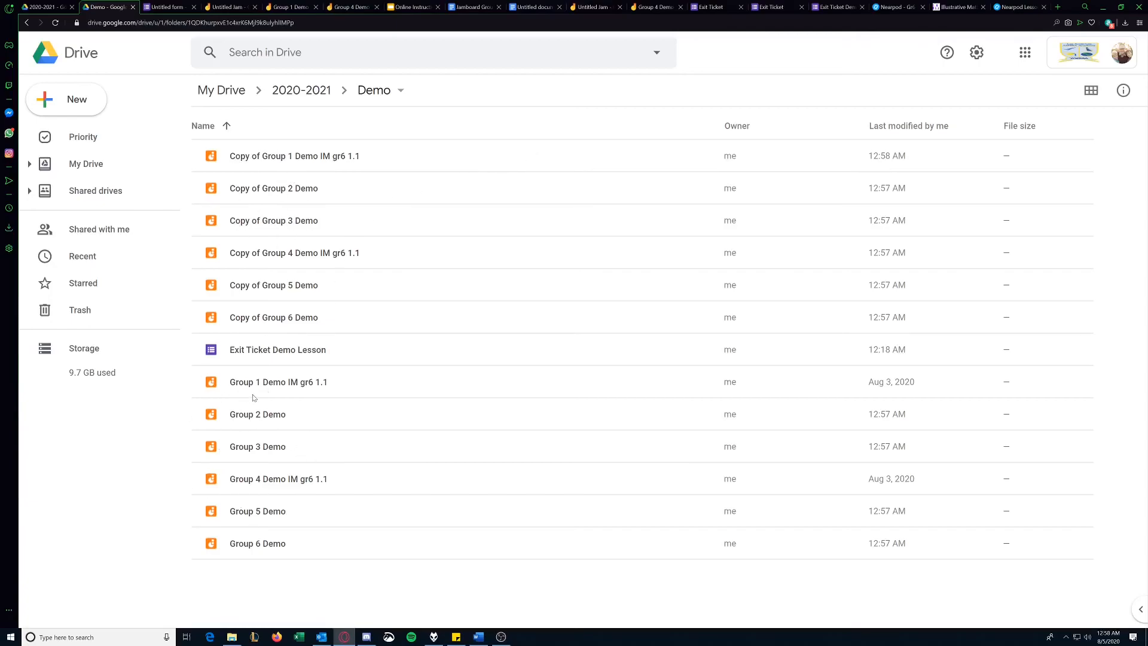
pyautogui.moveTo(337, 513)
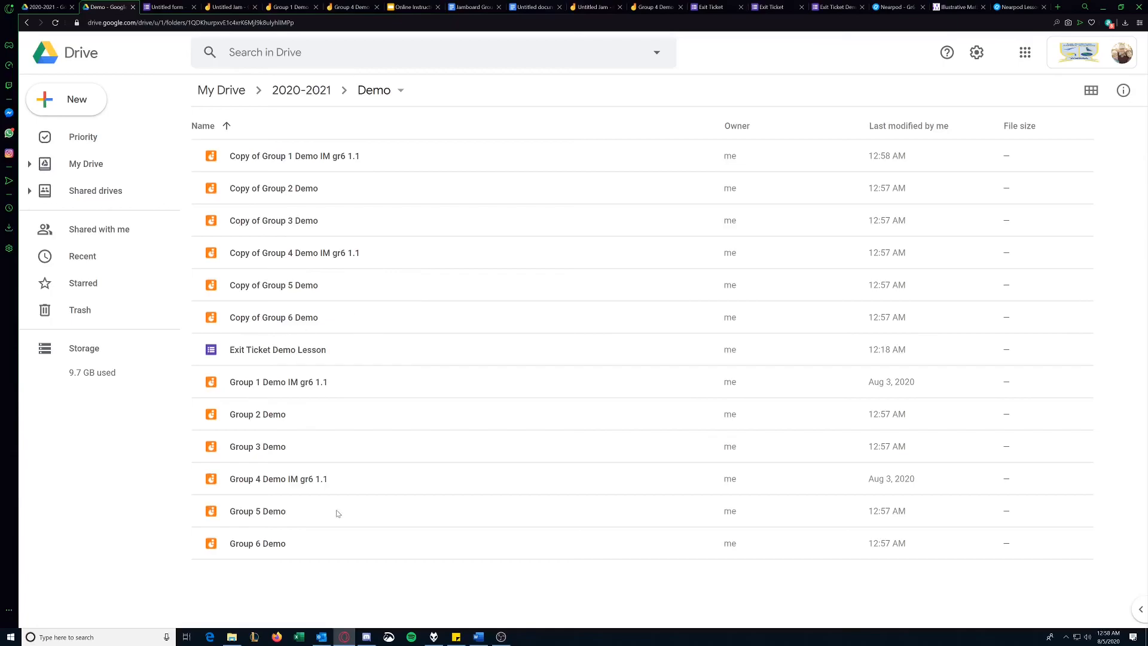
pyautogui.moveTo(352, 483)
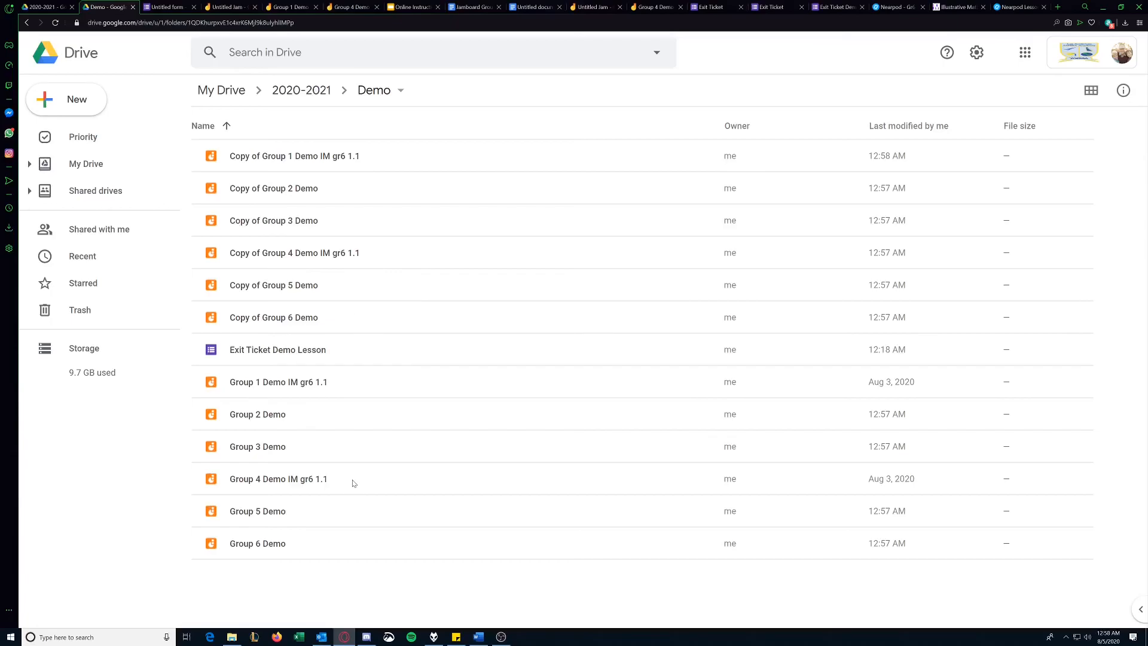
pyautogui.moveTo(357, 335)
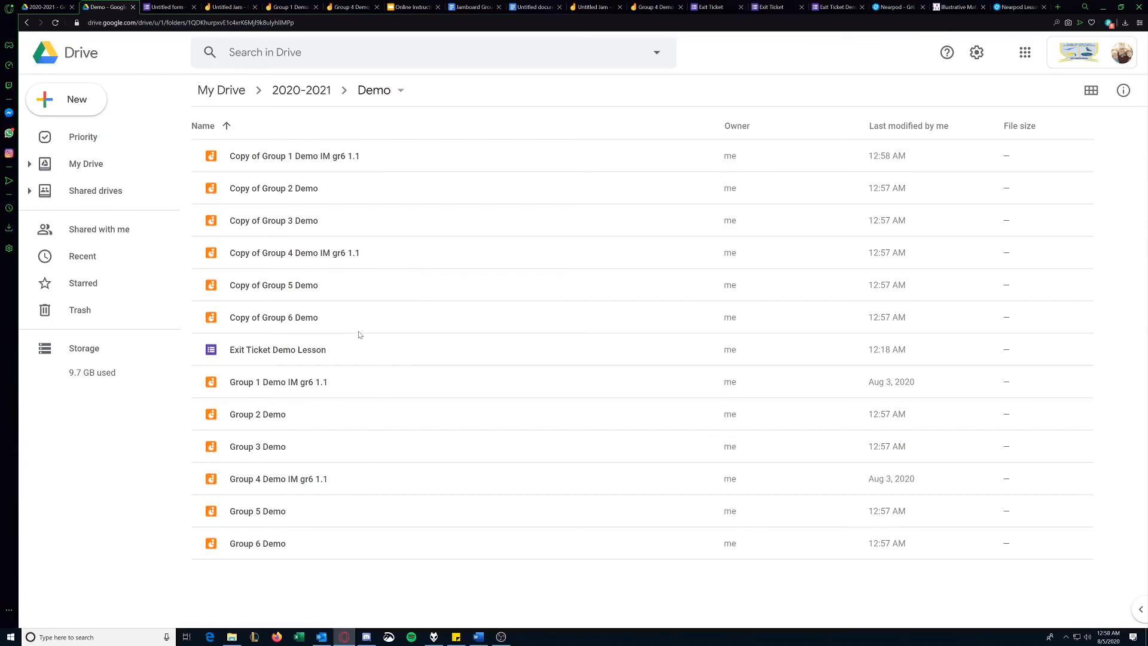
pyautogui.moveTo(257, 543)
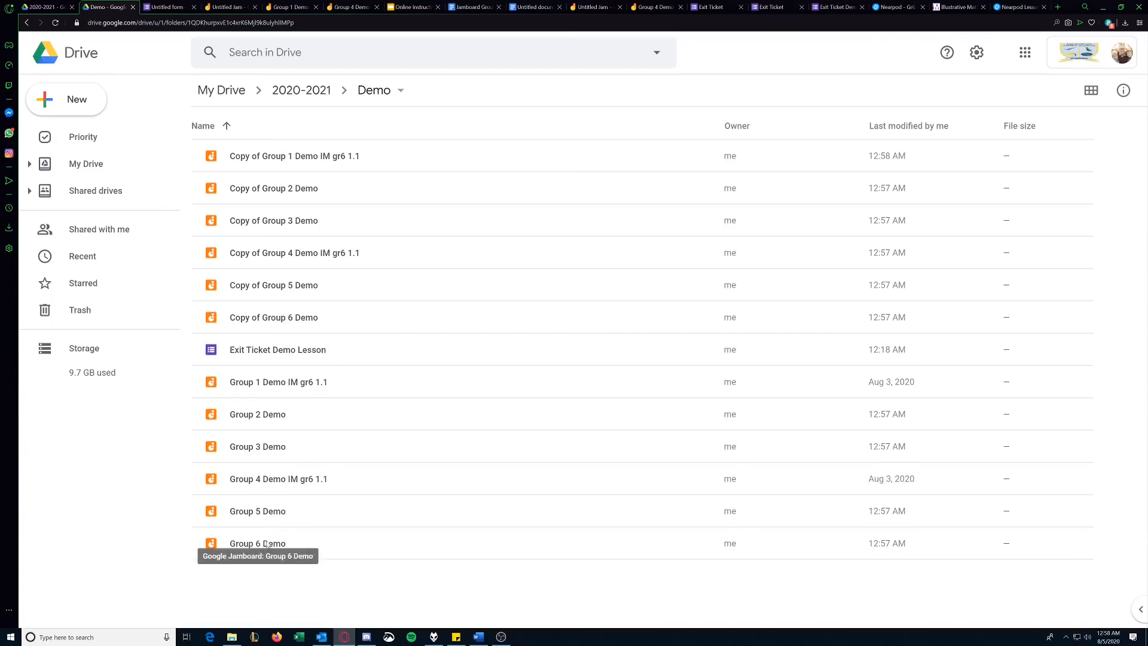
# - Select all twelve group Jamboards and open their link access settings
pyautogui.click(257, 446)
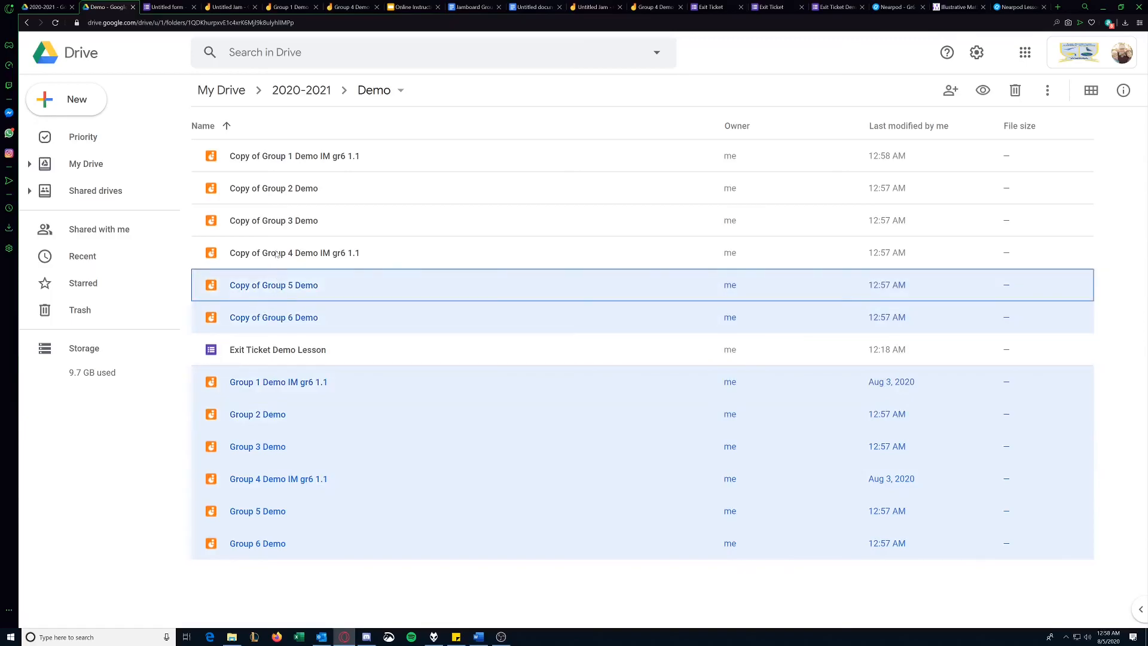
pyautogui.click(293, 156)
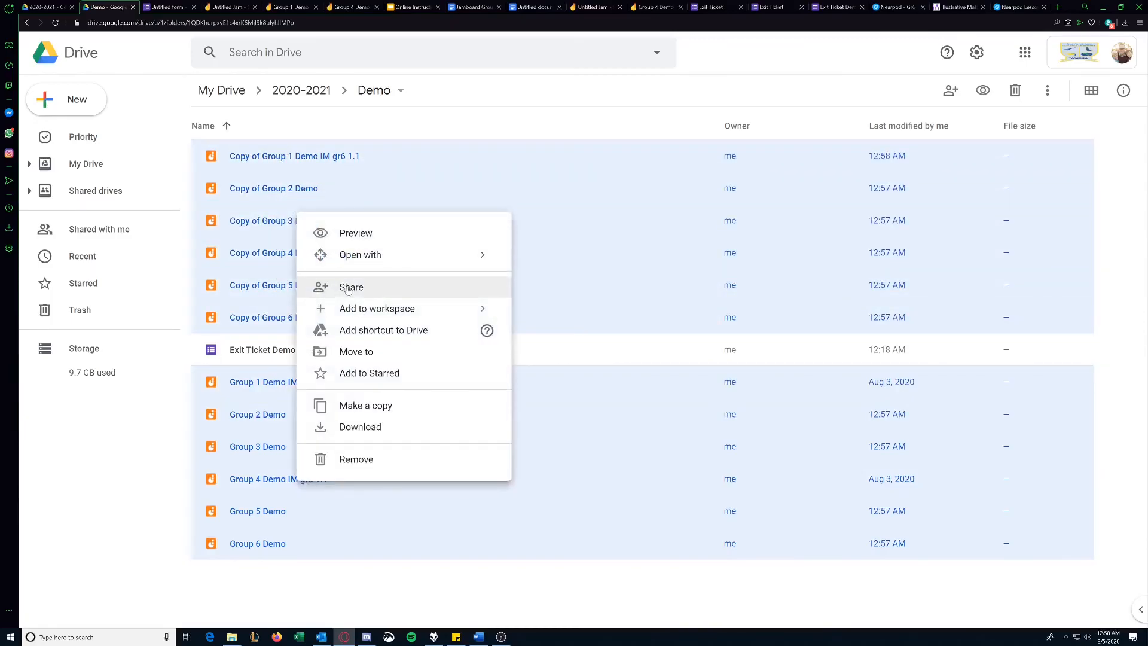
pyautogui.click(351, 286)
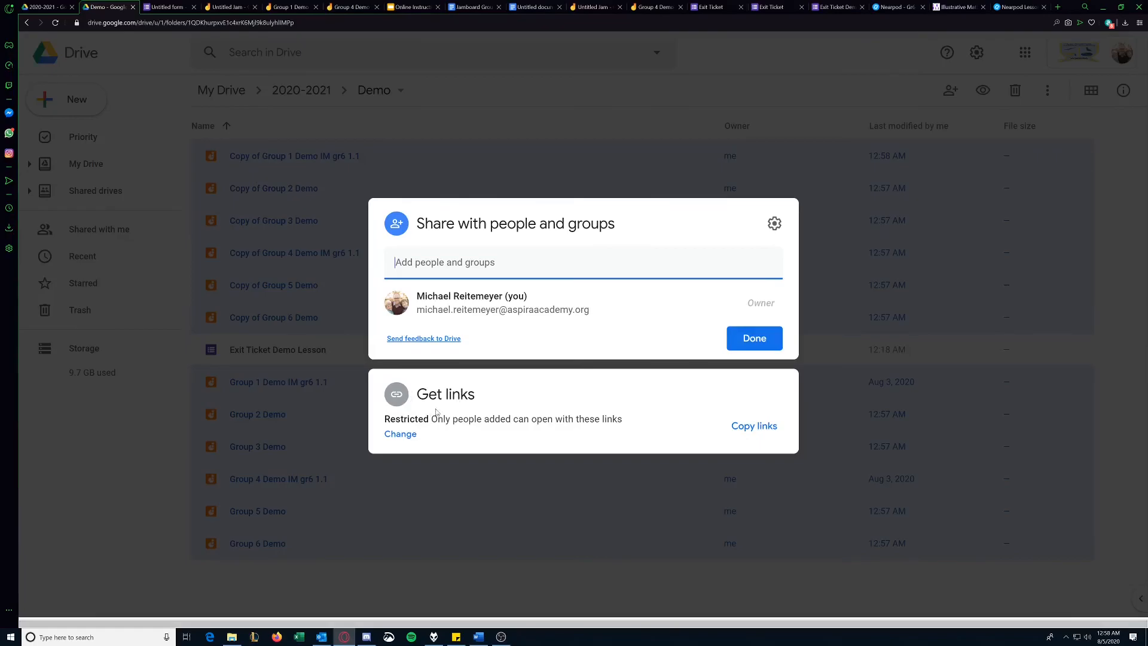
pyautogui.click(754, 426)
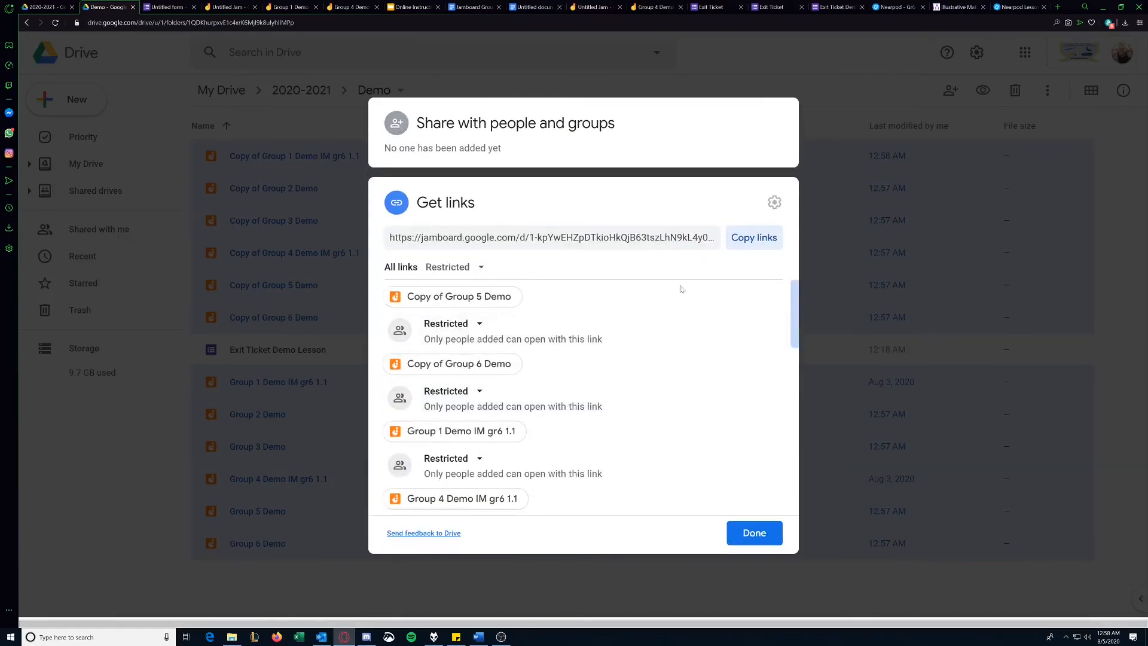
pyautogui.moveTo(487, 371)
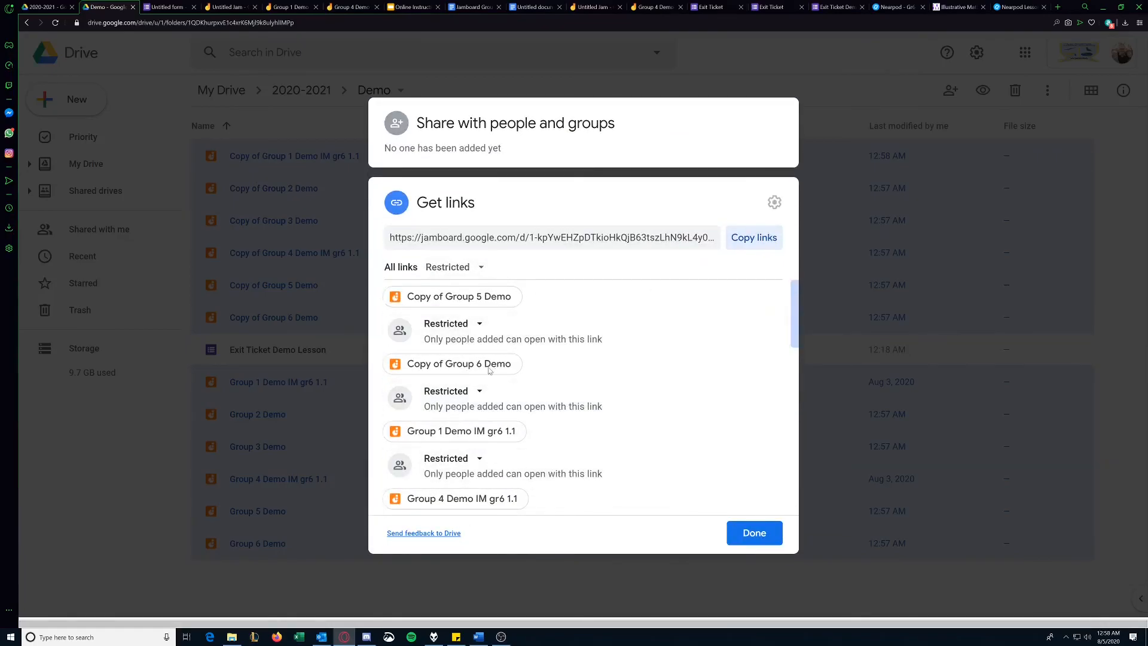
pyautogui.moveTo(515, 376)
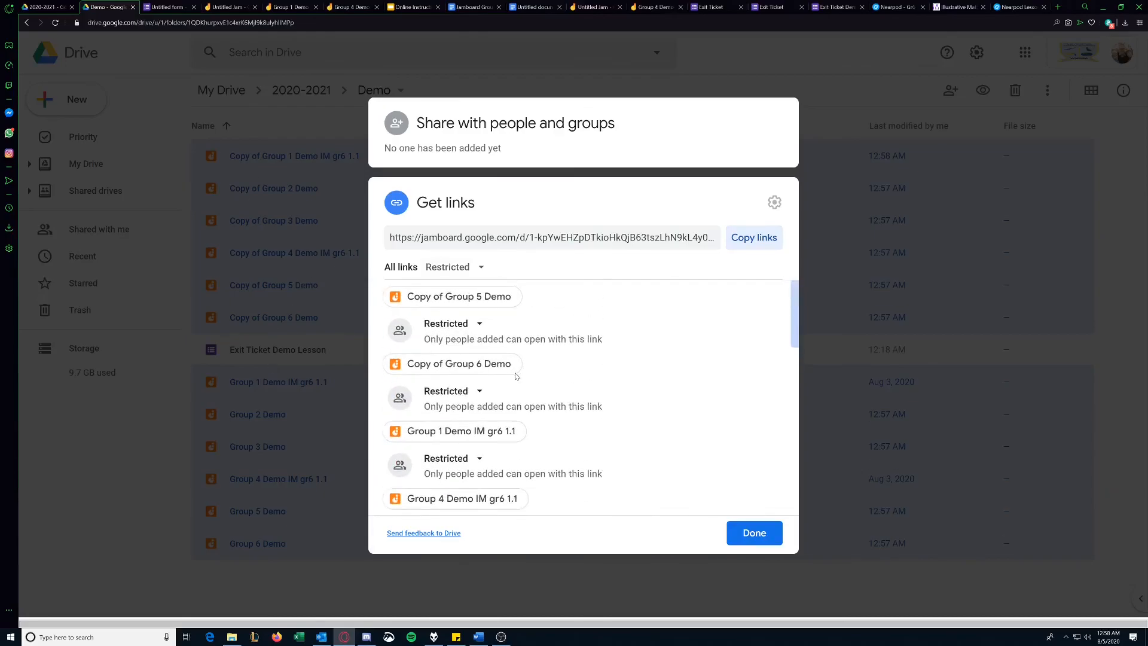
# - Set all links to Las Américas ASPIRA Academy with Editor access and finish sharing
pyautogui.click(452, 266)
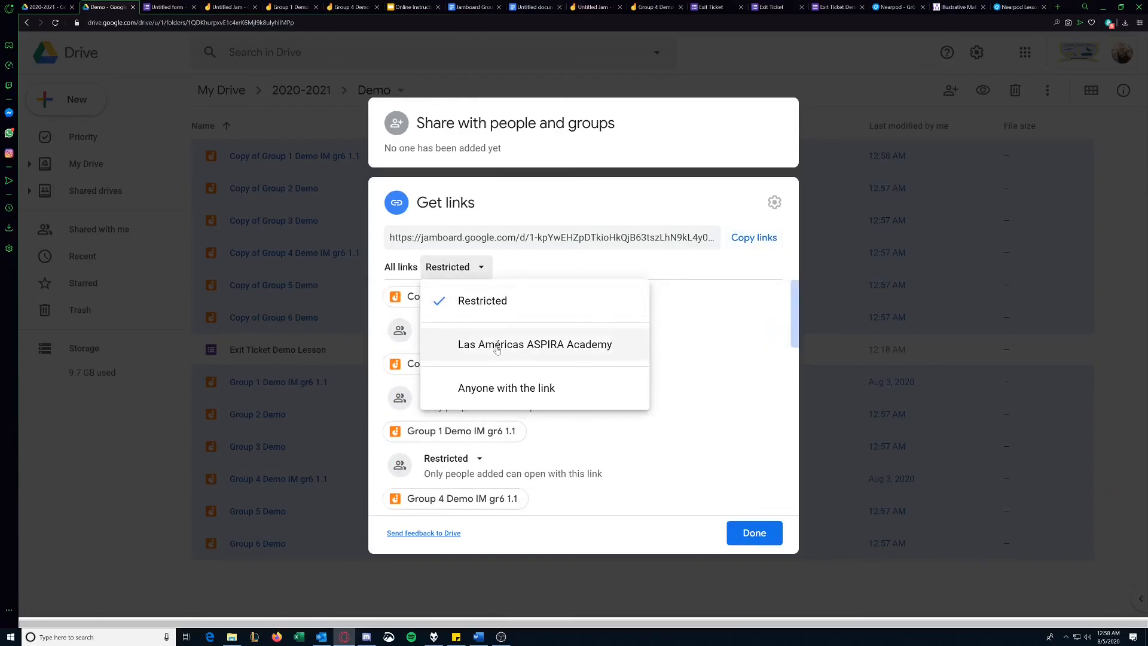
pyautogui.moveTo(510, 346)
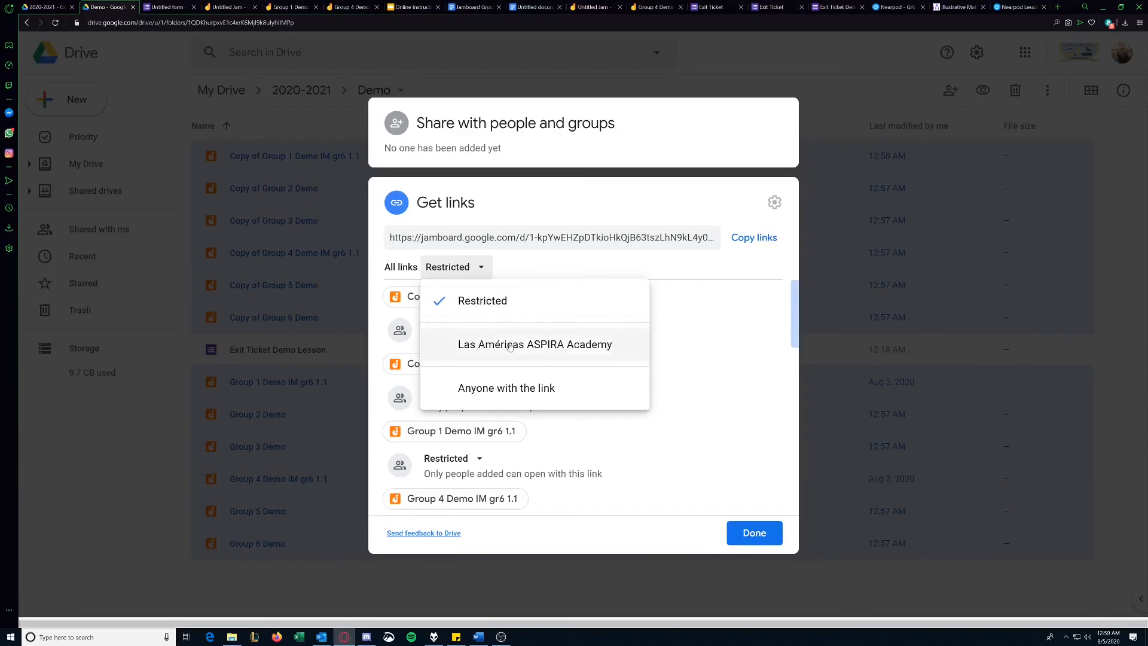
pyautogui.moveTo(524, 350)
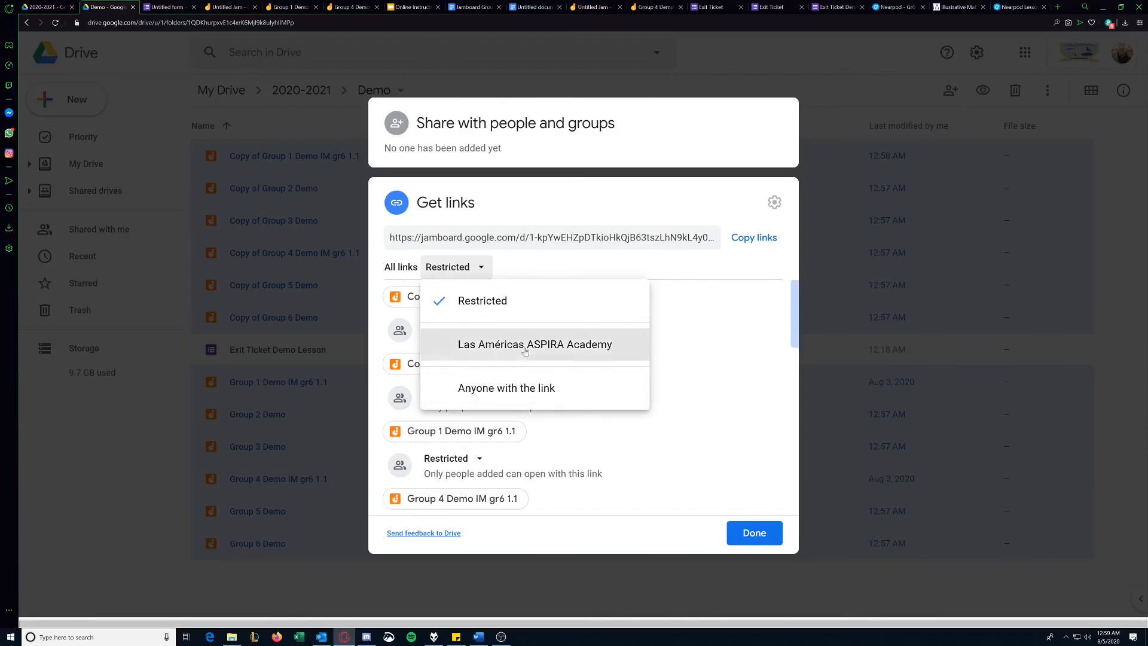
pyautogui.click(534, 344)
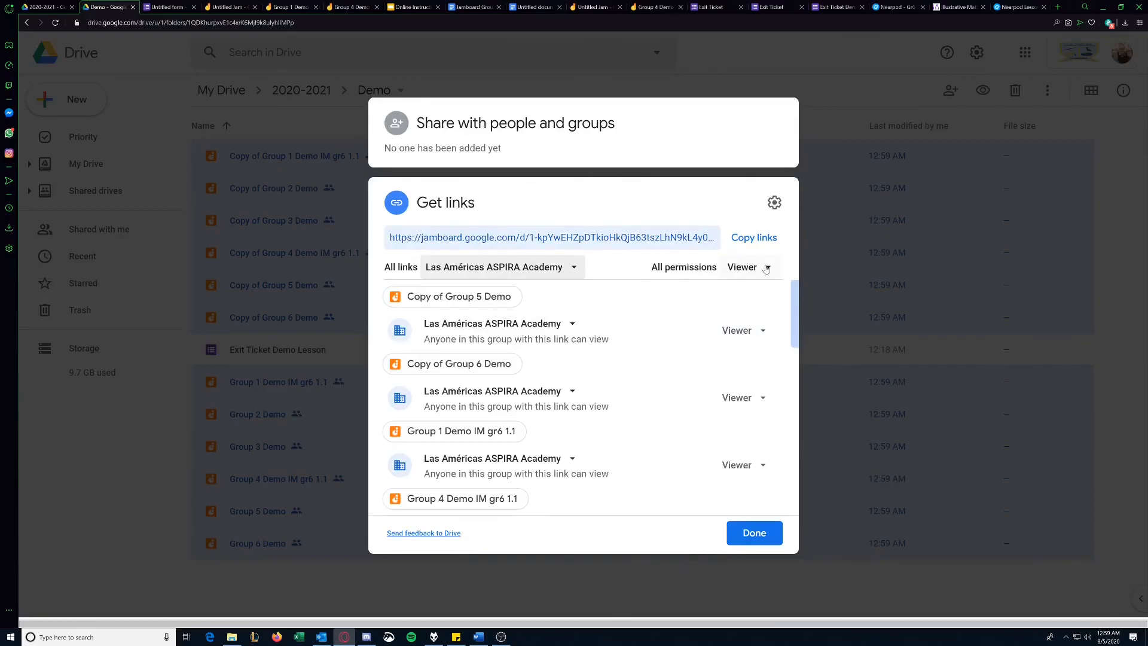
pyautogui.click(749, 266)
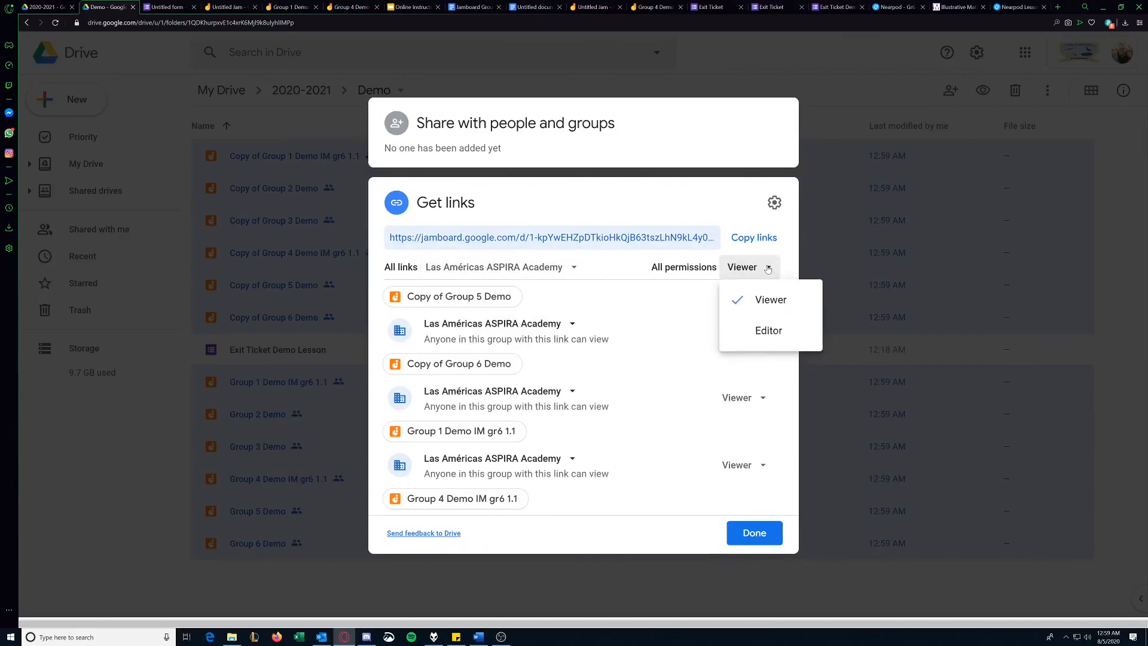
pyautogui.click(768, 330)
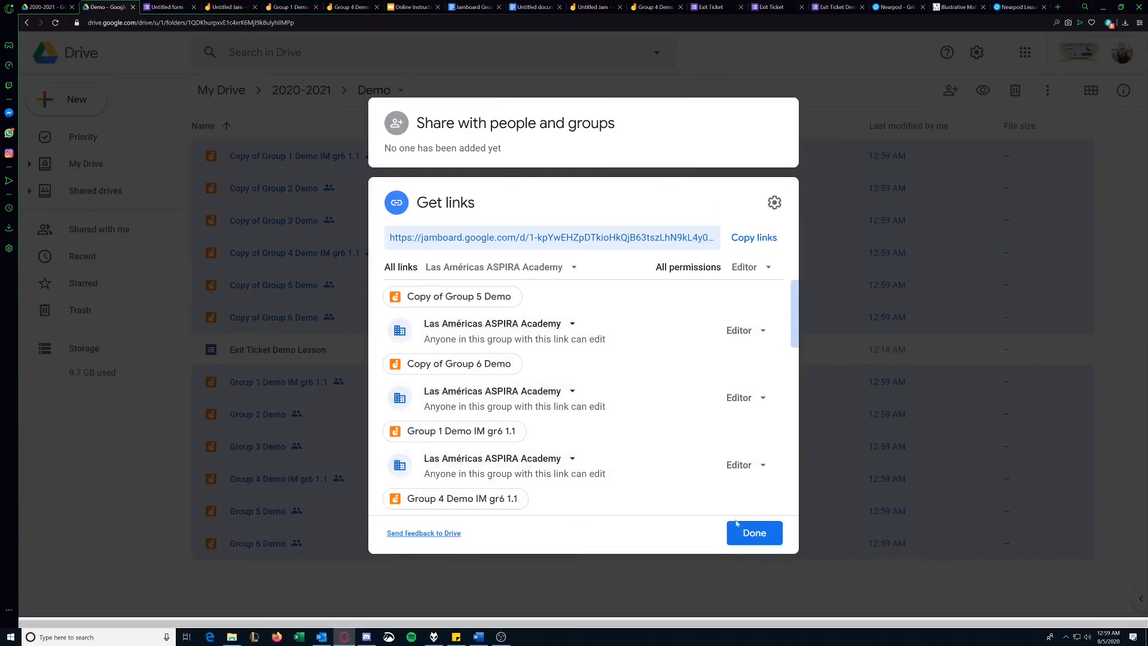
pyautogui.click(753, 532)
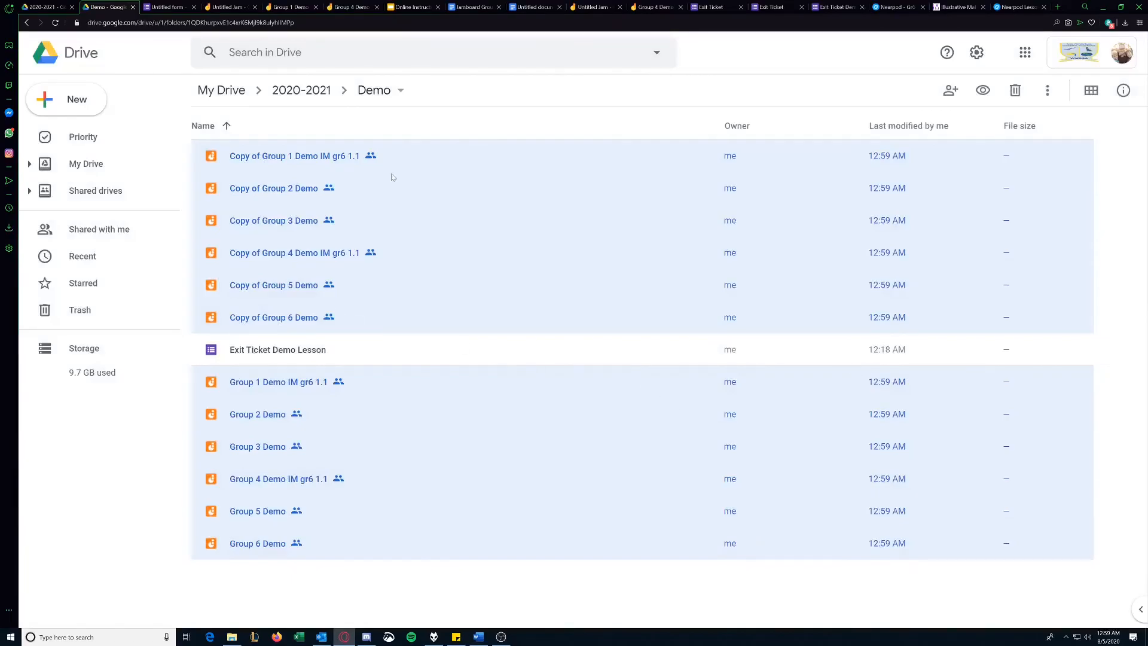
pyautogui.click(203, 125)
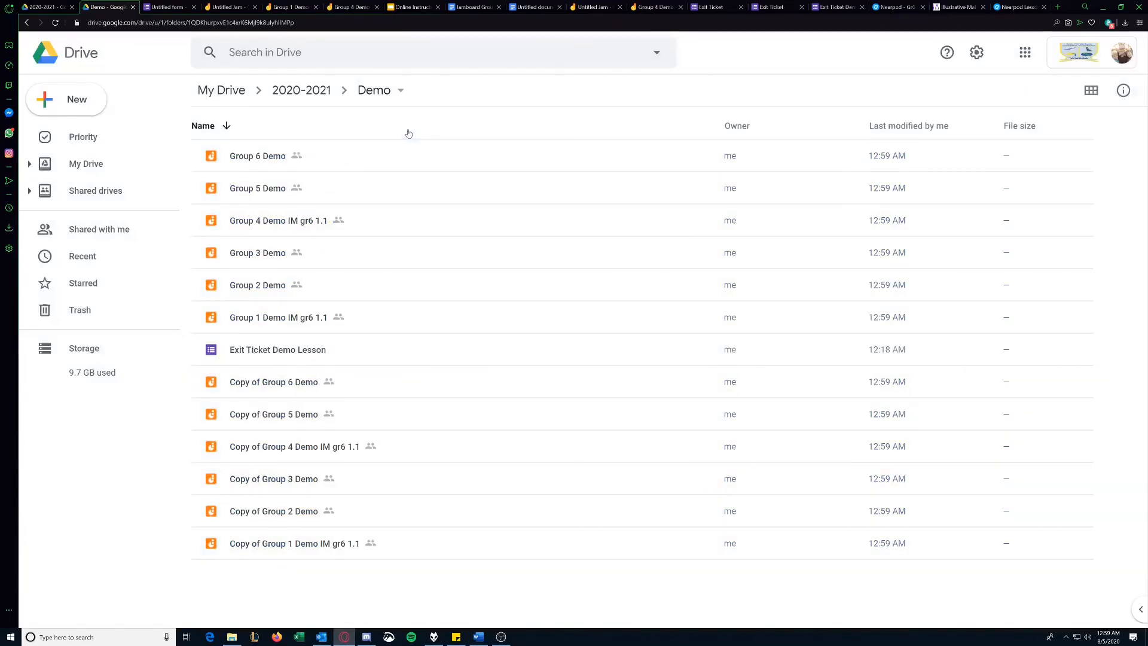
pyautogui.moveTo(465, 262)
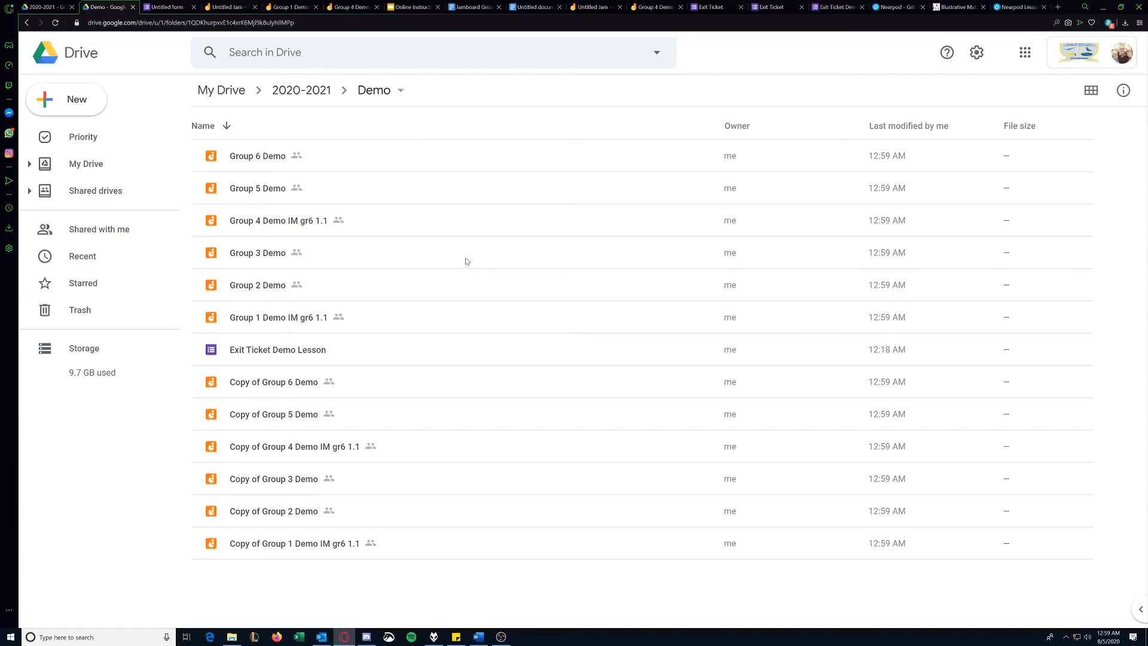